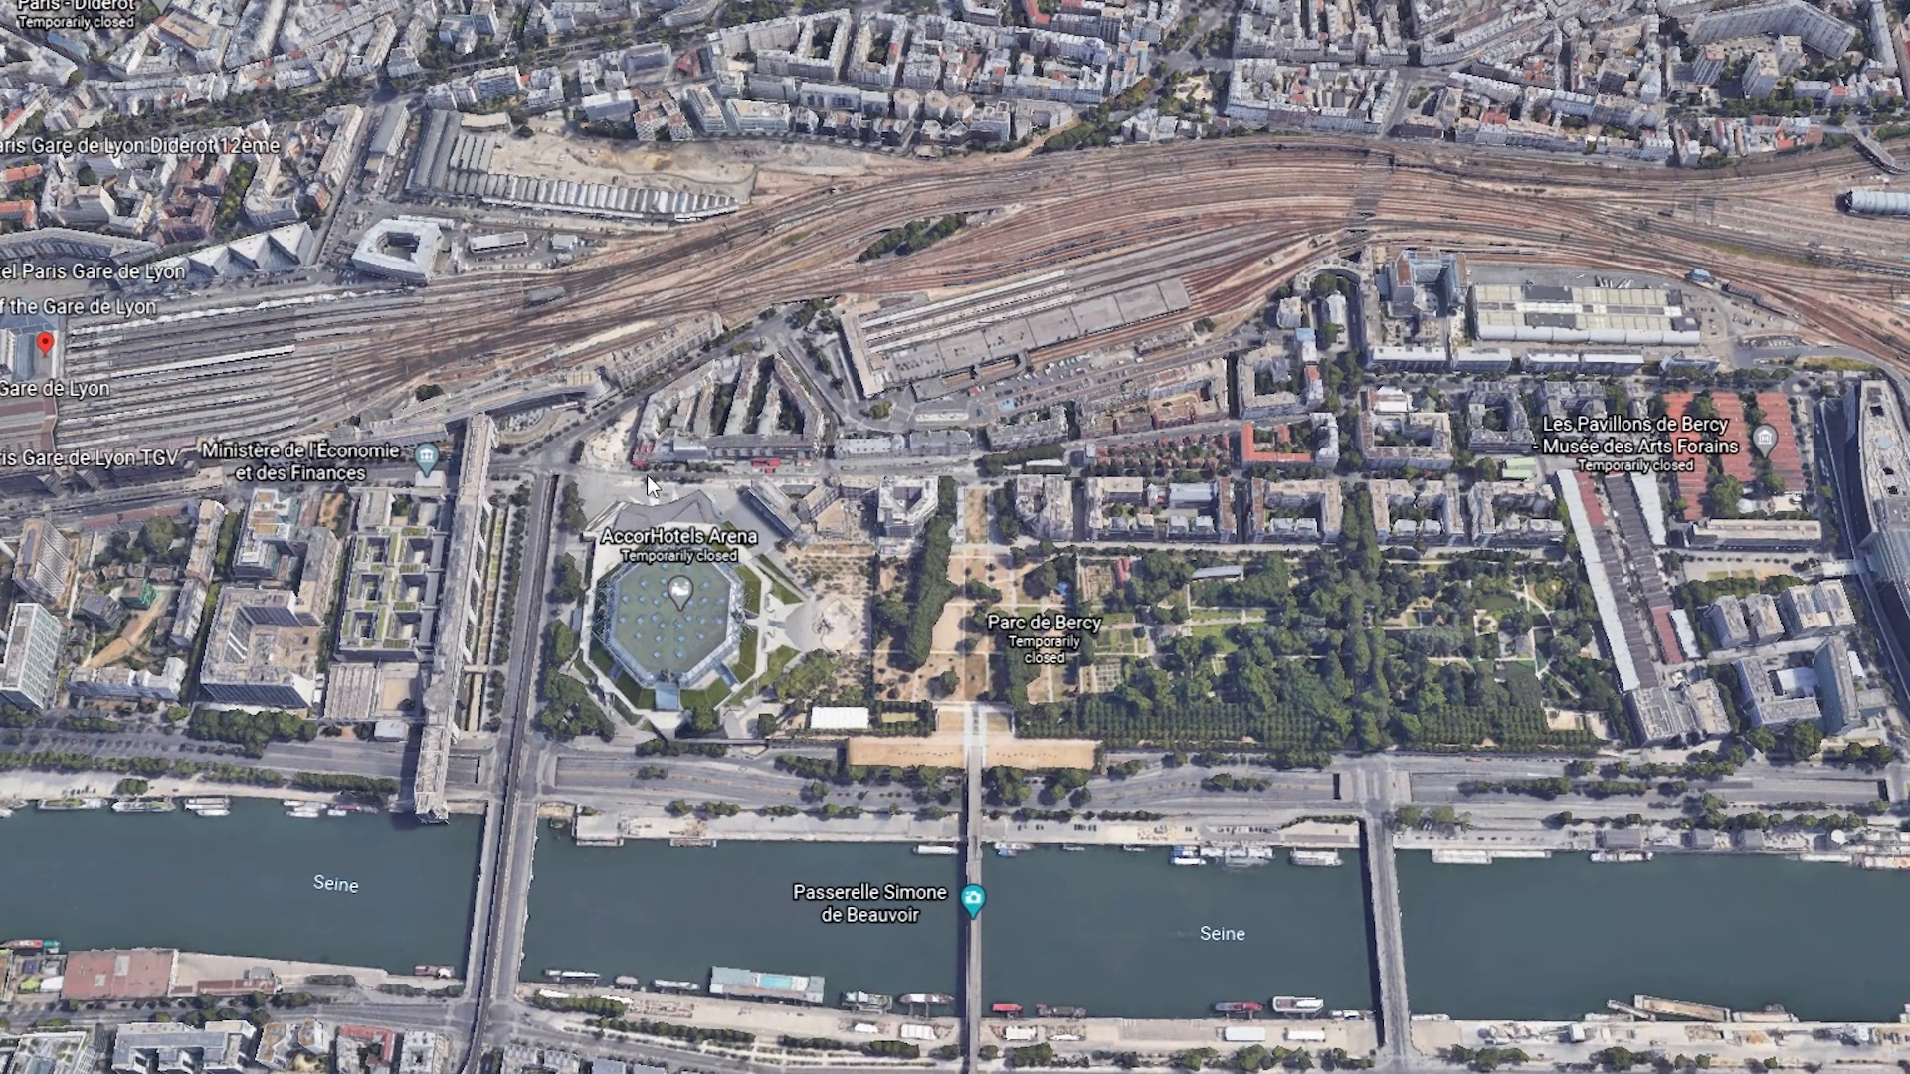
{"action": "mouse_move", "coordinate": [896, 670]}
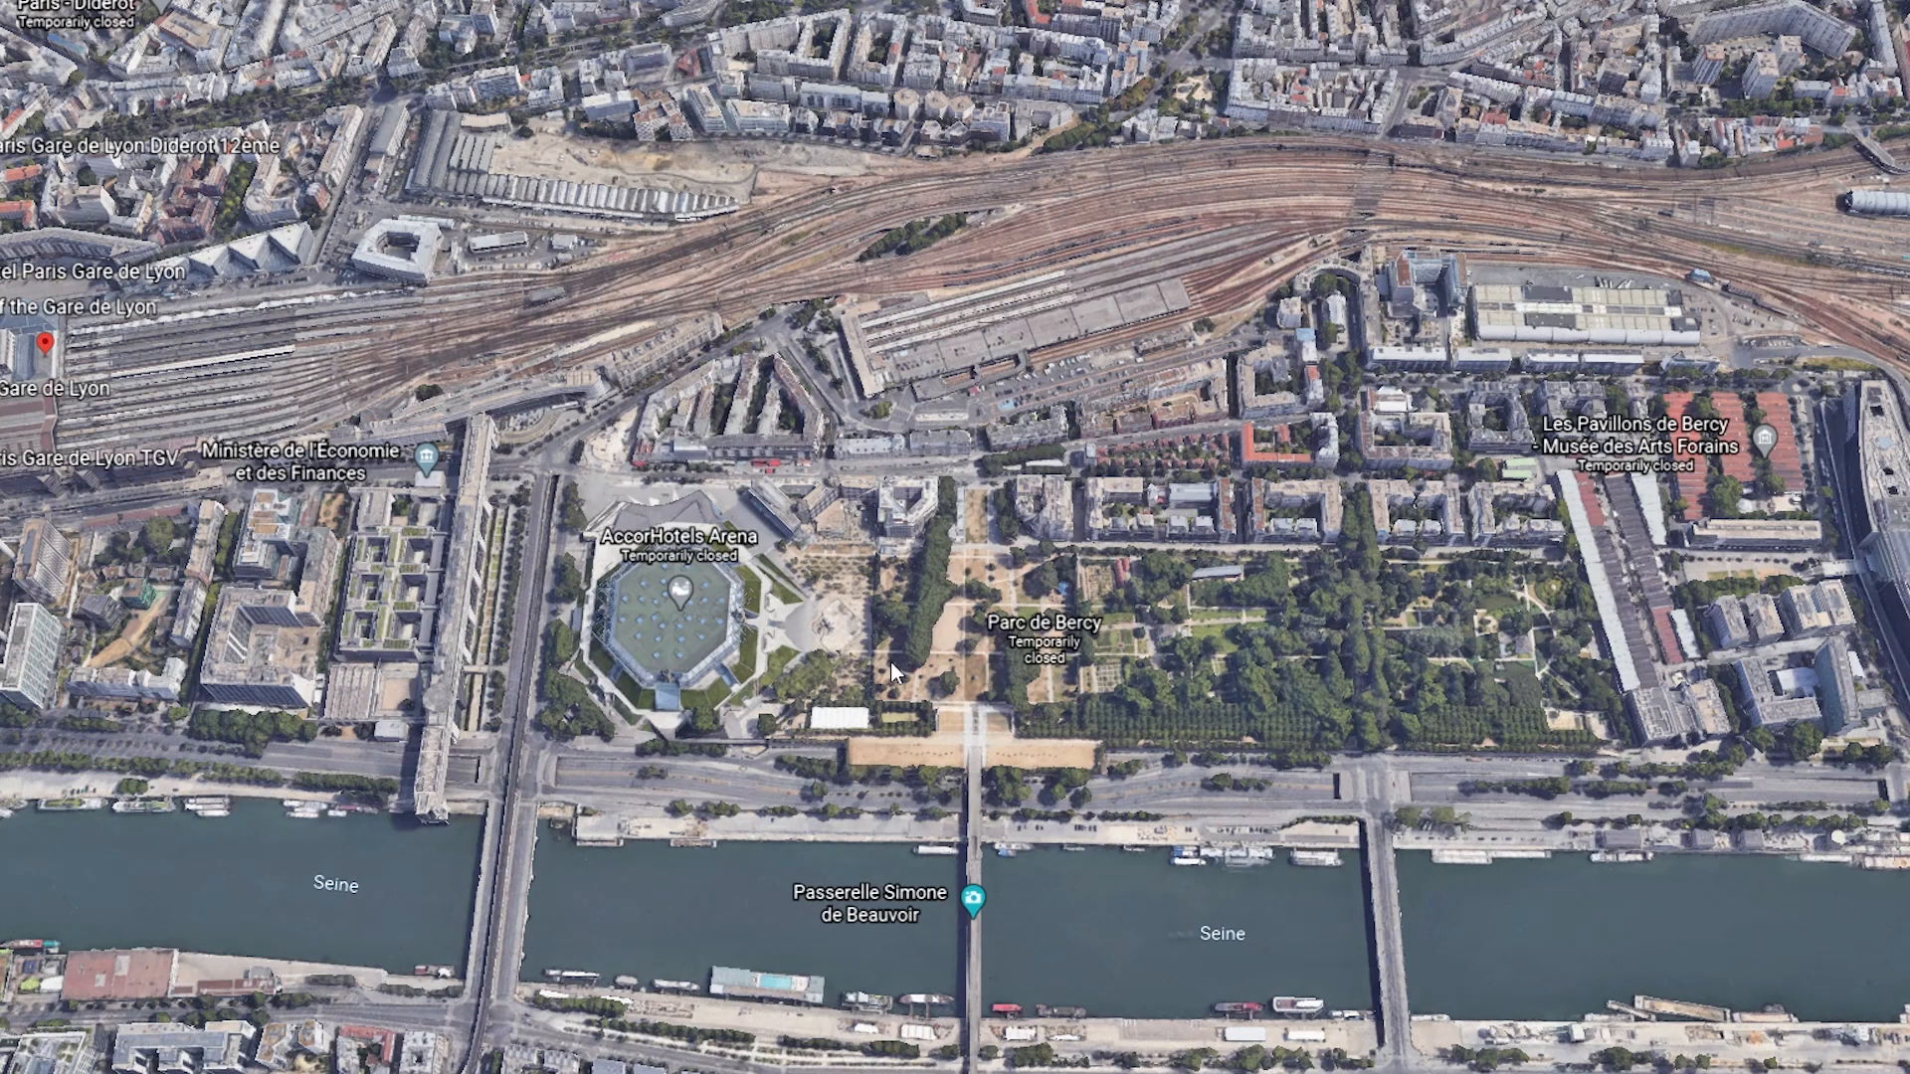
{"action": "mouse_move", "coordinate": [694, 855]}
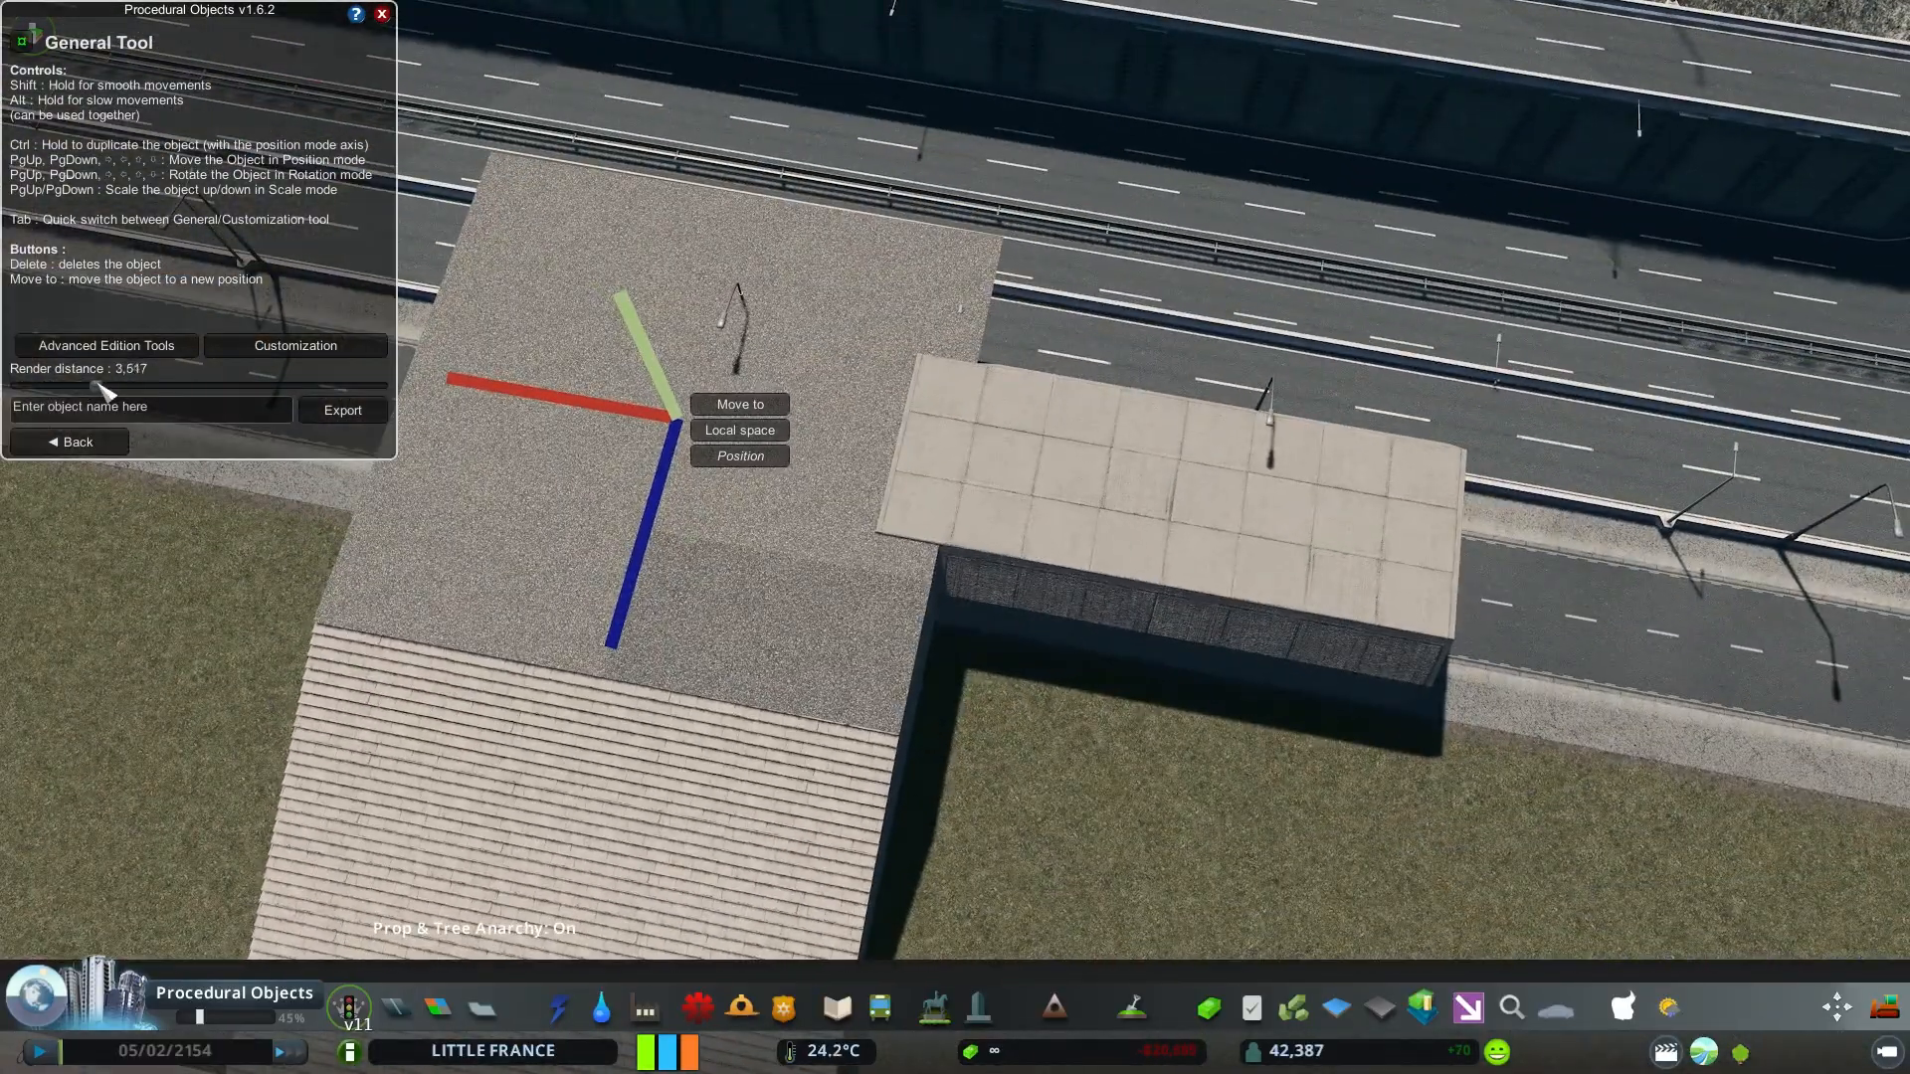
Finish positioning the raised platform, then choose an action for the gravel platform
{"action": "left_click", "coordinate": [295, 345]}
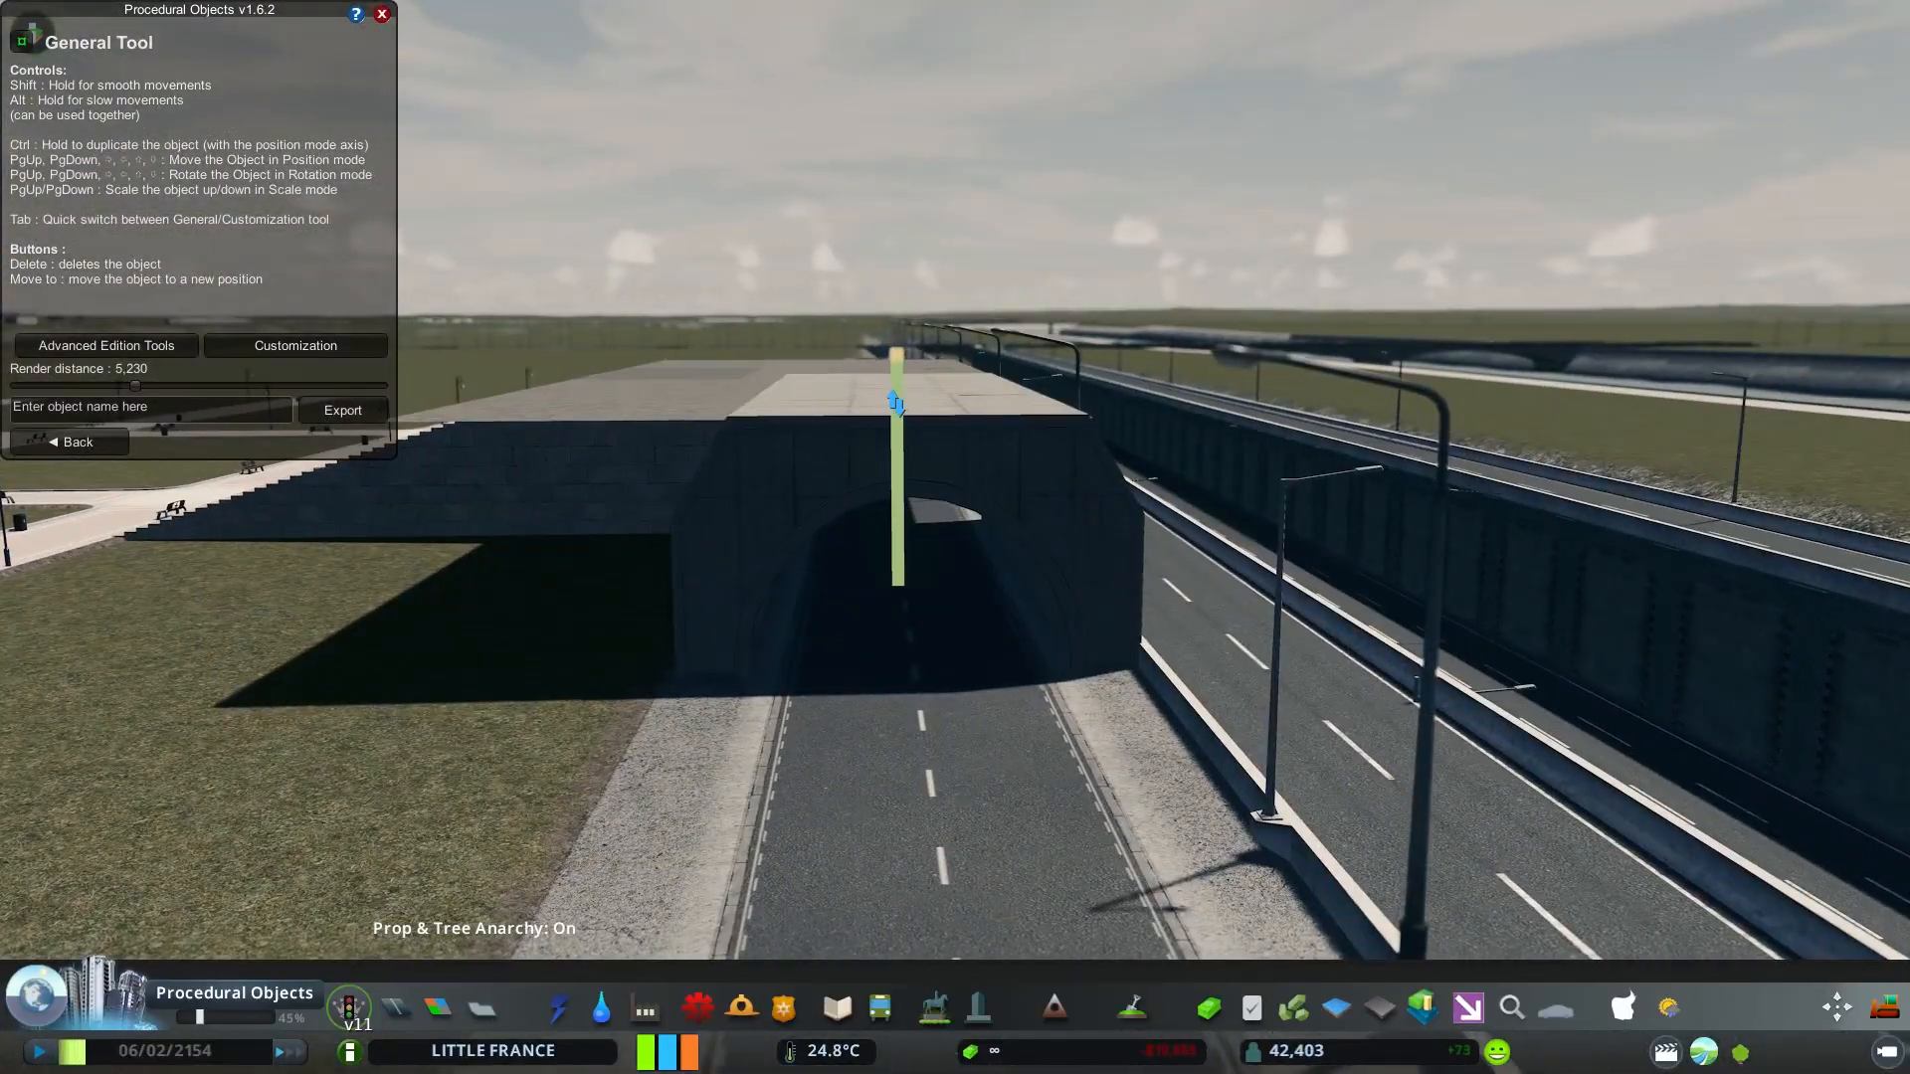
{"action": "left_click", "coordinate": [66, 441]}
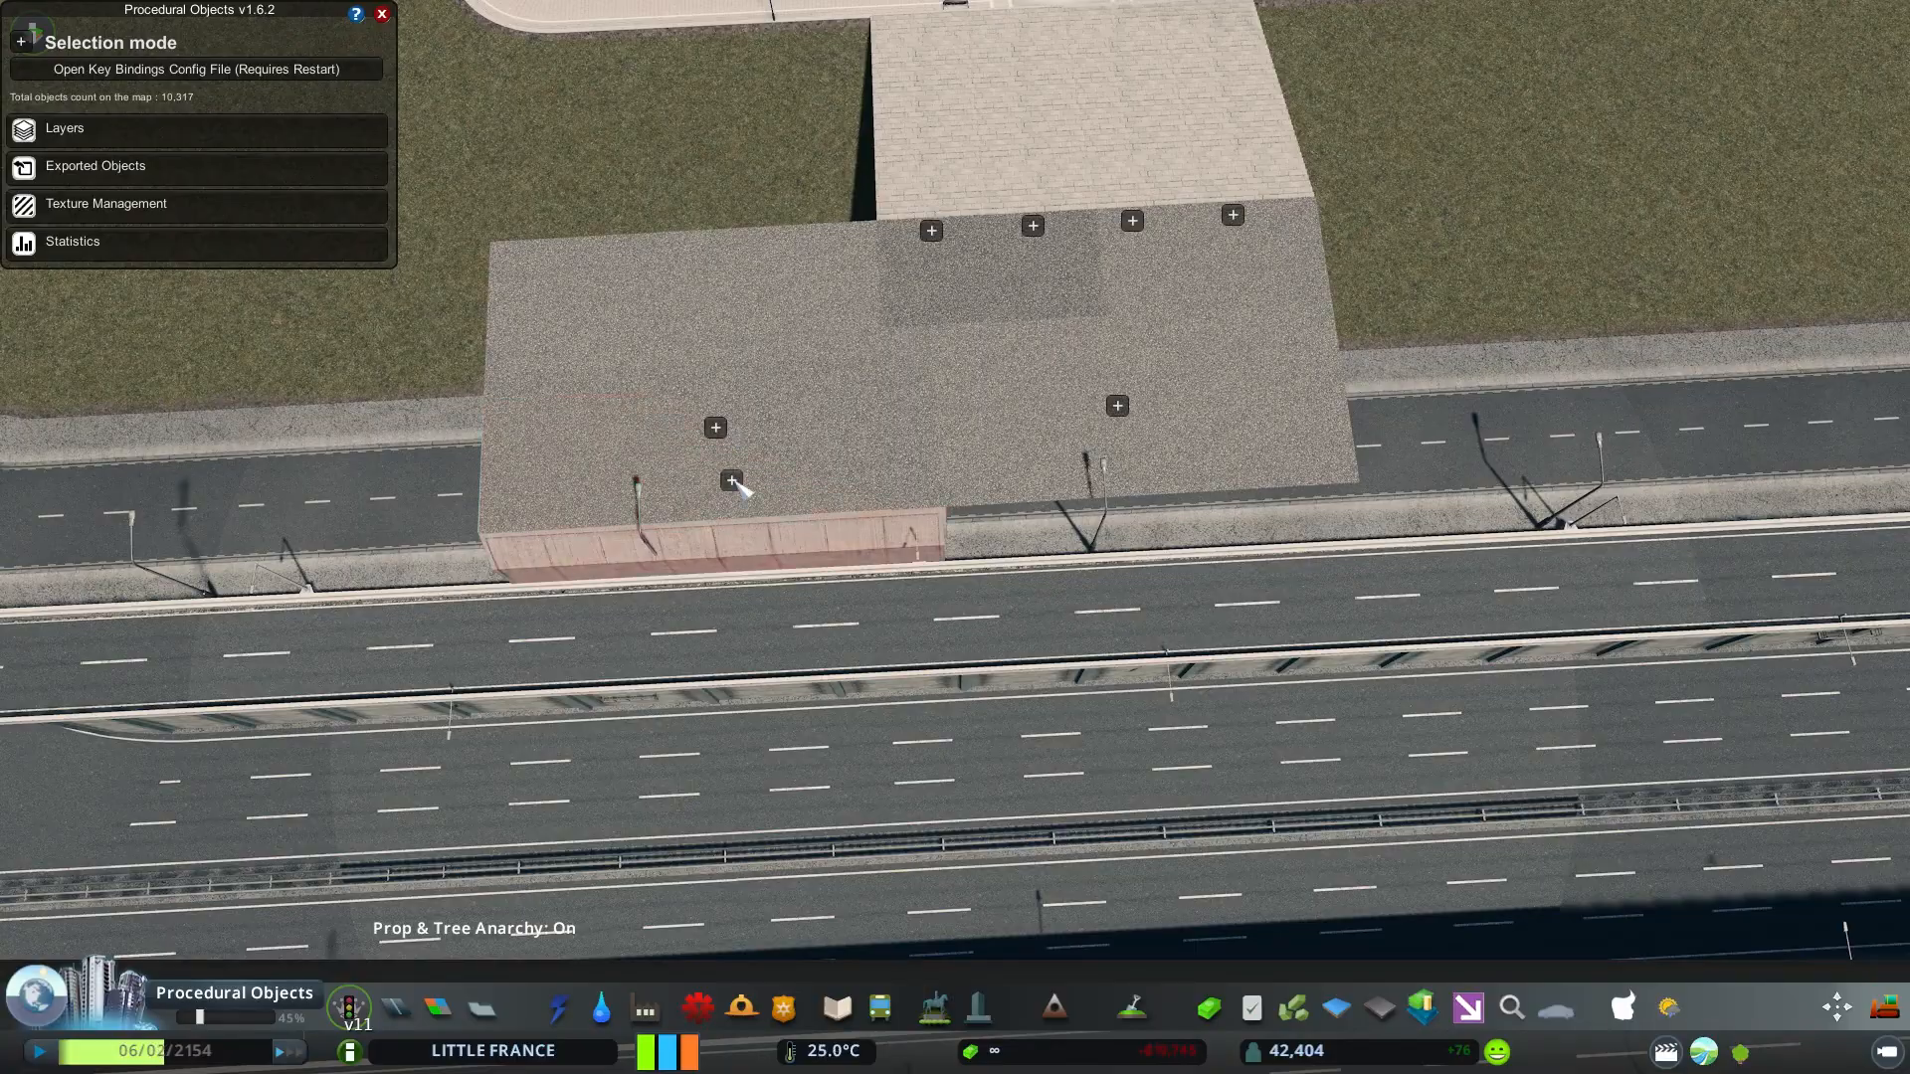
{"action": "right_click", "coordinate": [731, 482]}
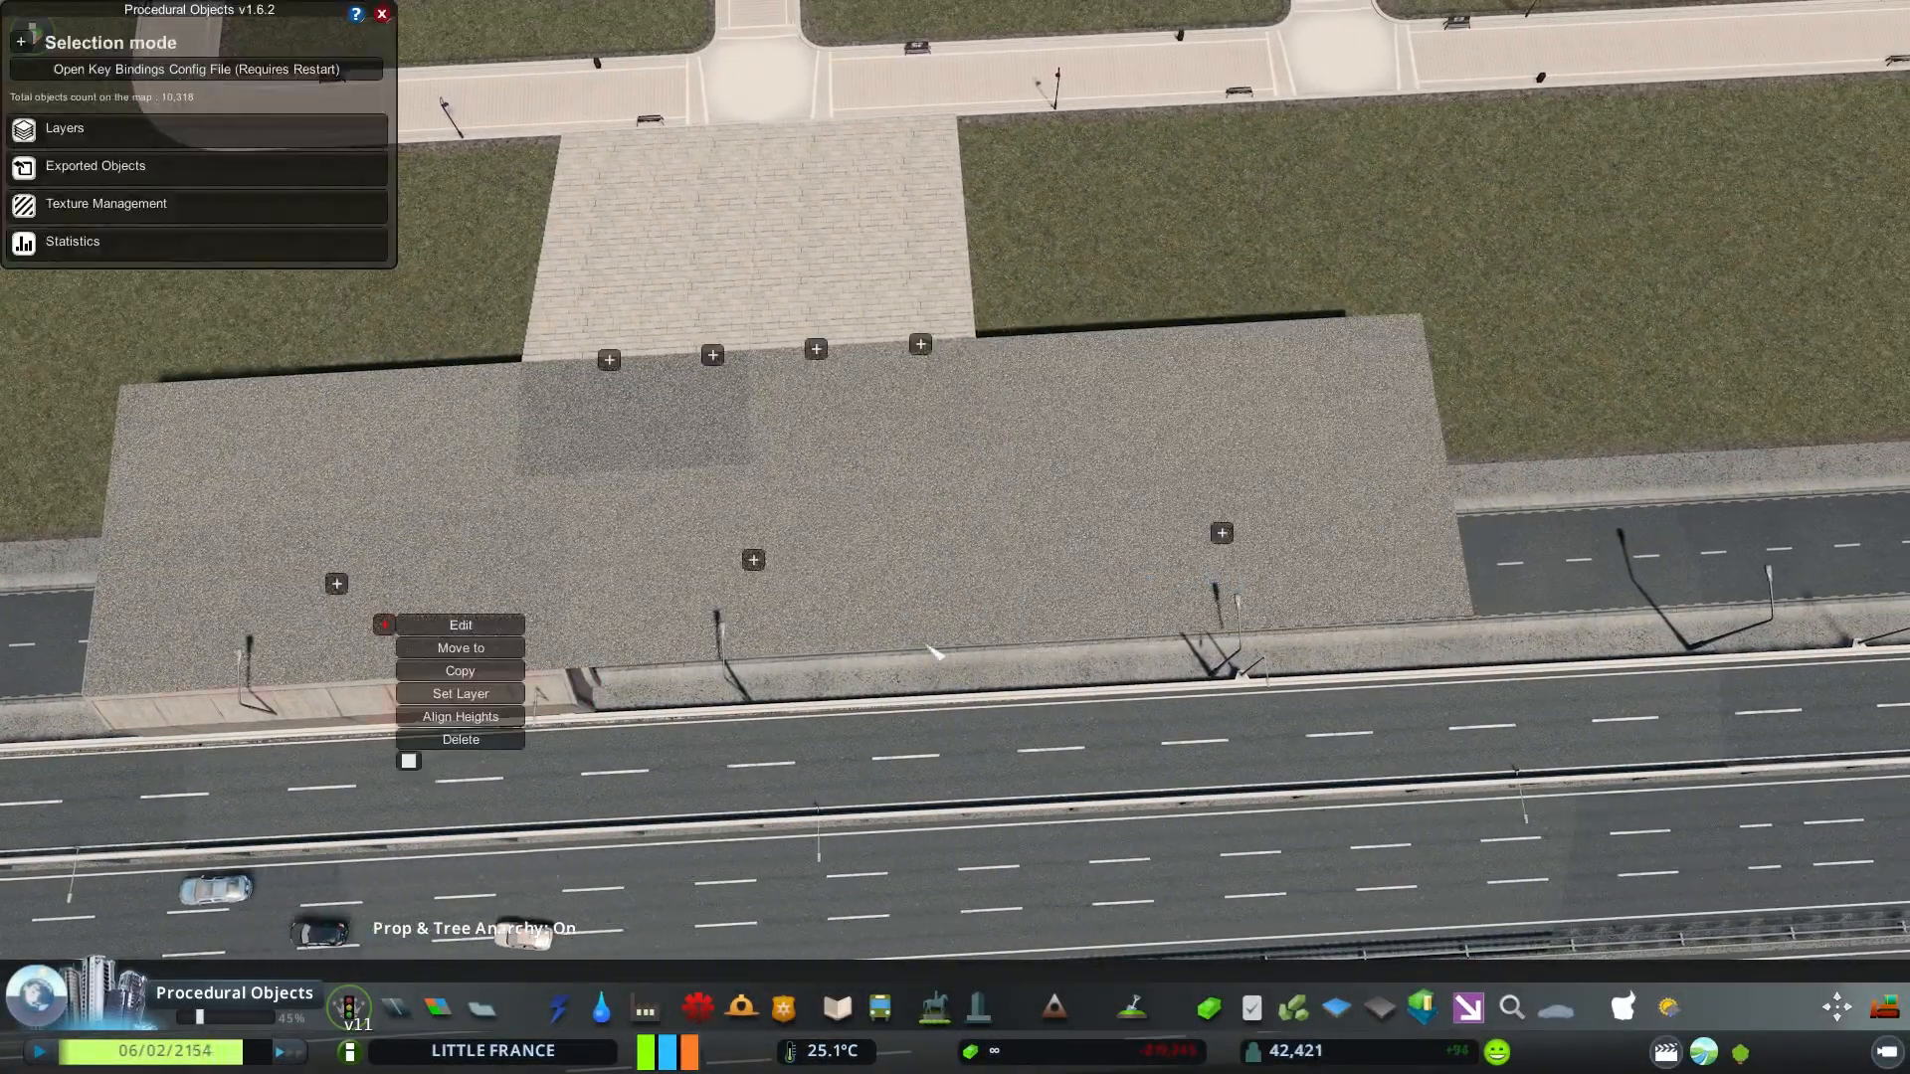
{"action": "left_click", "coordinate": [460, 647]}
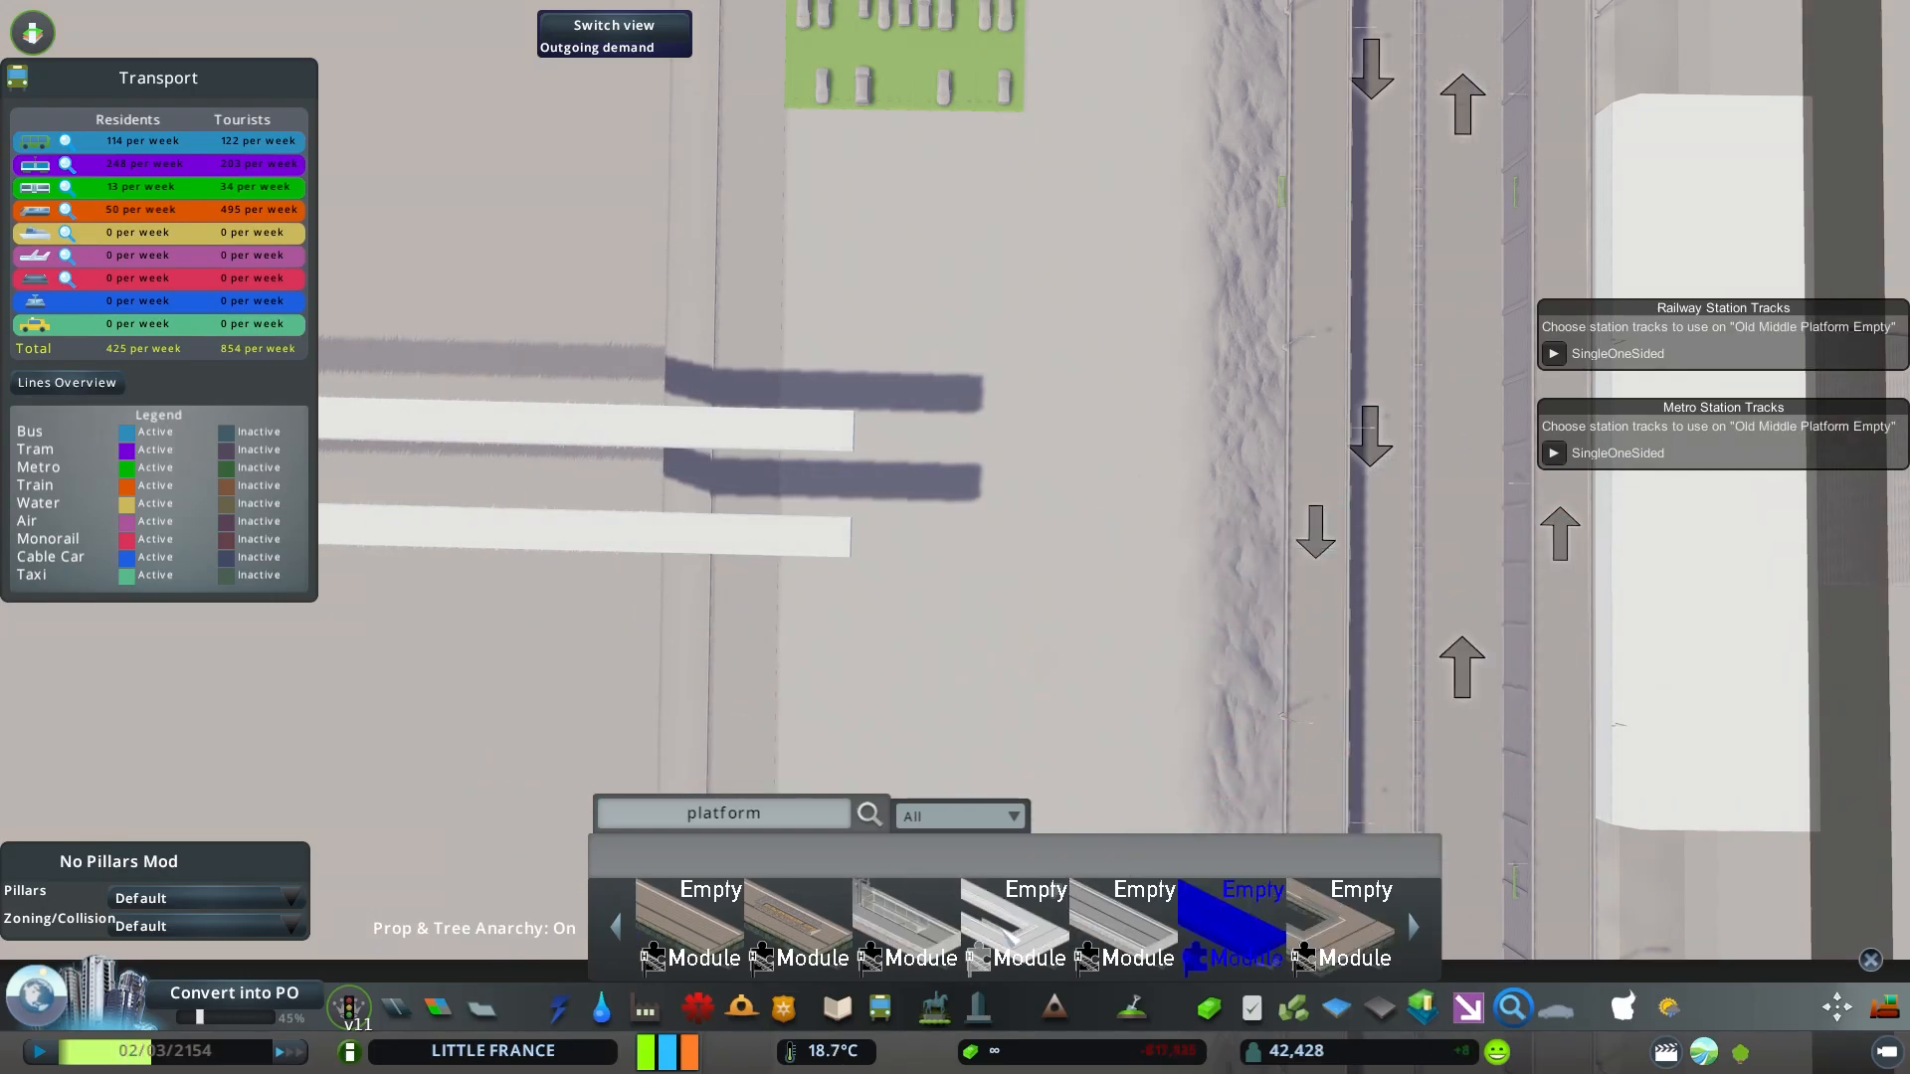
Enter 'new' in the asset search field
{"action": "type", "text": "new"}
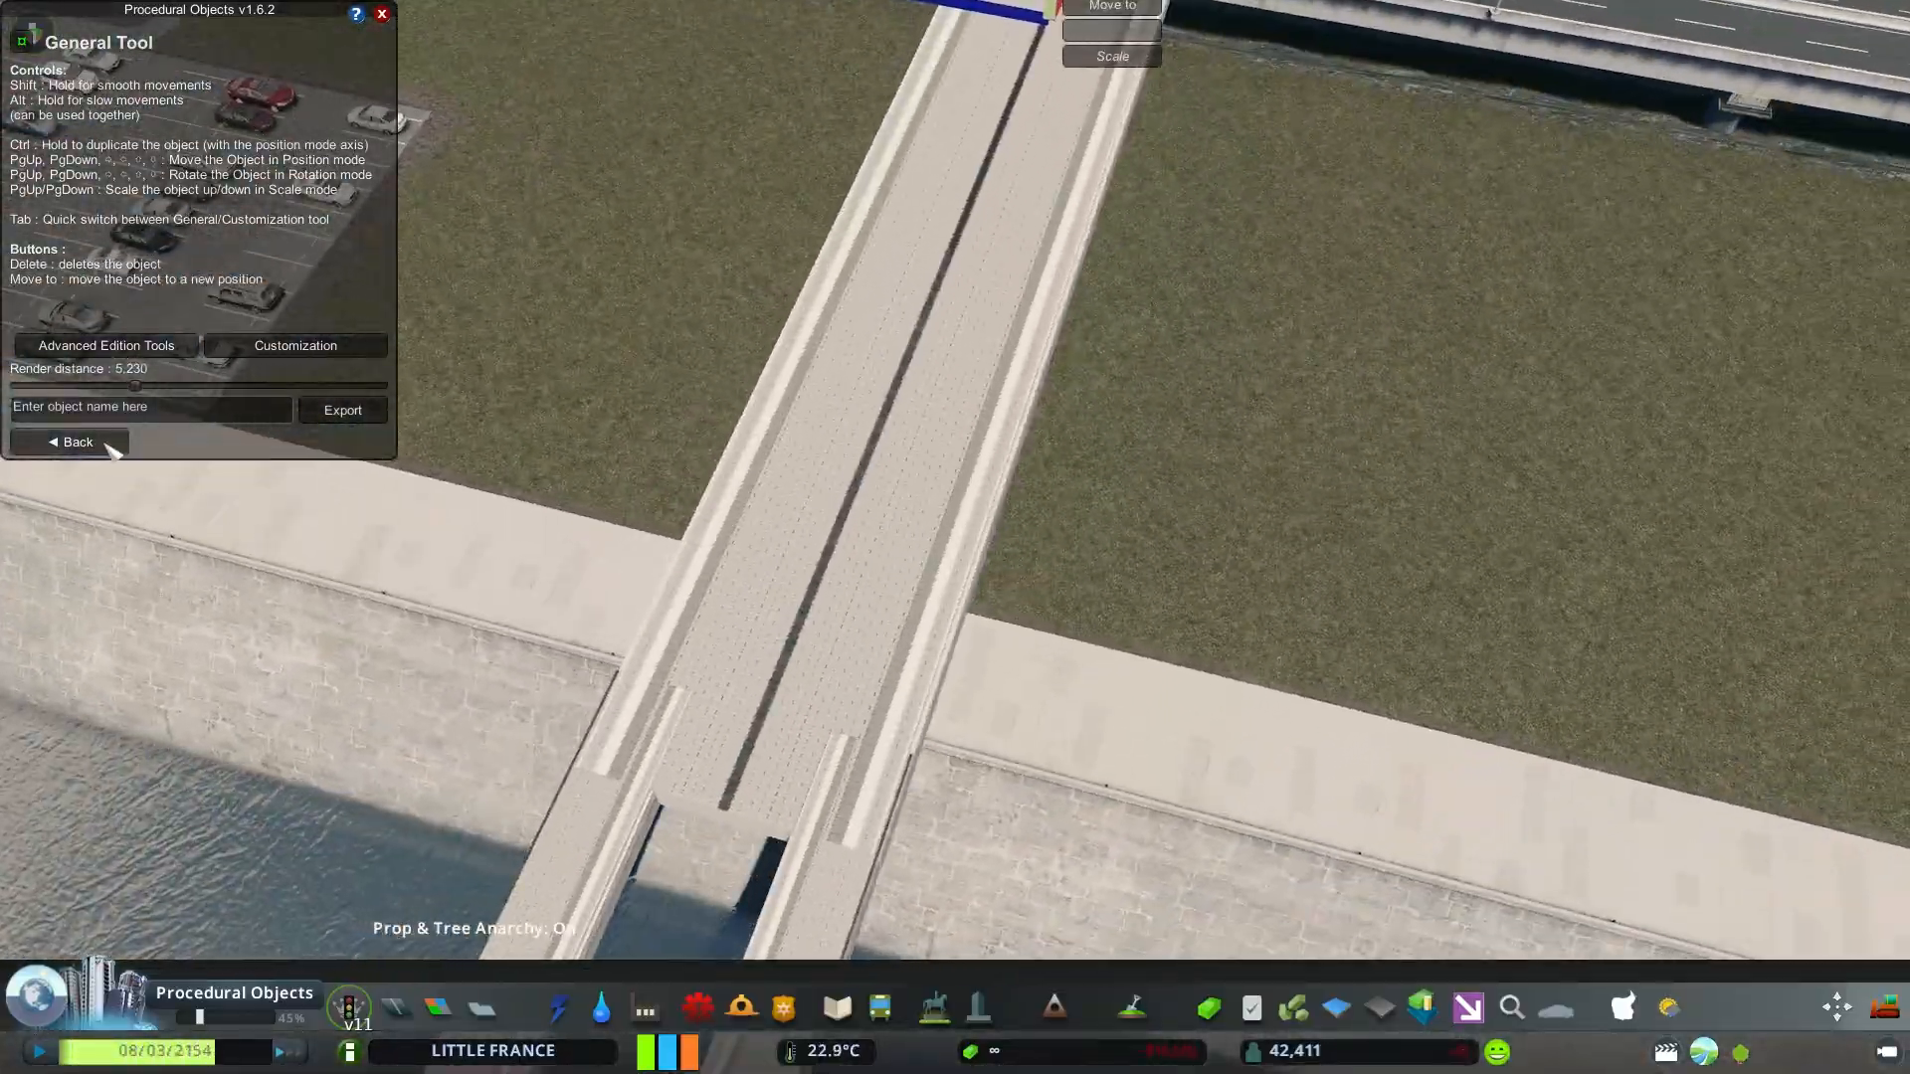
Stop editing the platform strip and start editing the piece over the water
{"action": "left_click", "coordinate": [70, 441]}
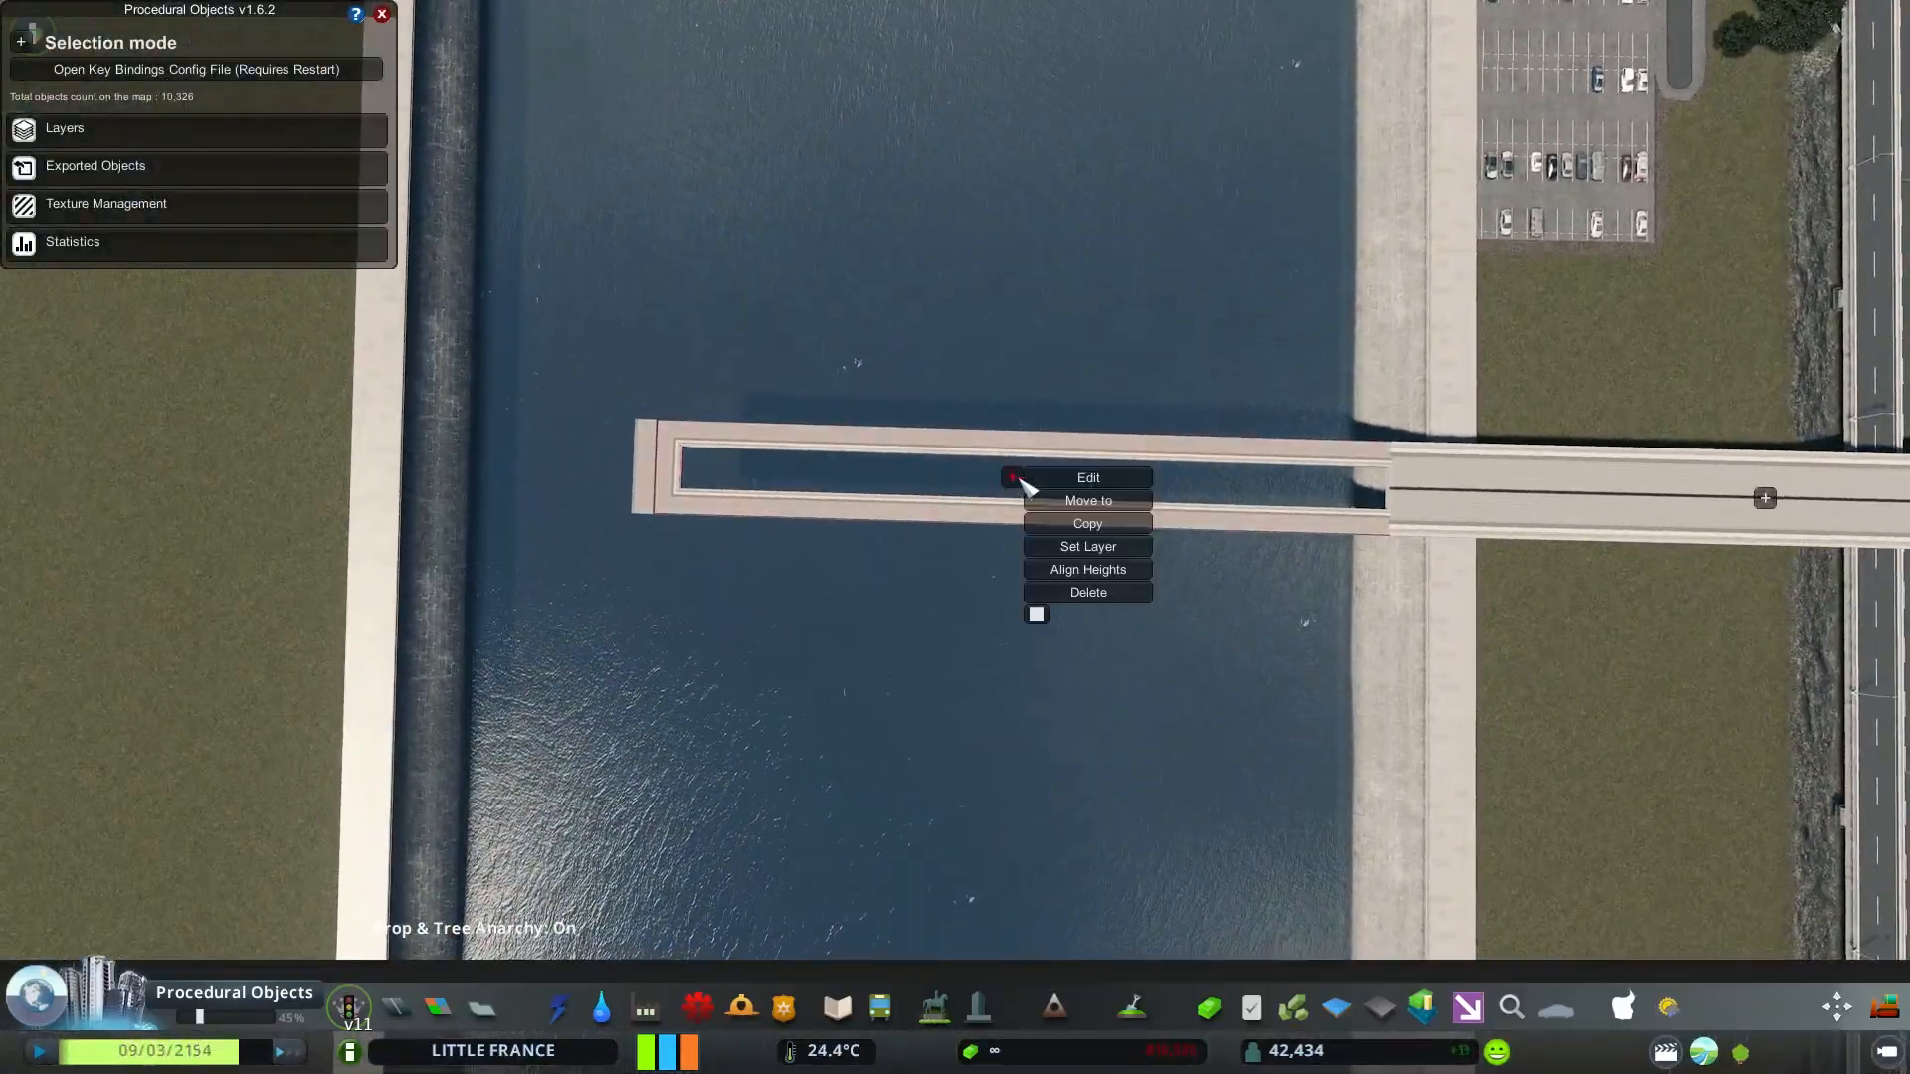
{"action": "left_click", "coordinate": [1085, 476]}
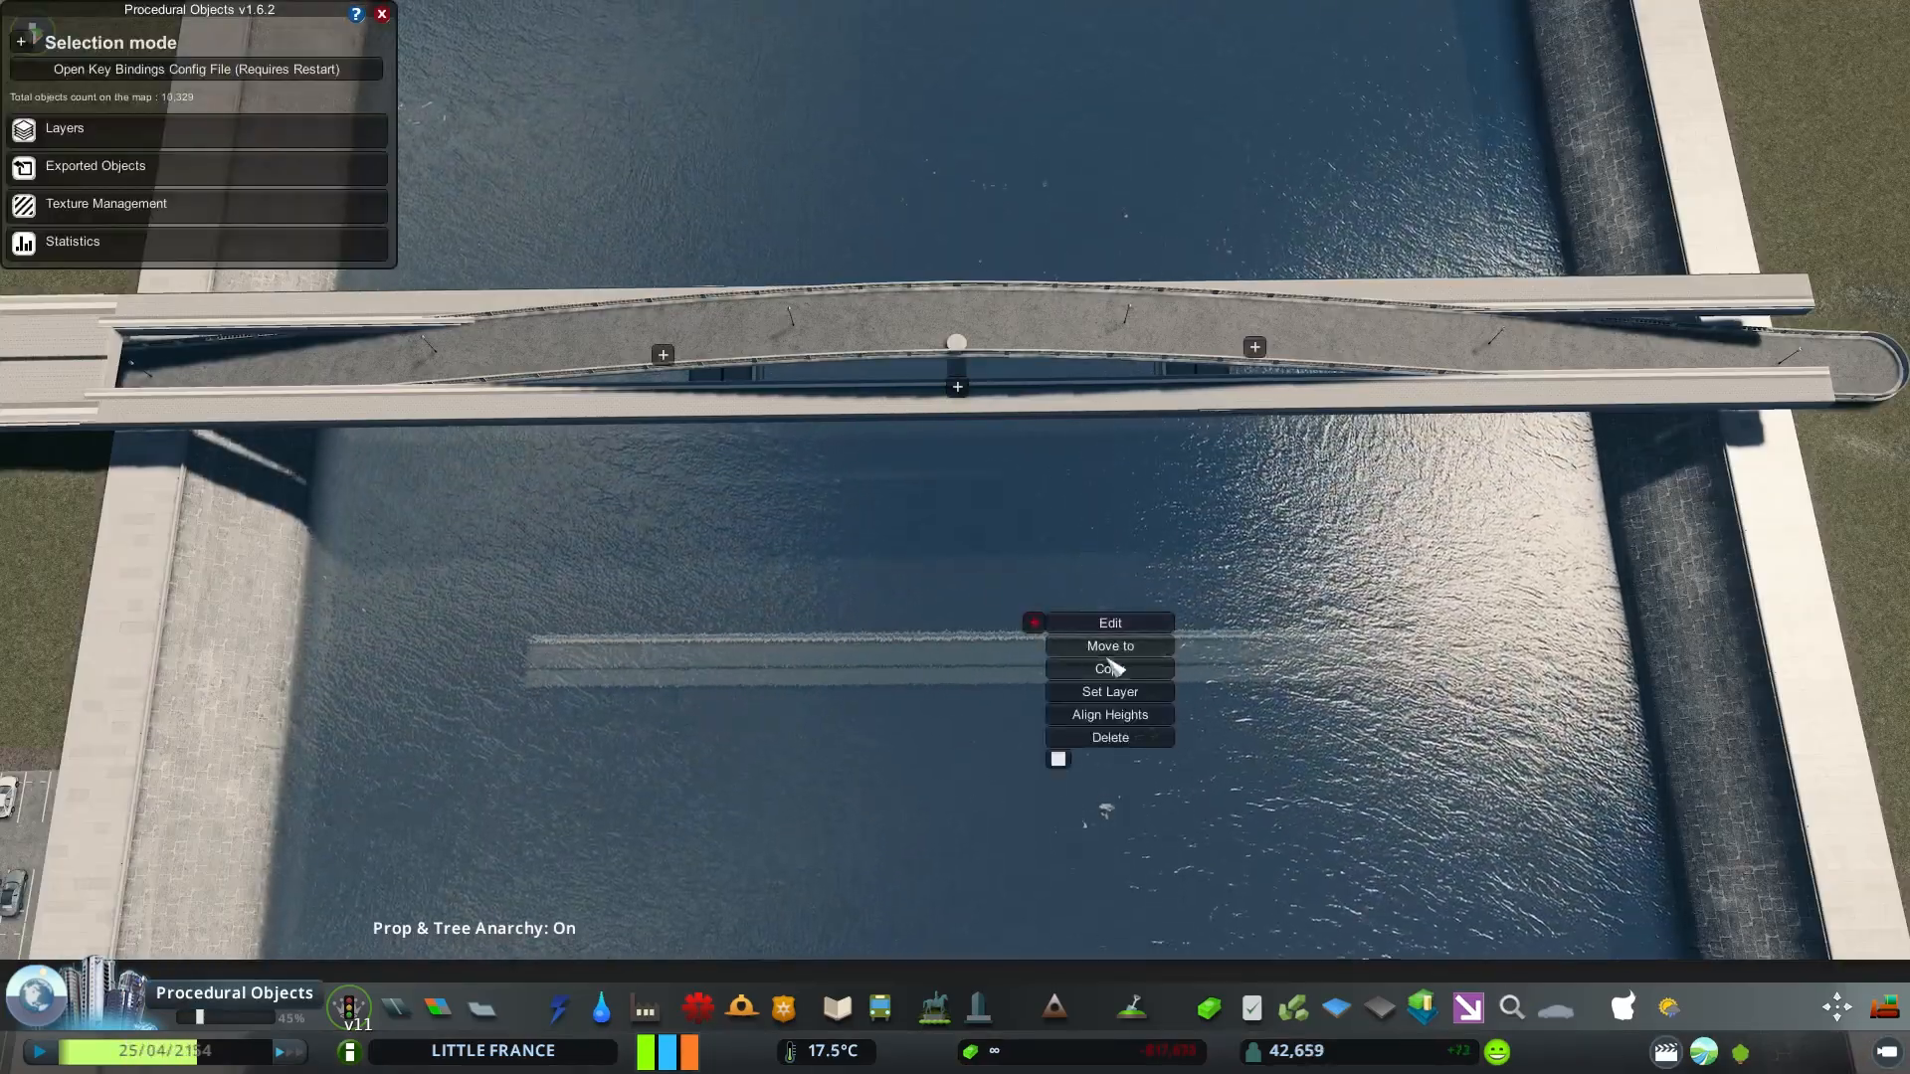
Copy the faint deck piece over the water and move it into place
{"action": "left_click", "coordinate": [1108, 646]}
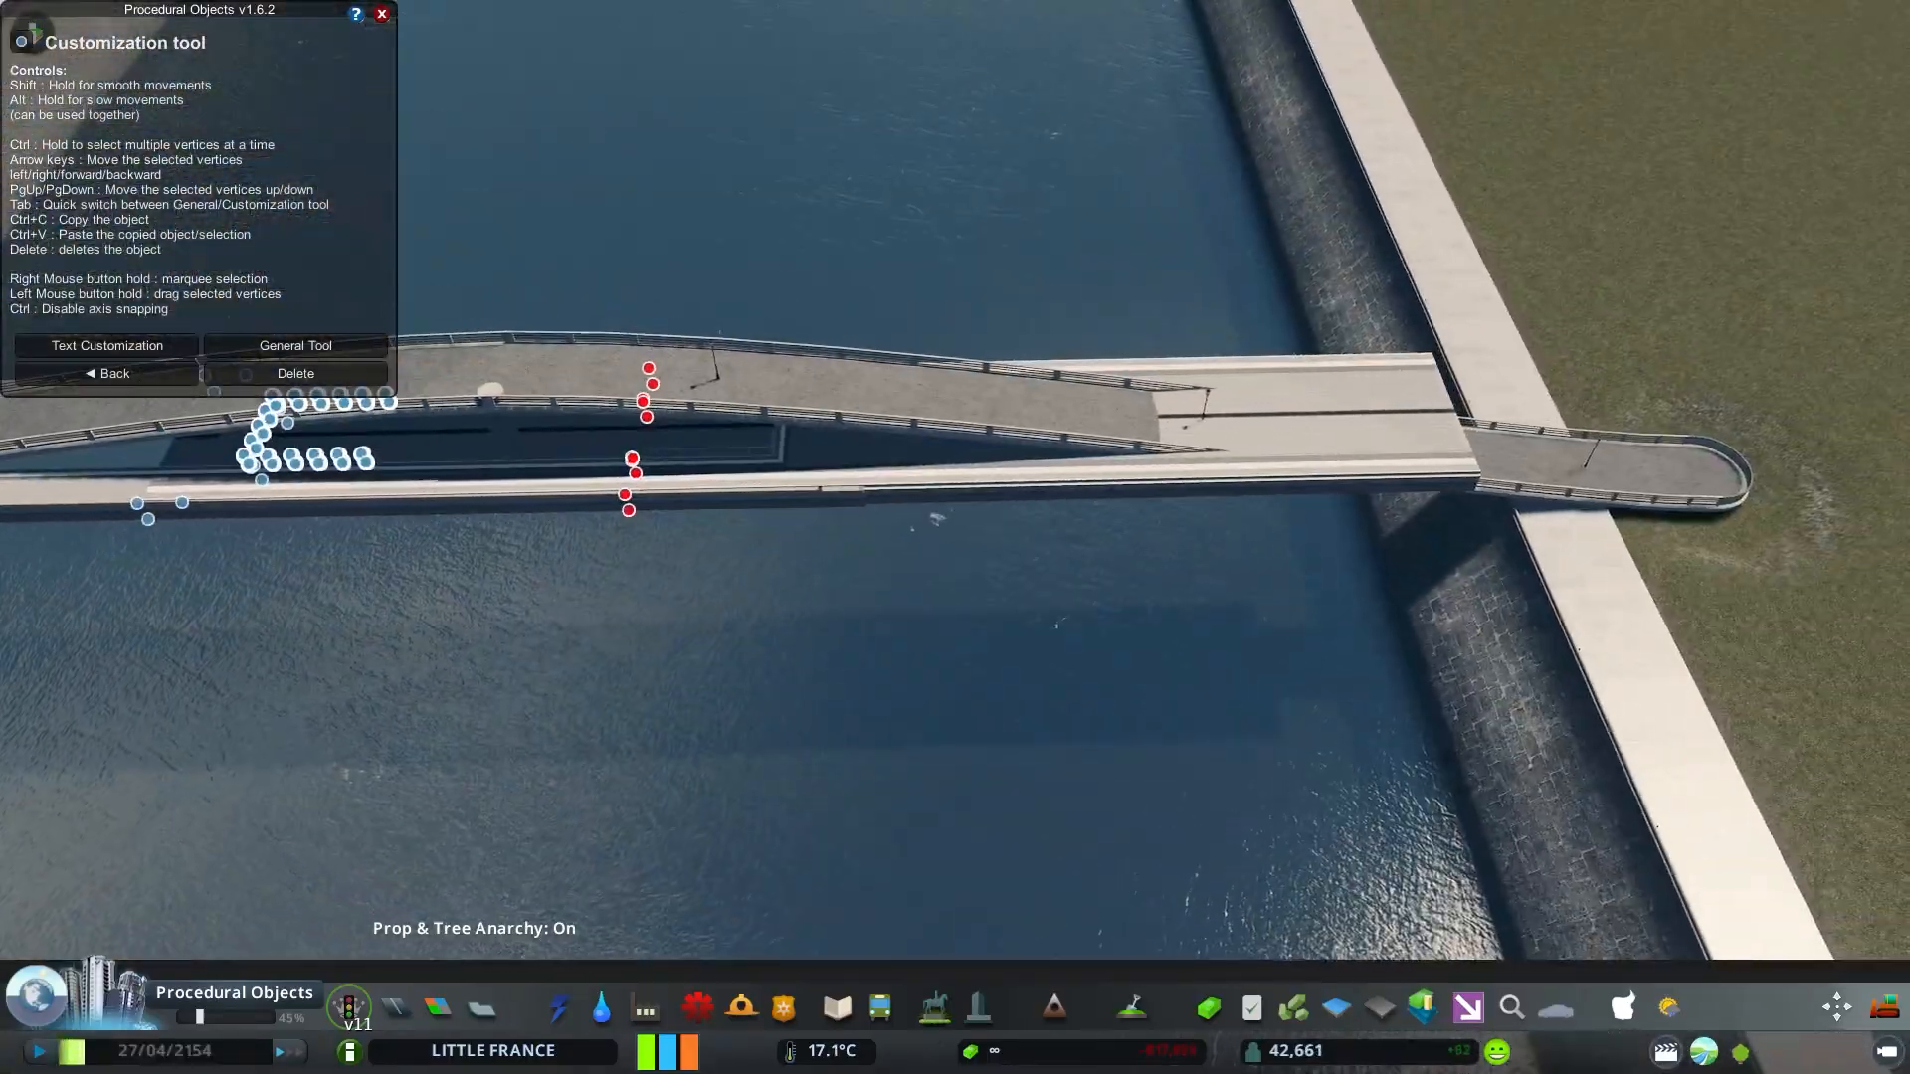
{"action": "left_click", "coordinate": [294, 345]}
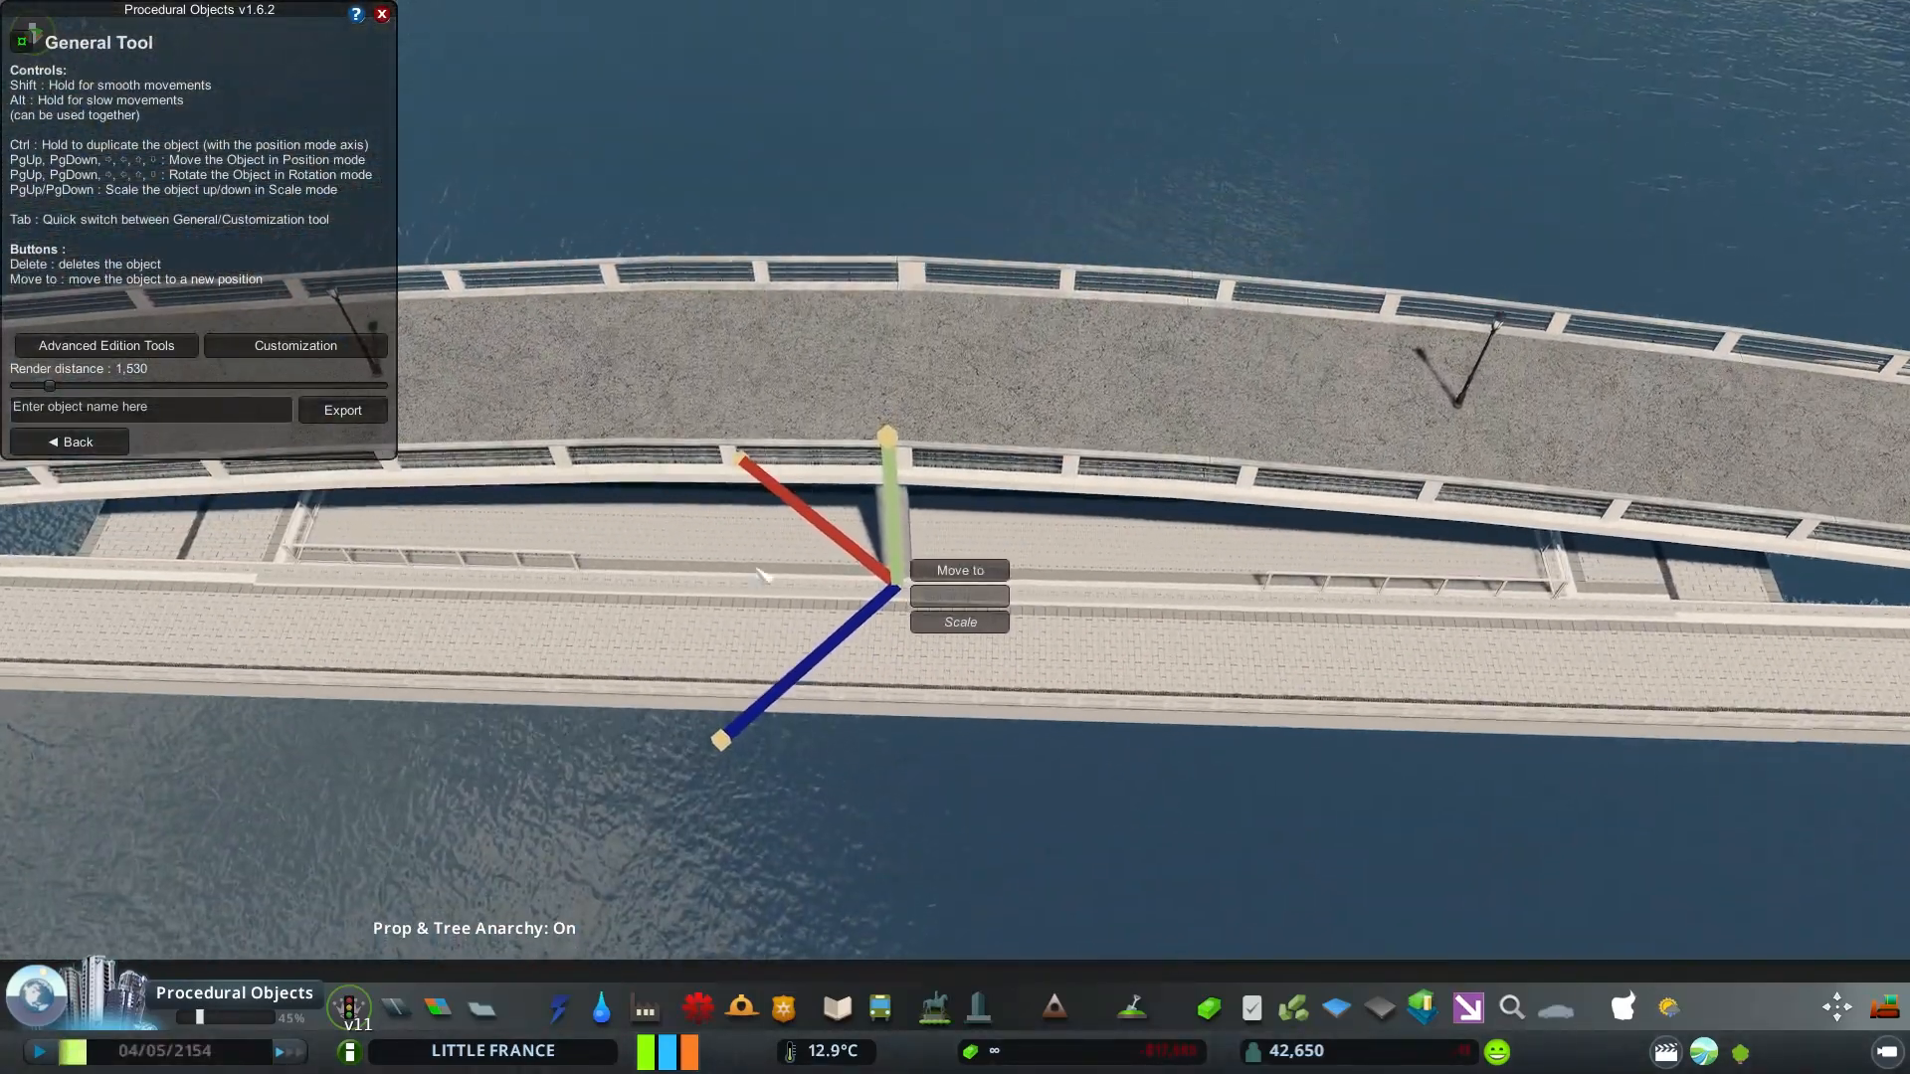
{"action": "left_click", "coordinate": [959, 569]}
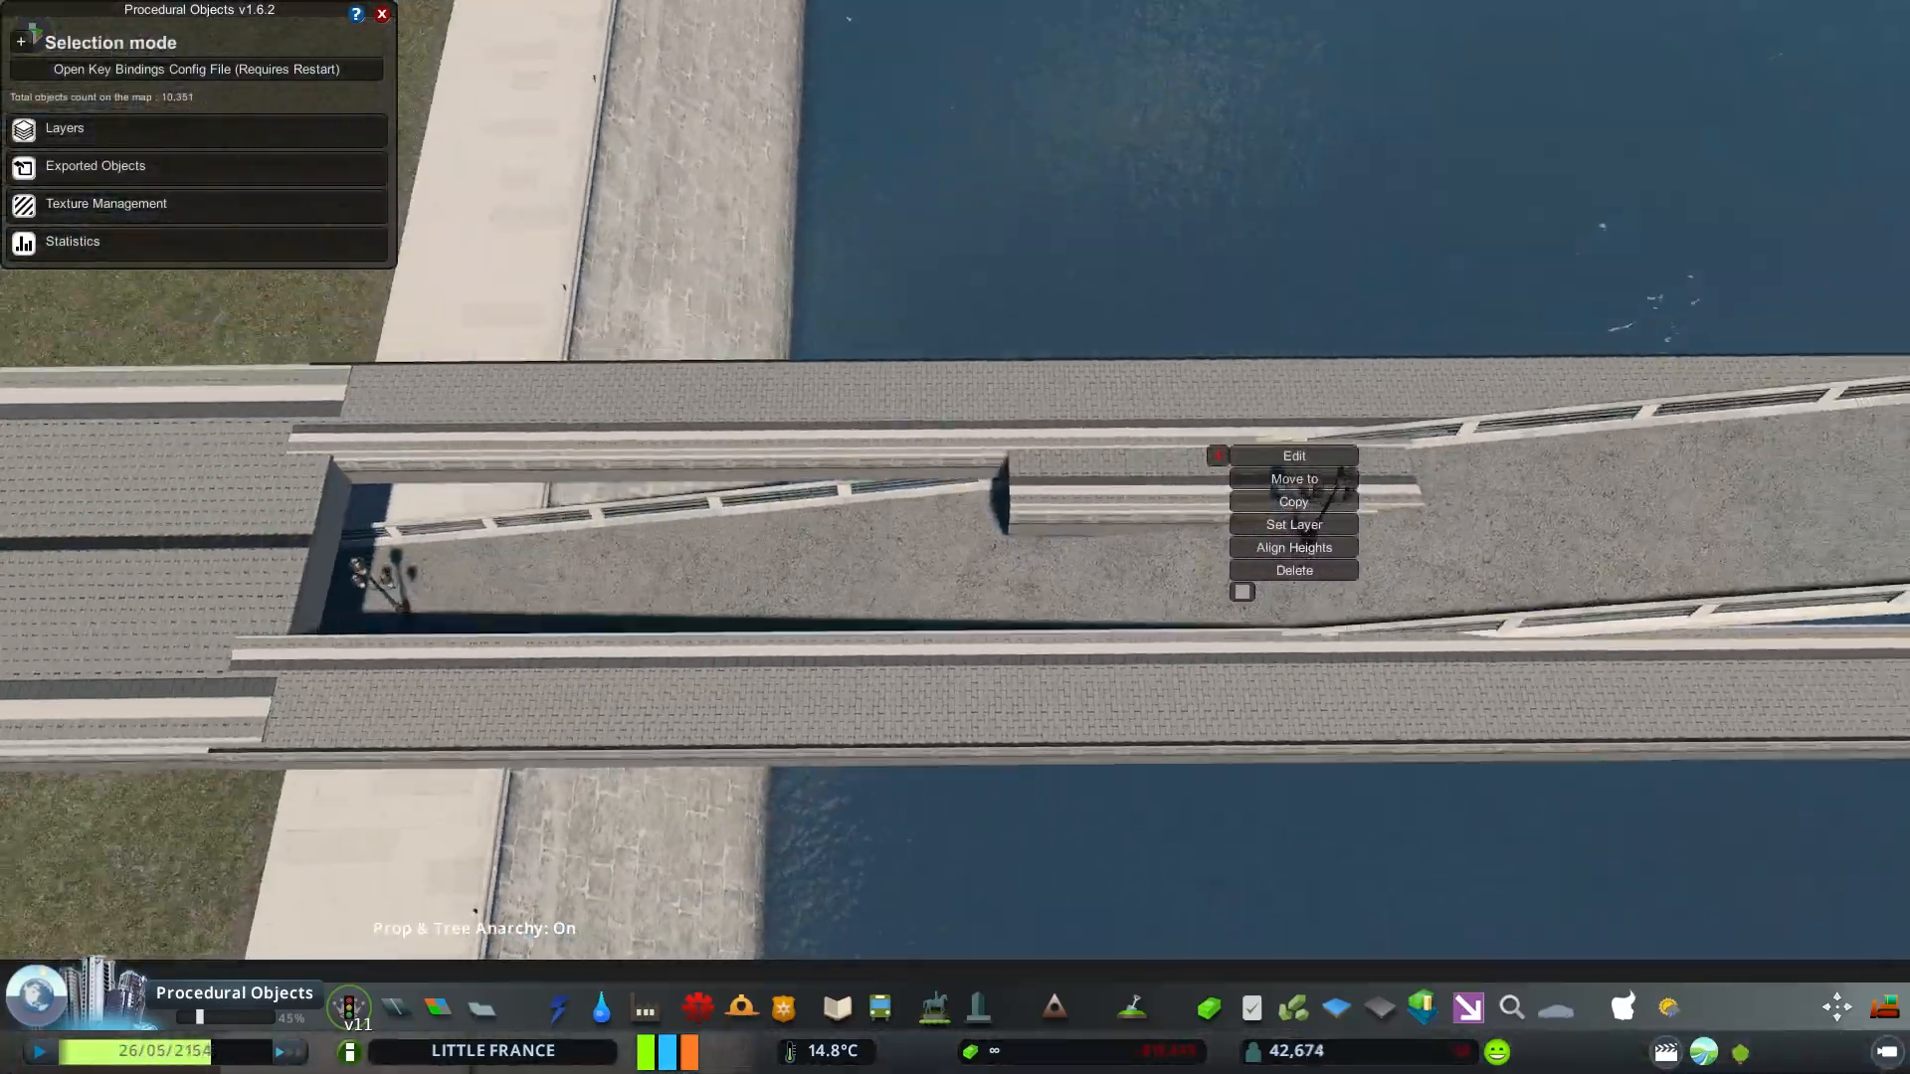
Reshape the added deck piece, then take the red bridge-deck object into editing
{"action": "left_click", "coordinate": [1293, 456]}
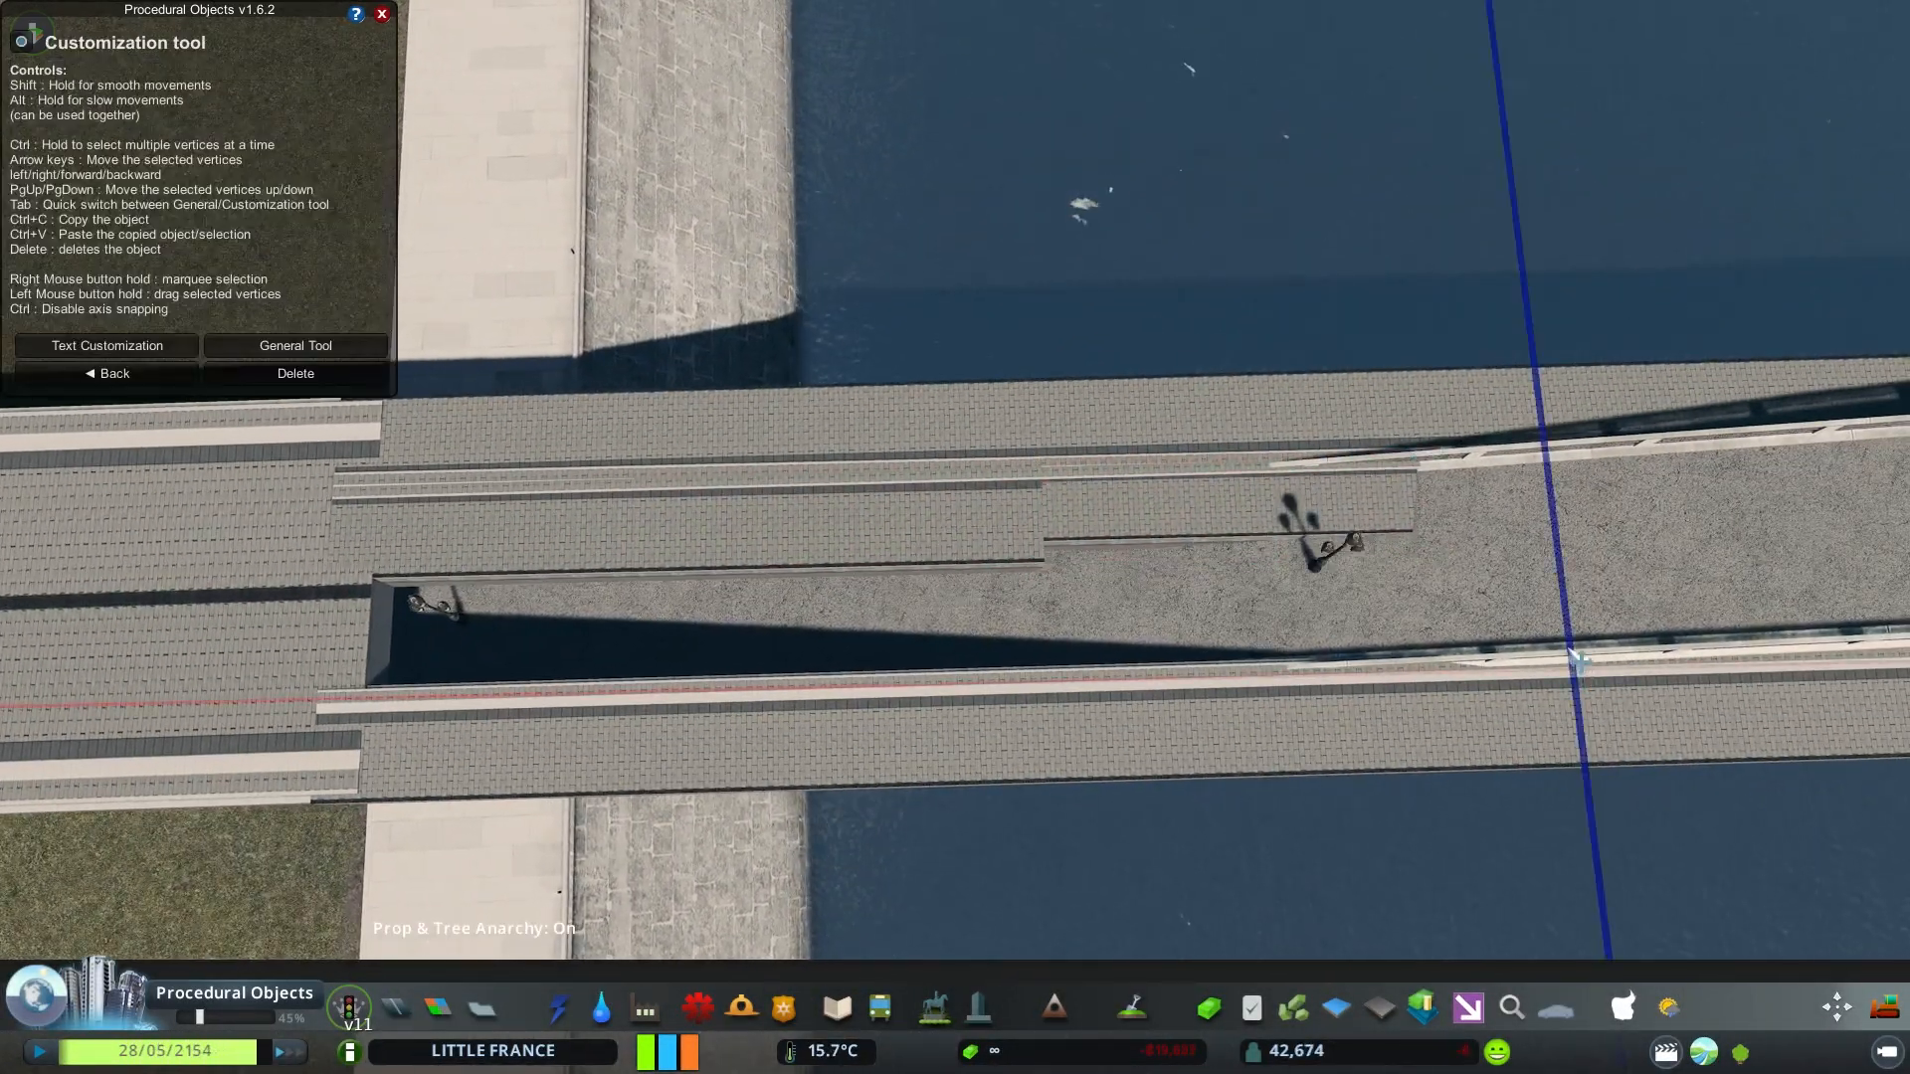
{"action": "right_click", "coordinate": [838, 518]}
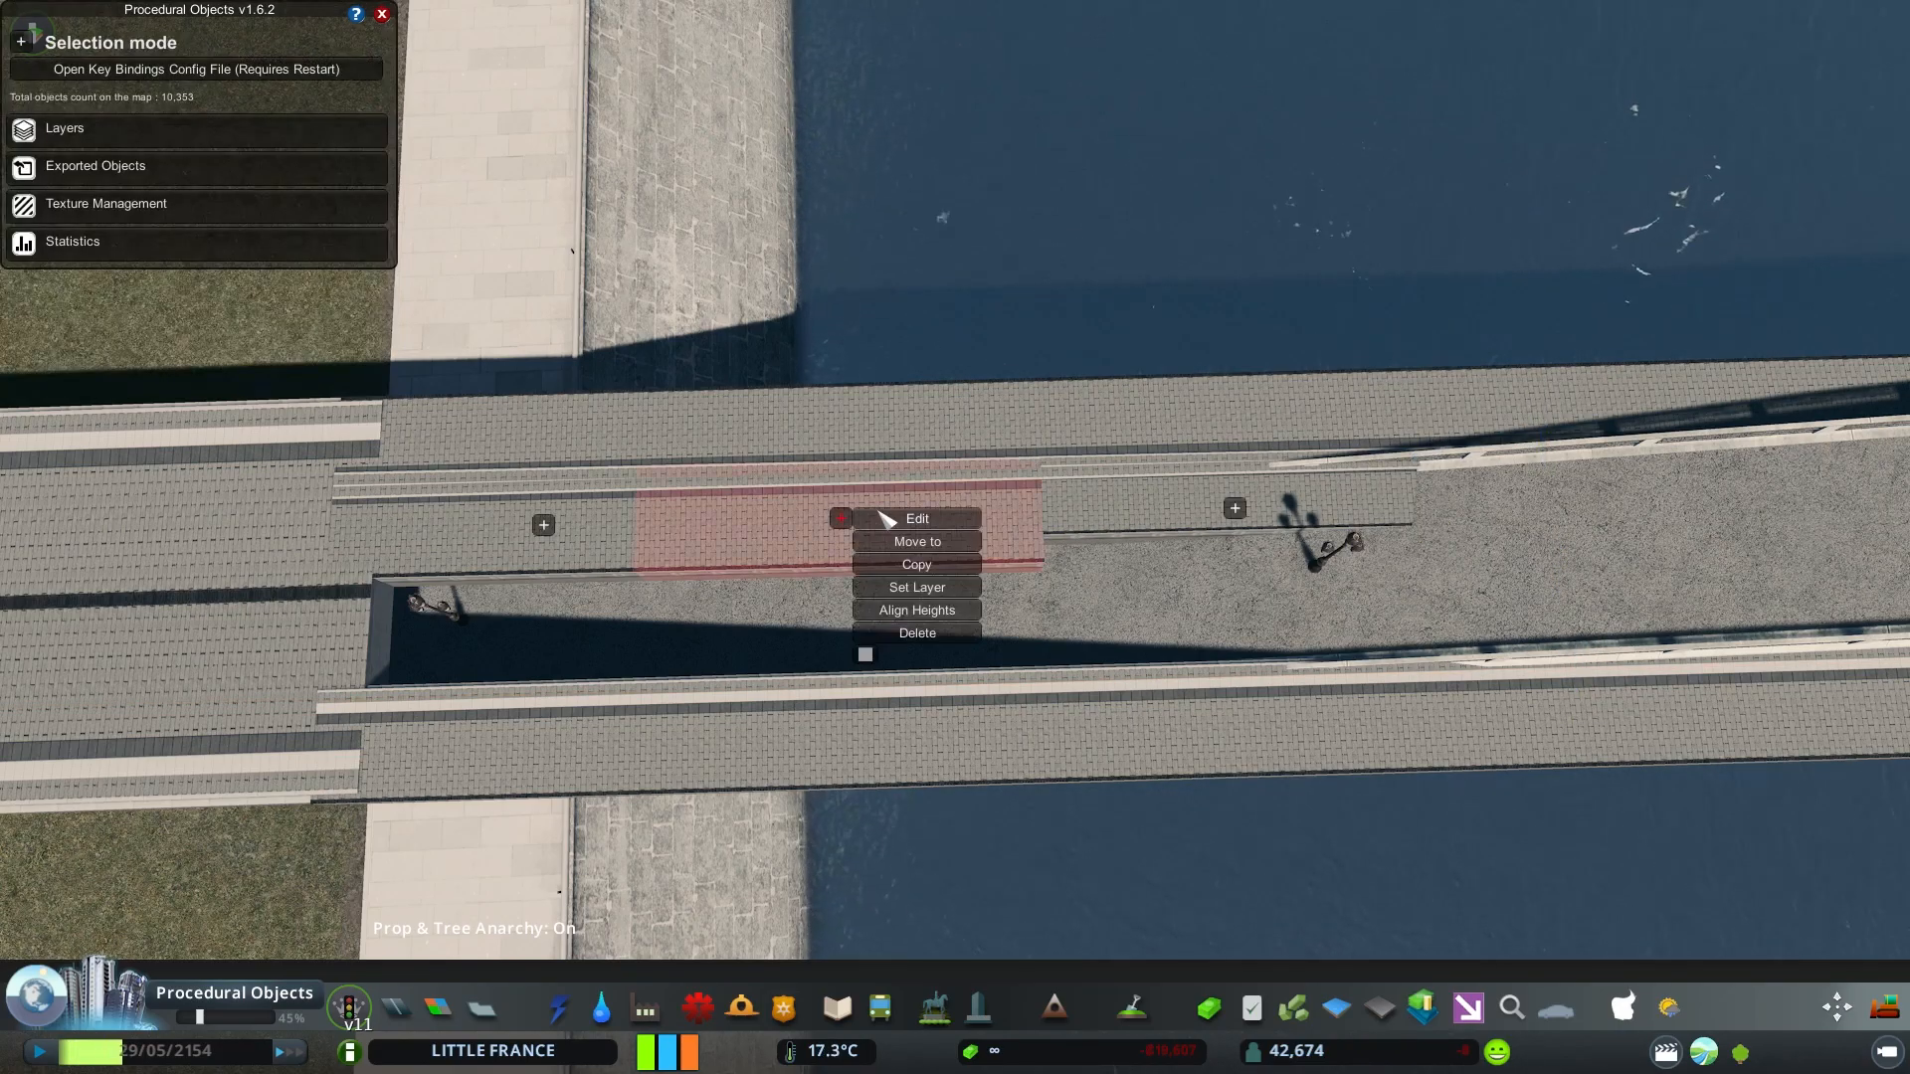
{"action": "left_click", "coordinate": [916, 518]}
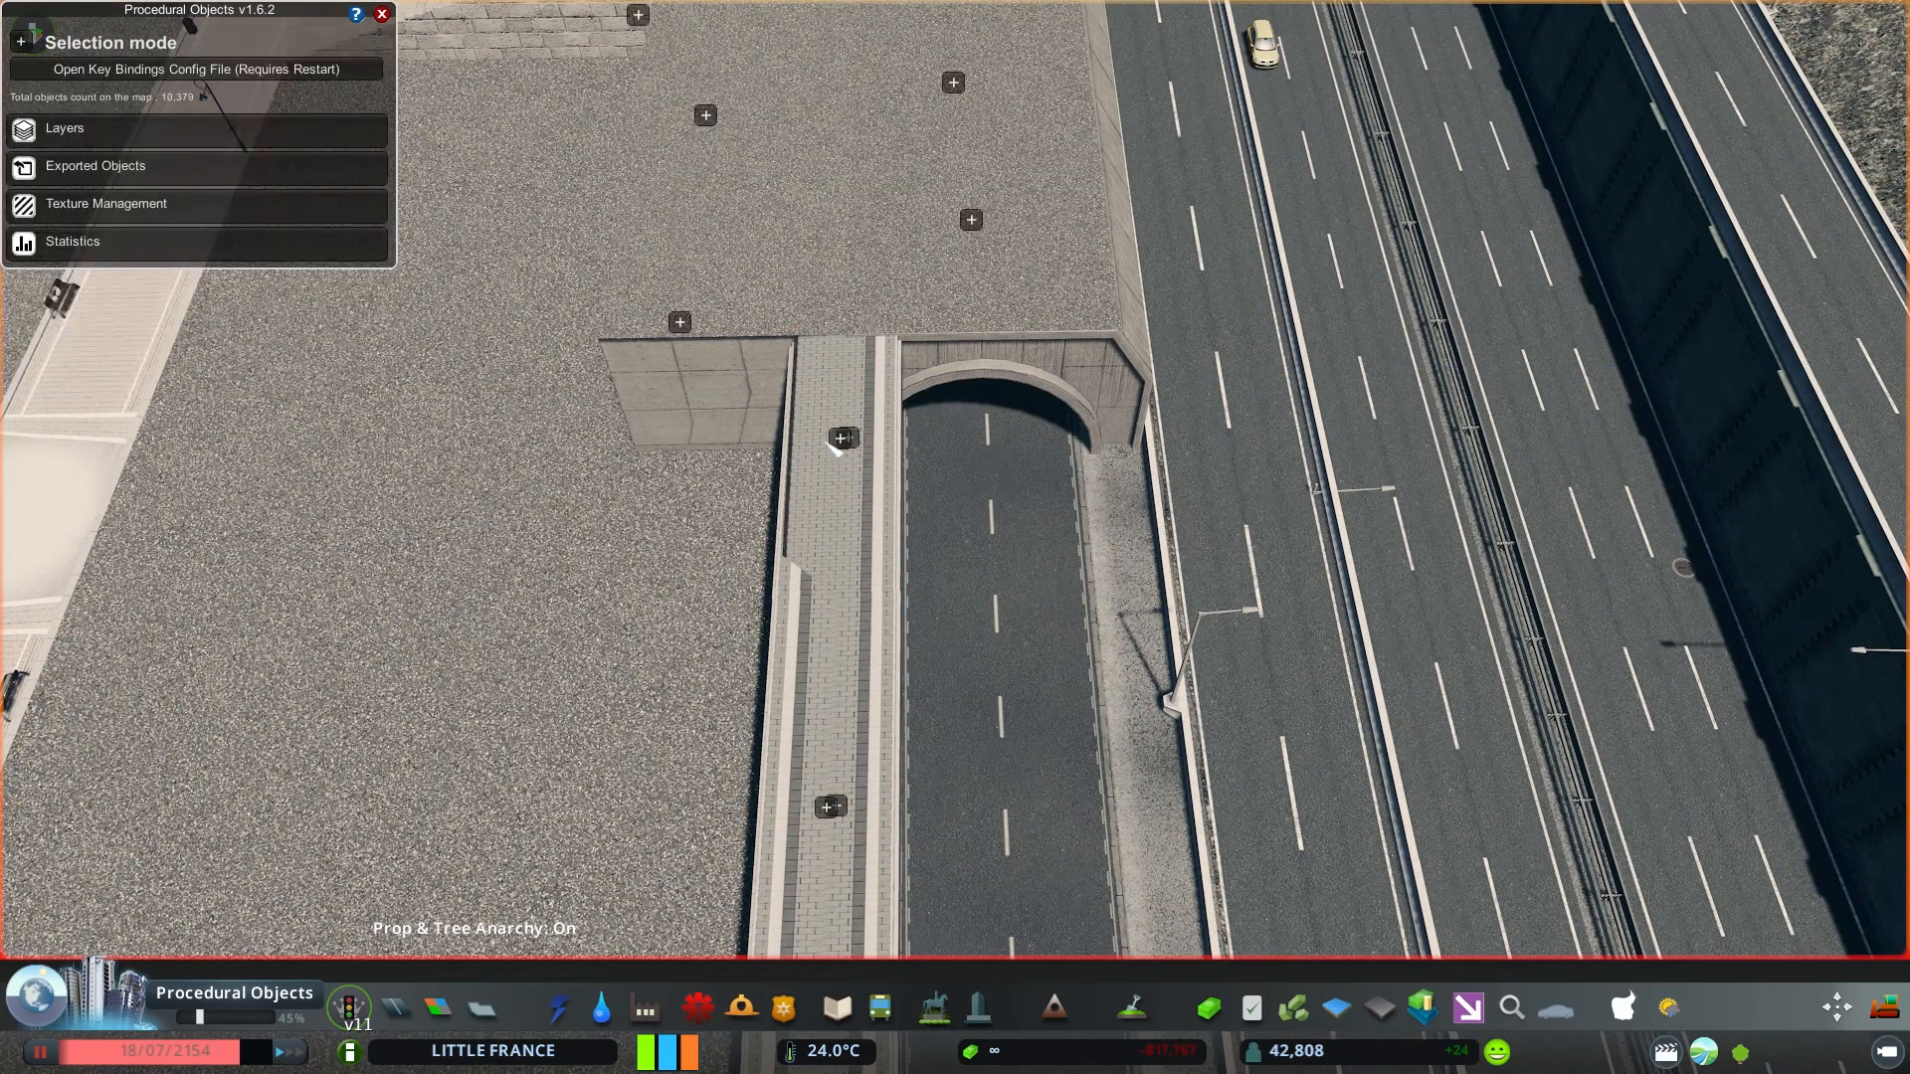
Select a procedural object at the tunnel portal
{"action": "left_click", "coordinate": [841, 437]}
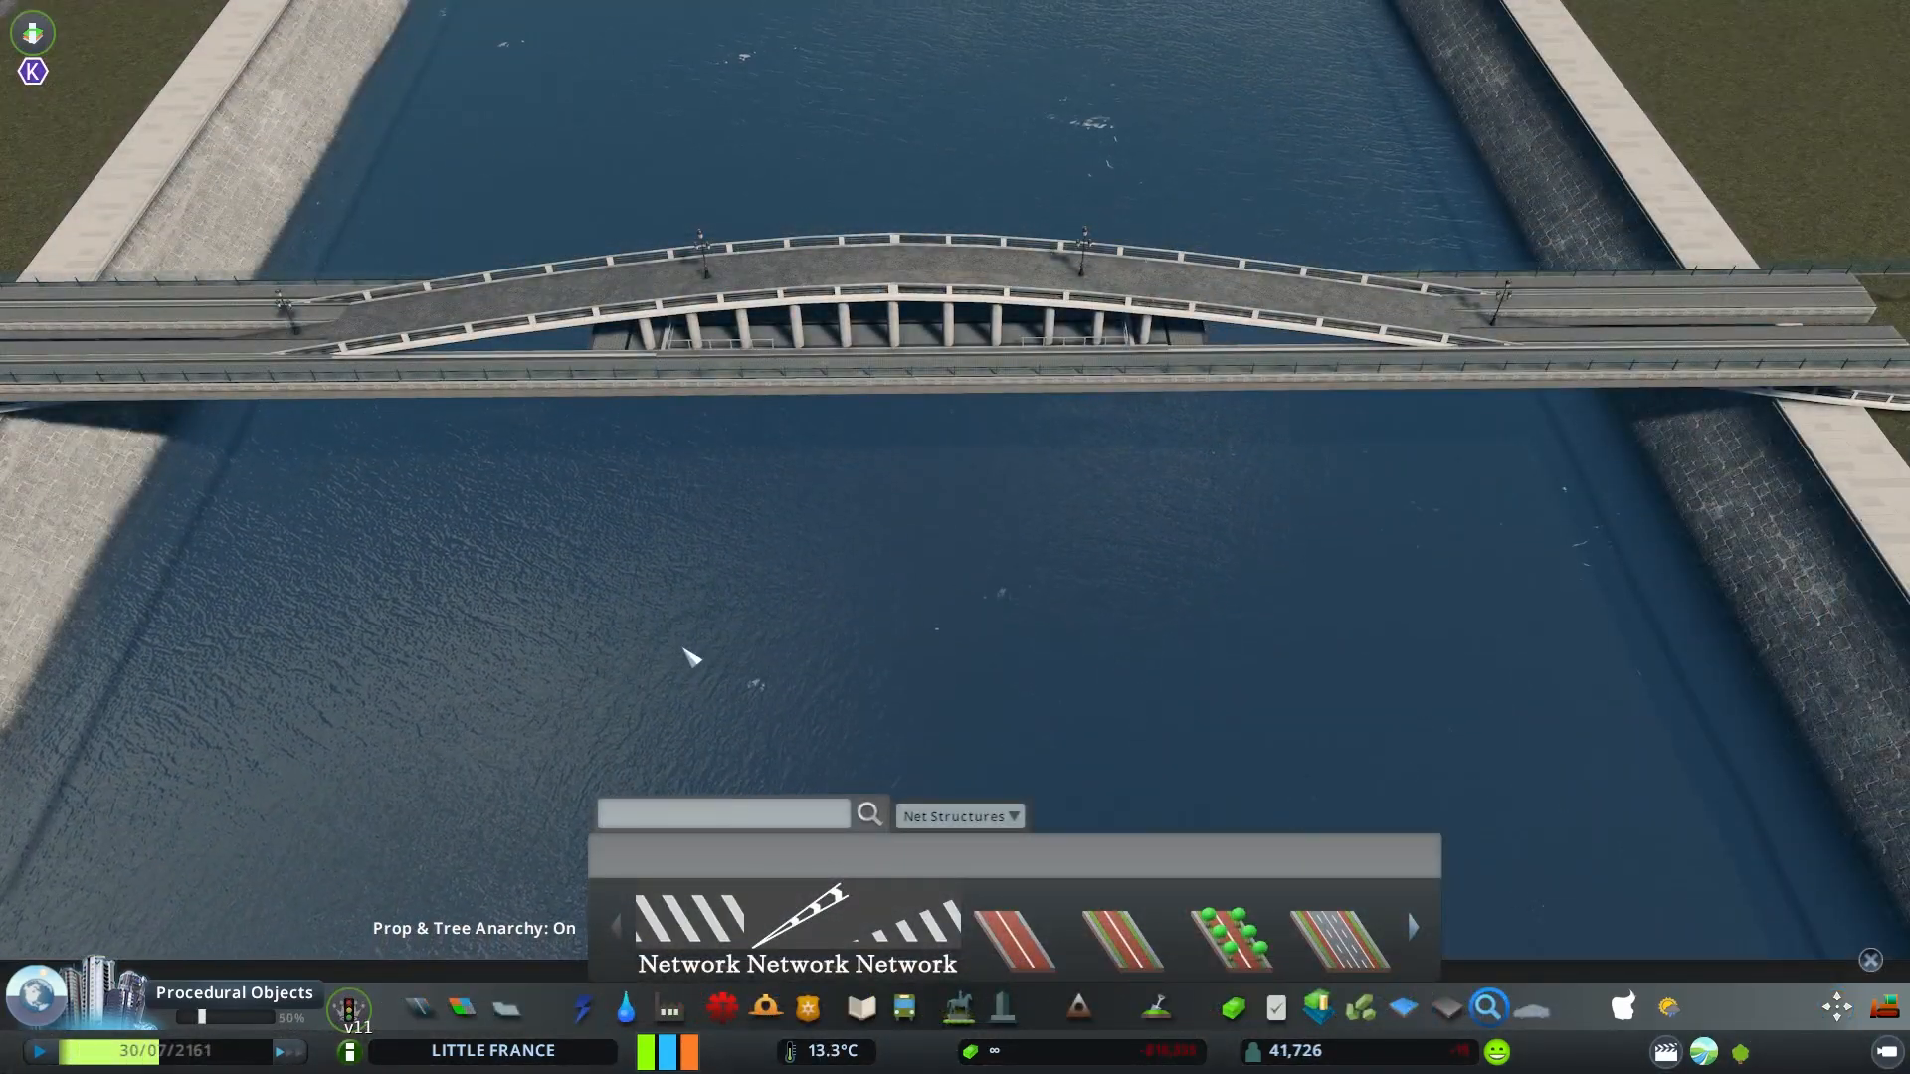
Search for 'tit' and lay the long straight platform strip on the ground
{"action": "type", "text": "titan plat"}
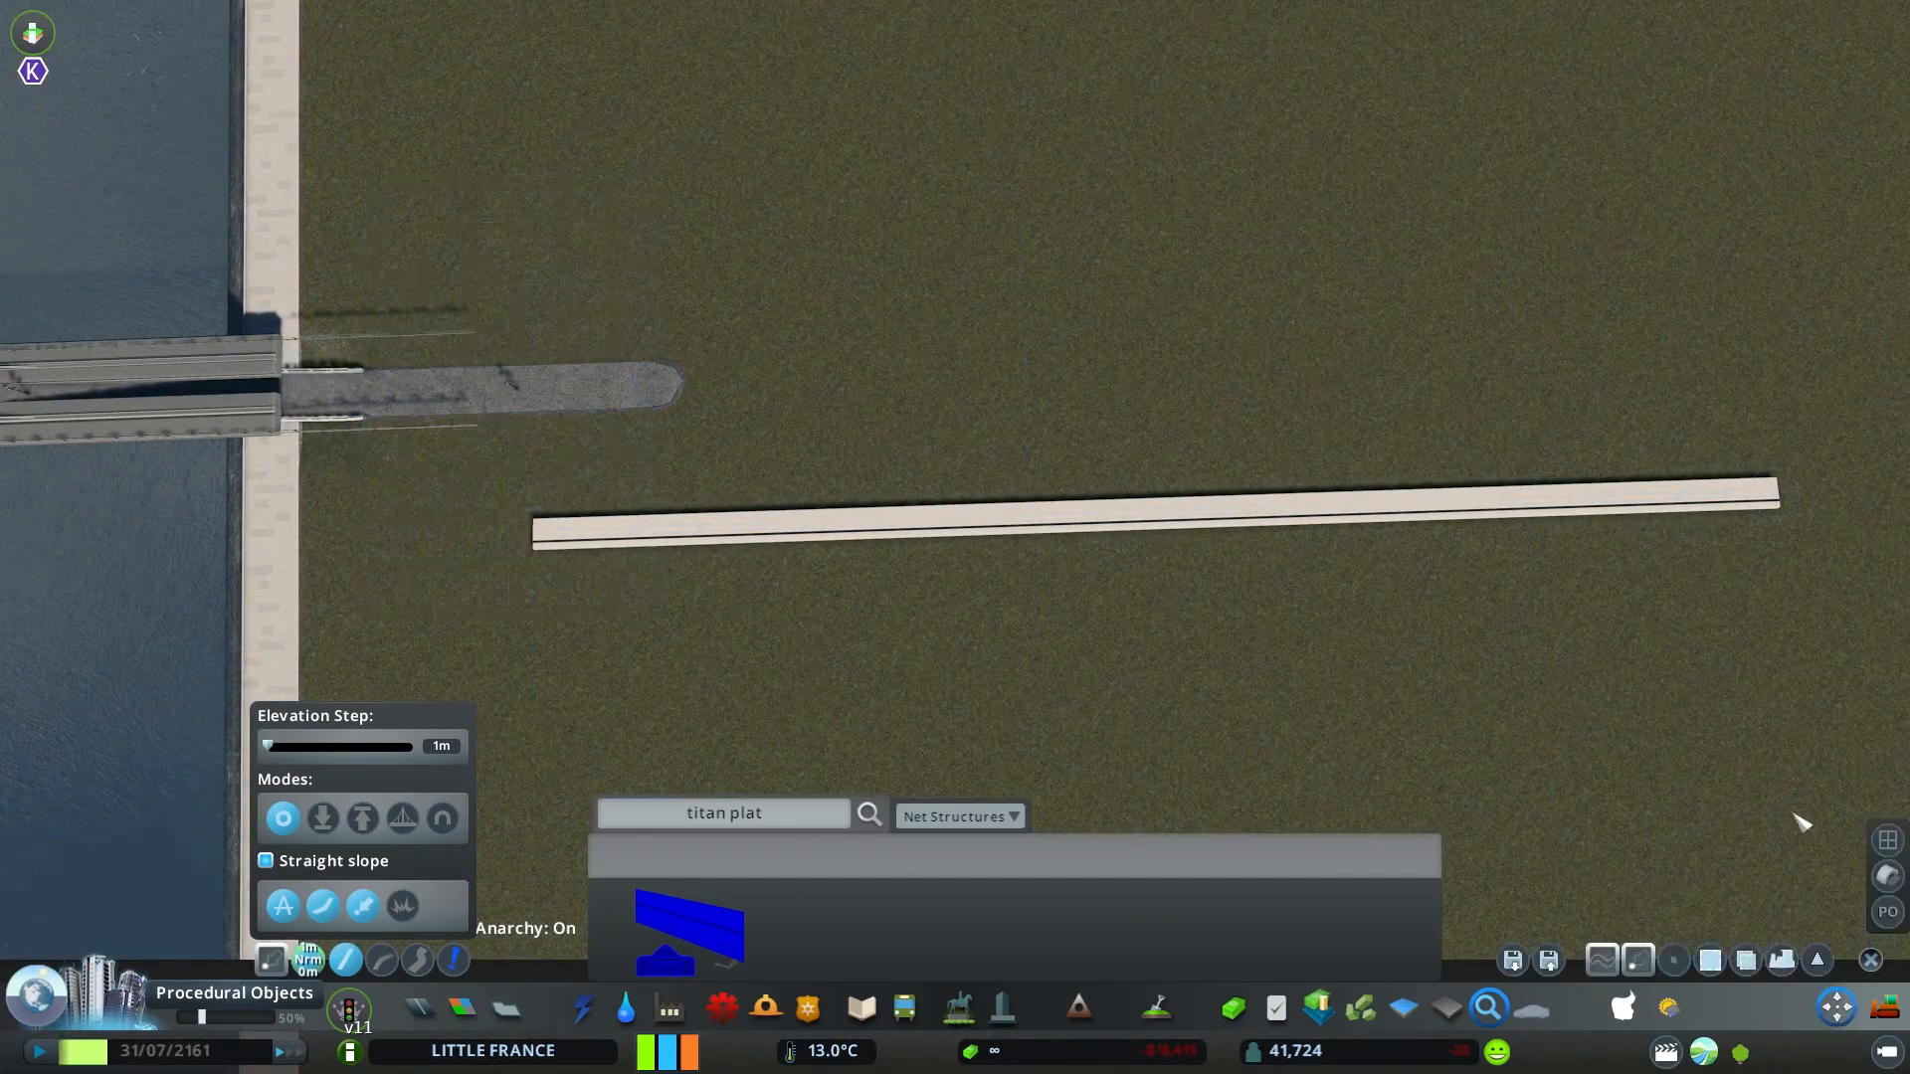
{"action": "left_click", "coordinate": [1708, 960]}
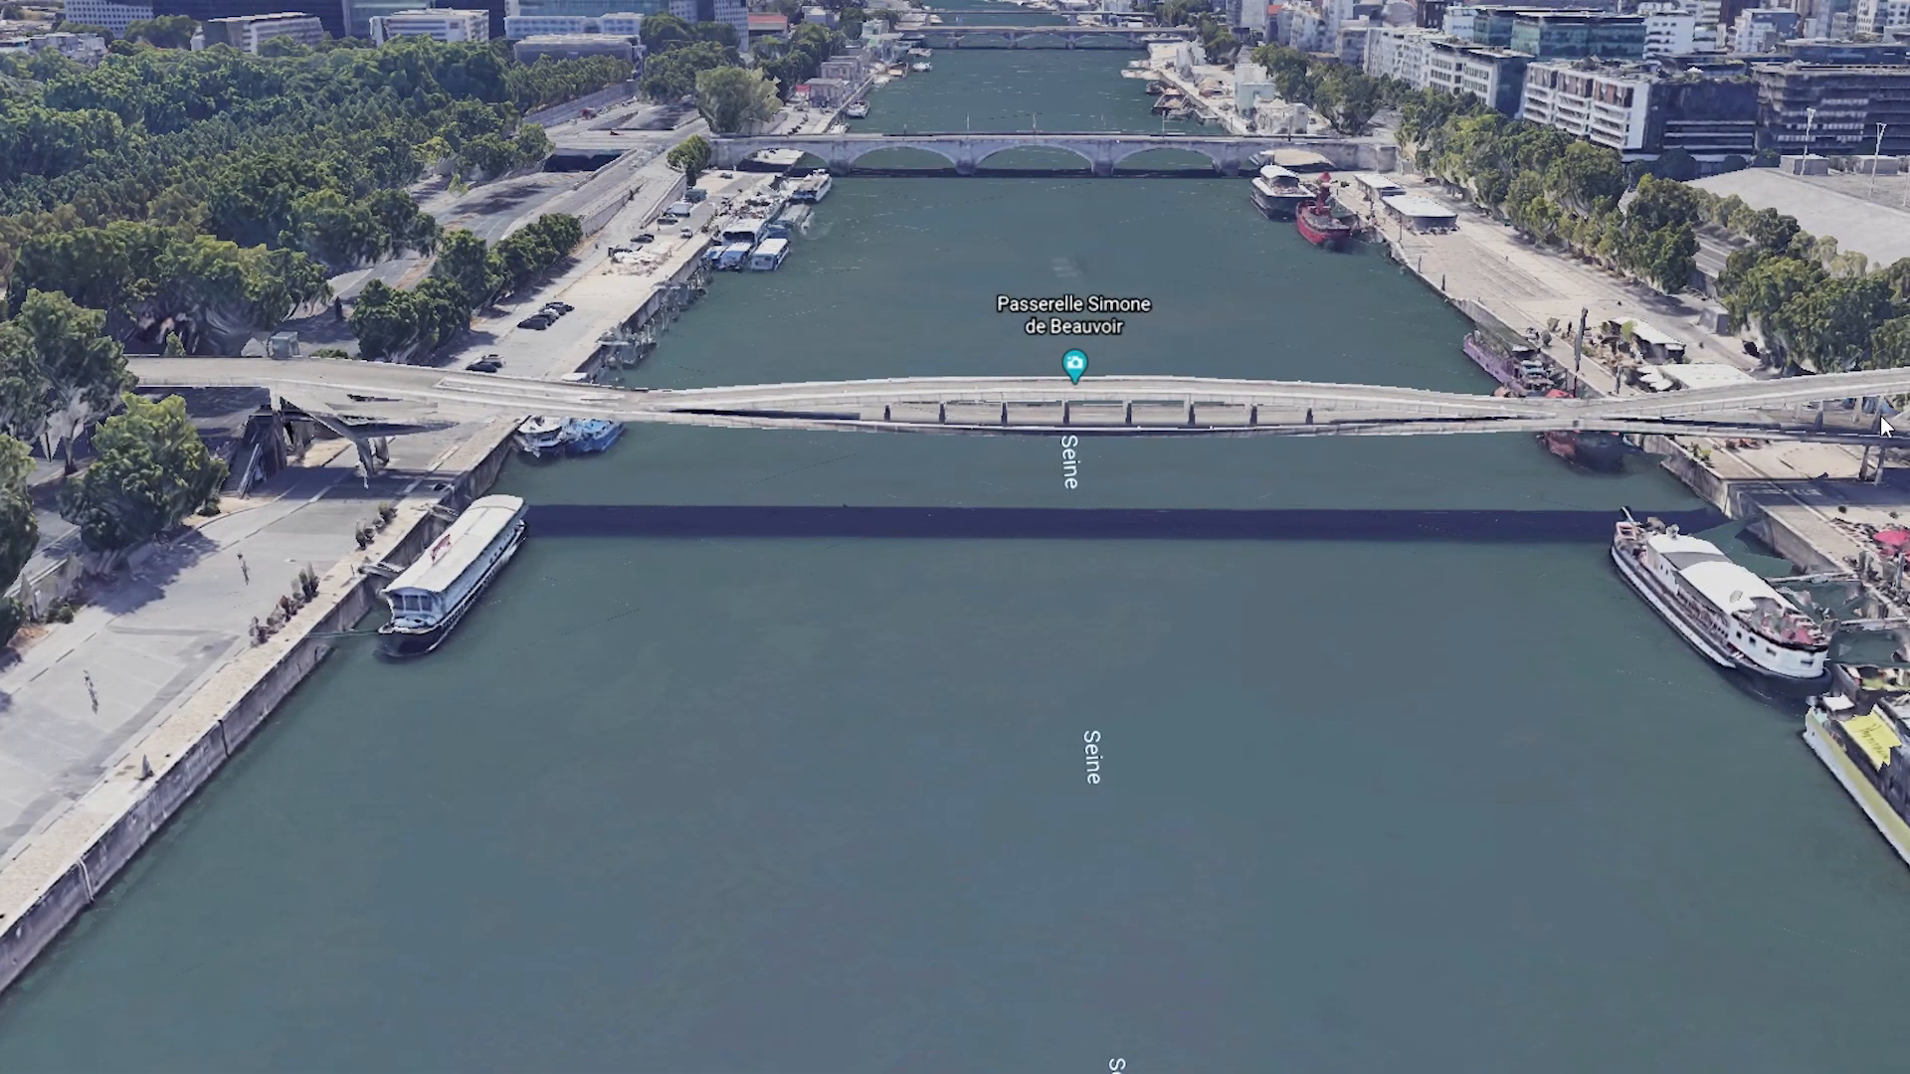
{"action": "mouse_move", "coordinate": [755, 396]}
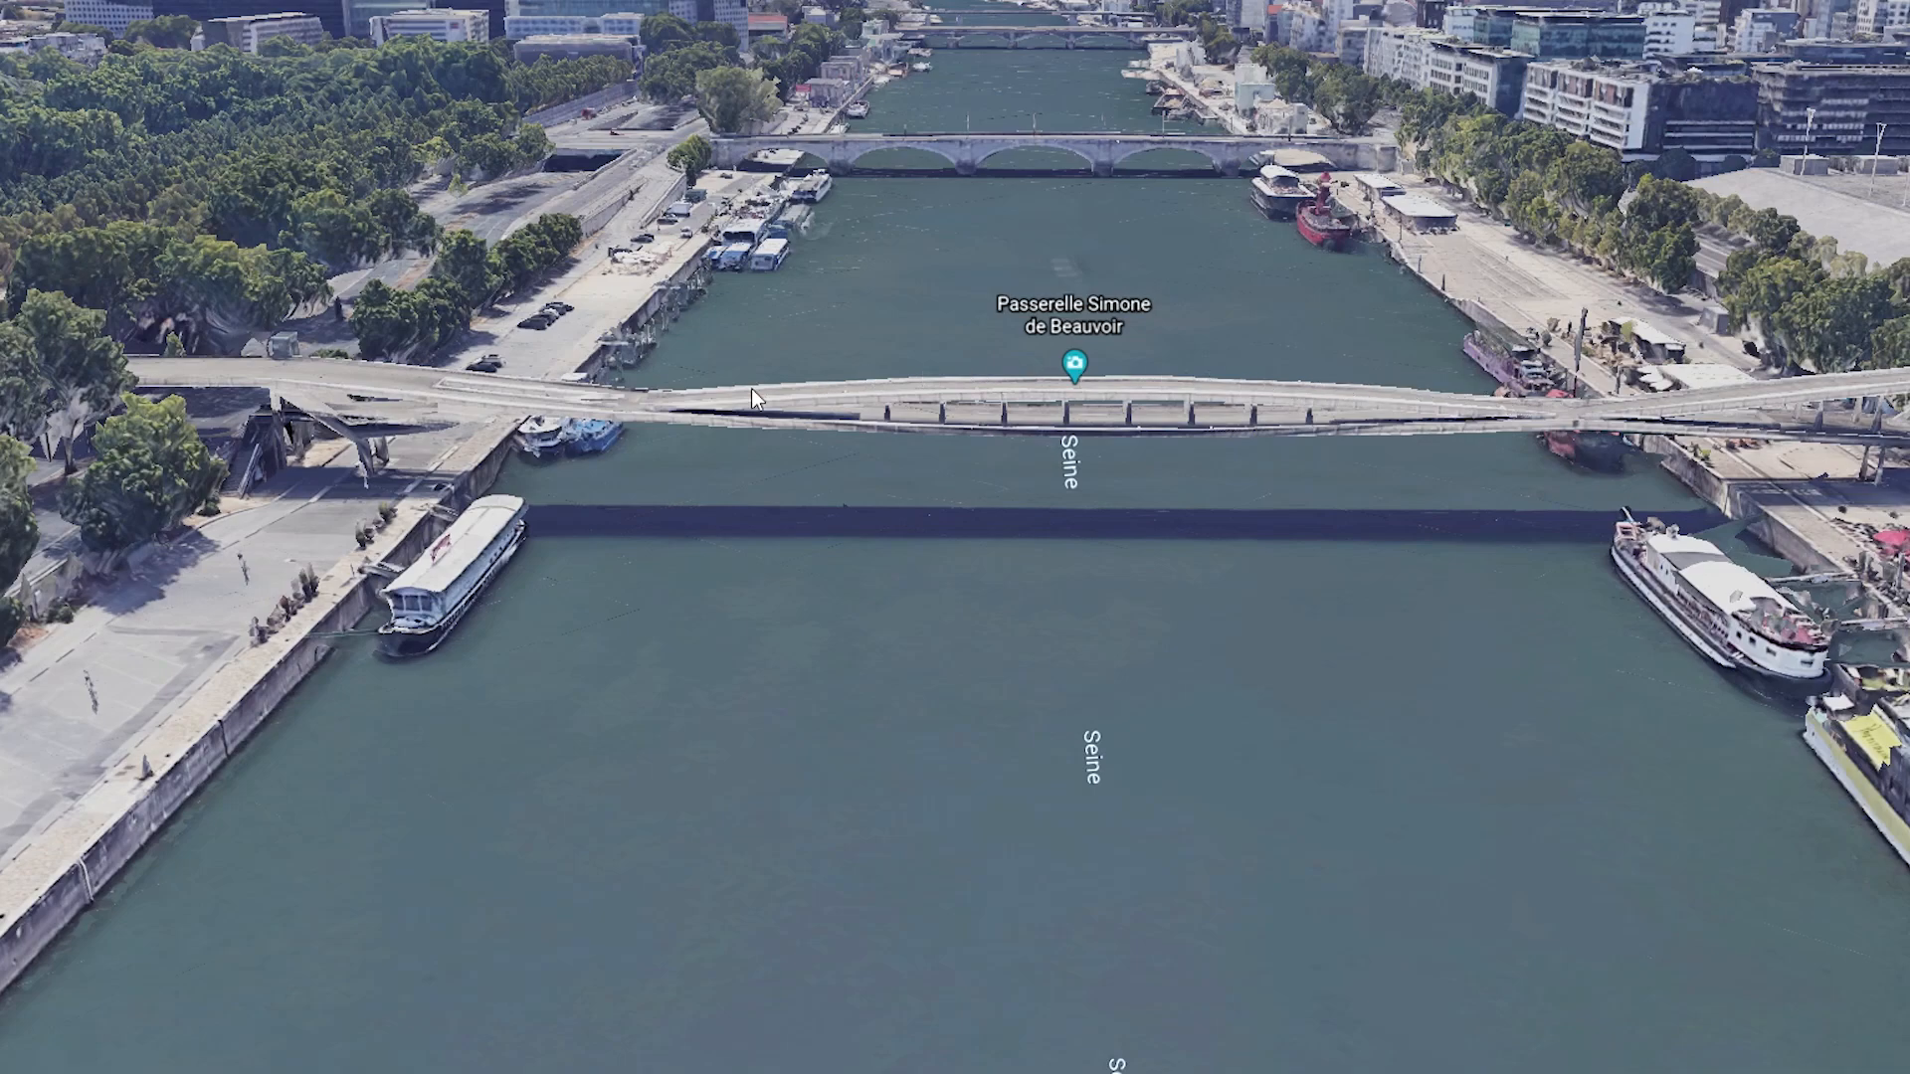
{"action": "mouse_move", "coordinate": [953, 423]}
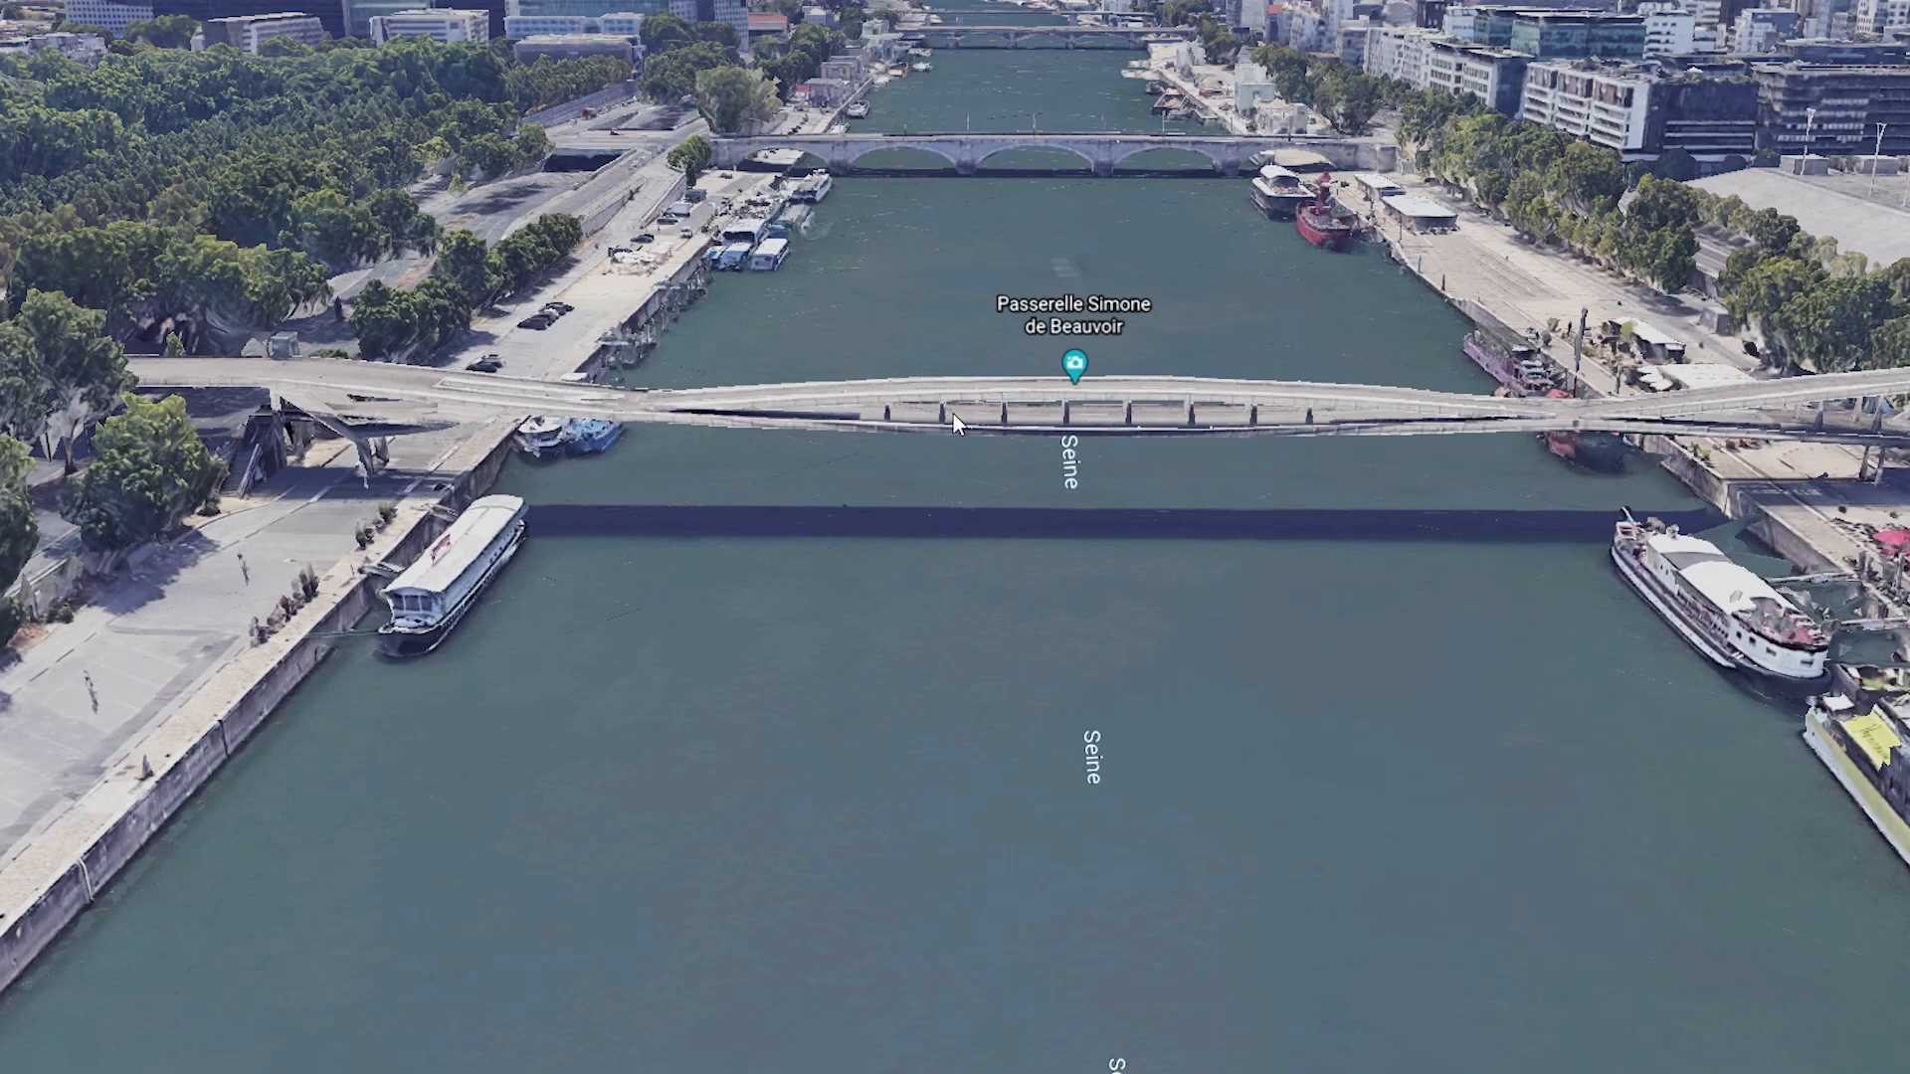
{"action": "mouse_move", "coordinate": [1172, 460]}
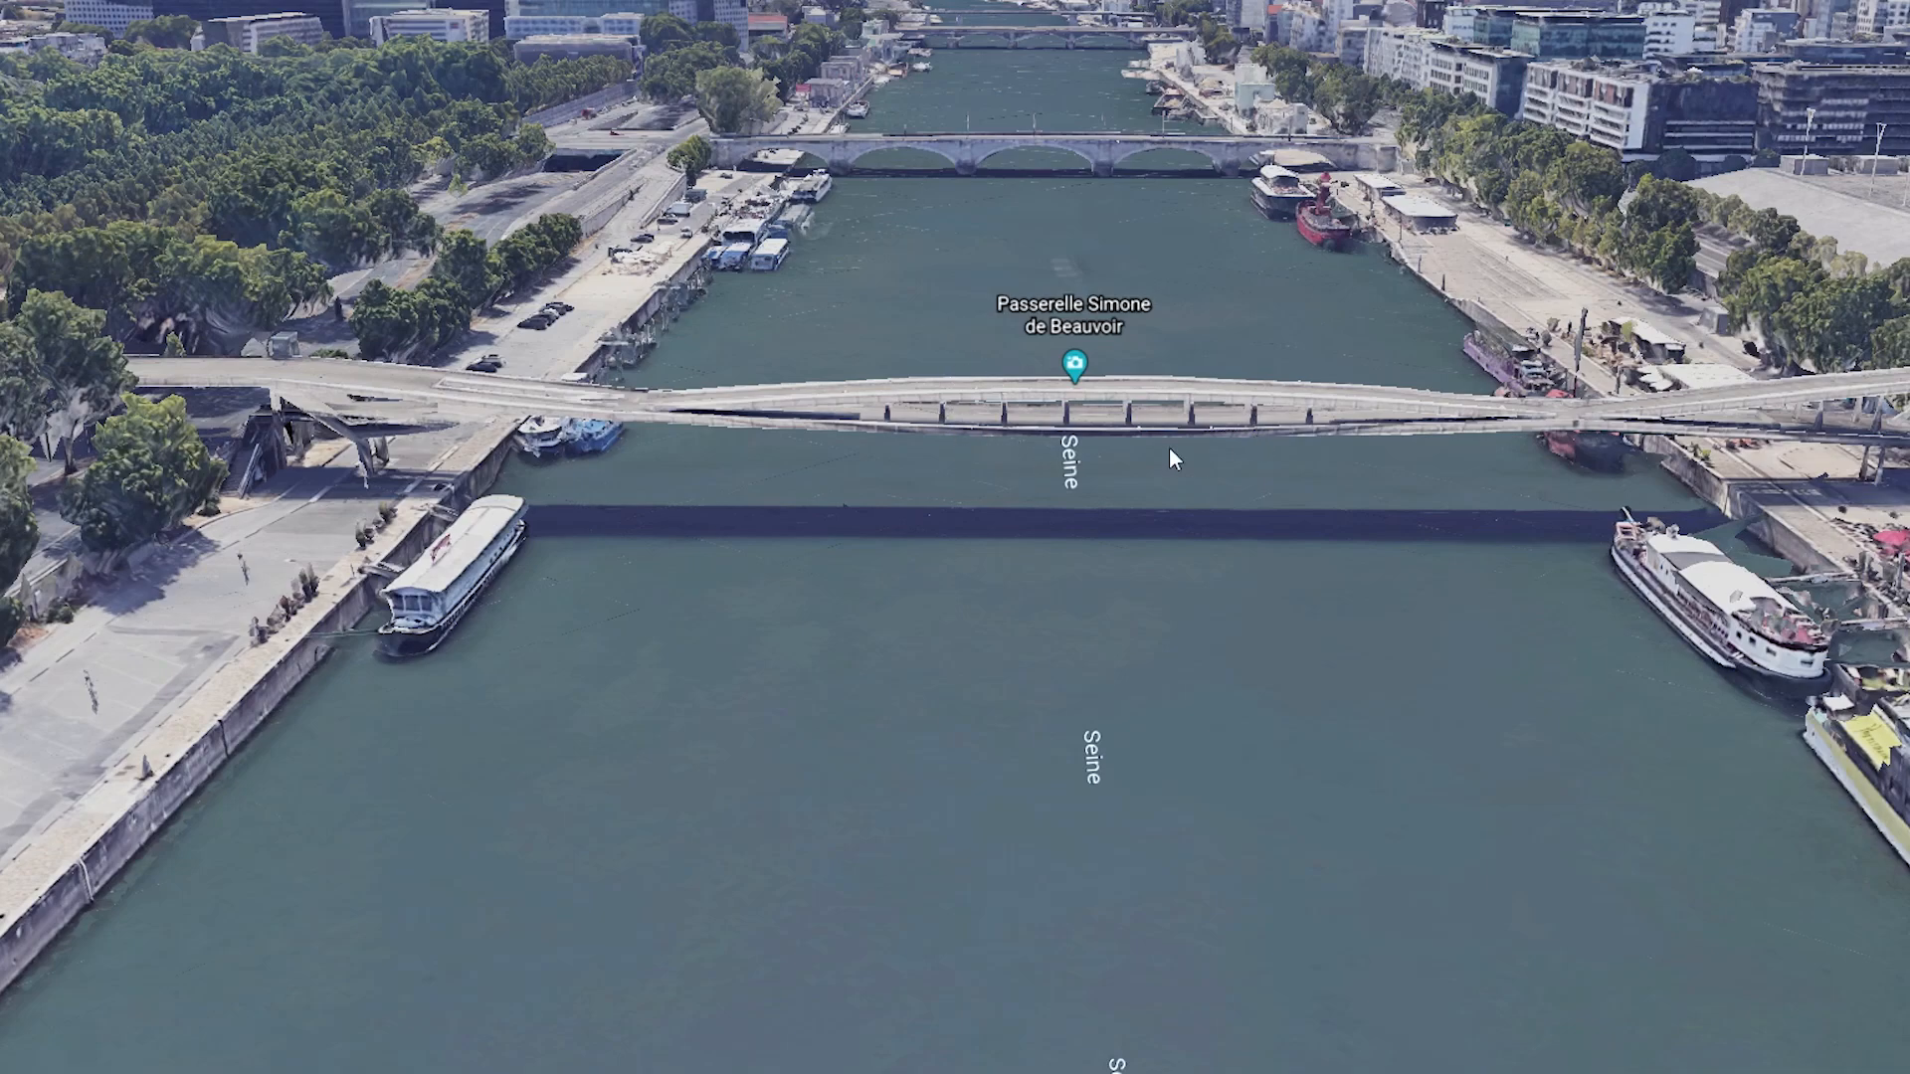
{"action": "mouse_move", "coordinate": [1173, 461]}
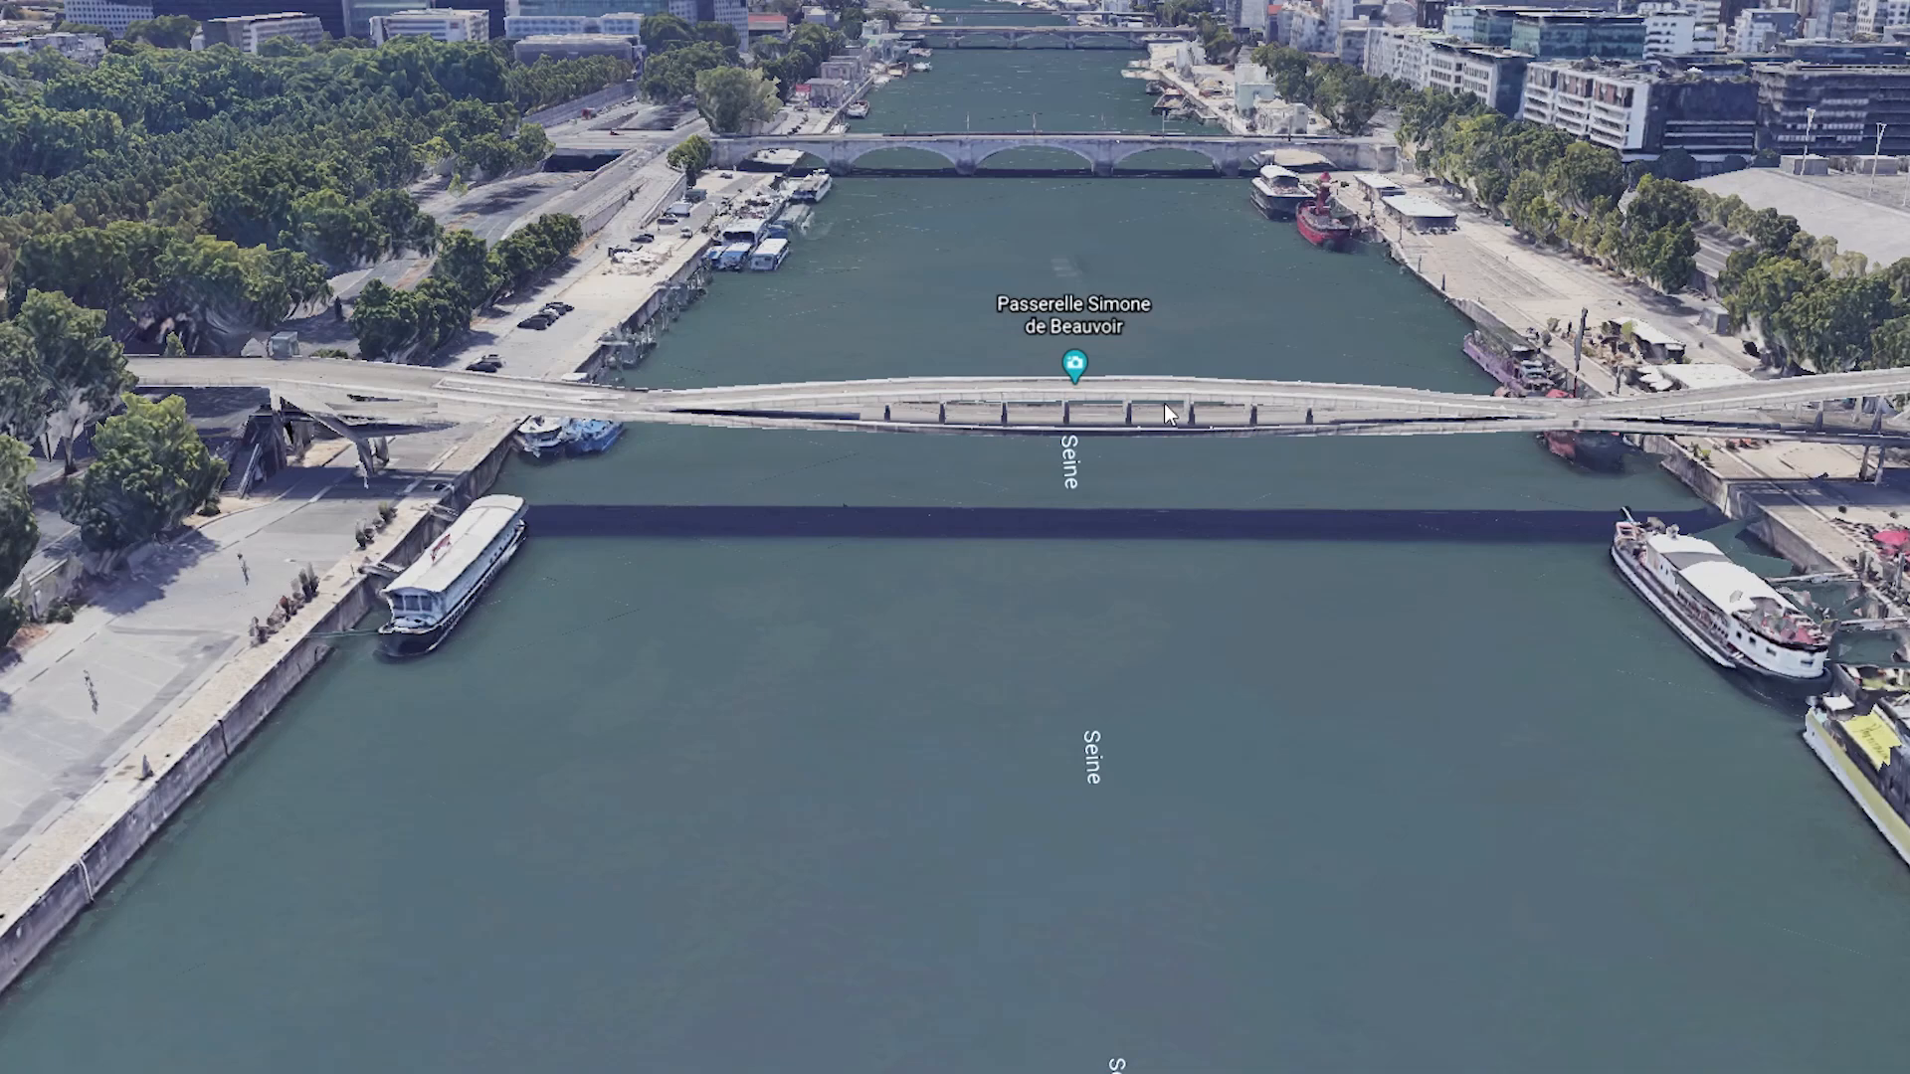
{"action": "mouse_move", "coordinate": [1166, 492]}
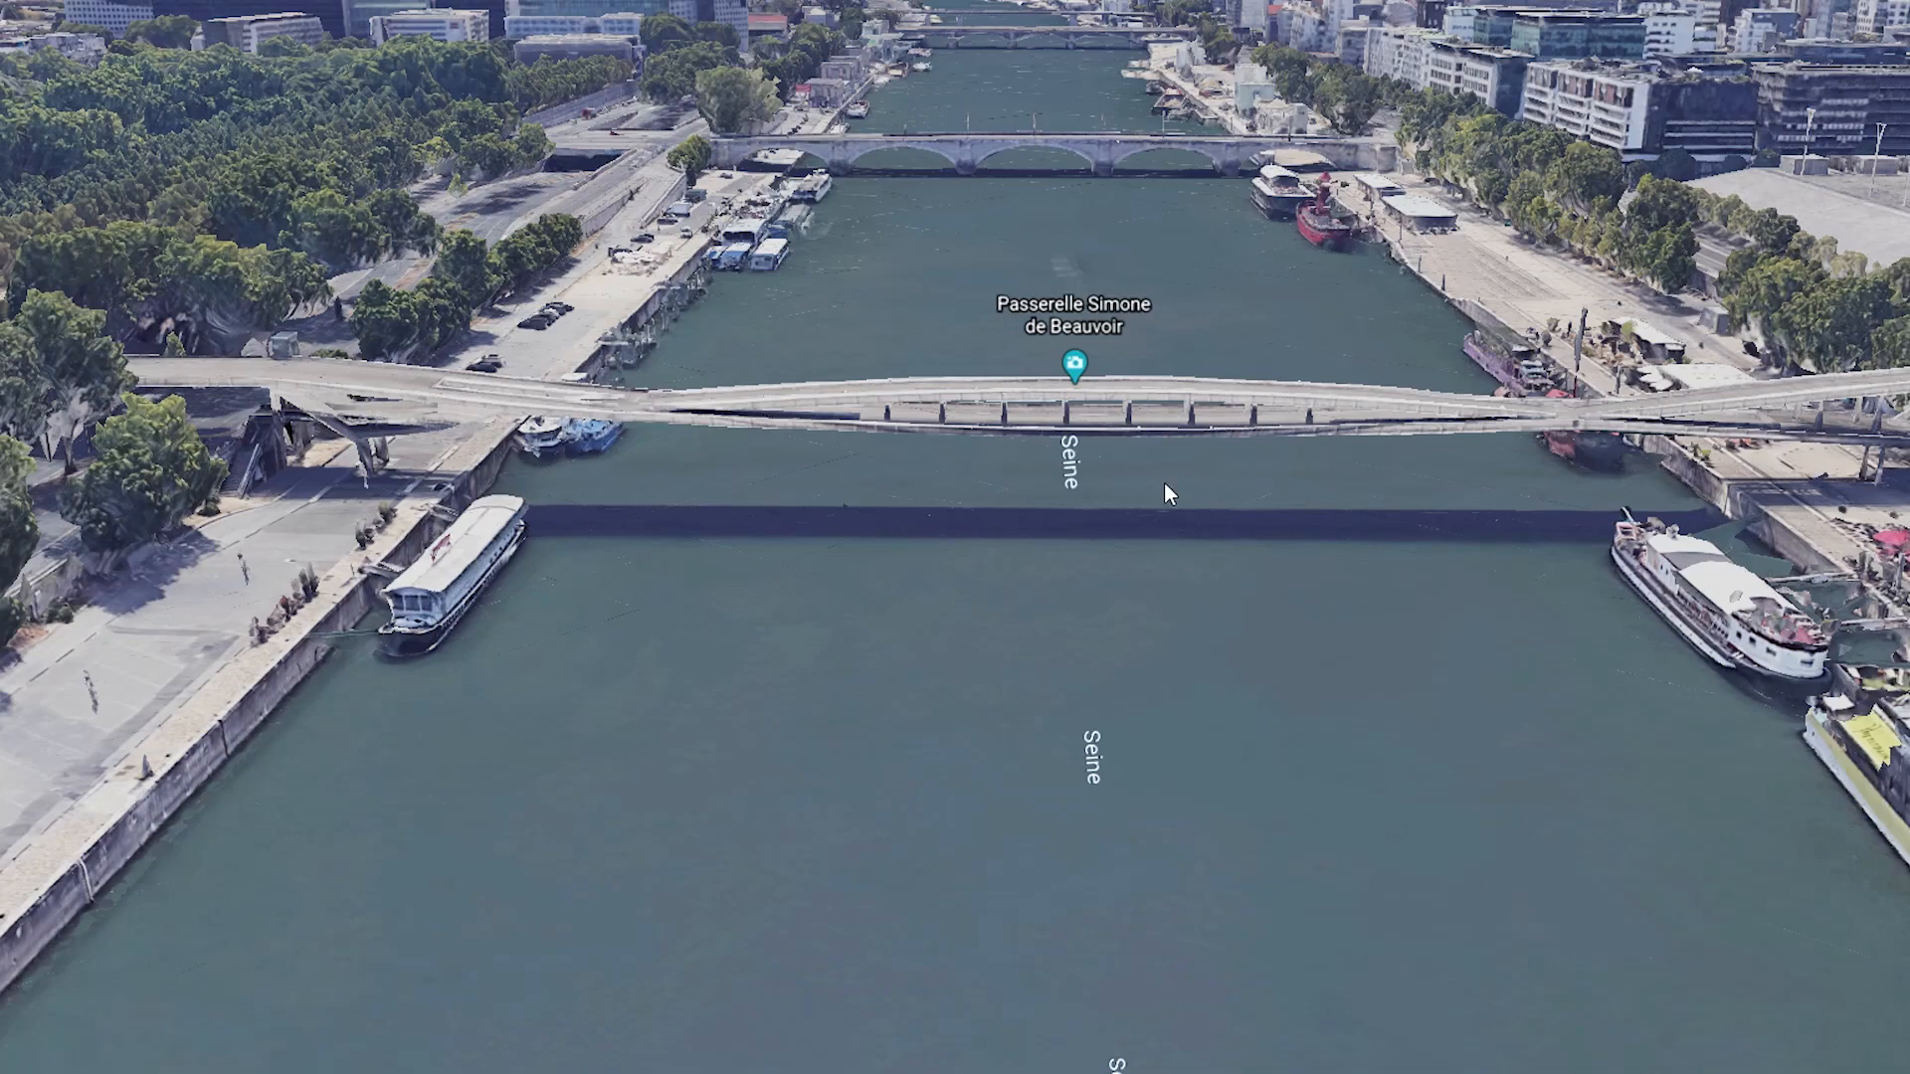
{"action": "mouse_move", "coordinate": [1242, 514]}
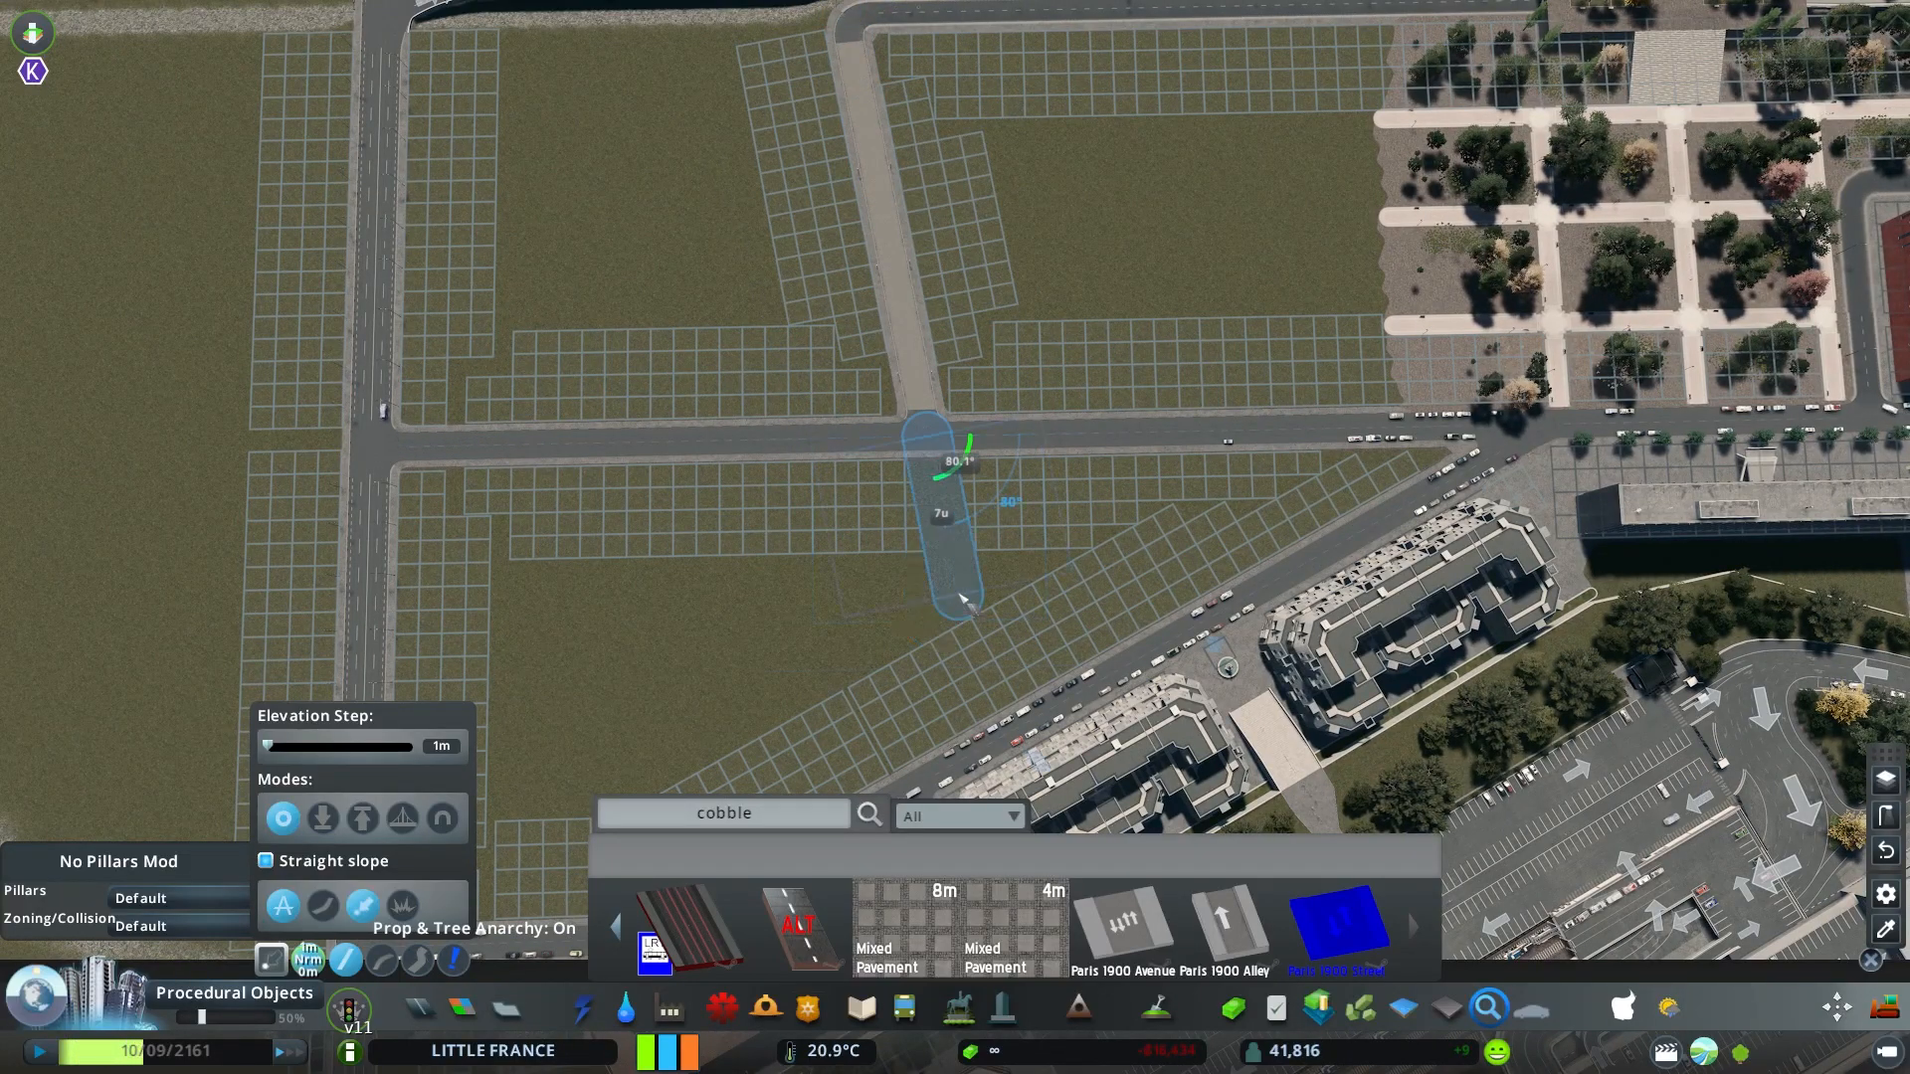
Place the short cobbled path segment across the road between the gridded lots
{"action": "left_click", "coordinate": [956, 597]}
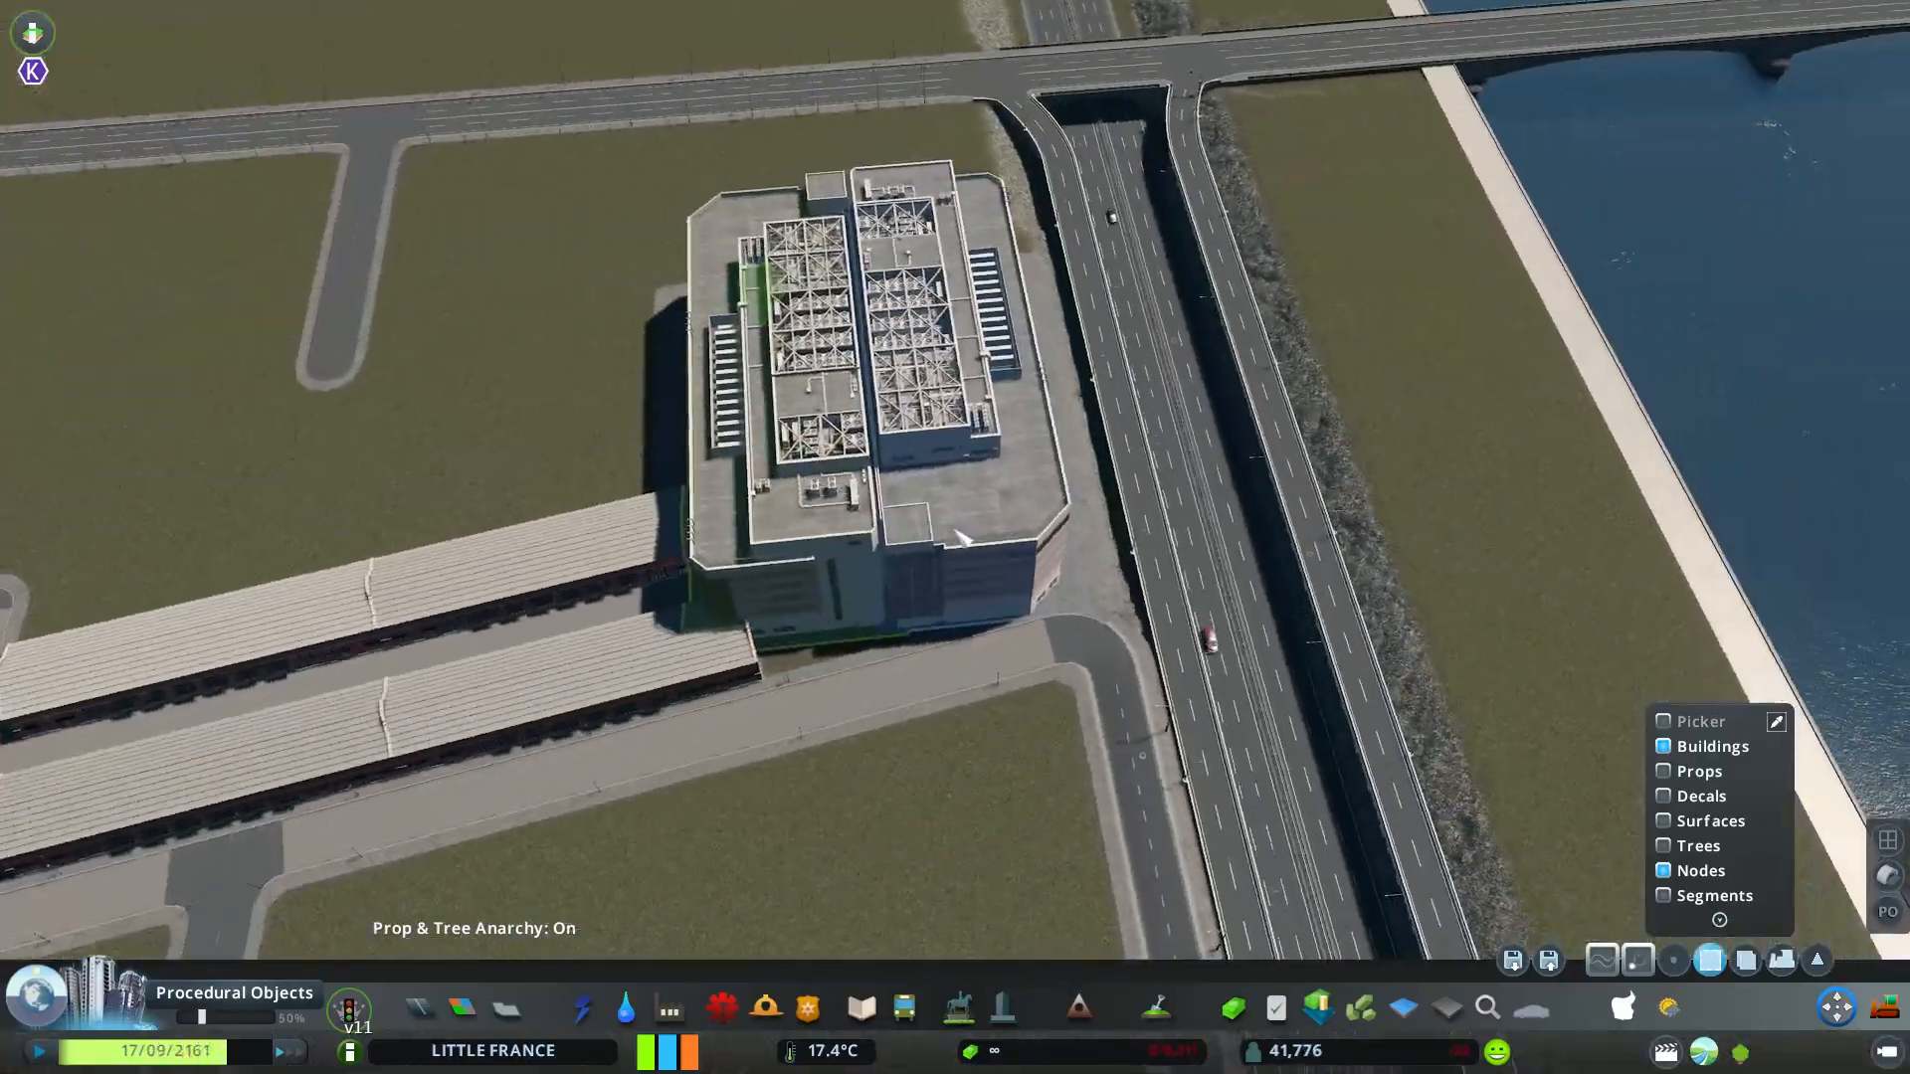
Zoom the view in near the office block and highway
{"action": "scroll", "scroll_direction": "up", "scroll_amount": 3}
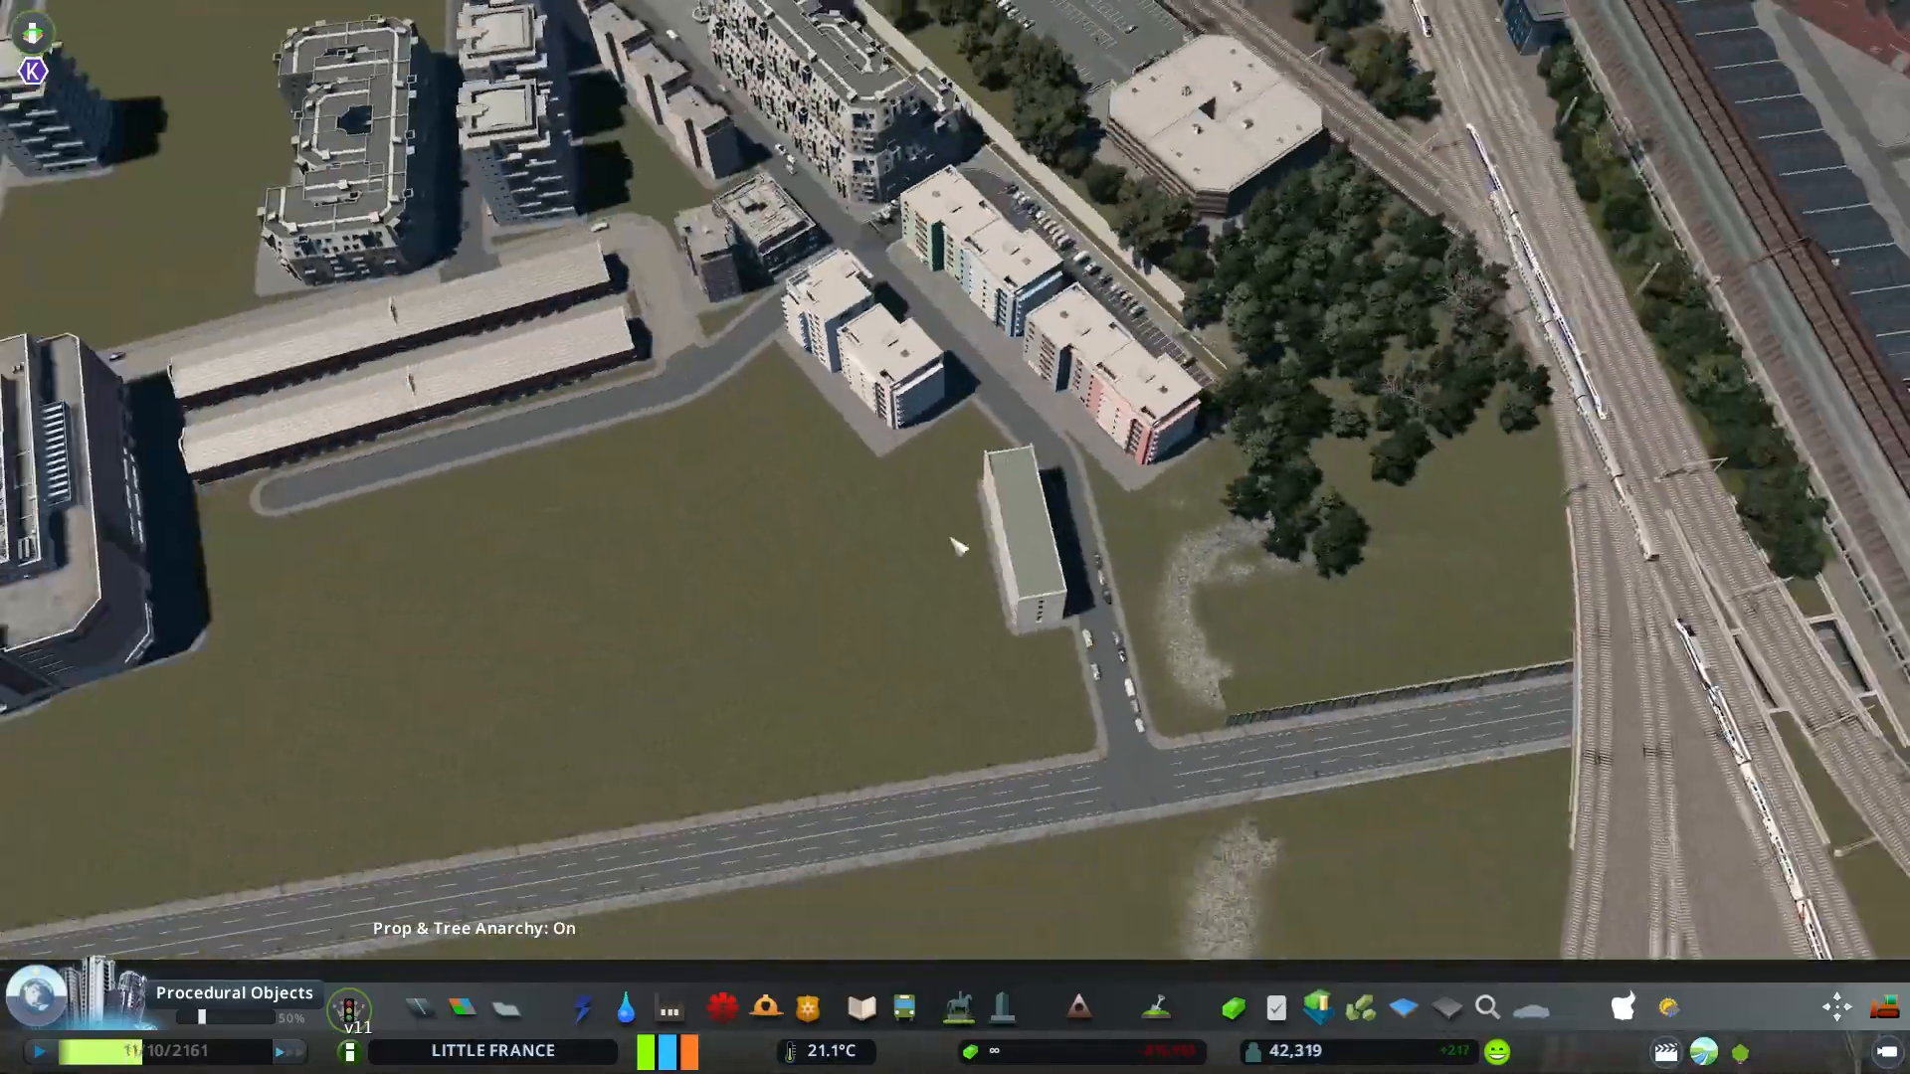
Place an apartment building along the street beside the railway
{"action": "left_click", "coordinate": [1487, 1007]}
{"action": "type", "text": "reaper"}
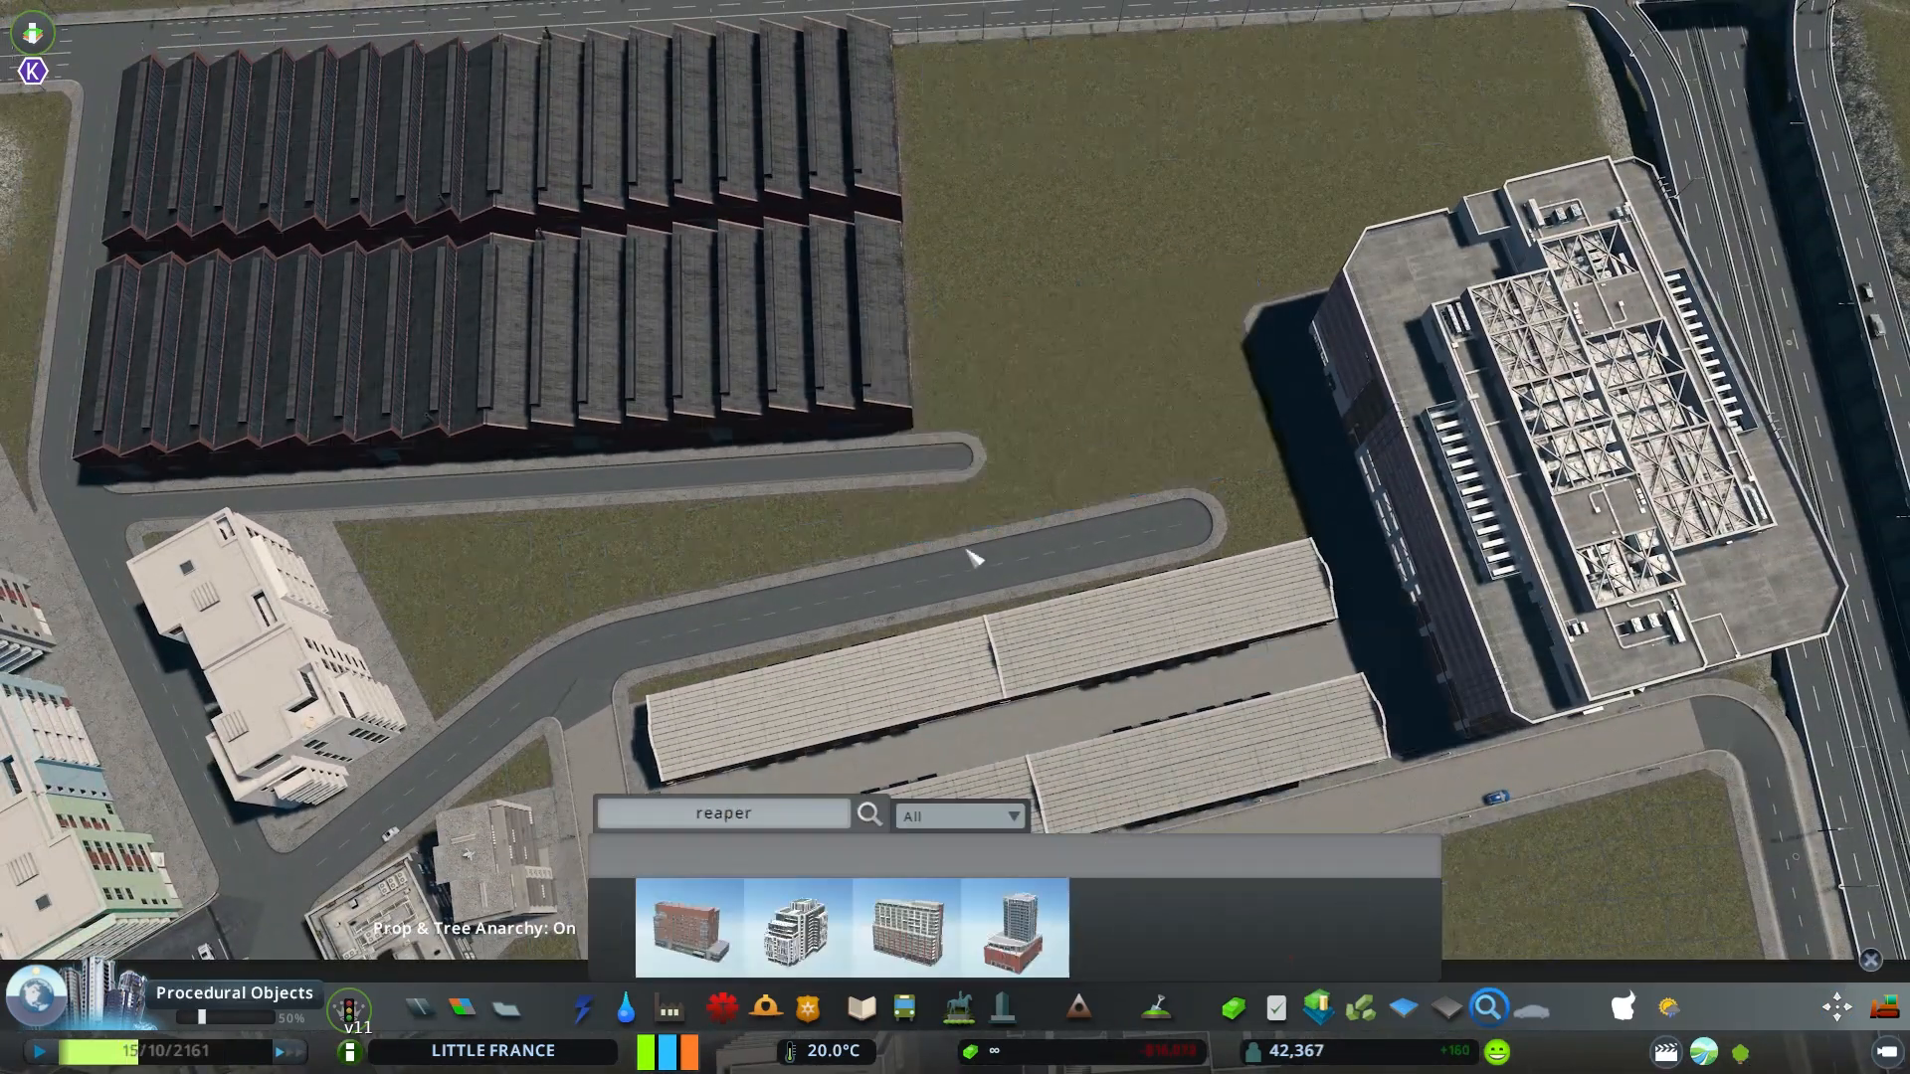
Pick a sawtooth-roofed warehouse from the 'reaper' search results for the empty lot
{"action": "left_click", "coordinate": [906, 926]}
{"action": "type", "text": "p"}
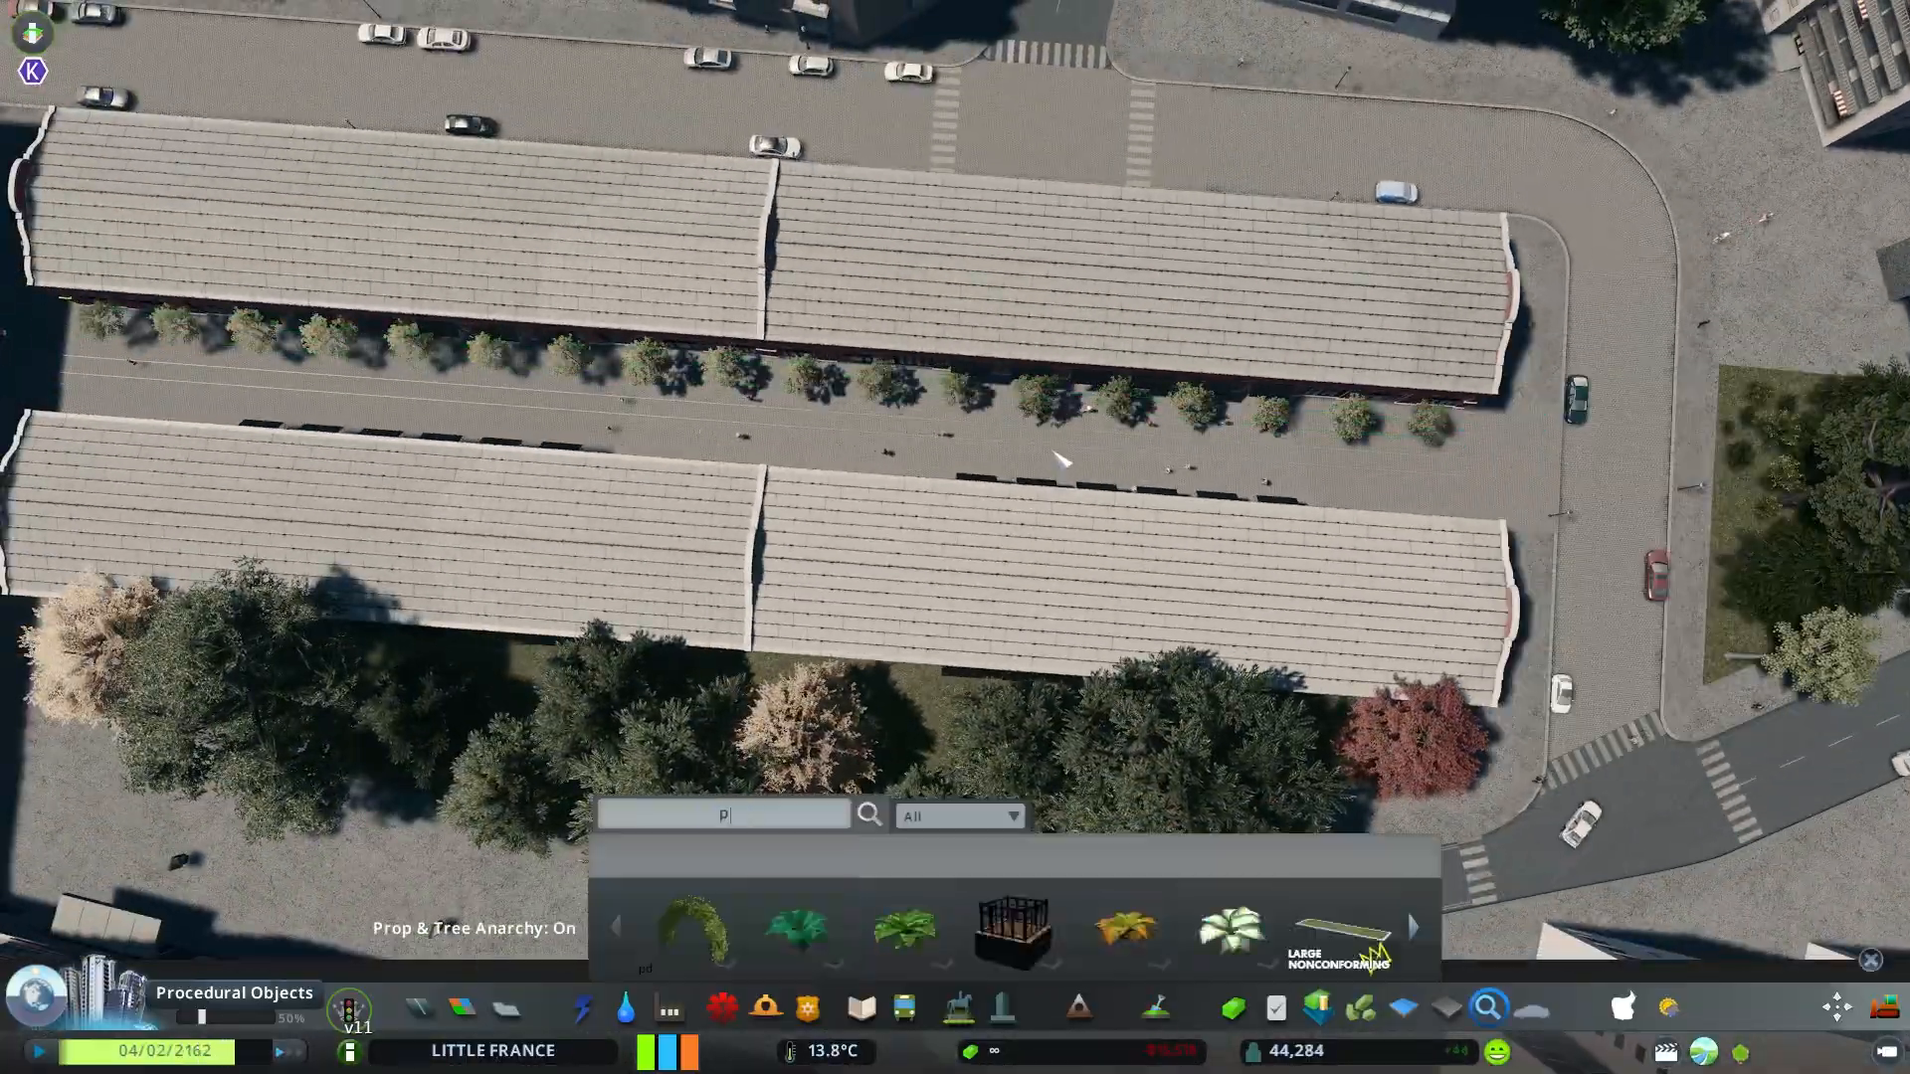
Search Find It! for 'lanter' to find street lamp assets
{"action": "type", "text": "lanter"}
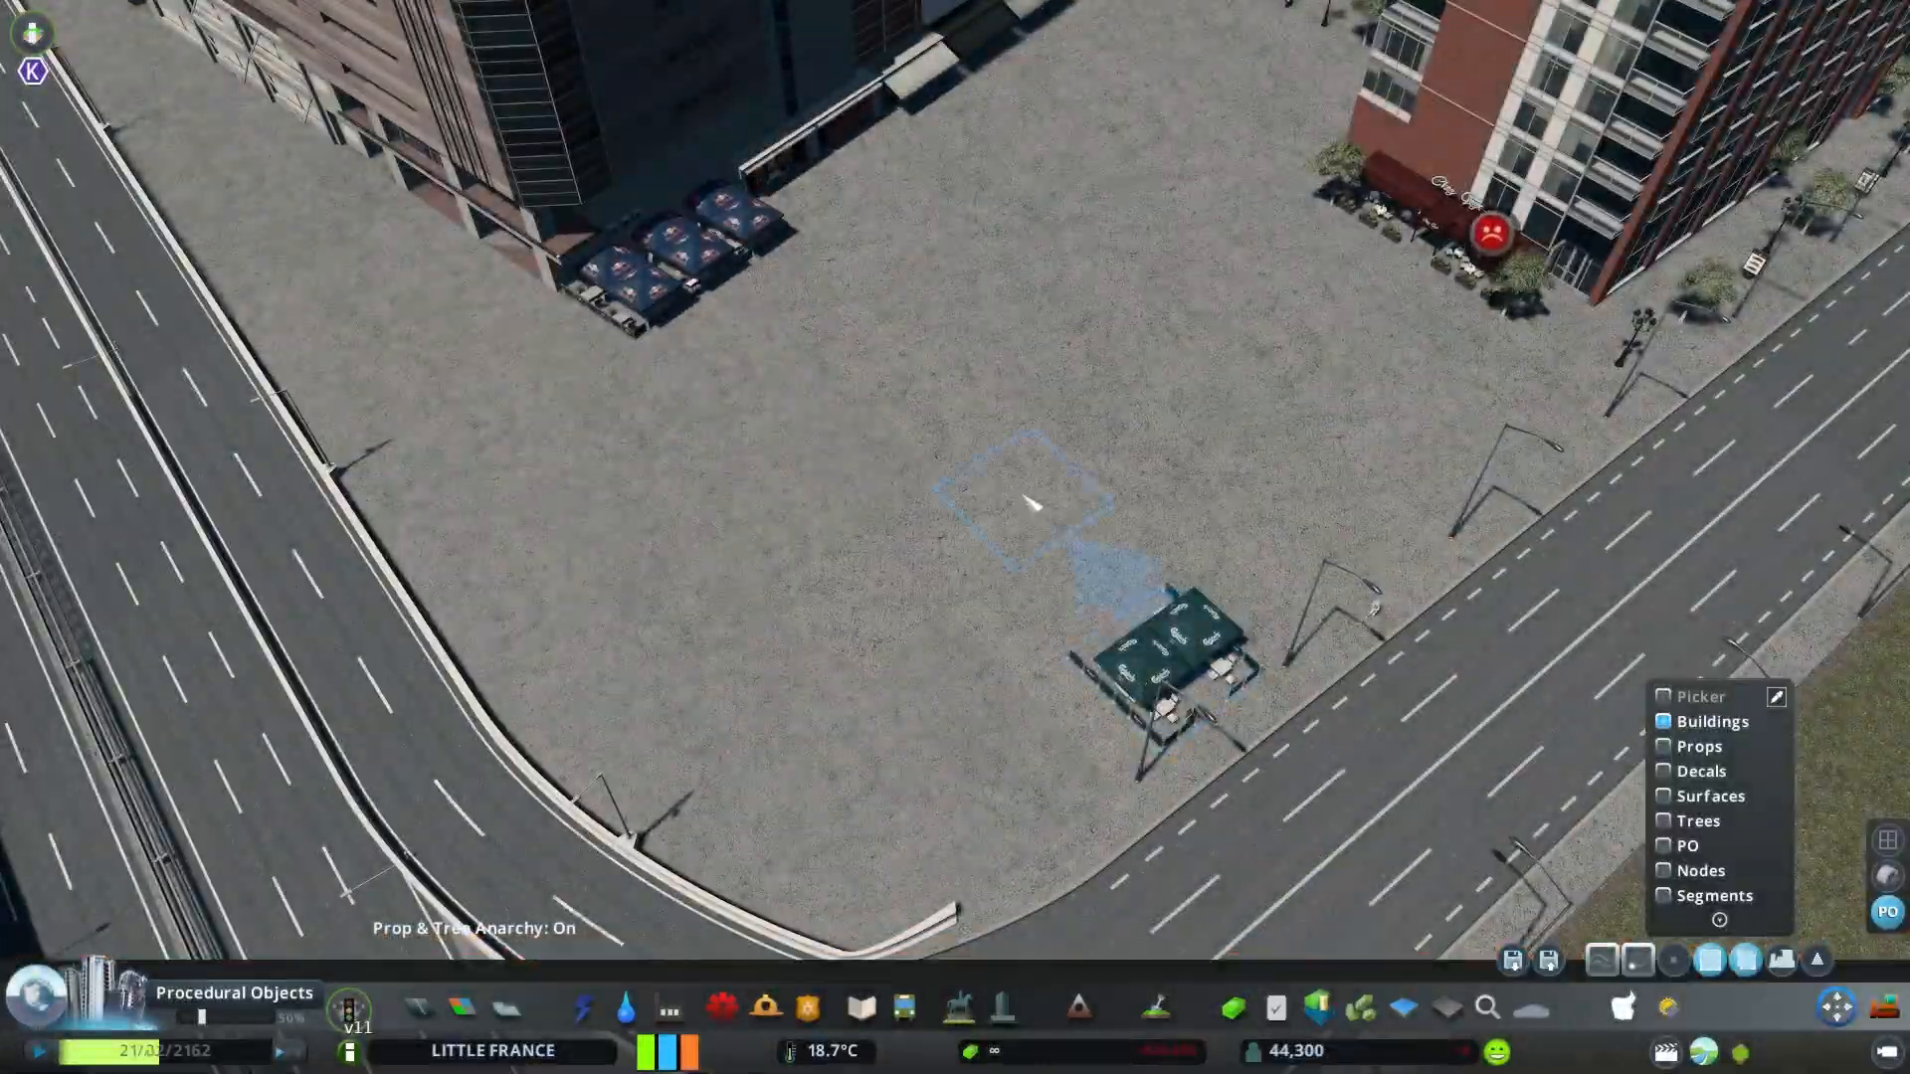
Close the Move It tool to clear the view over the district
{"action": "left_click", "coordinate": [1486, 1008]}
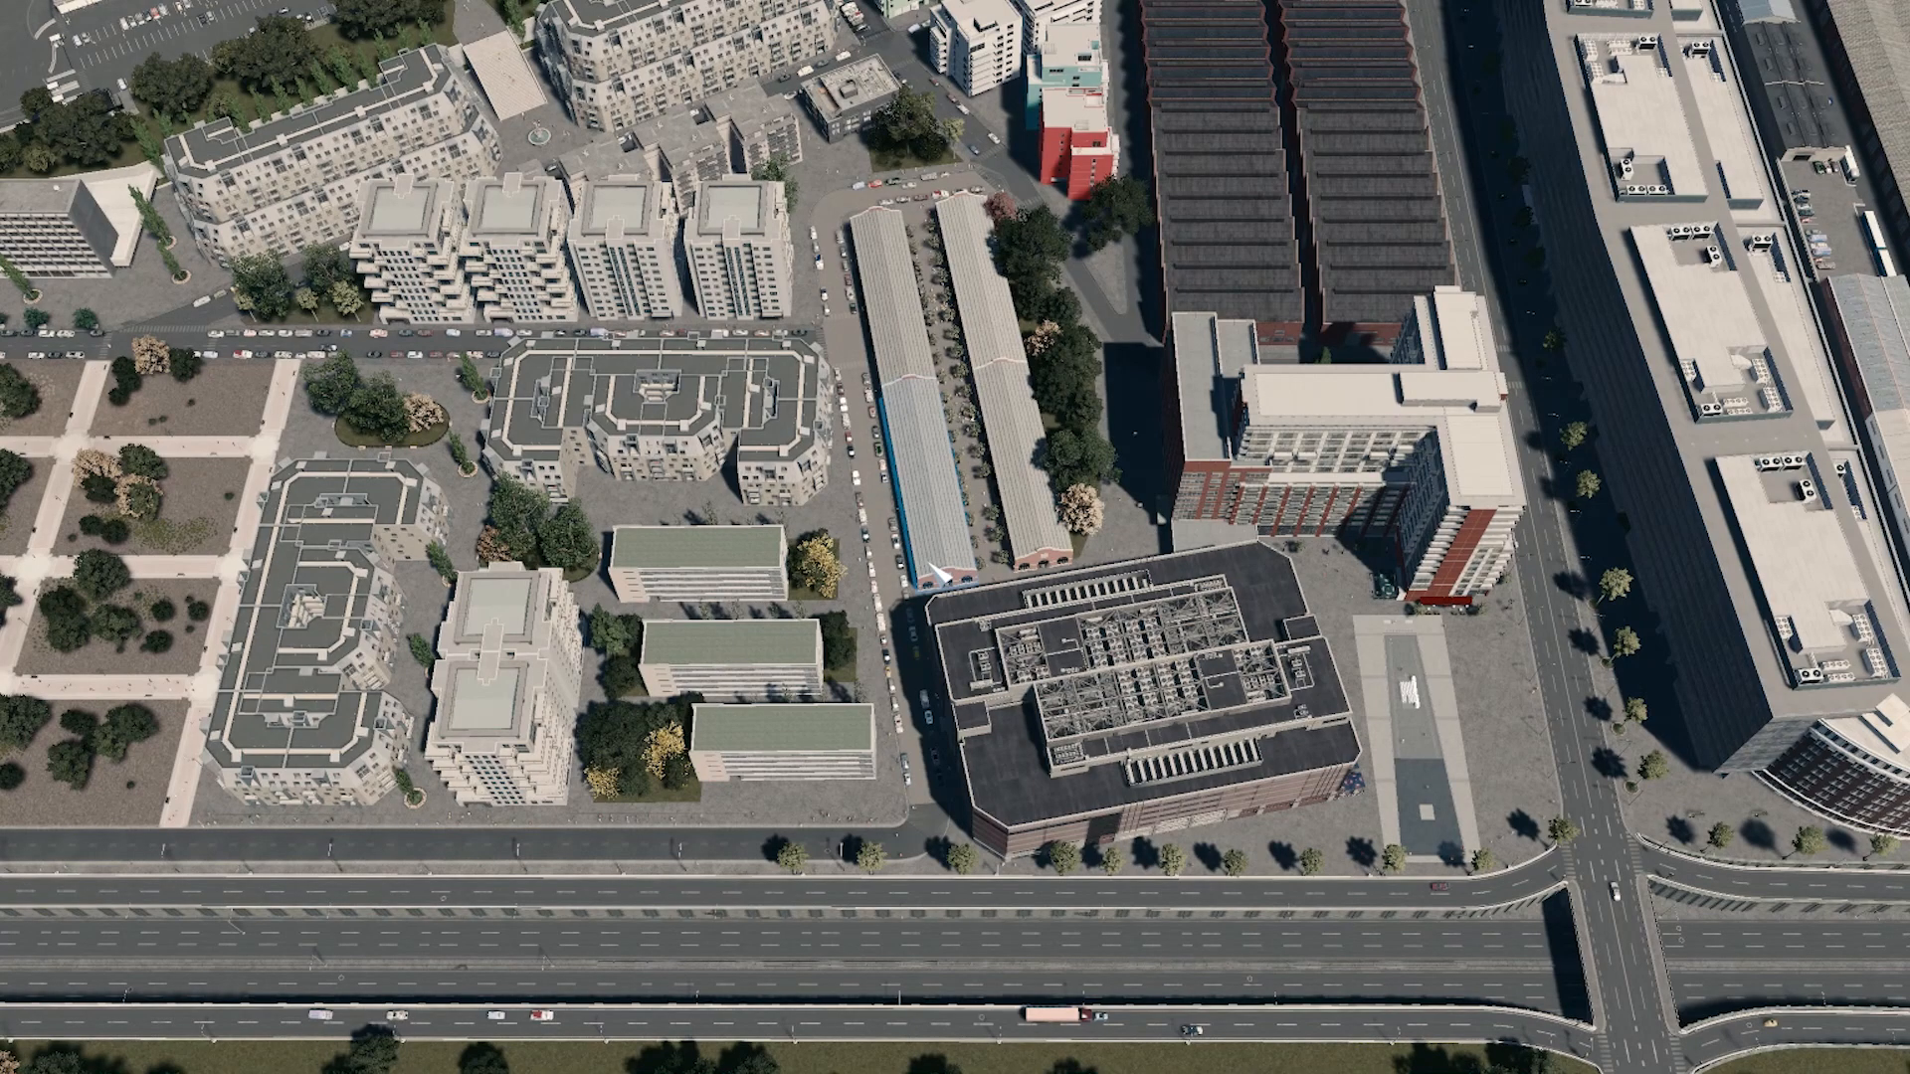
{"action": "mouse_move", "coordinate": [621, 341]}
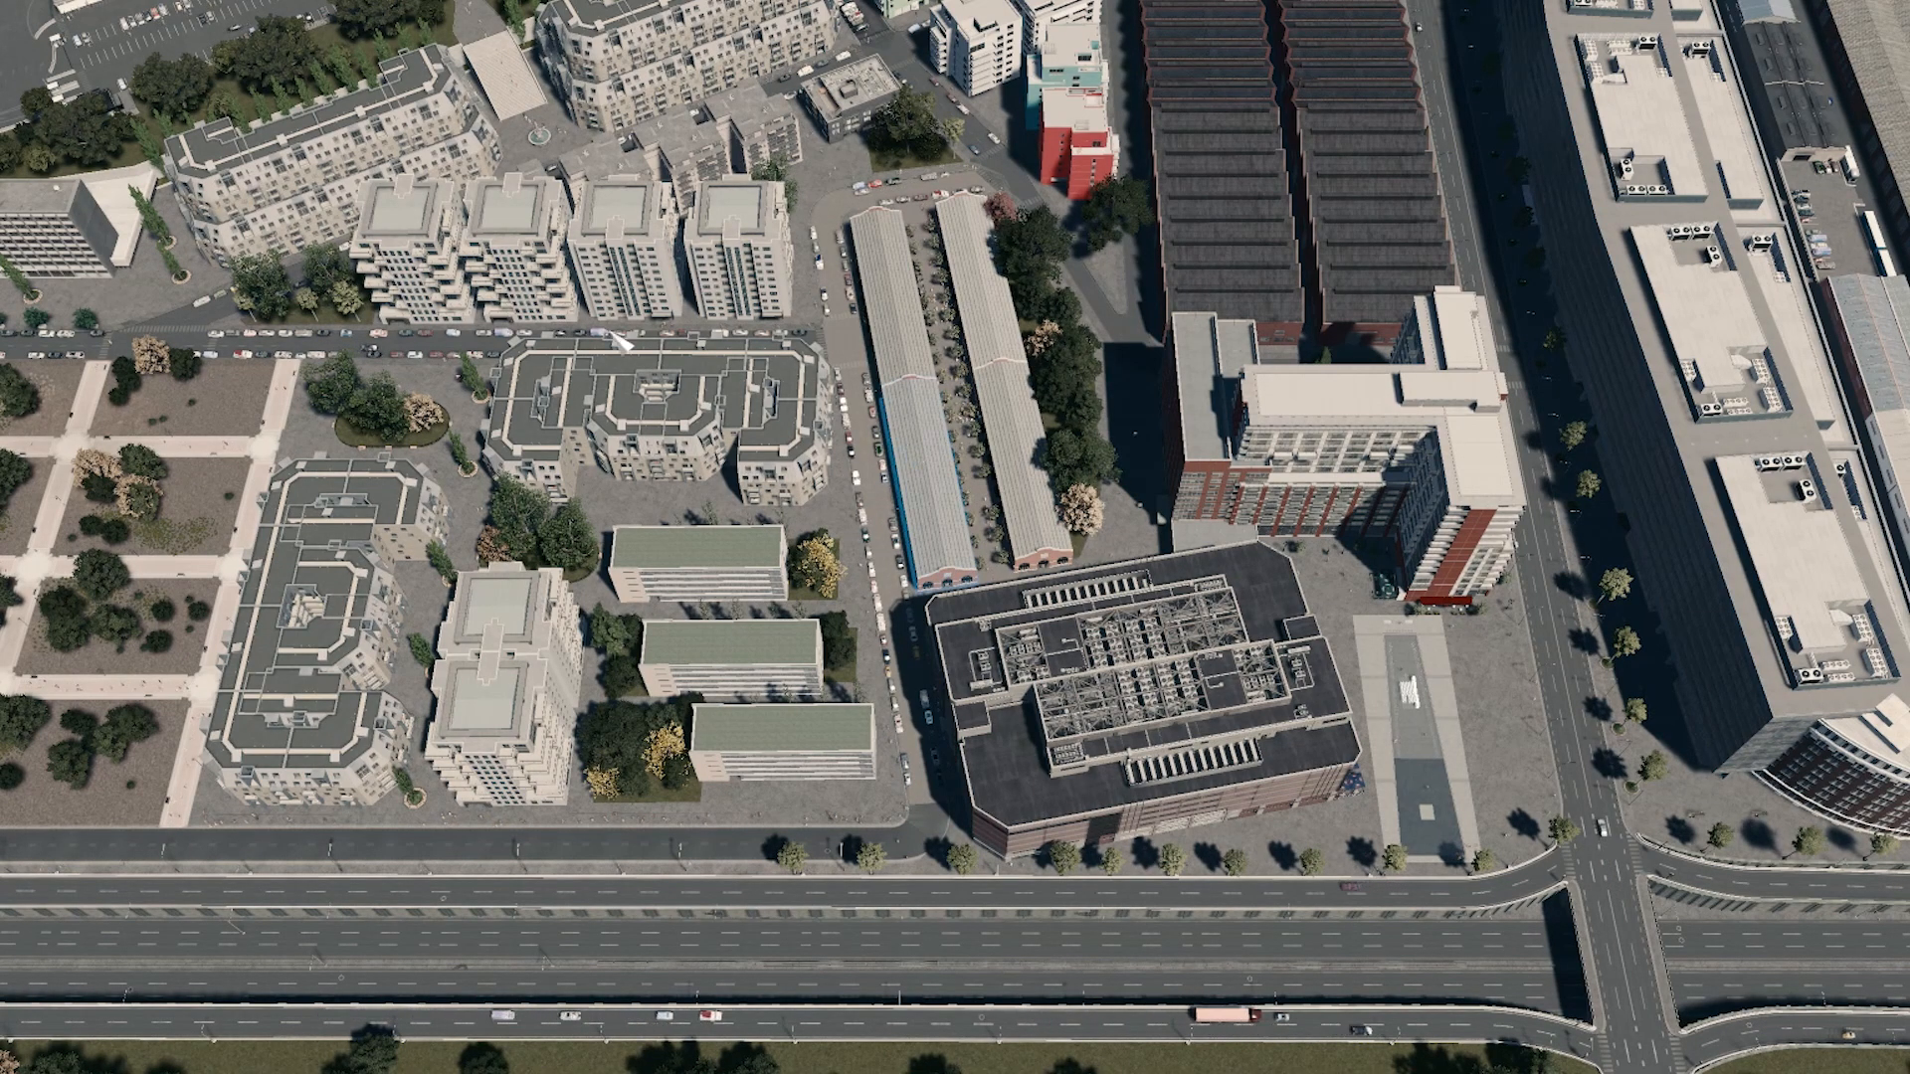
Pause the game, open Options, and adjust the Depth Of Field setting
{"action": "key", "text": "Escape"}
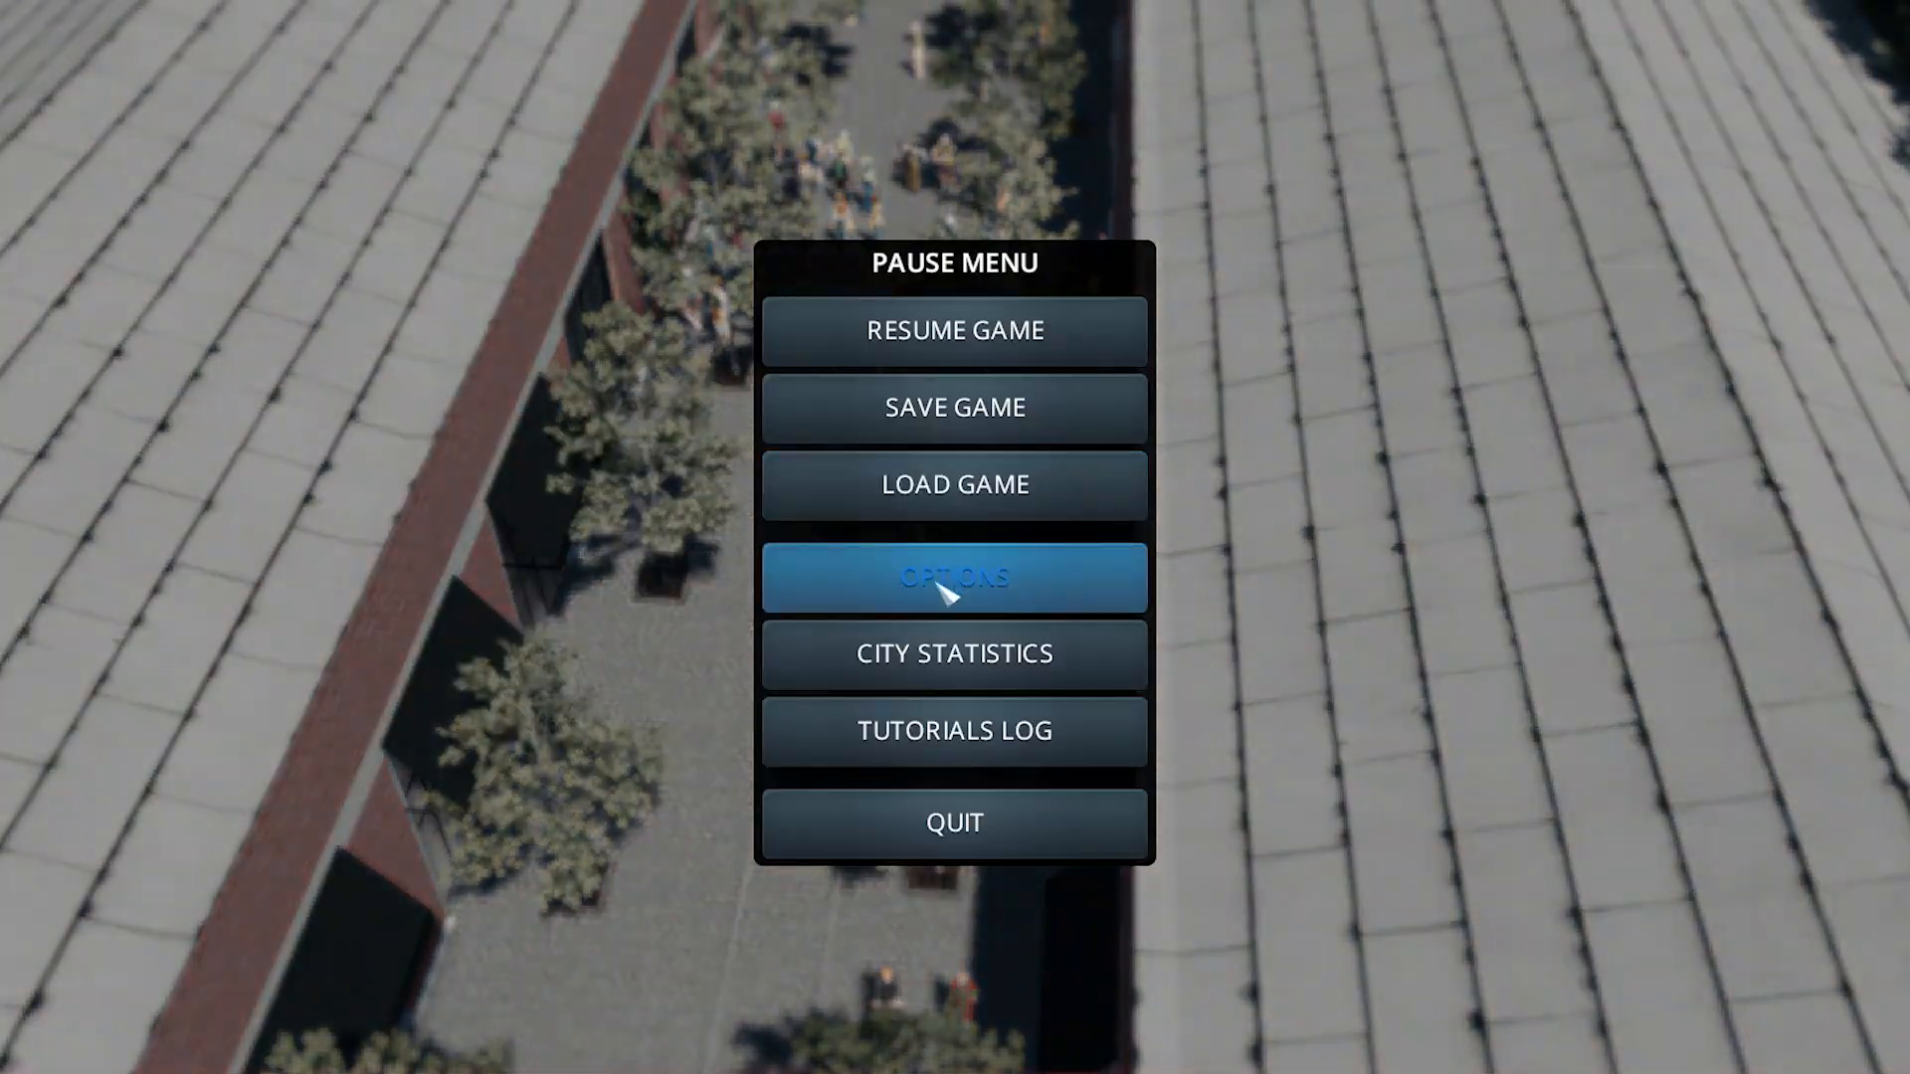
{"action": "left_click", "coordinate": [953, 577]}
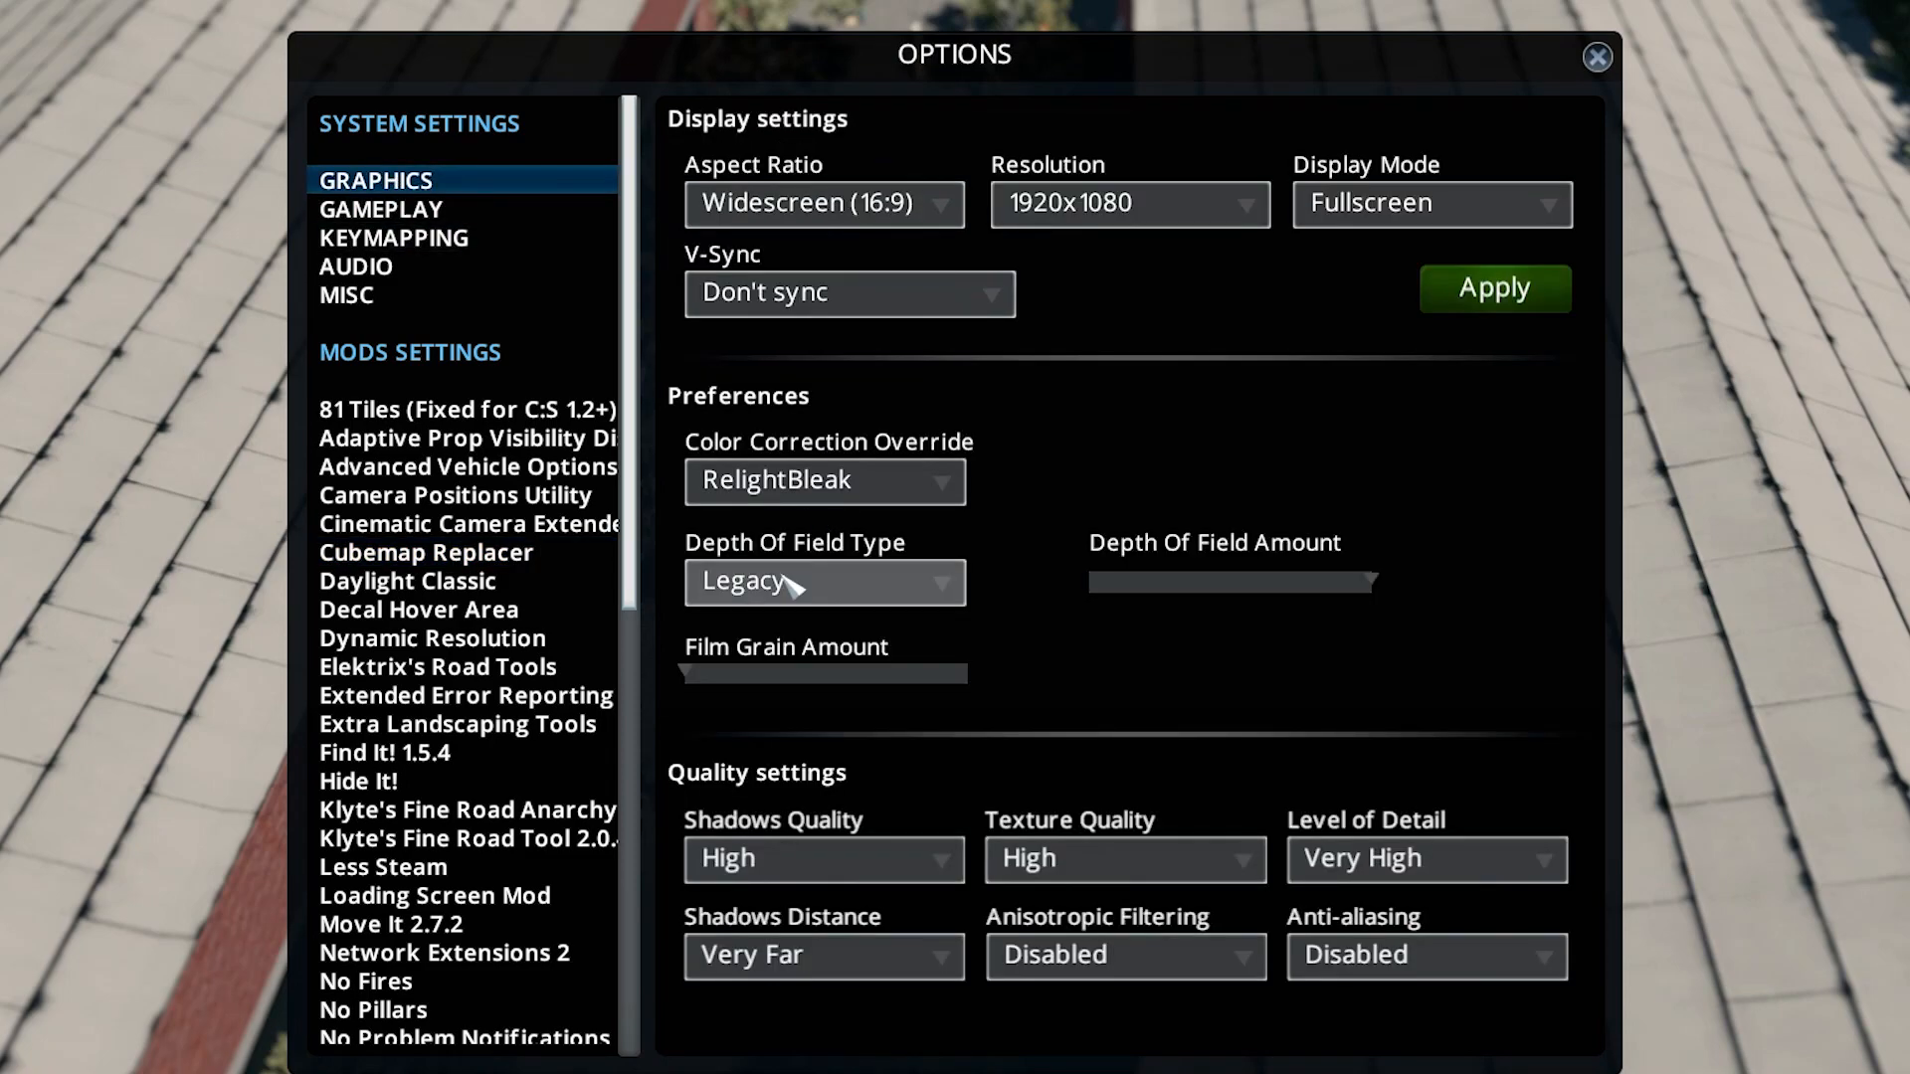
{"action": "left_click", "coordinate": [1596, 56]}
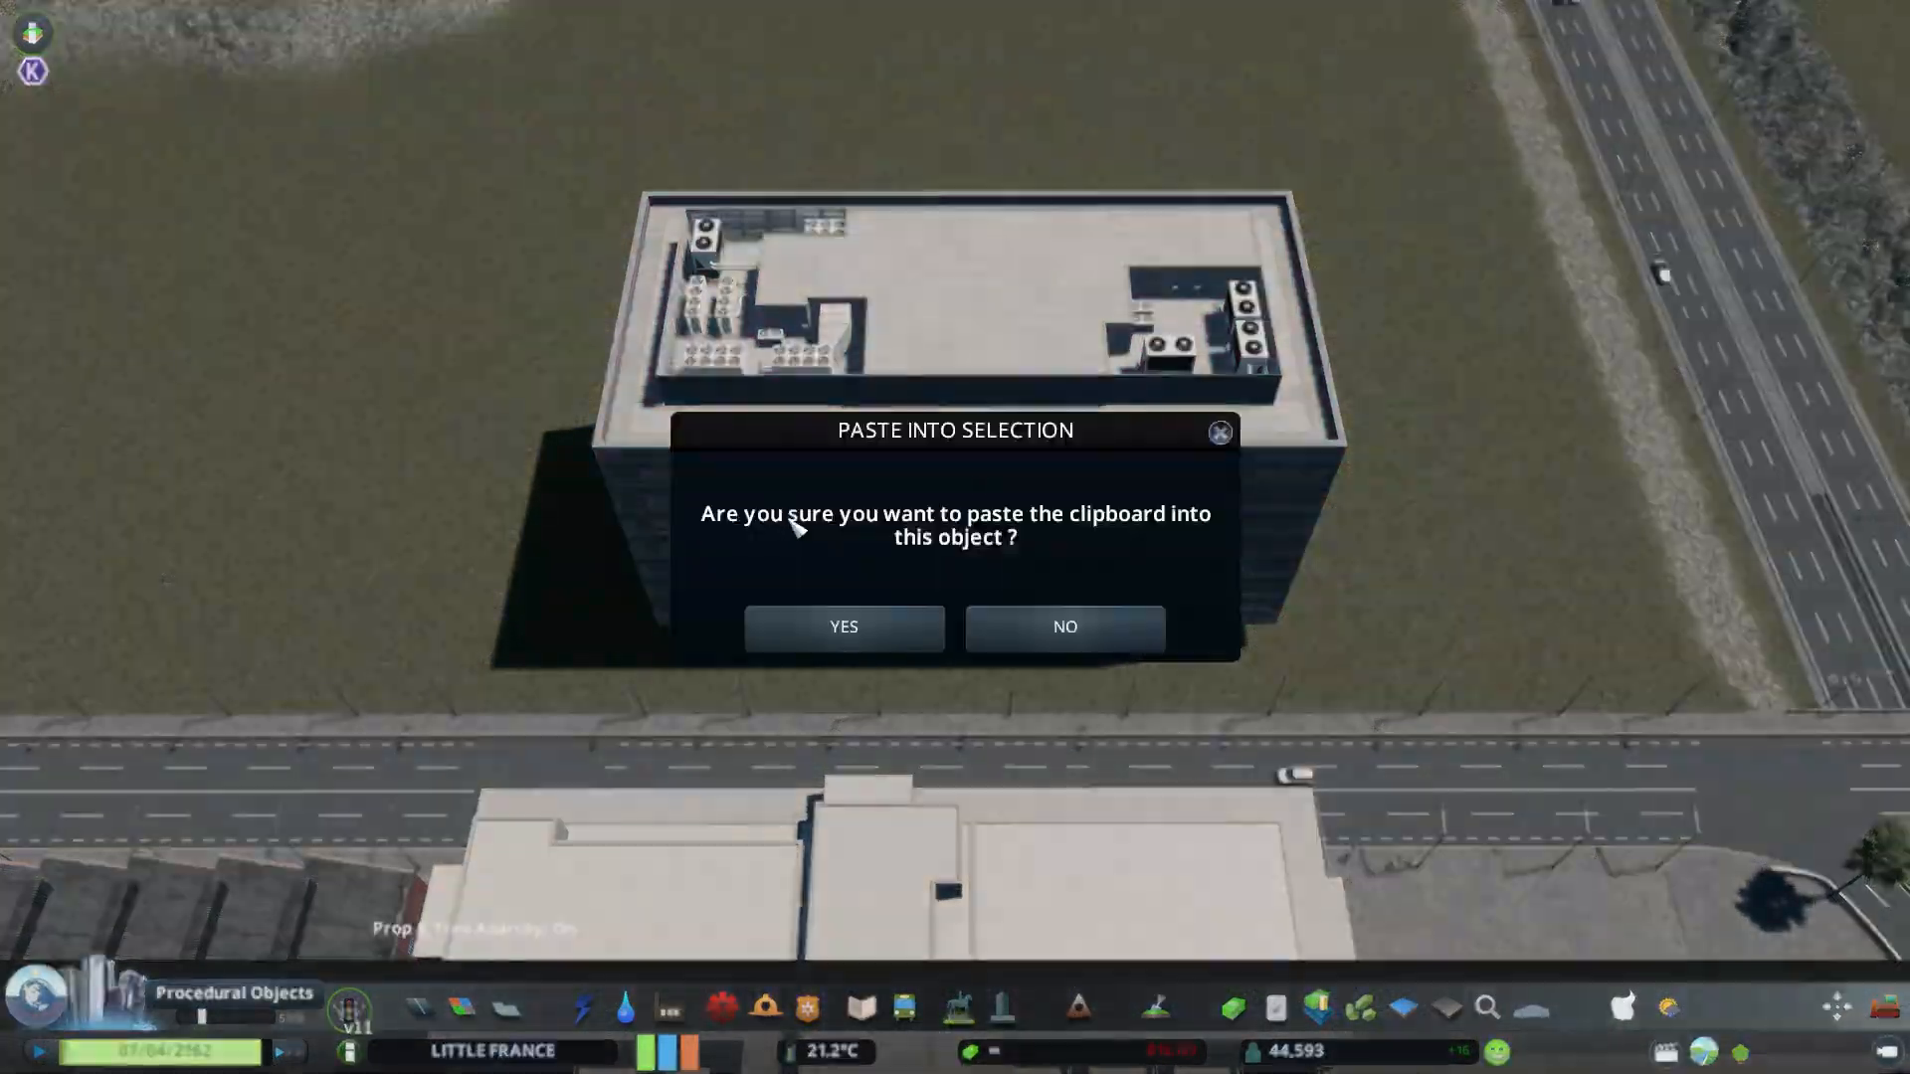
Confirm Paste Into Selection and rotate the copied office block into place
{"action": "left_click", "coordinate": [843, 625]}
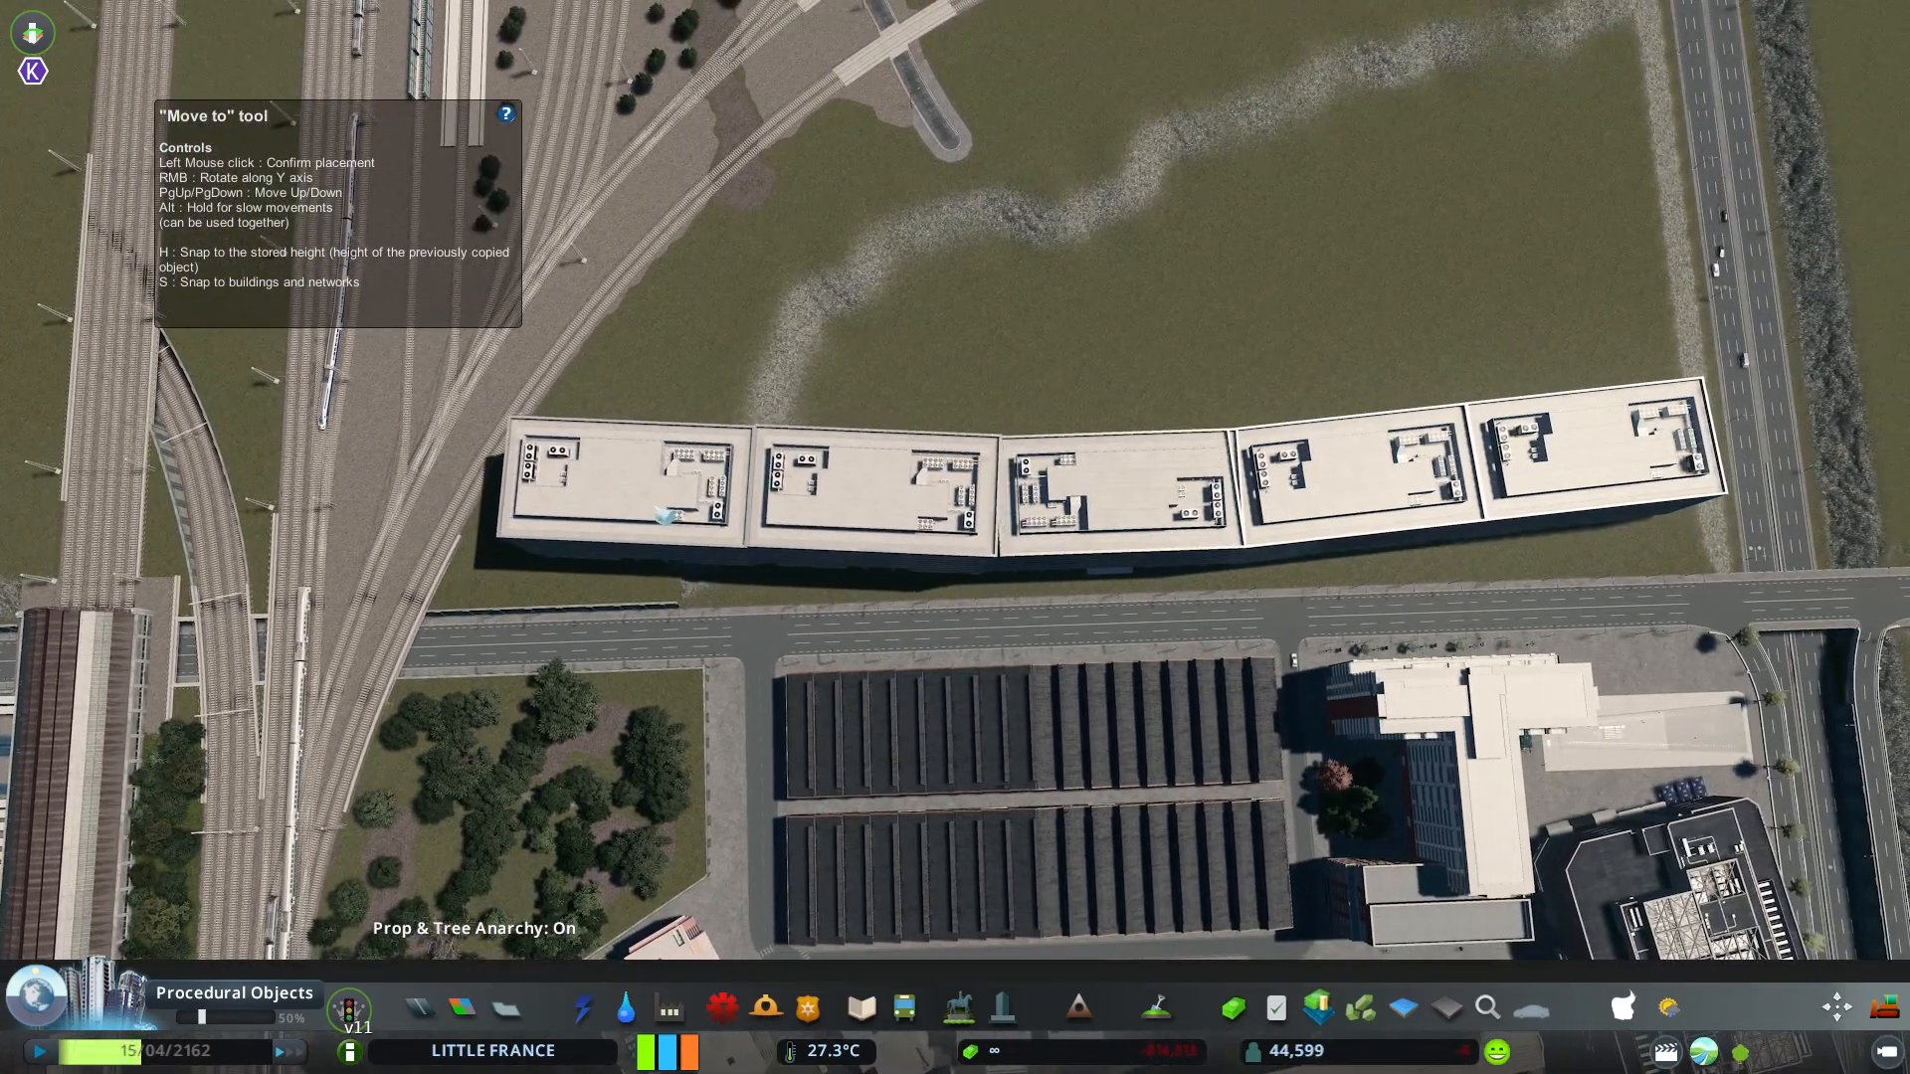
{"action": "right_click", "coordinate": [748, 473]}
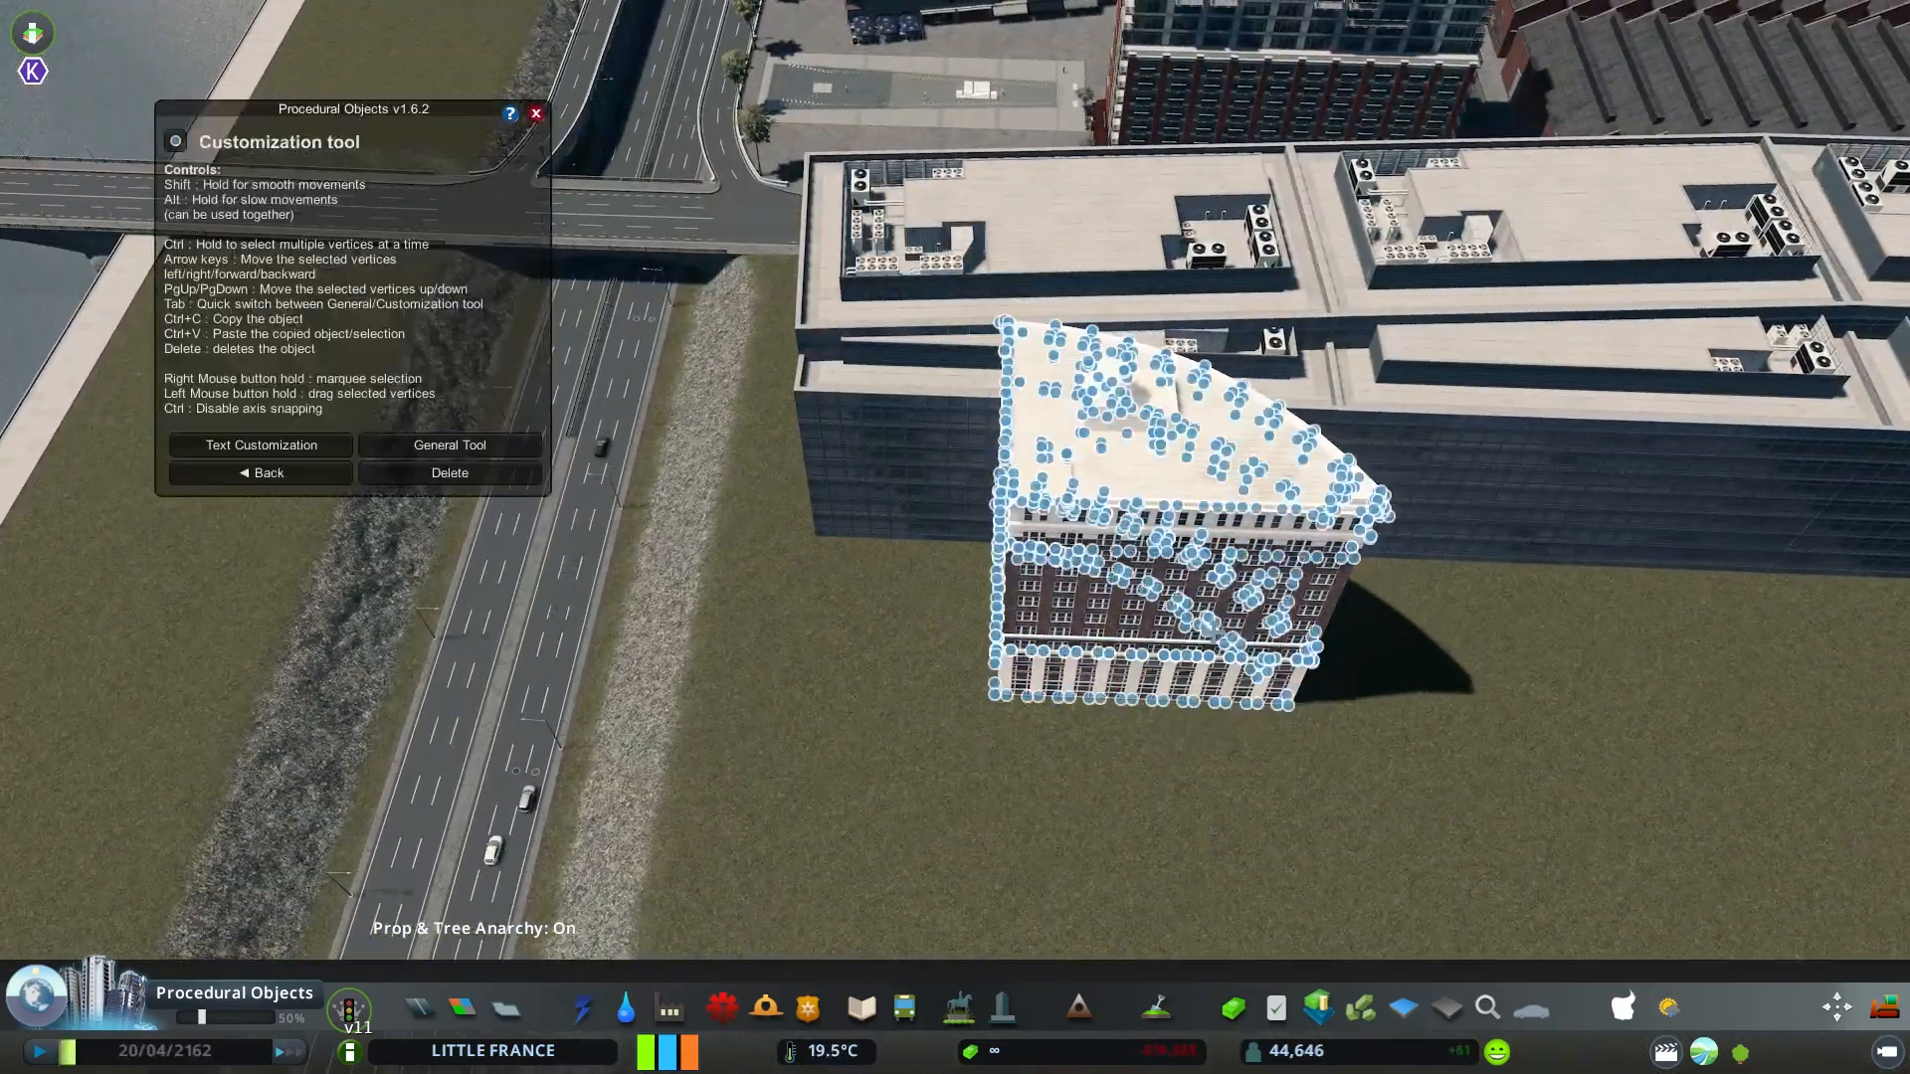
Return to the General Tool, move the brick corner building, and choose its colour
{"action": "left_click", "coordinate": [449, 445]}
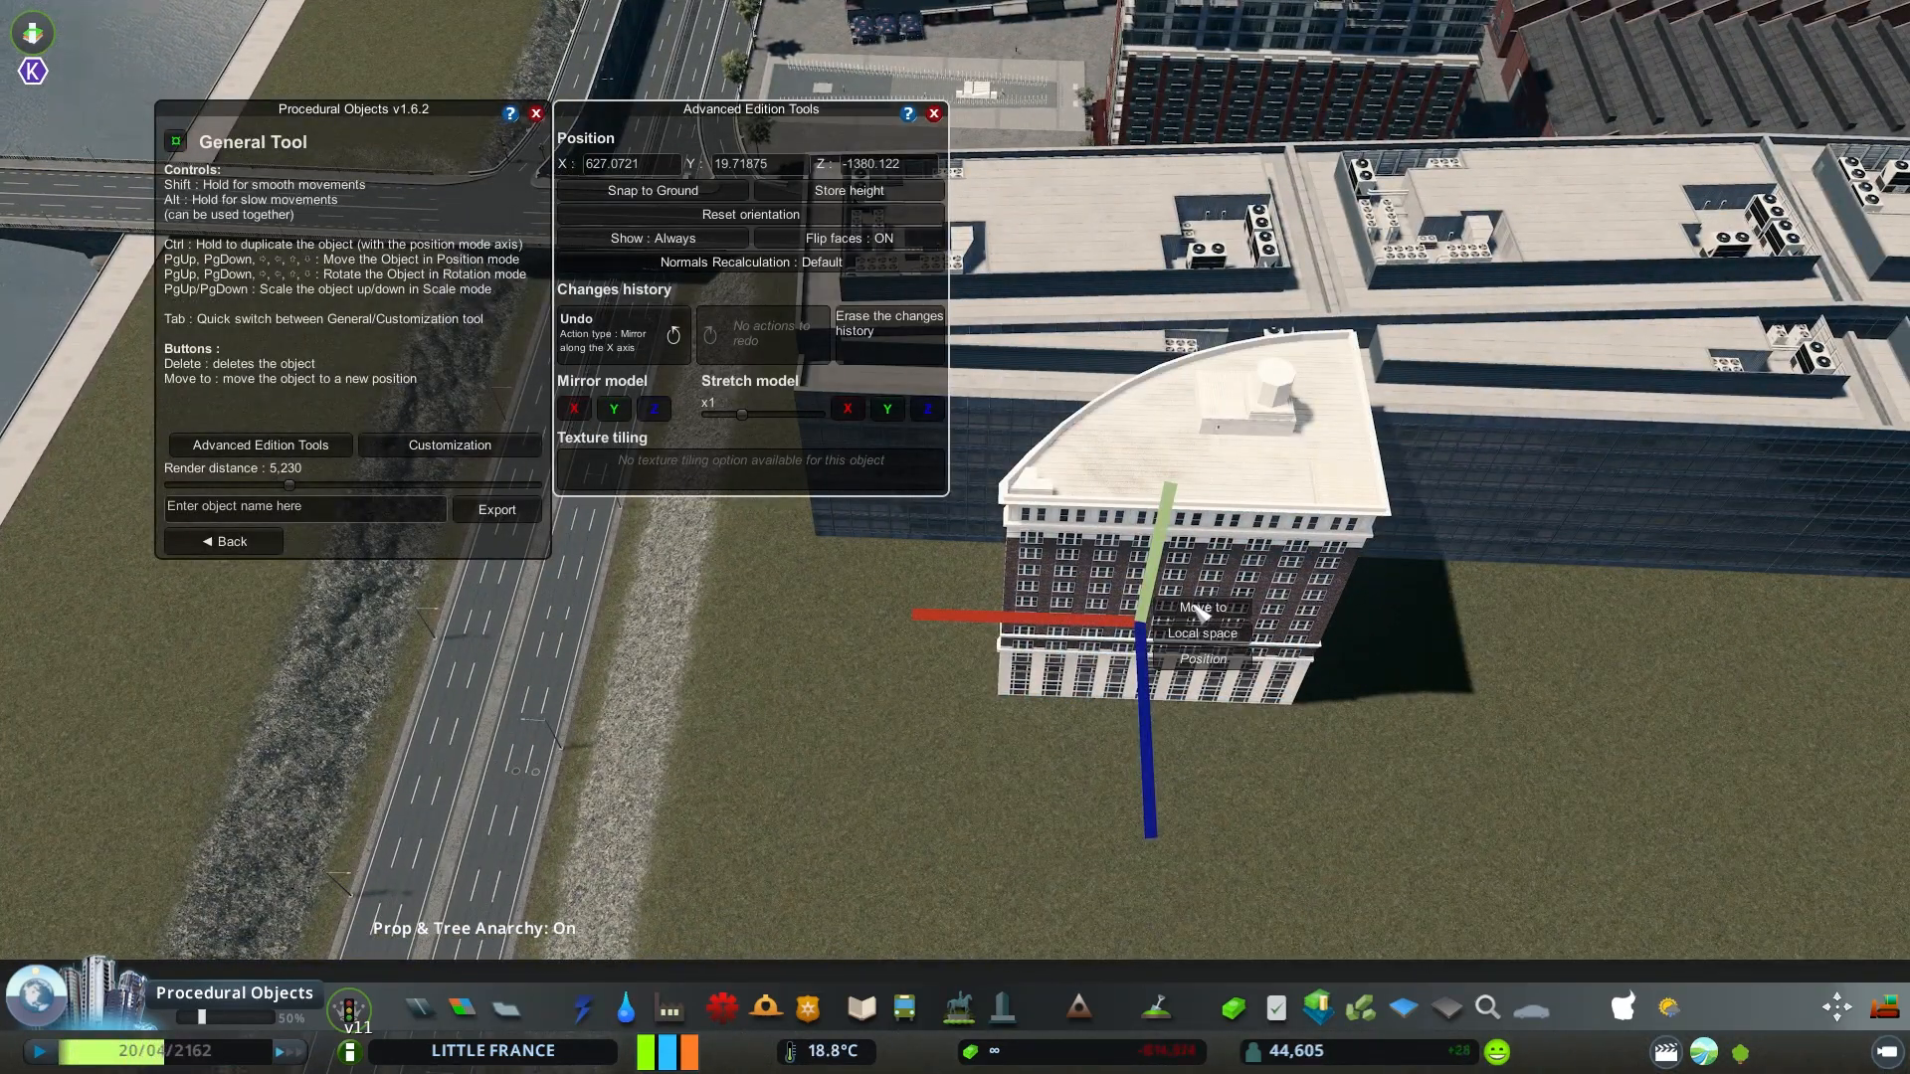
{"action": "left_click", "coordinate": [1199, 607]}
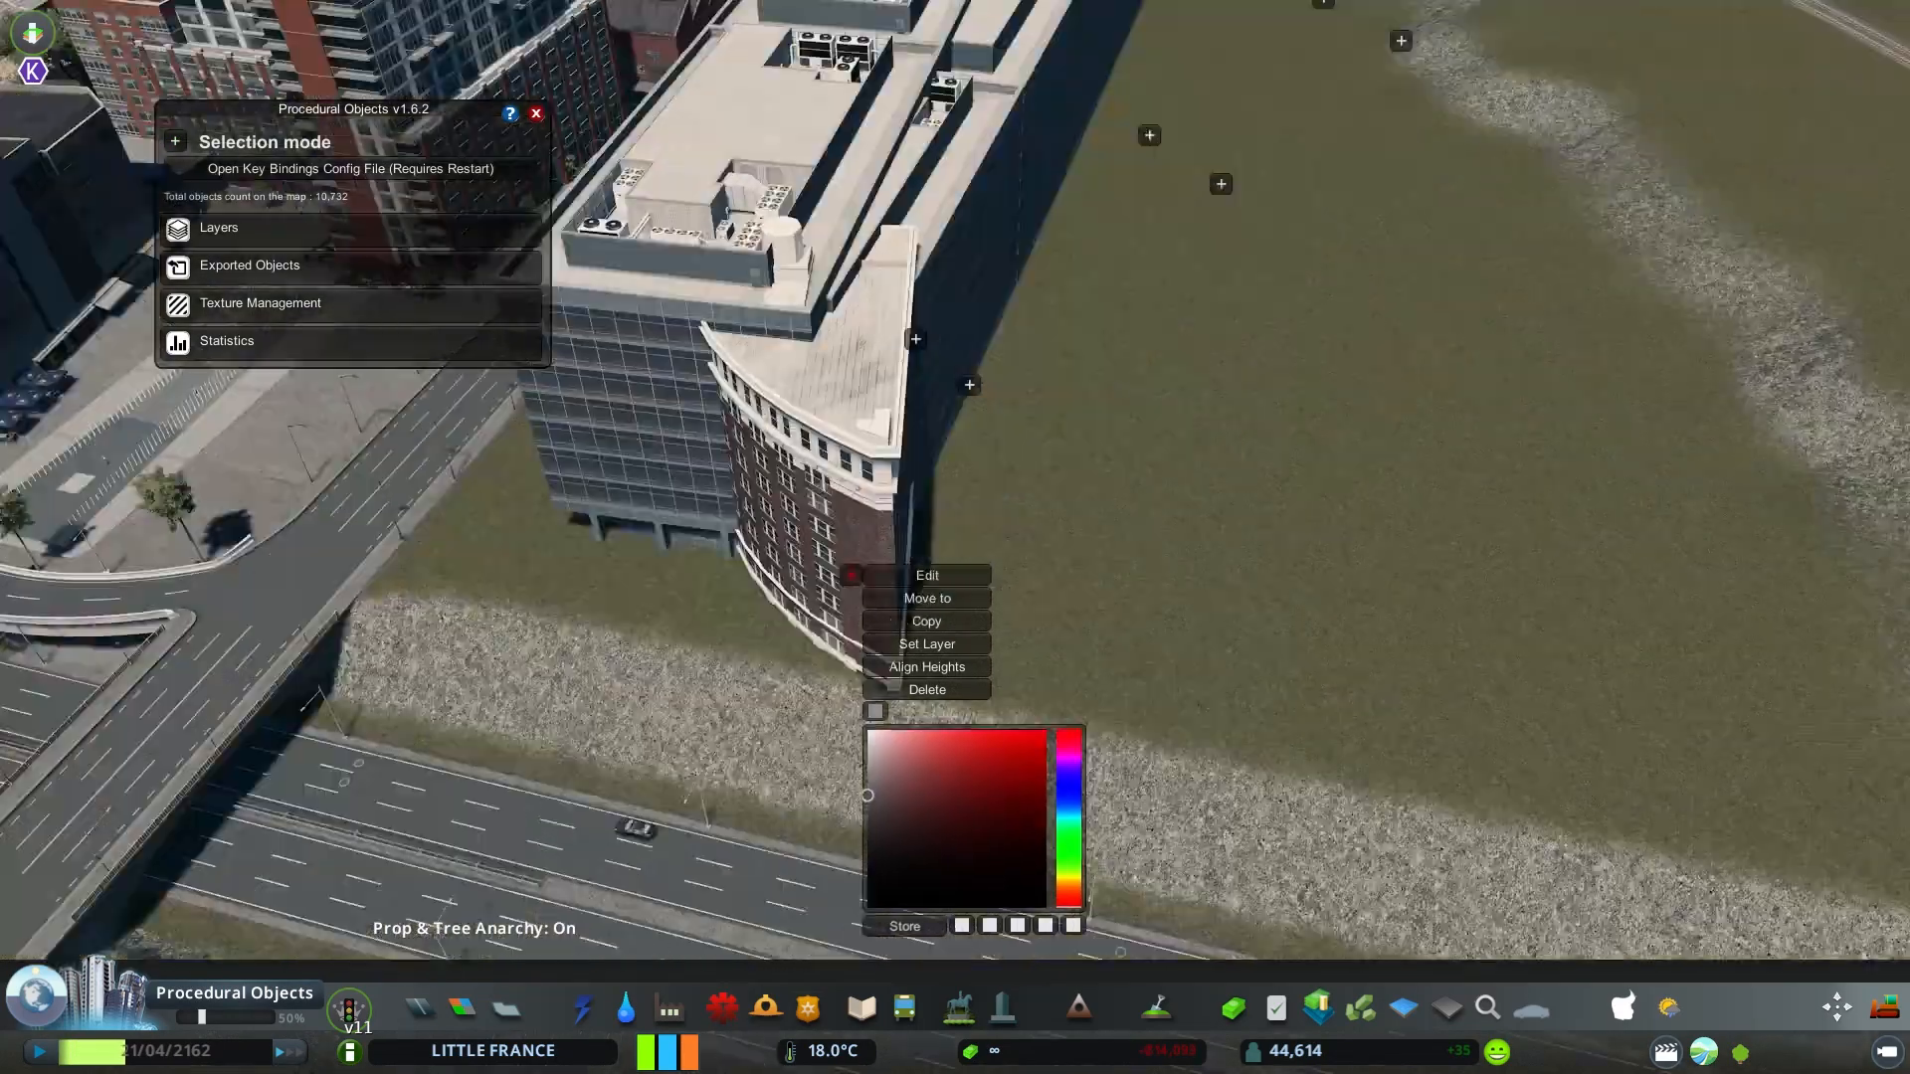
{"action": "left_click", "coordinate": [927, 598]}
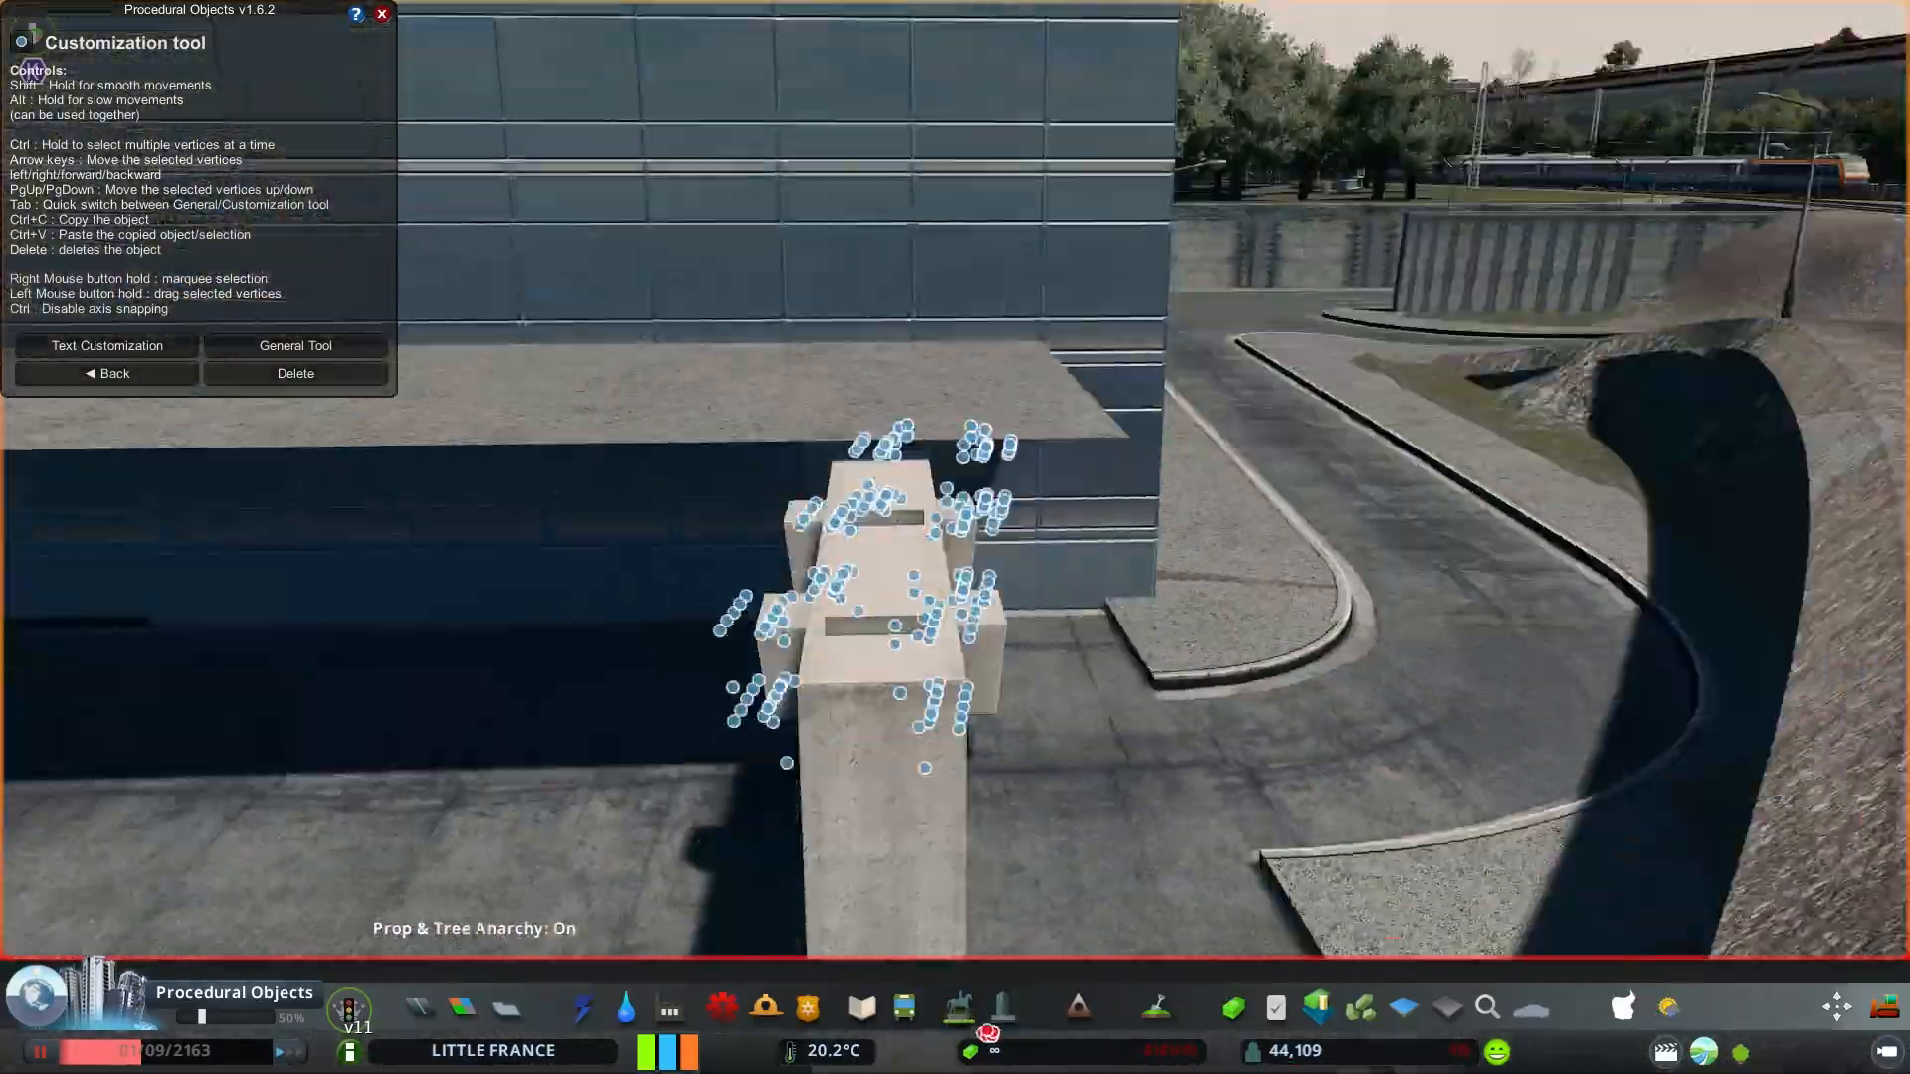
Finish reshaping the concrete post and copy it for placing along the wall
{"action": "left_click", "coordinate": [104, 372]}
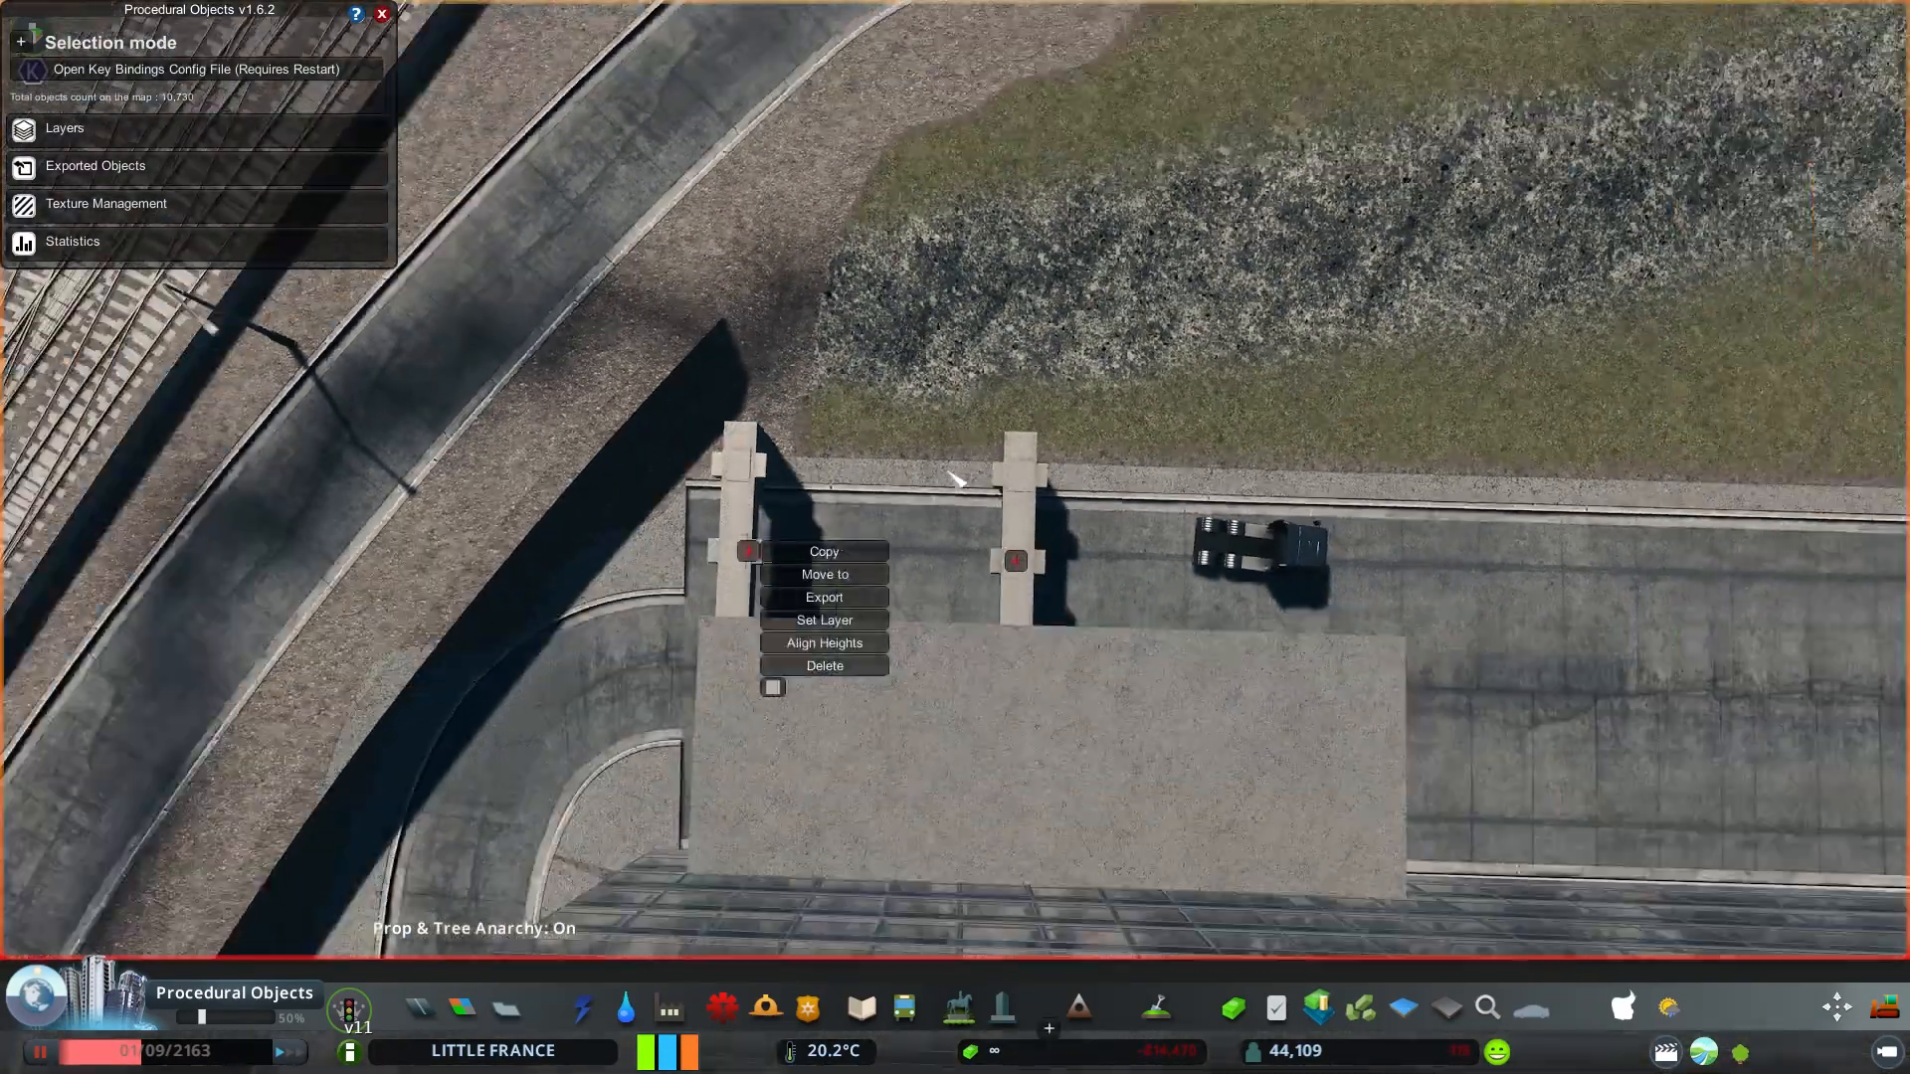
{"action": "left_click", "coordinate": [824, 573]}
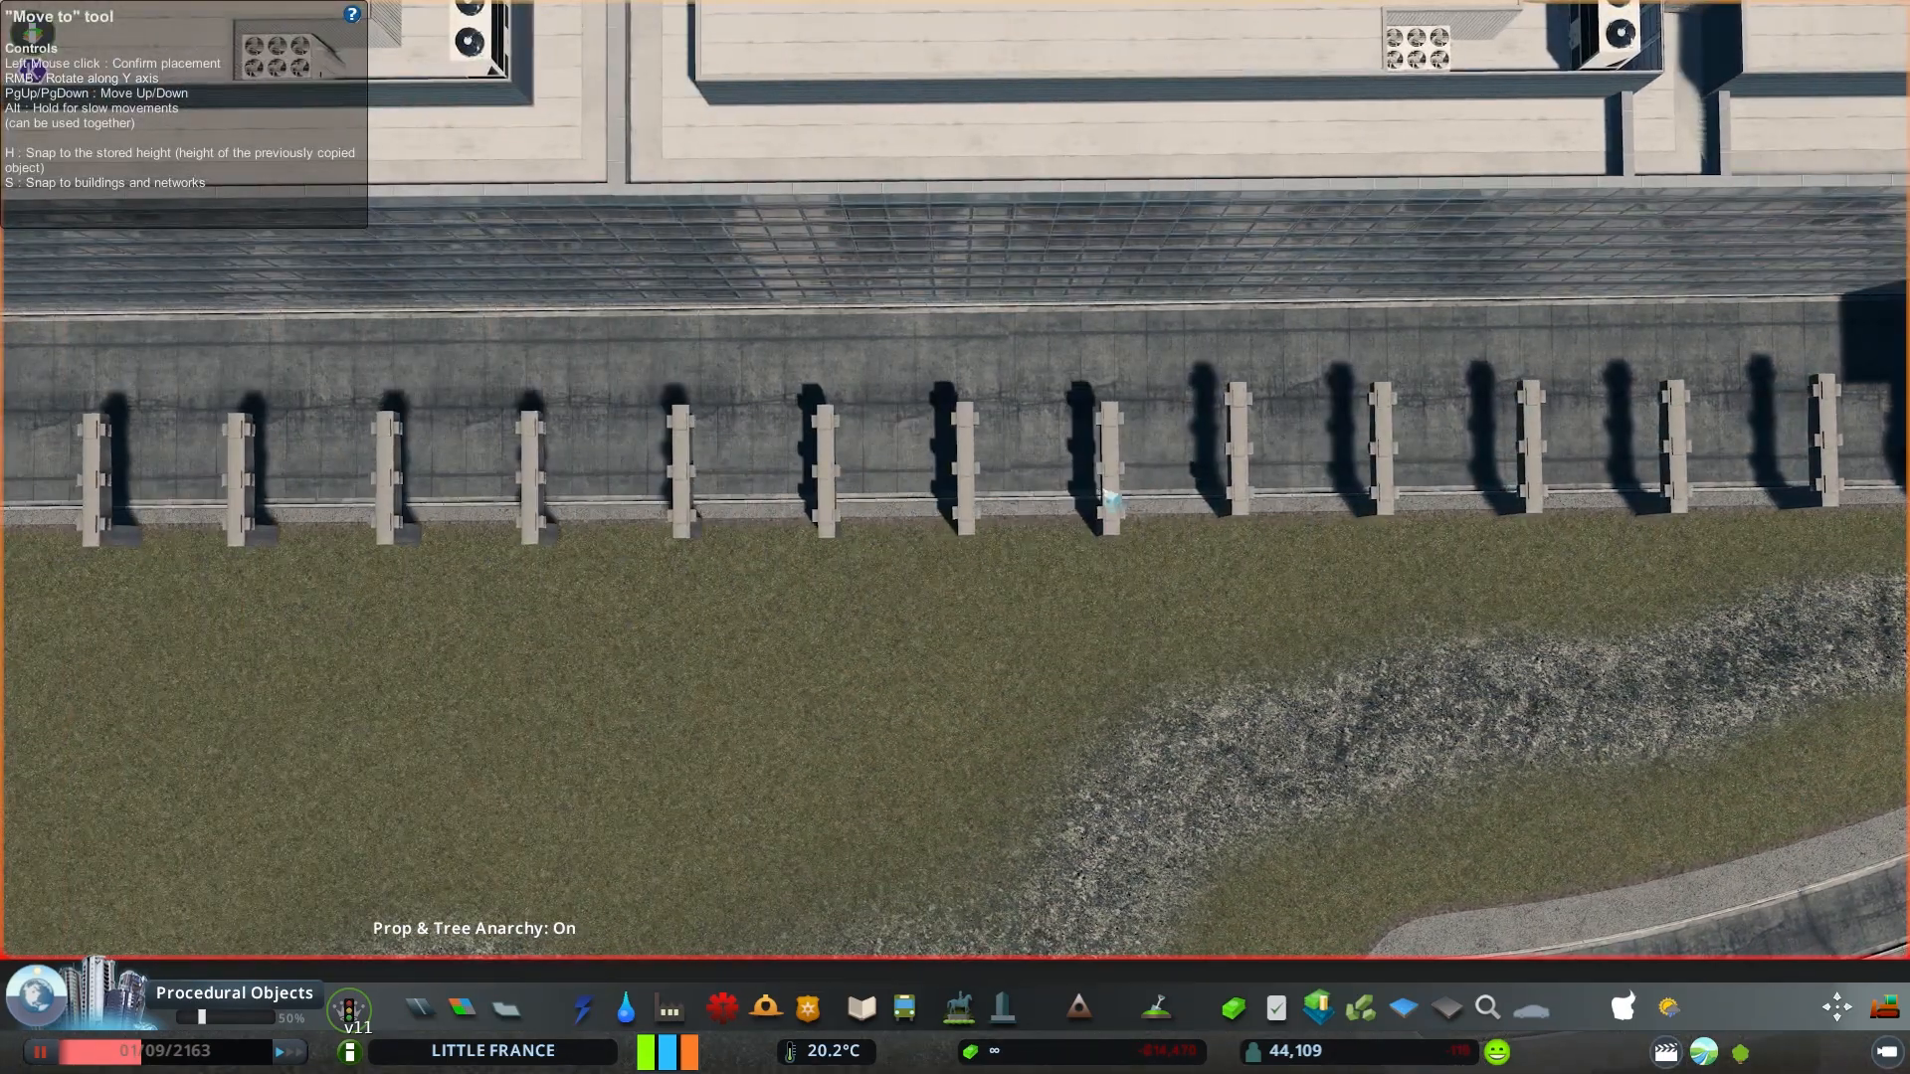
{"action": "scroll", "scroll_direction": "down", "scroll_amount": 3}
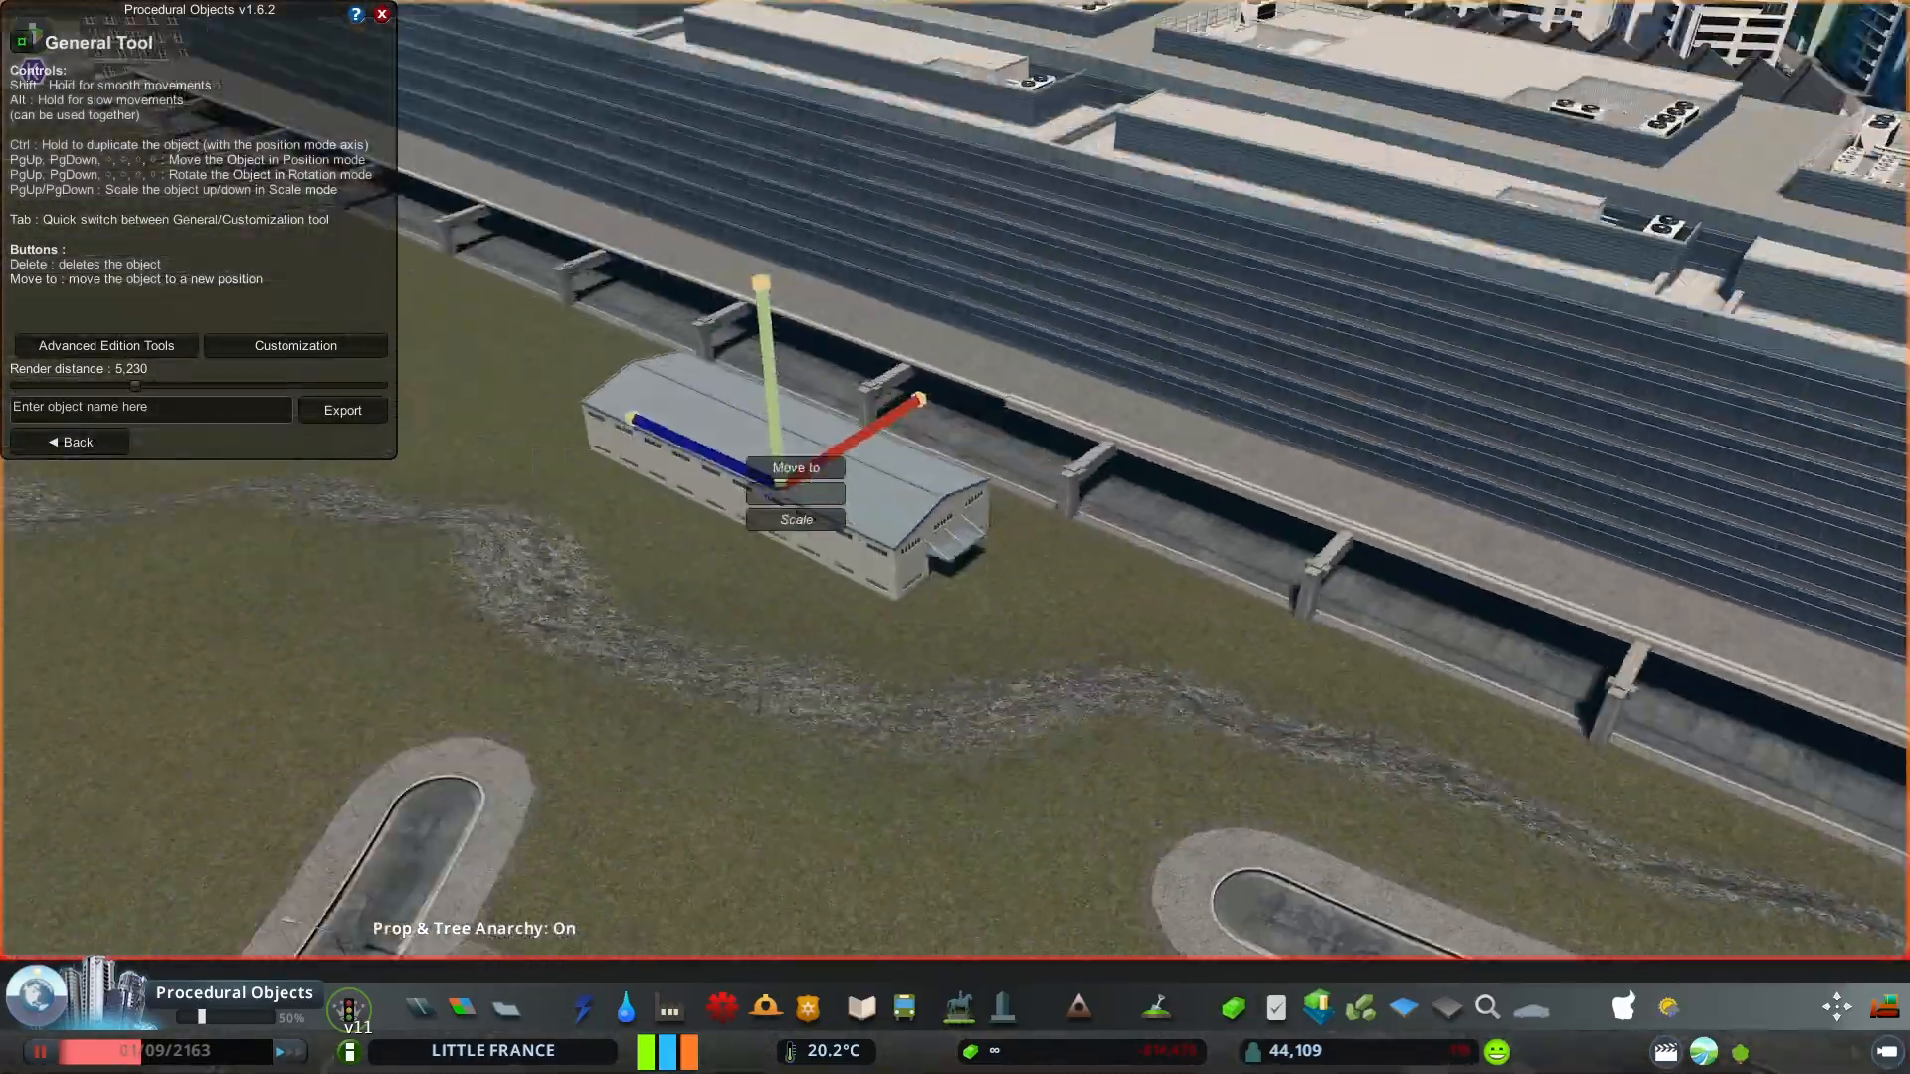
Position the small grey warehouse prop beside the elevated rail structure
{"action": "left_click", "coordinate": [794, 466]}
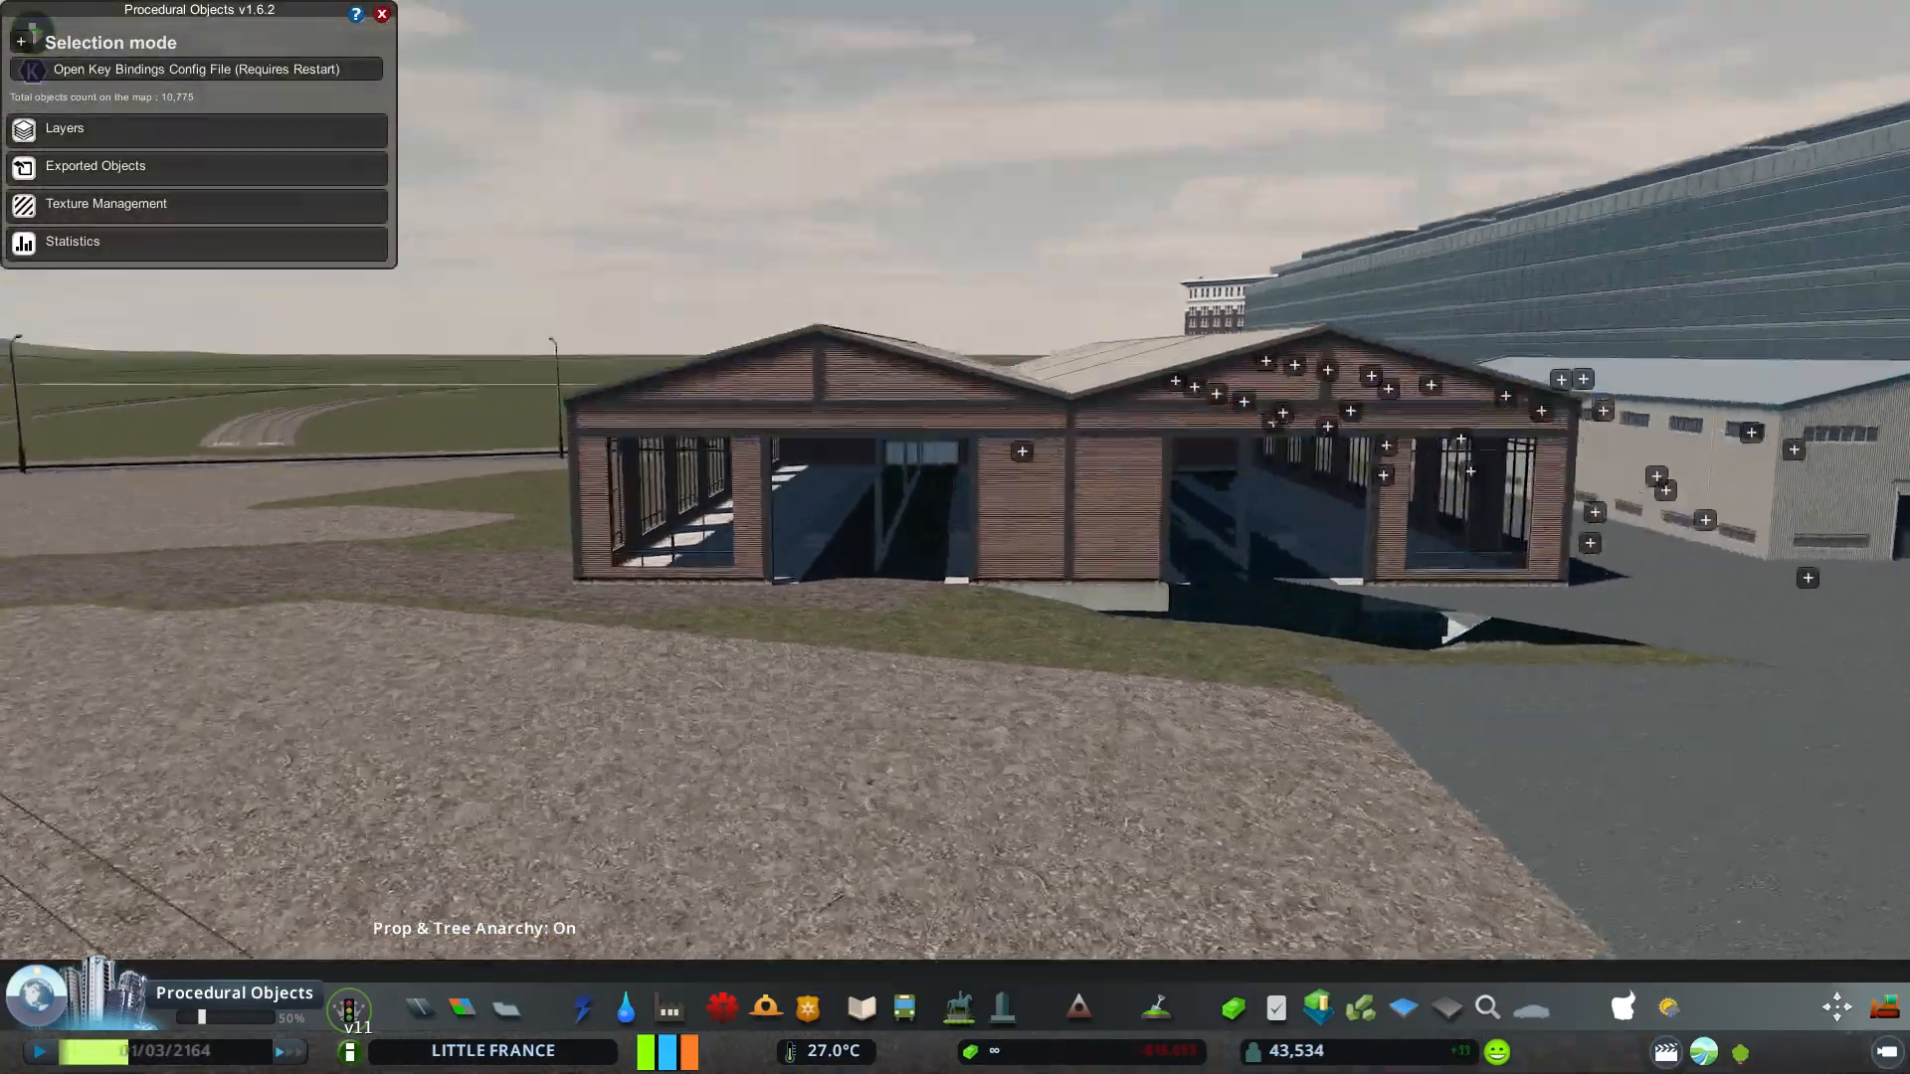
Paste the chevron-shutter door and set it into the brick shed's front wall
{"action": "key", "text": "Ctrl+V"}
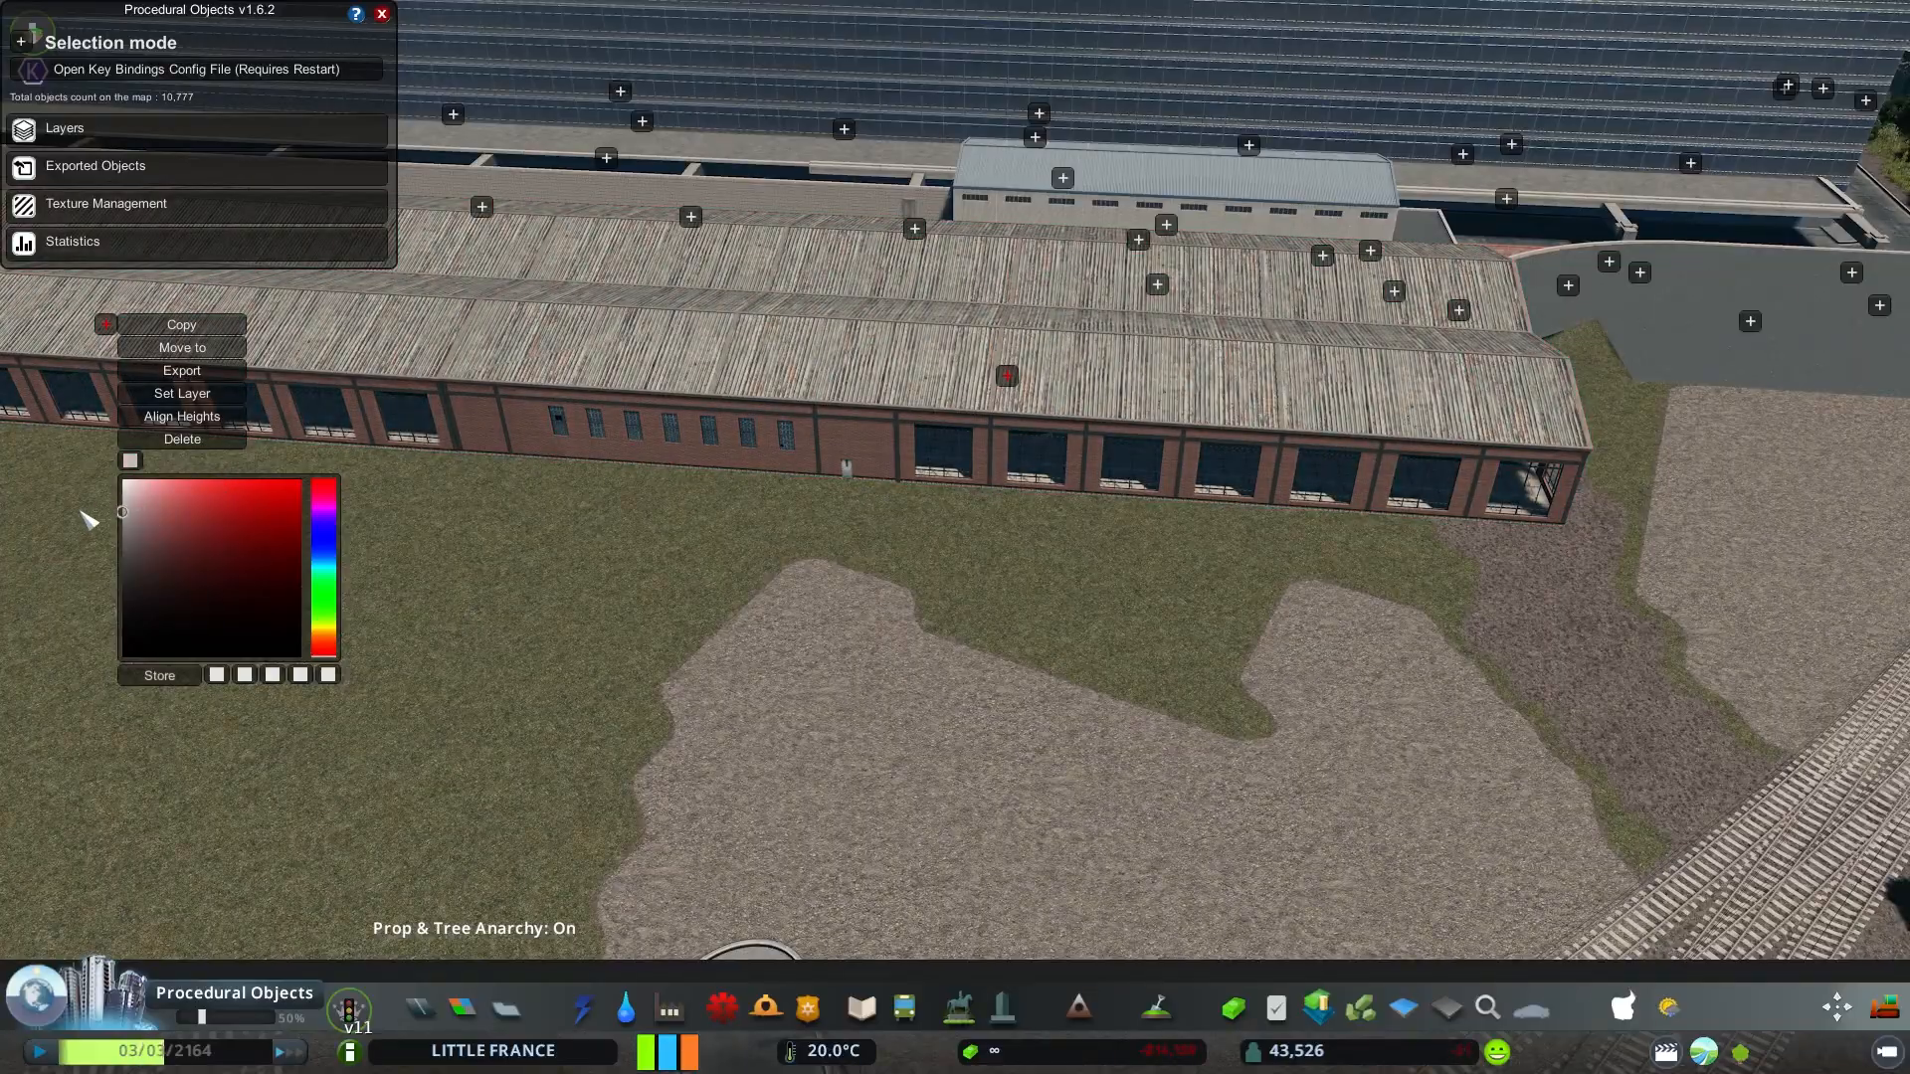
{"action": "left_click", "coordinate": [180, 347]}
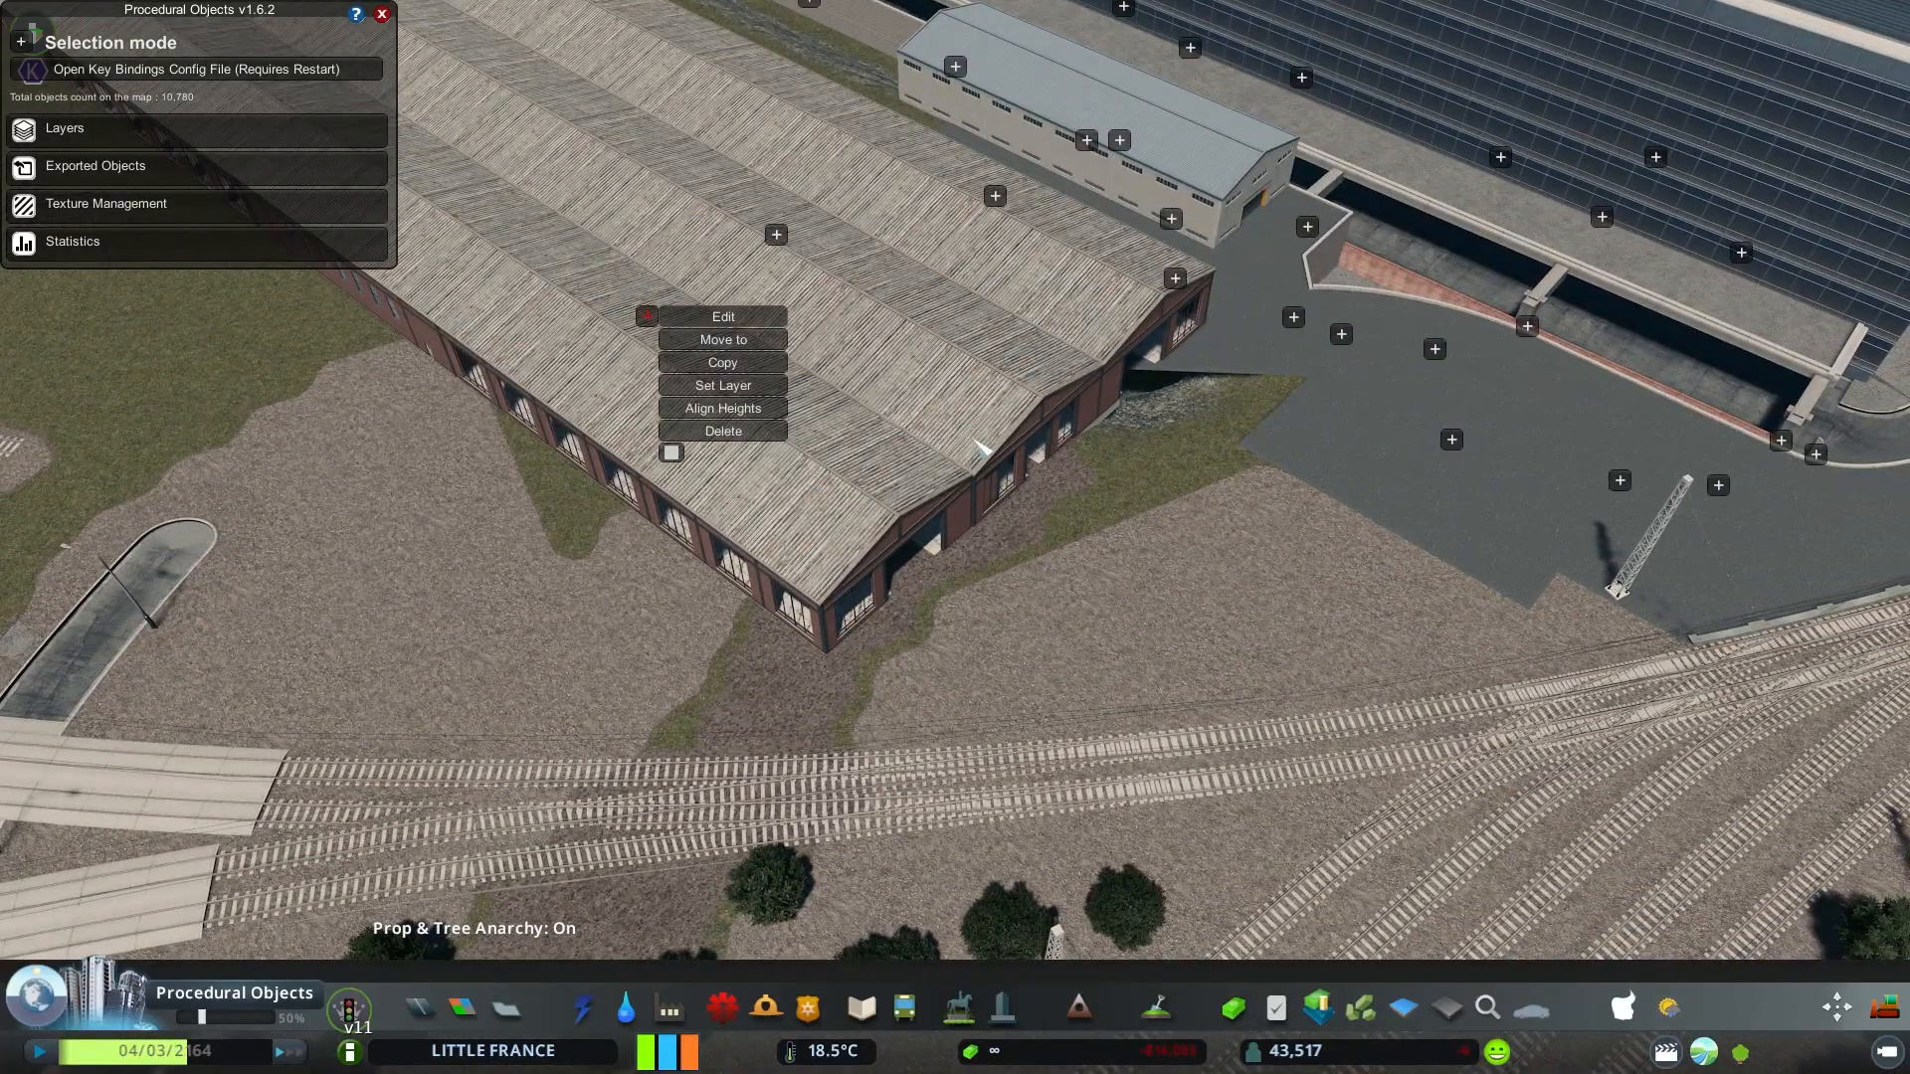
{"action": "left_click", "coordinate": [722, 316]}
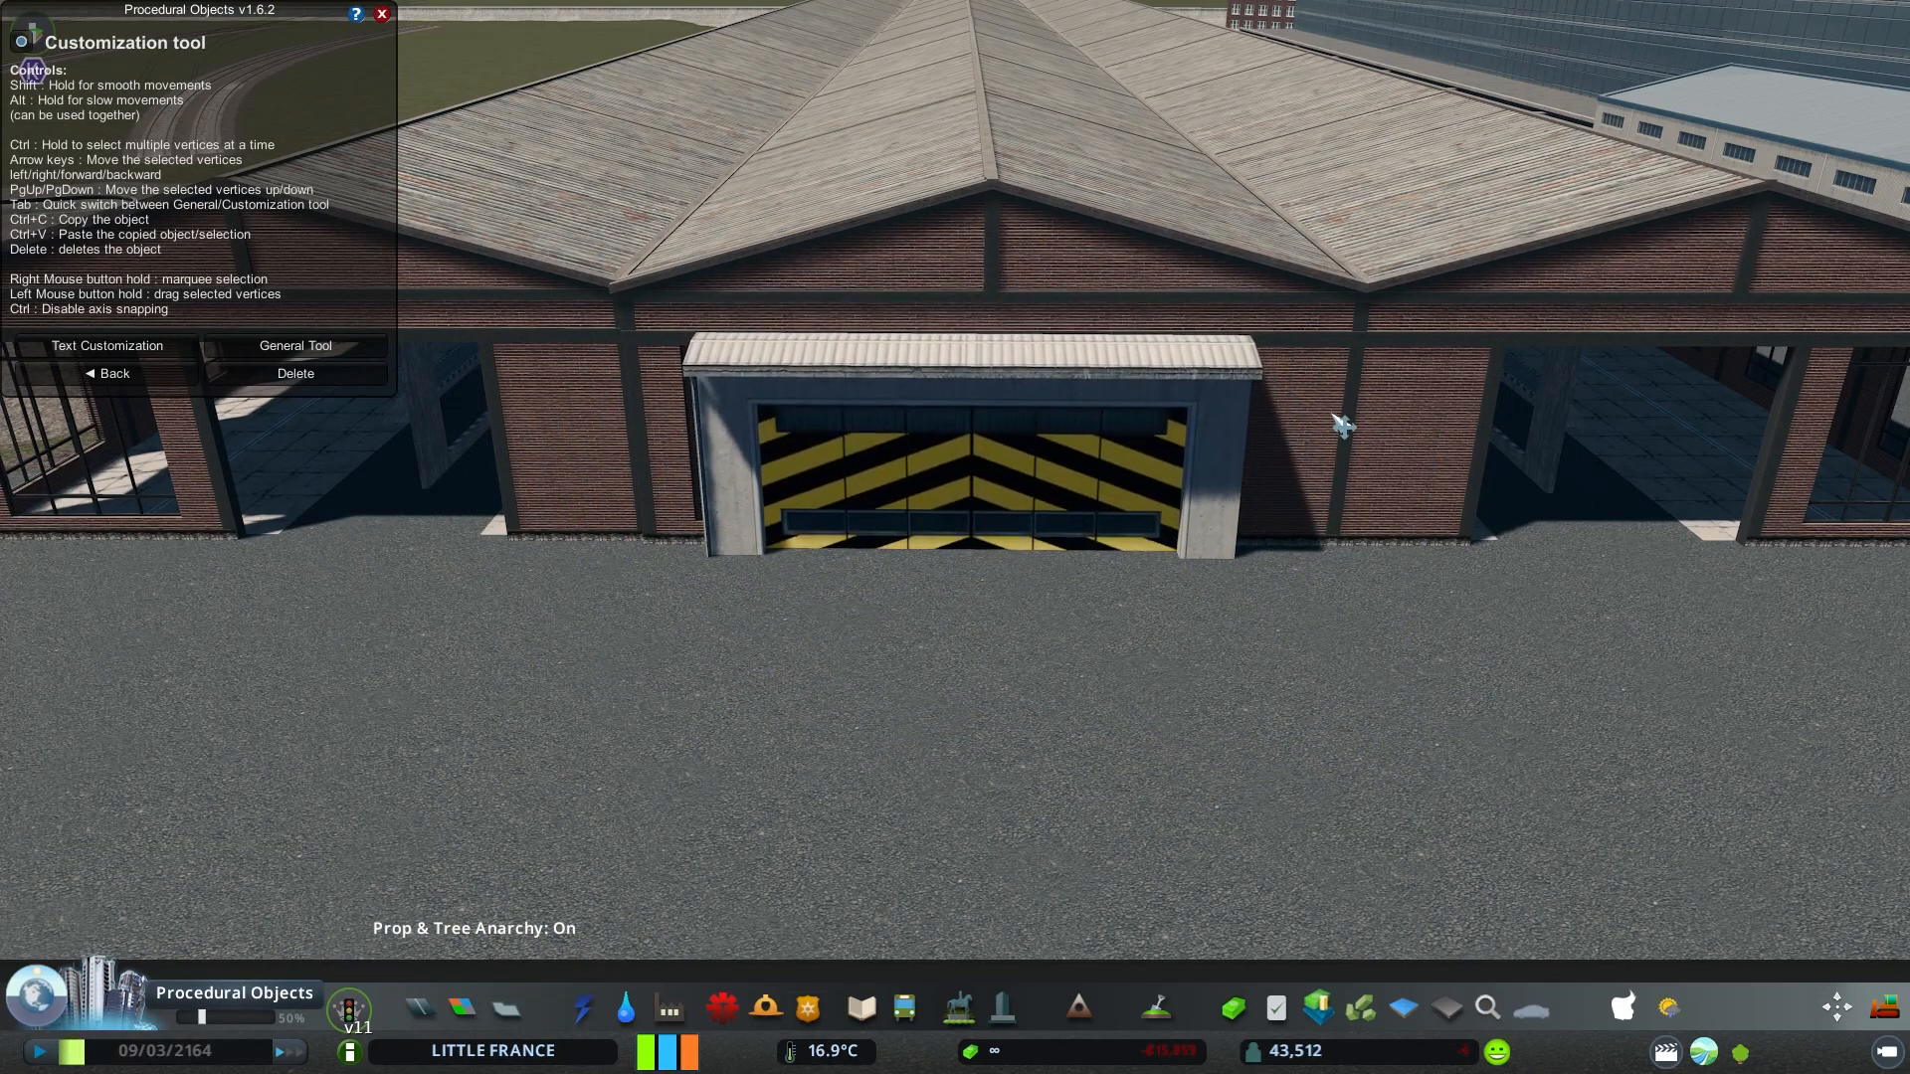
Set the dark-roofed outbuilding between the long shed and glass building
{"action": "left_click", "coordinate": [293, 346]}
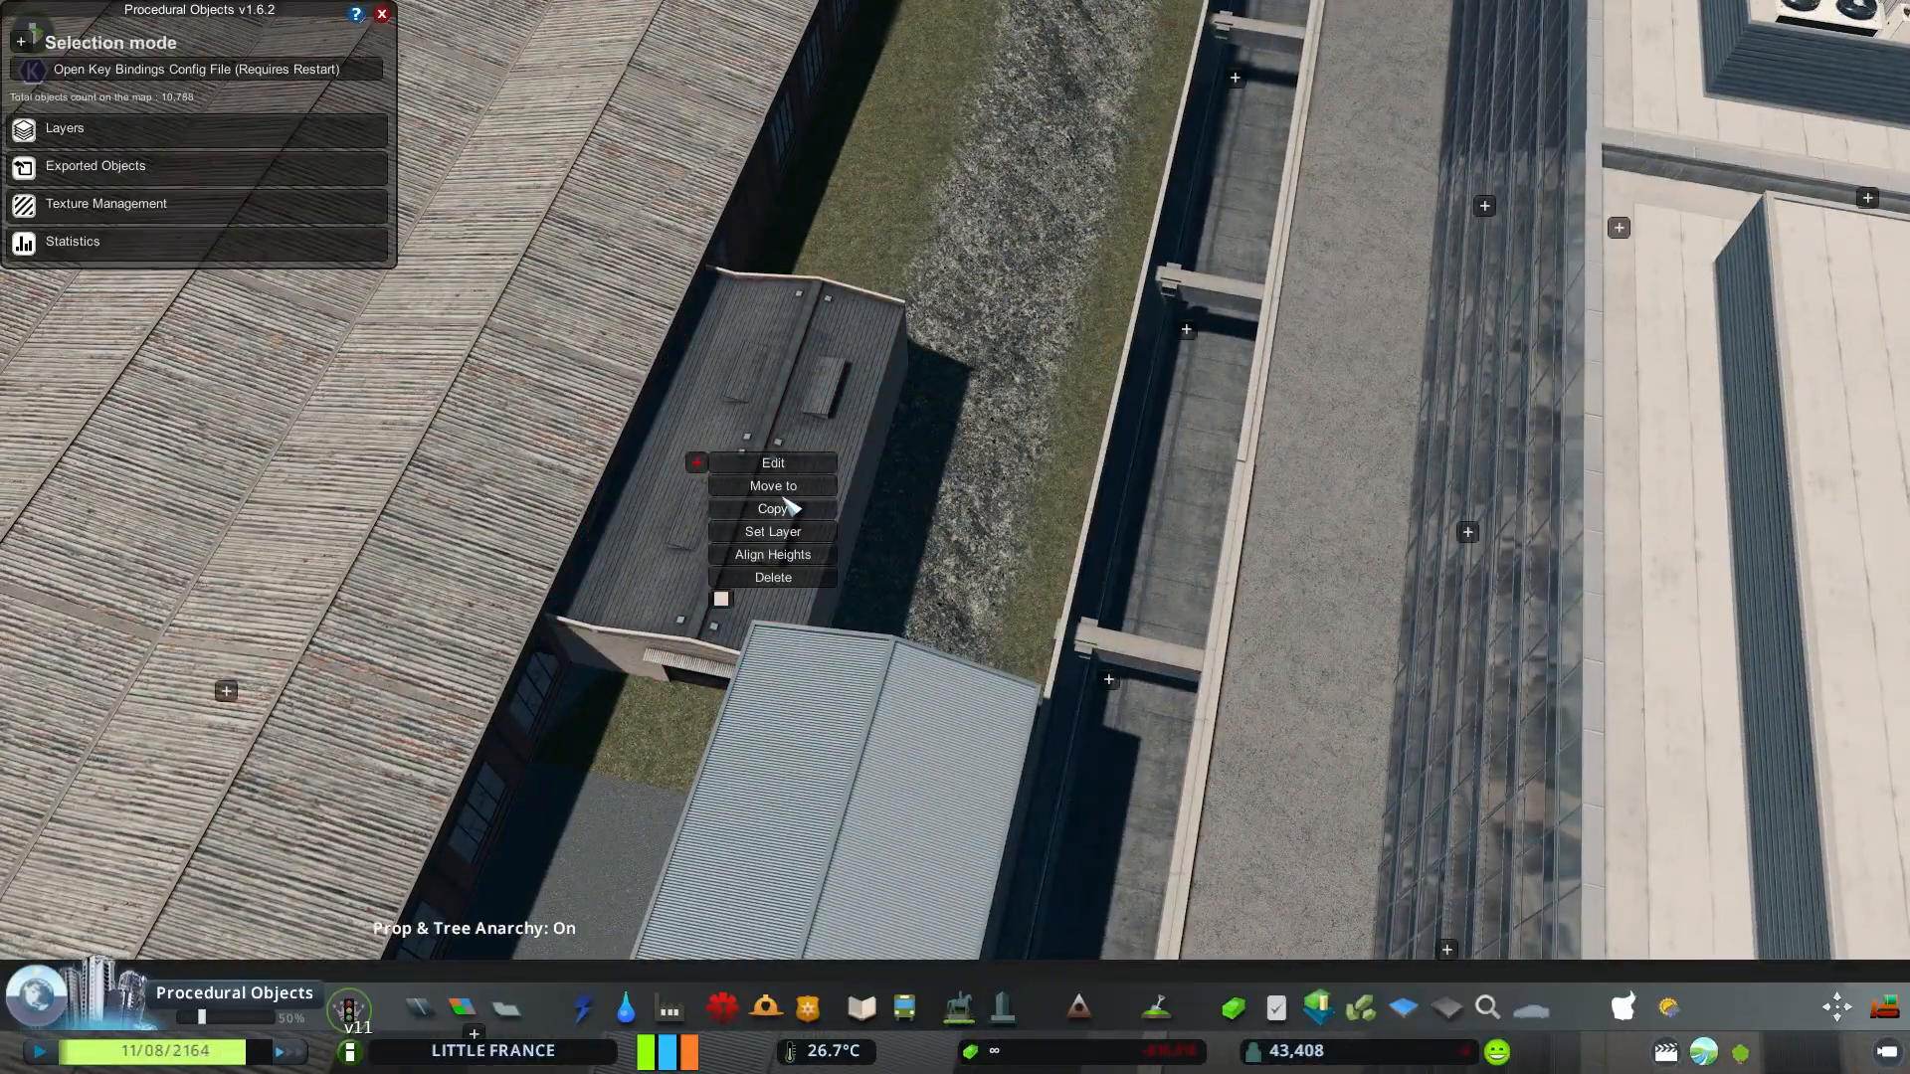
Copy the dark-roofed outbuilding, declining to paste the clipboard into the existing building
{"action": "left_click", "coordinate": [771, 484]}
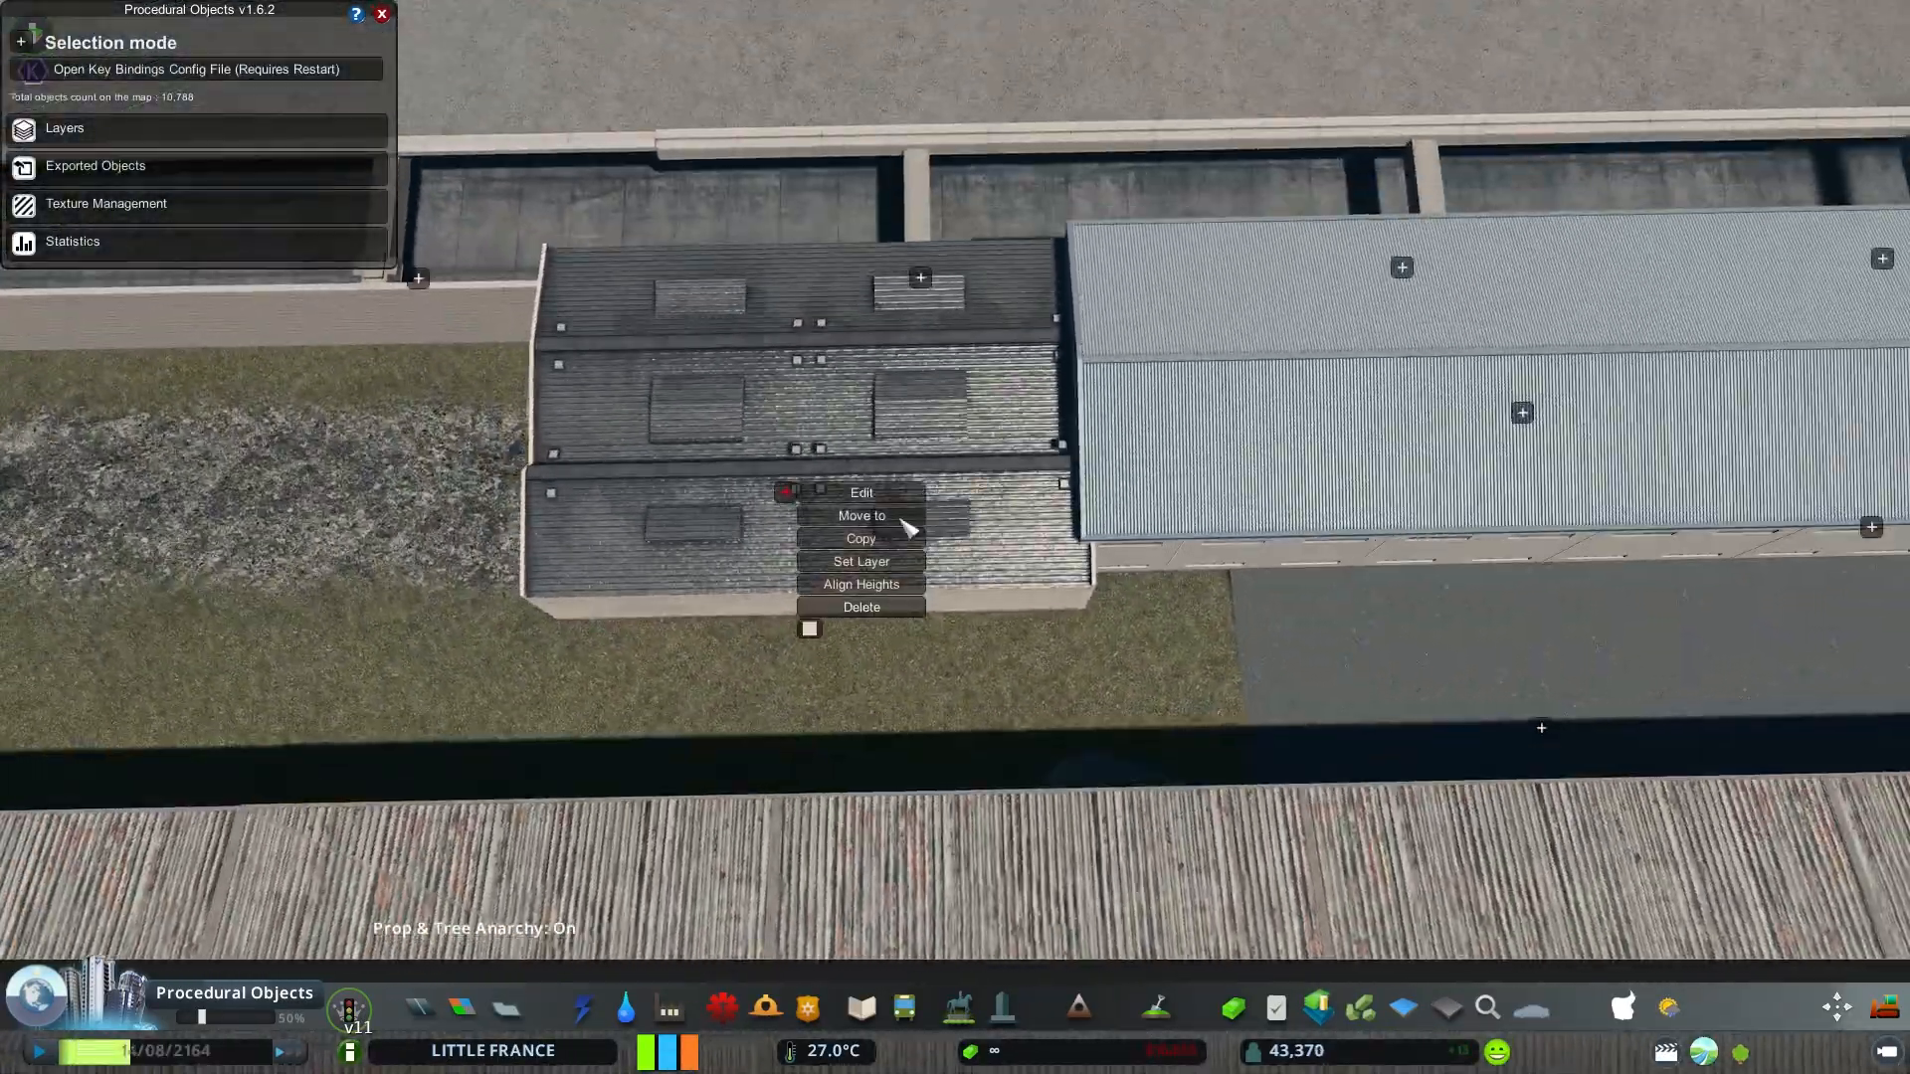
{"action": "left_click", "coordinate": [861, 515]}
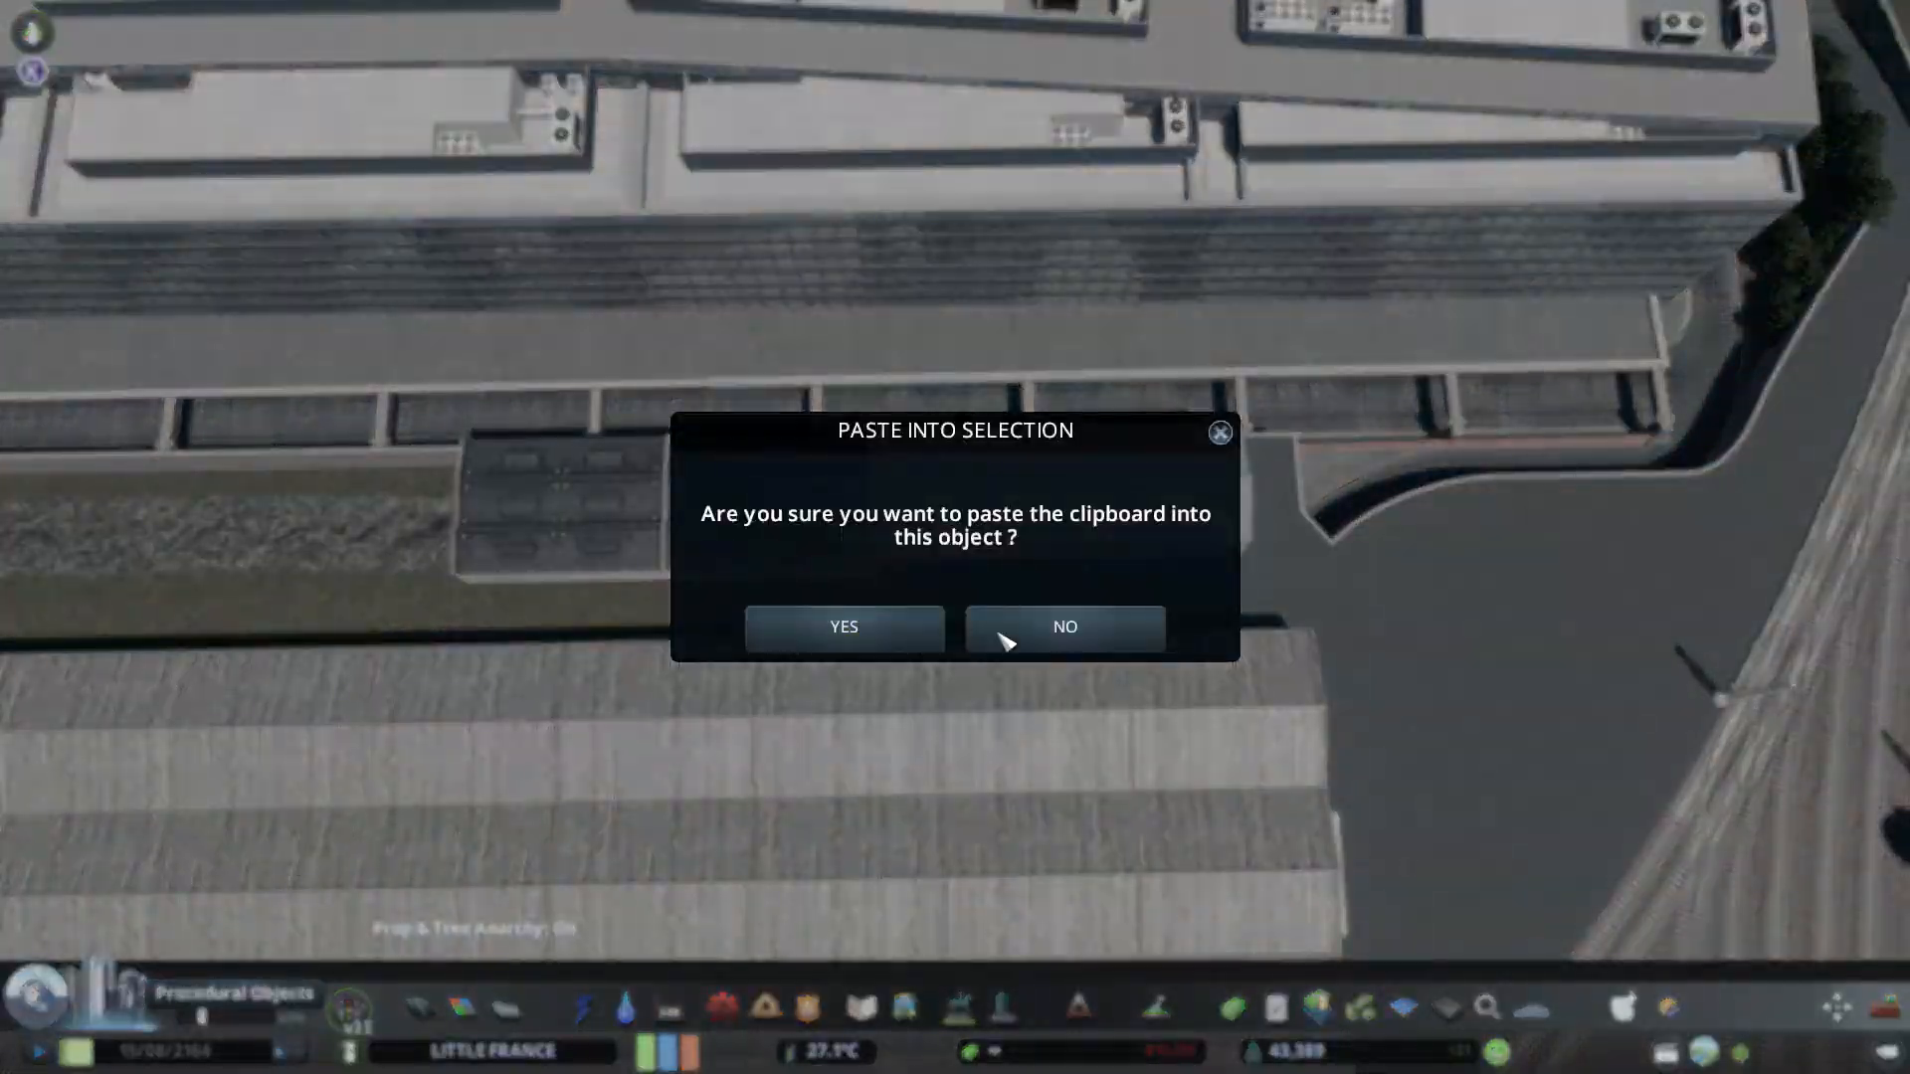
{"action": "left_click", "coordinate": [843, 625]}
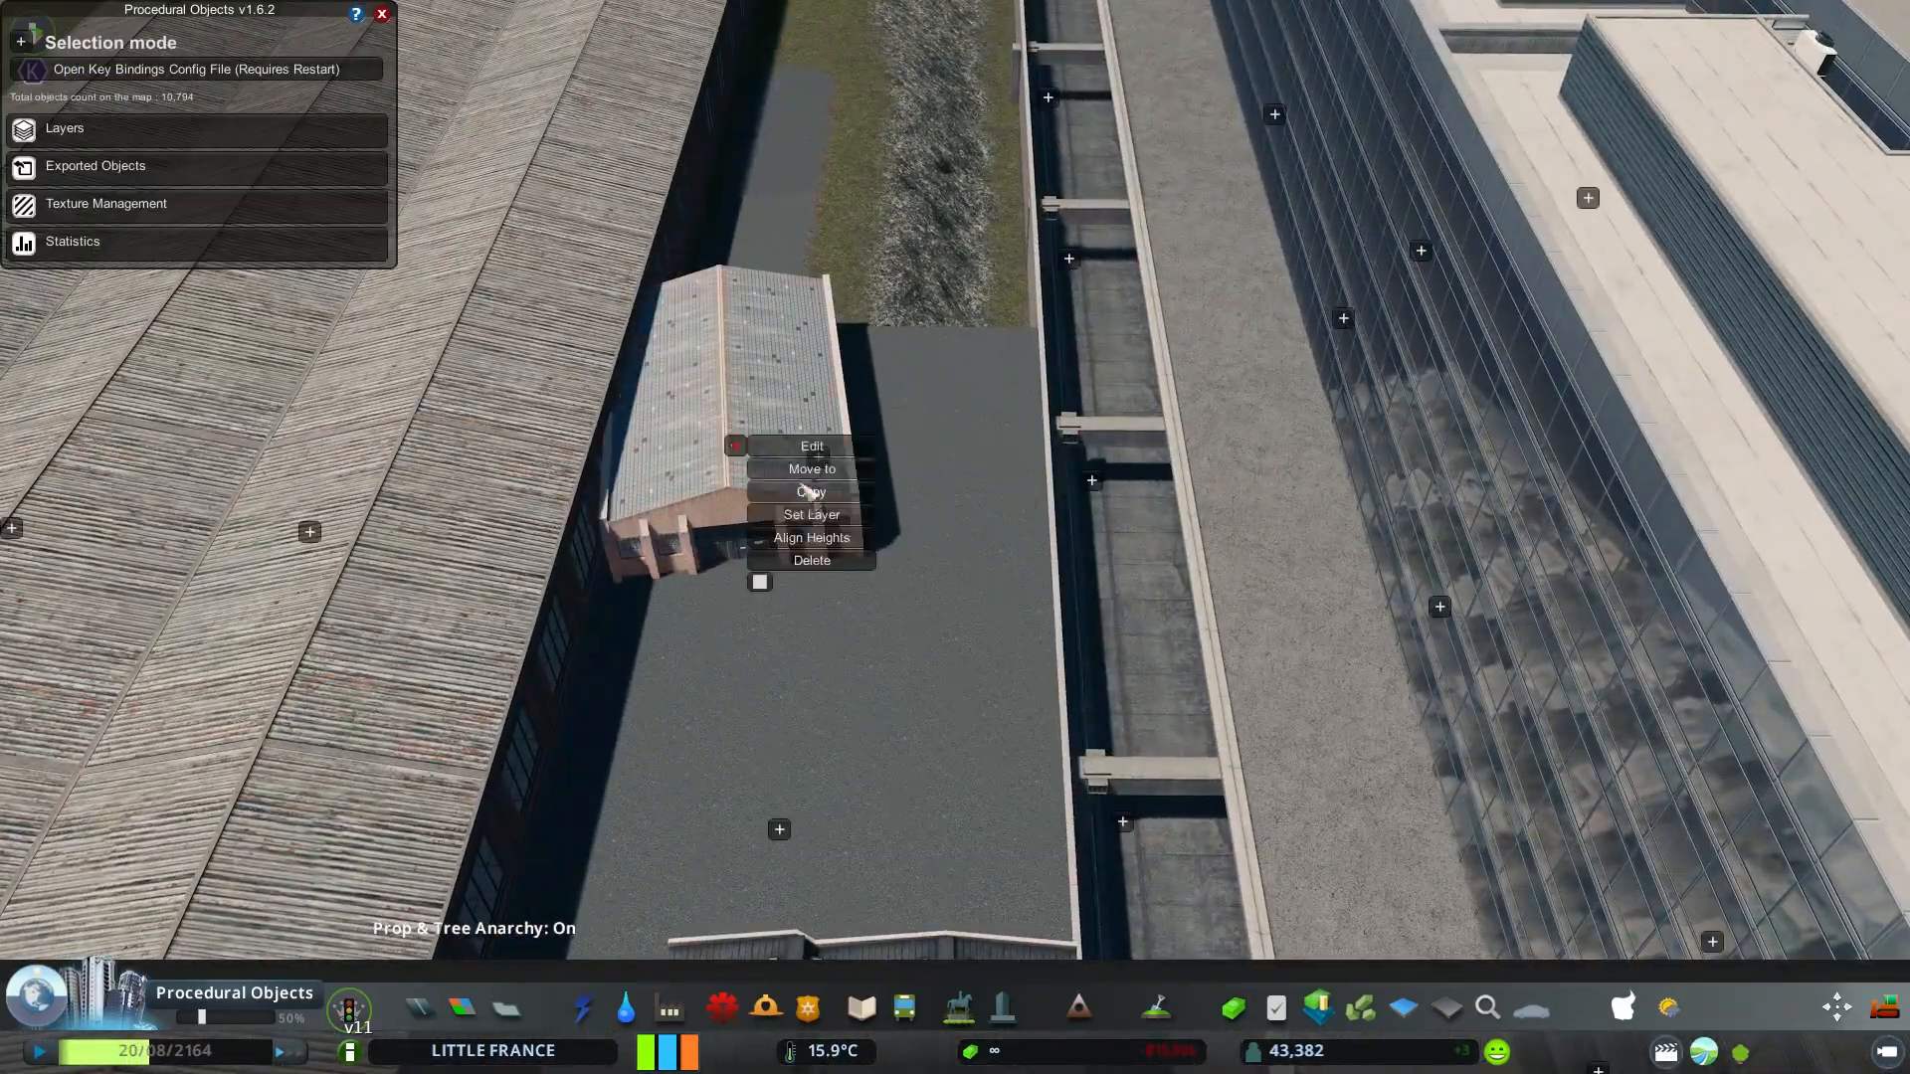
Copy the pink-roofed shed, give it a reddish tint, and place the warehouse
{"action": "left_click", "coordinate": [810, 468]}
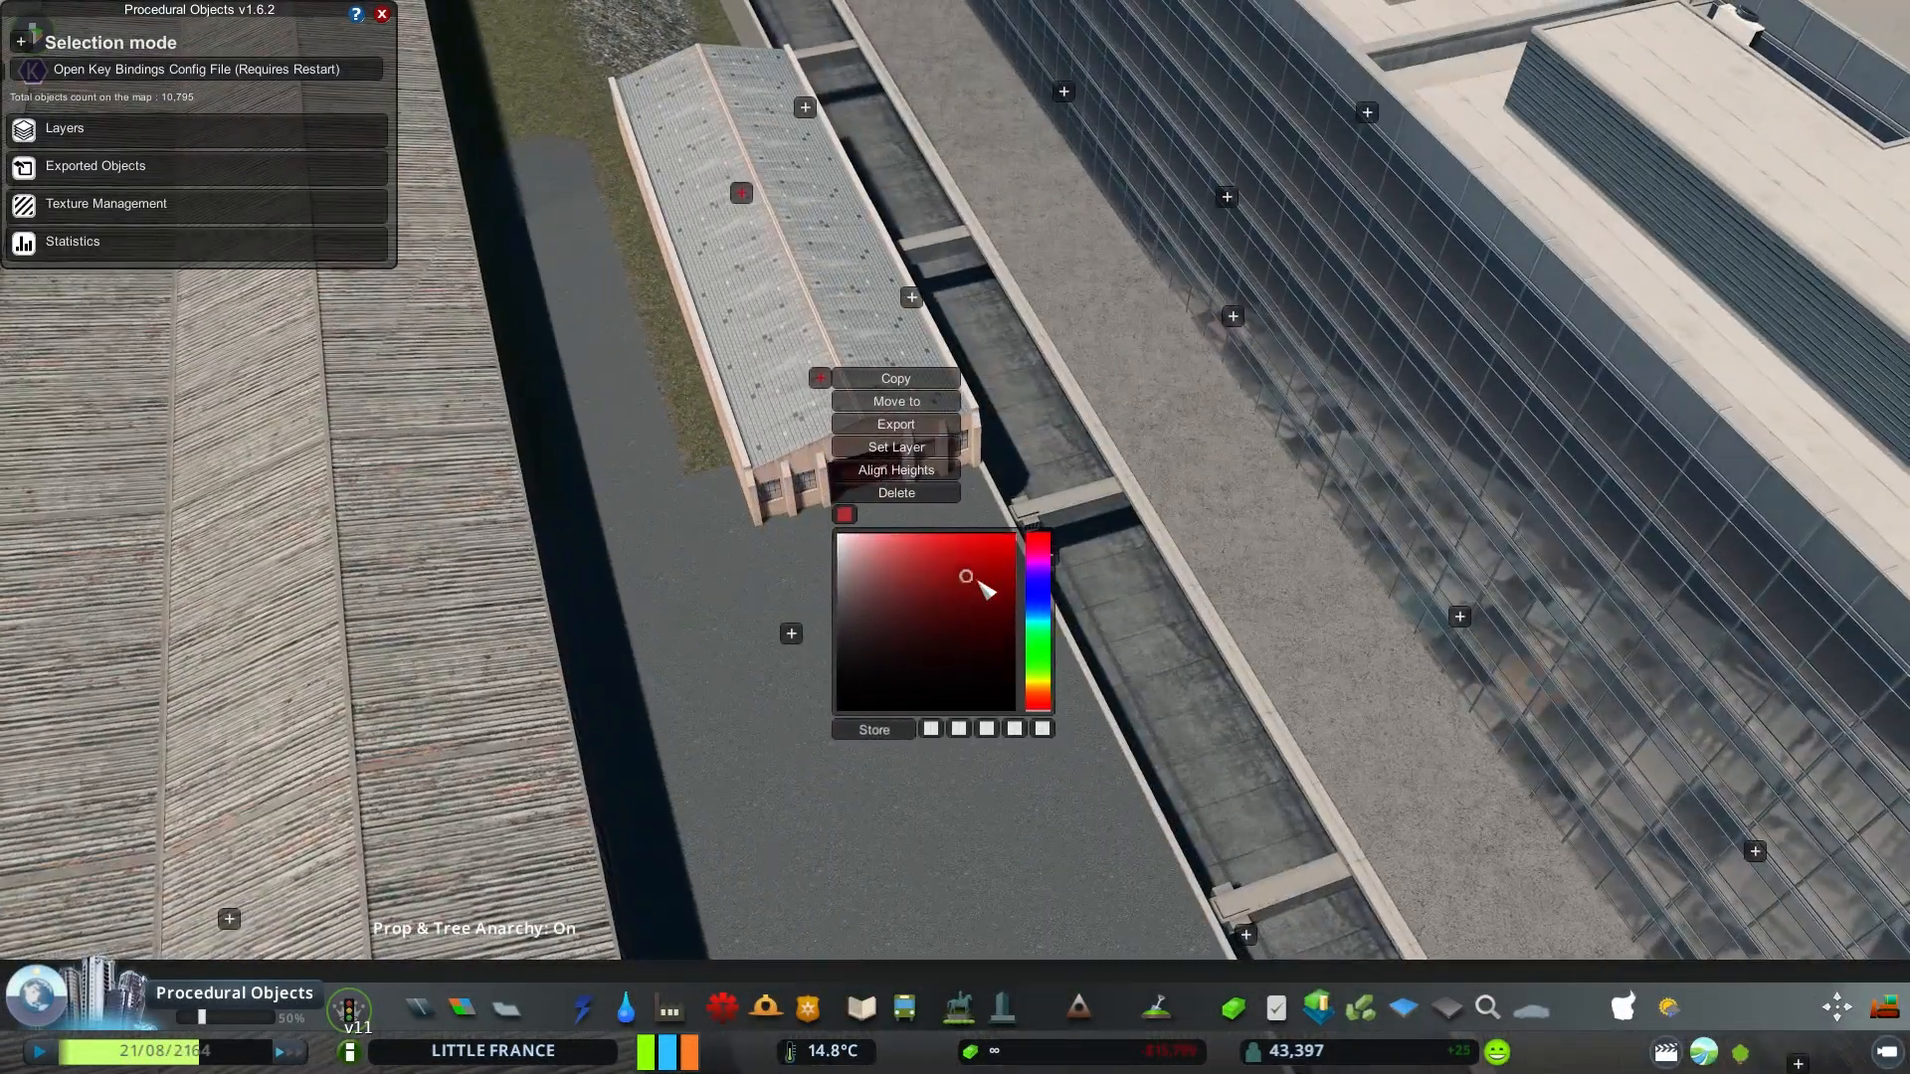
{"action": "left_click", "coordinate": [895, 401]}
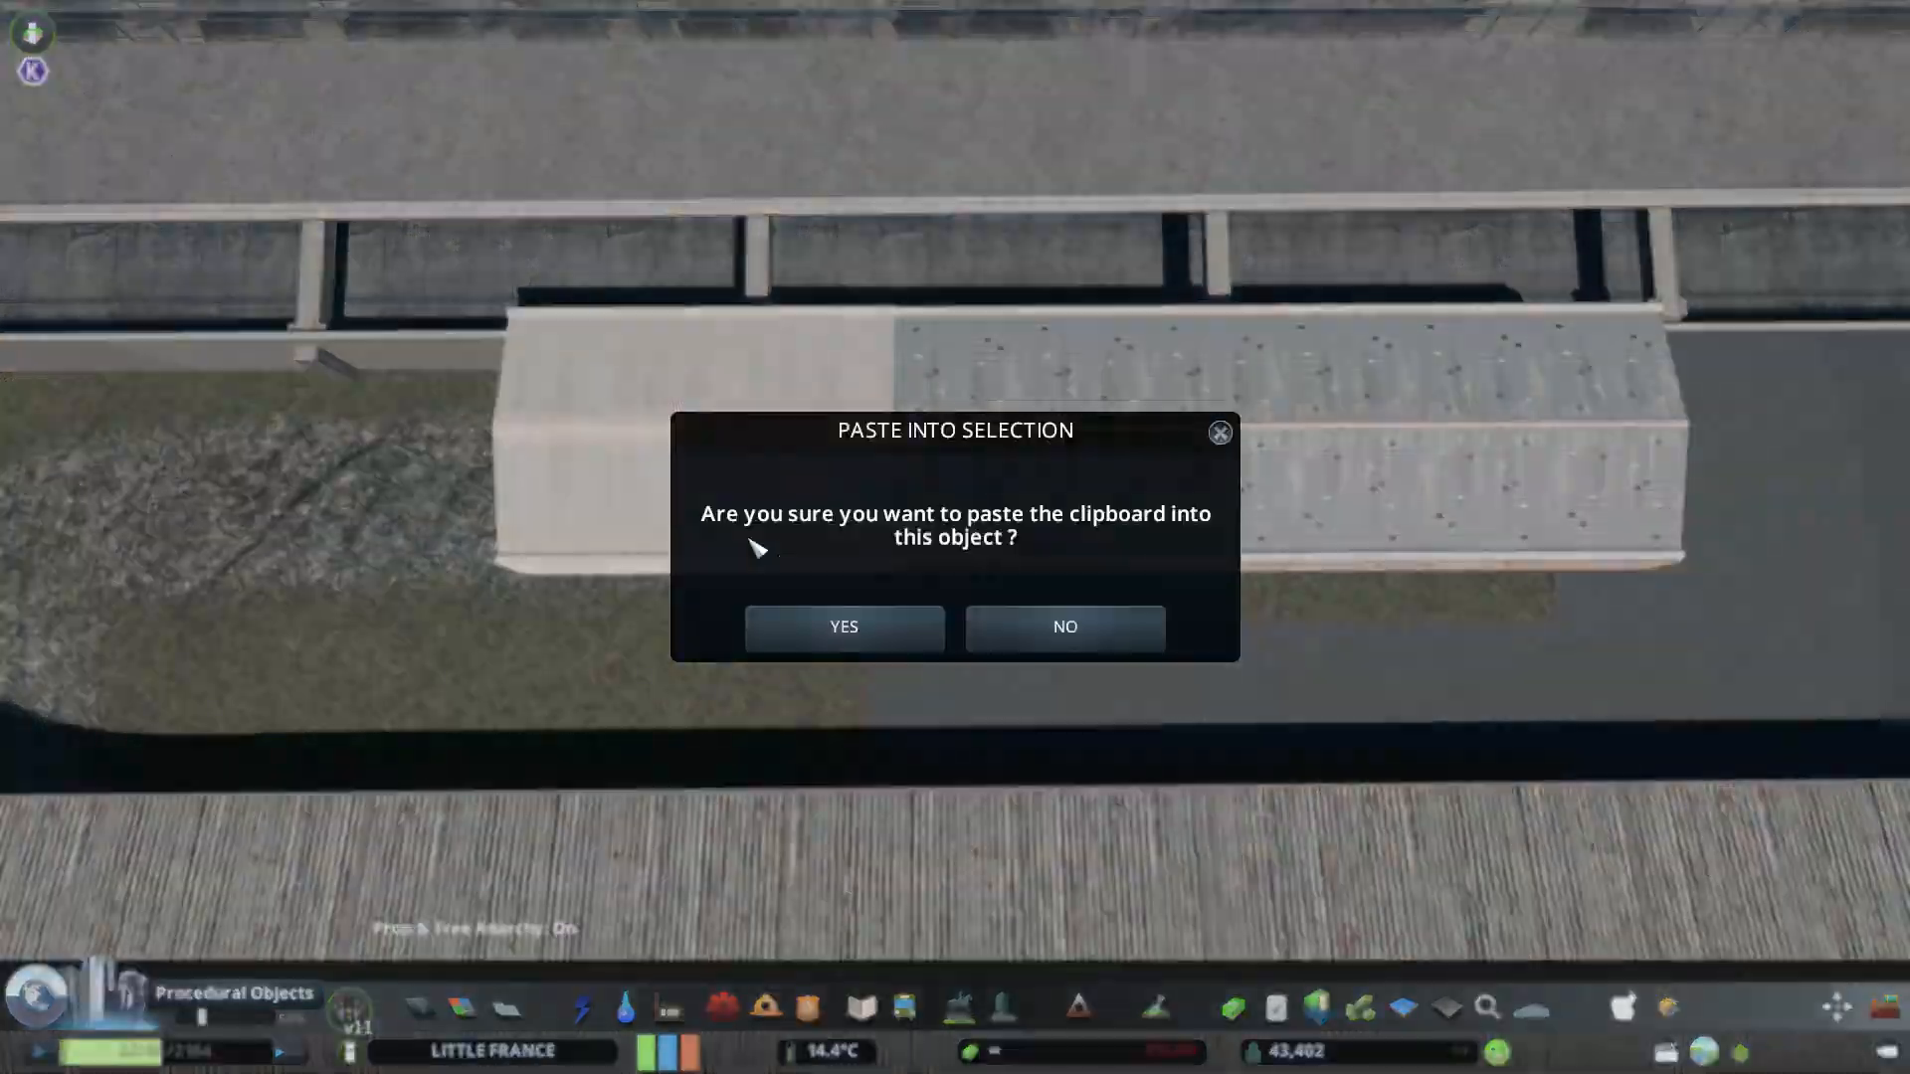
{"action": "left_click", "coordinate": [842, 626]}
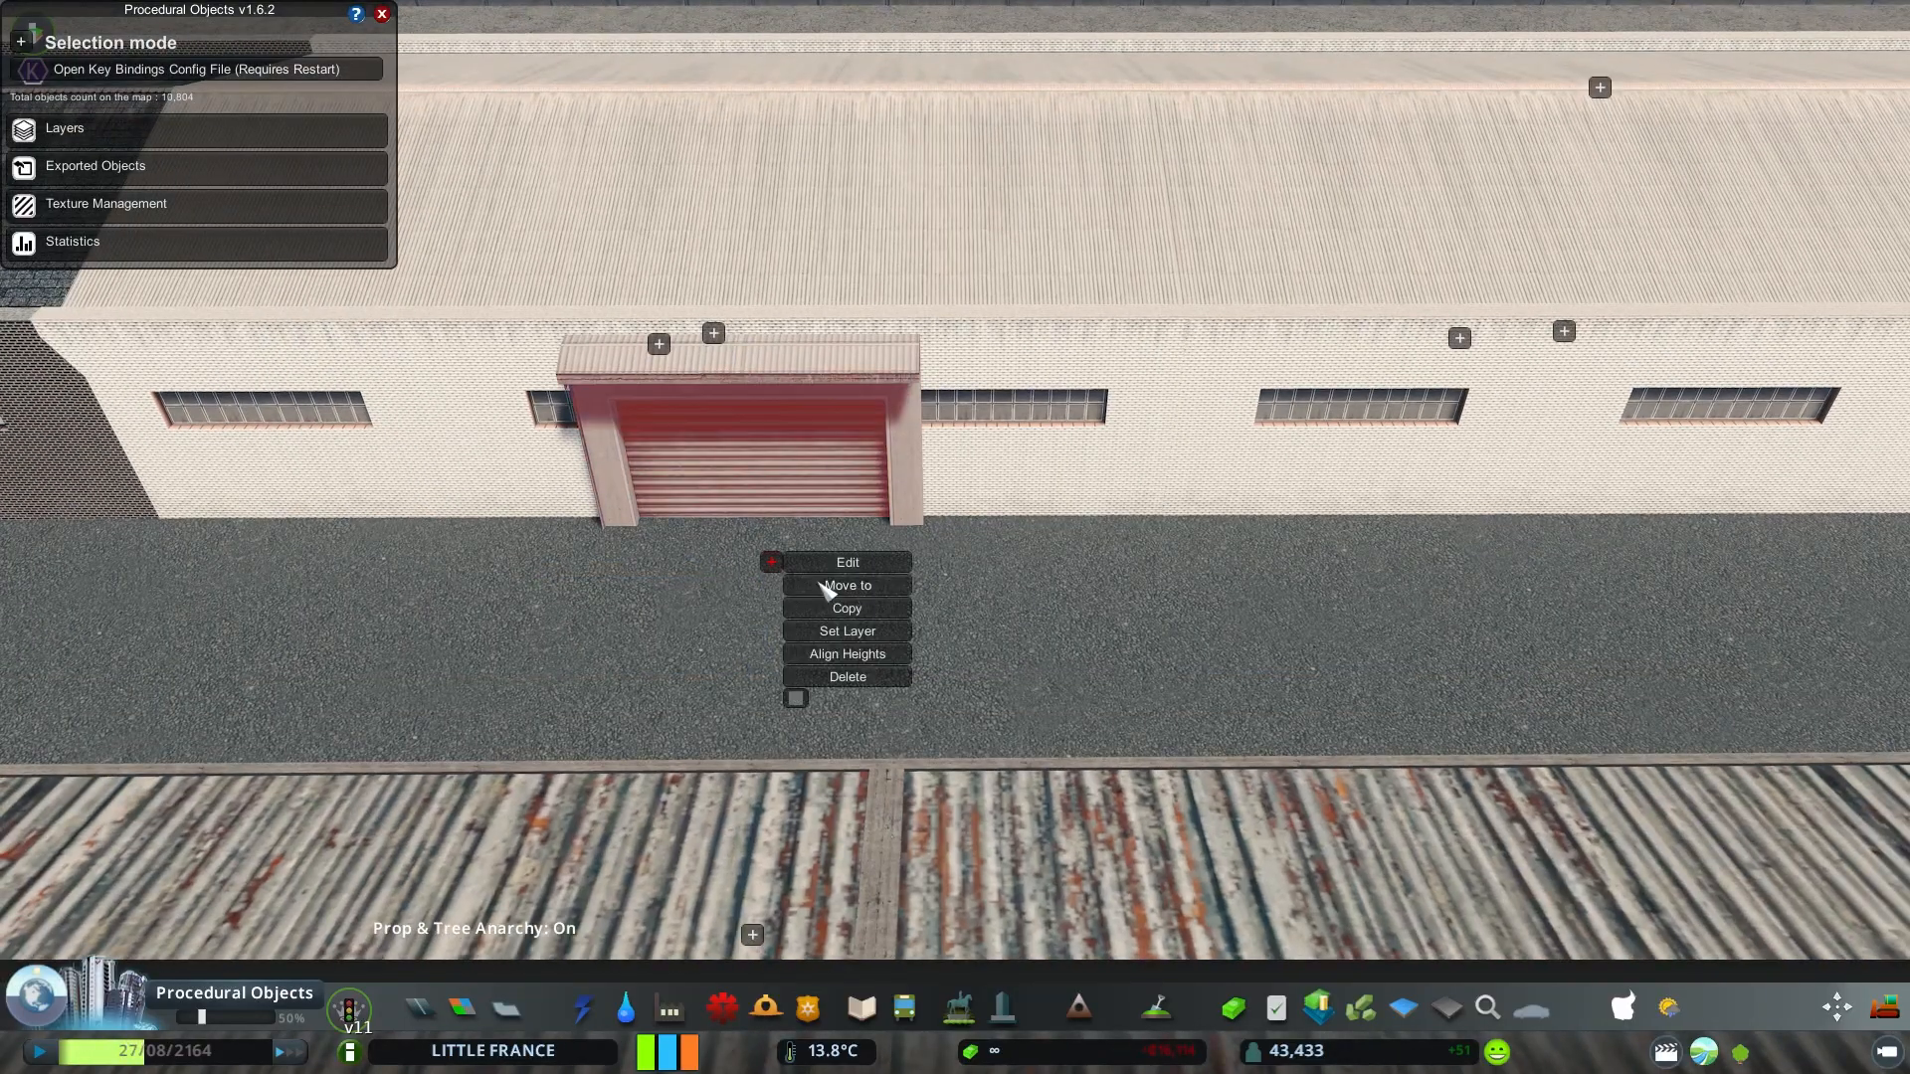
Move the white warehouse and set it down between the neighbouring sheds
{"action": "left_click", "coordinate": [846, 585]}
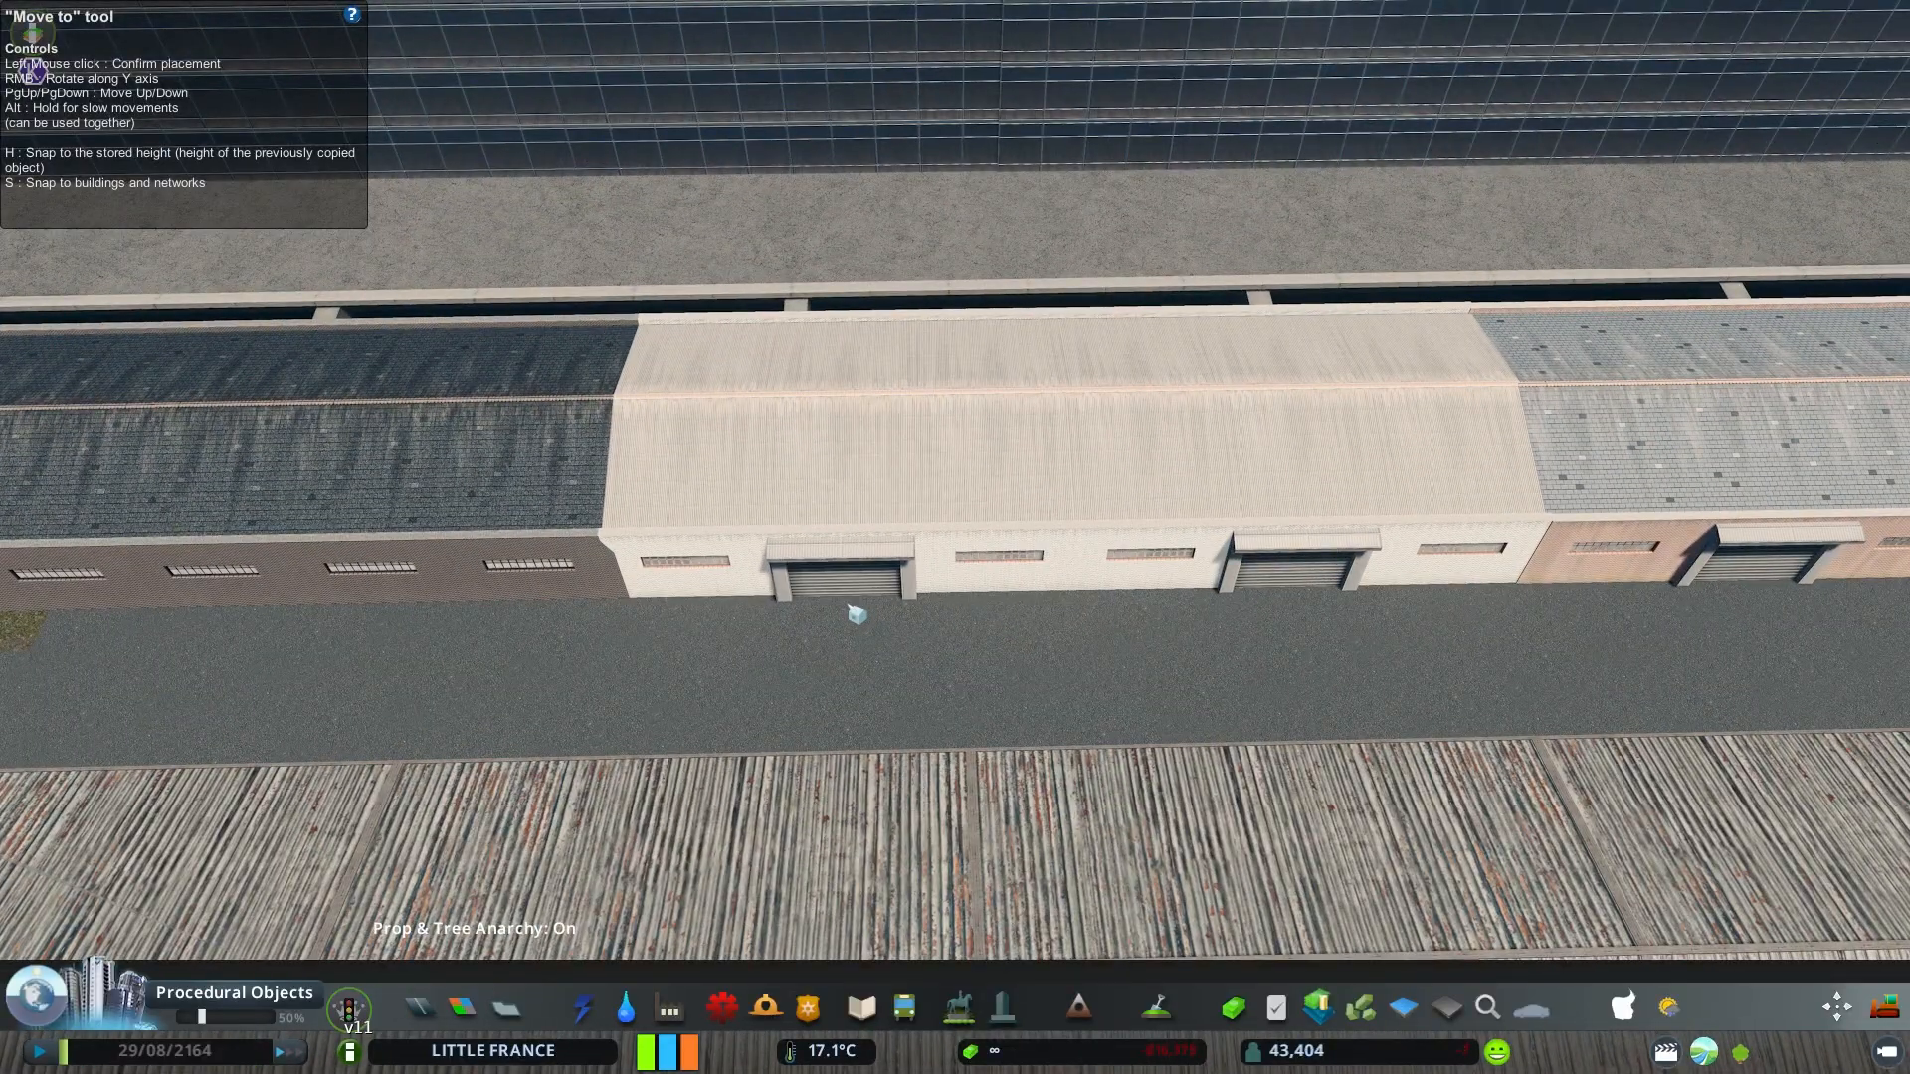
{"action": "left_click", "coordinate": [855, 613]}
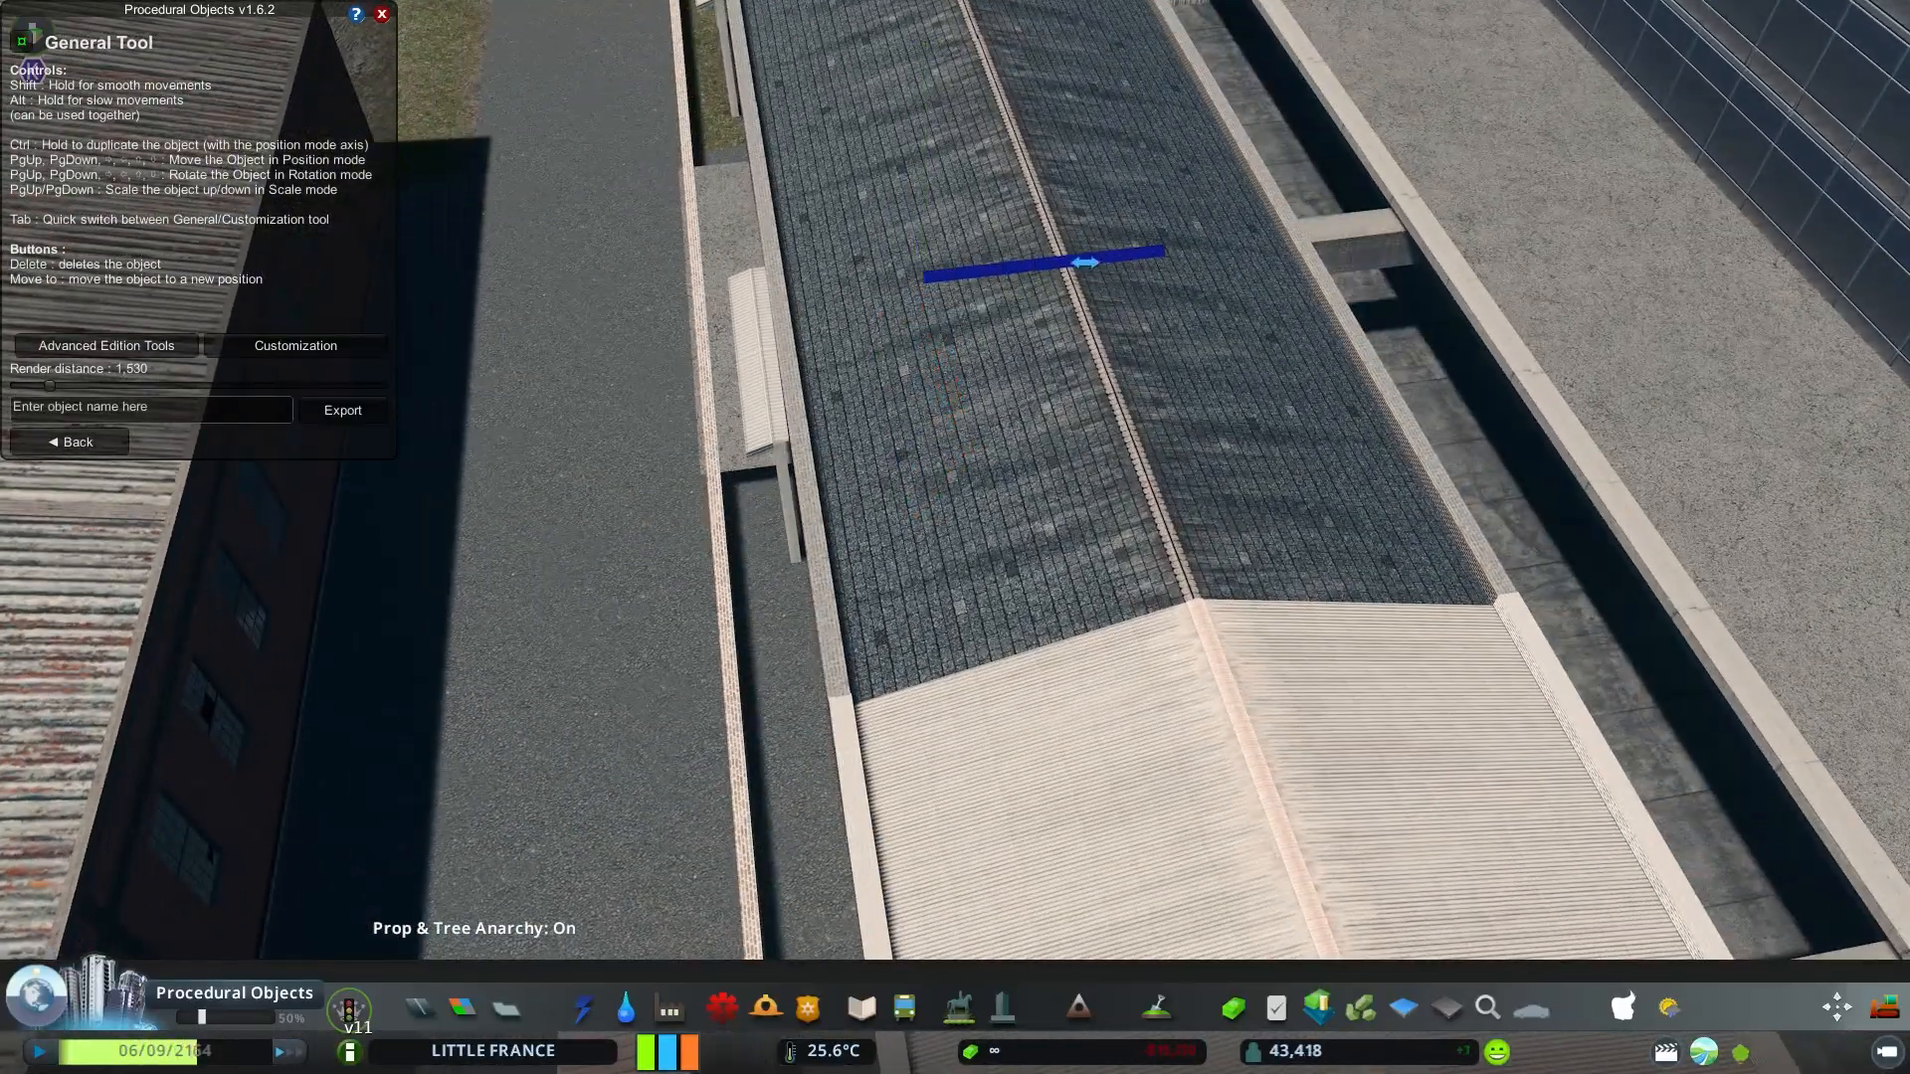
Reshape the concrete patch between the warehouses by moving its corner vertices
{"action": "left_click", "coordinate": [137, 279]}
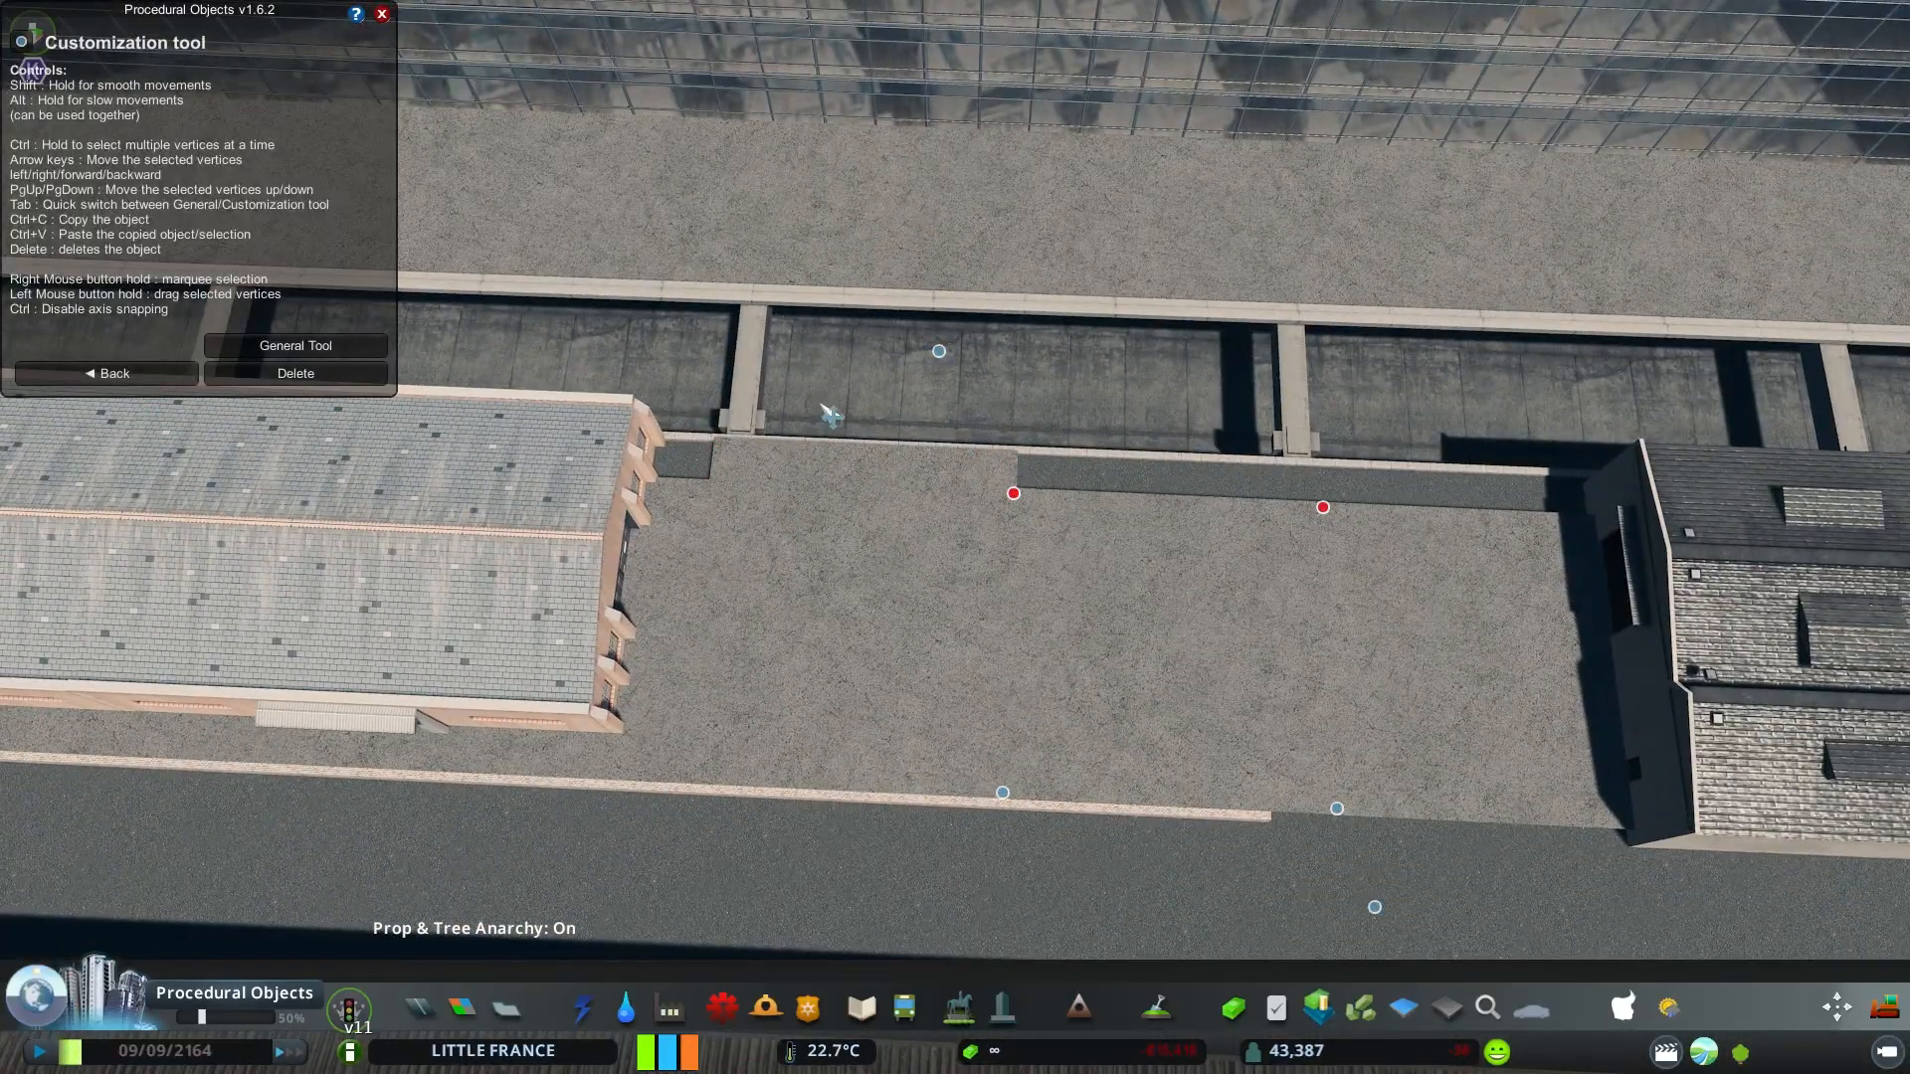
{"action": "right_click", "coordinate": [597, 620]}
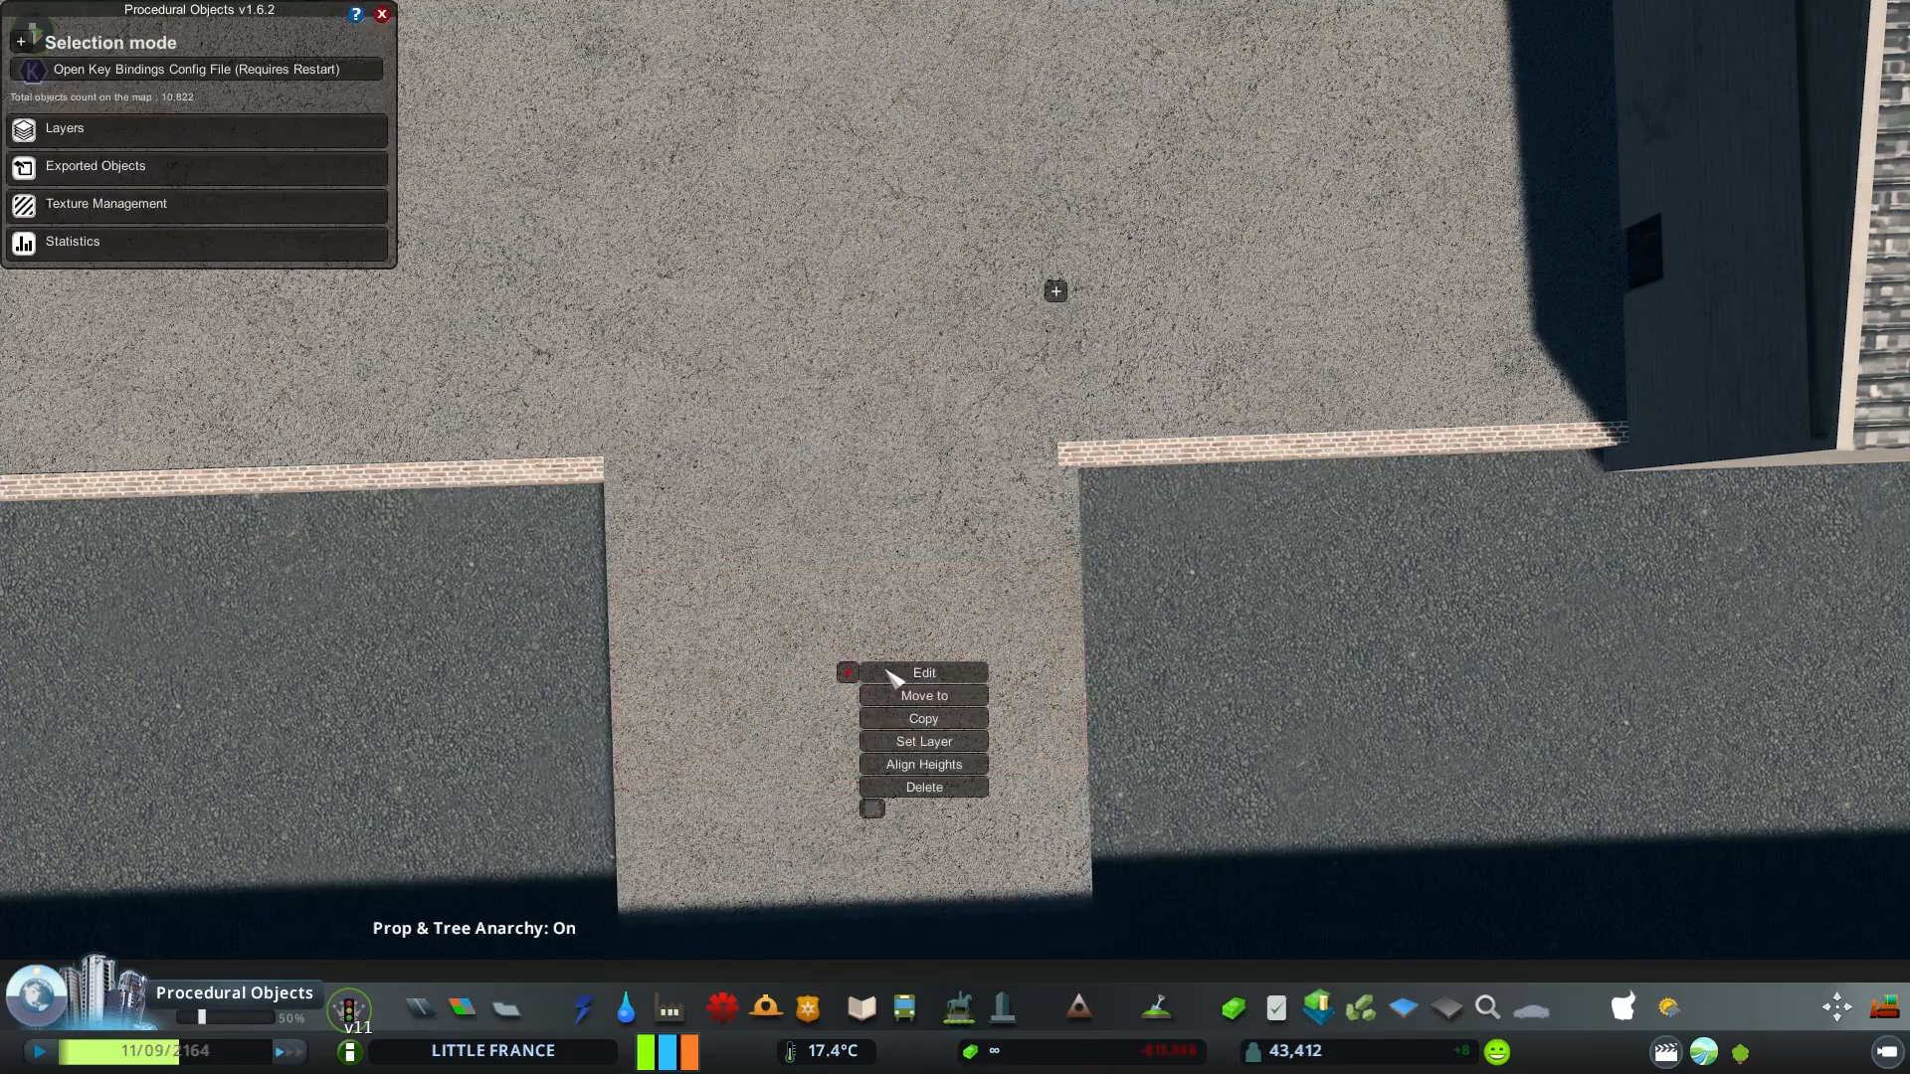
{"action": "left_click", "coordinate": [923, 672]}
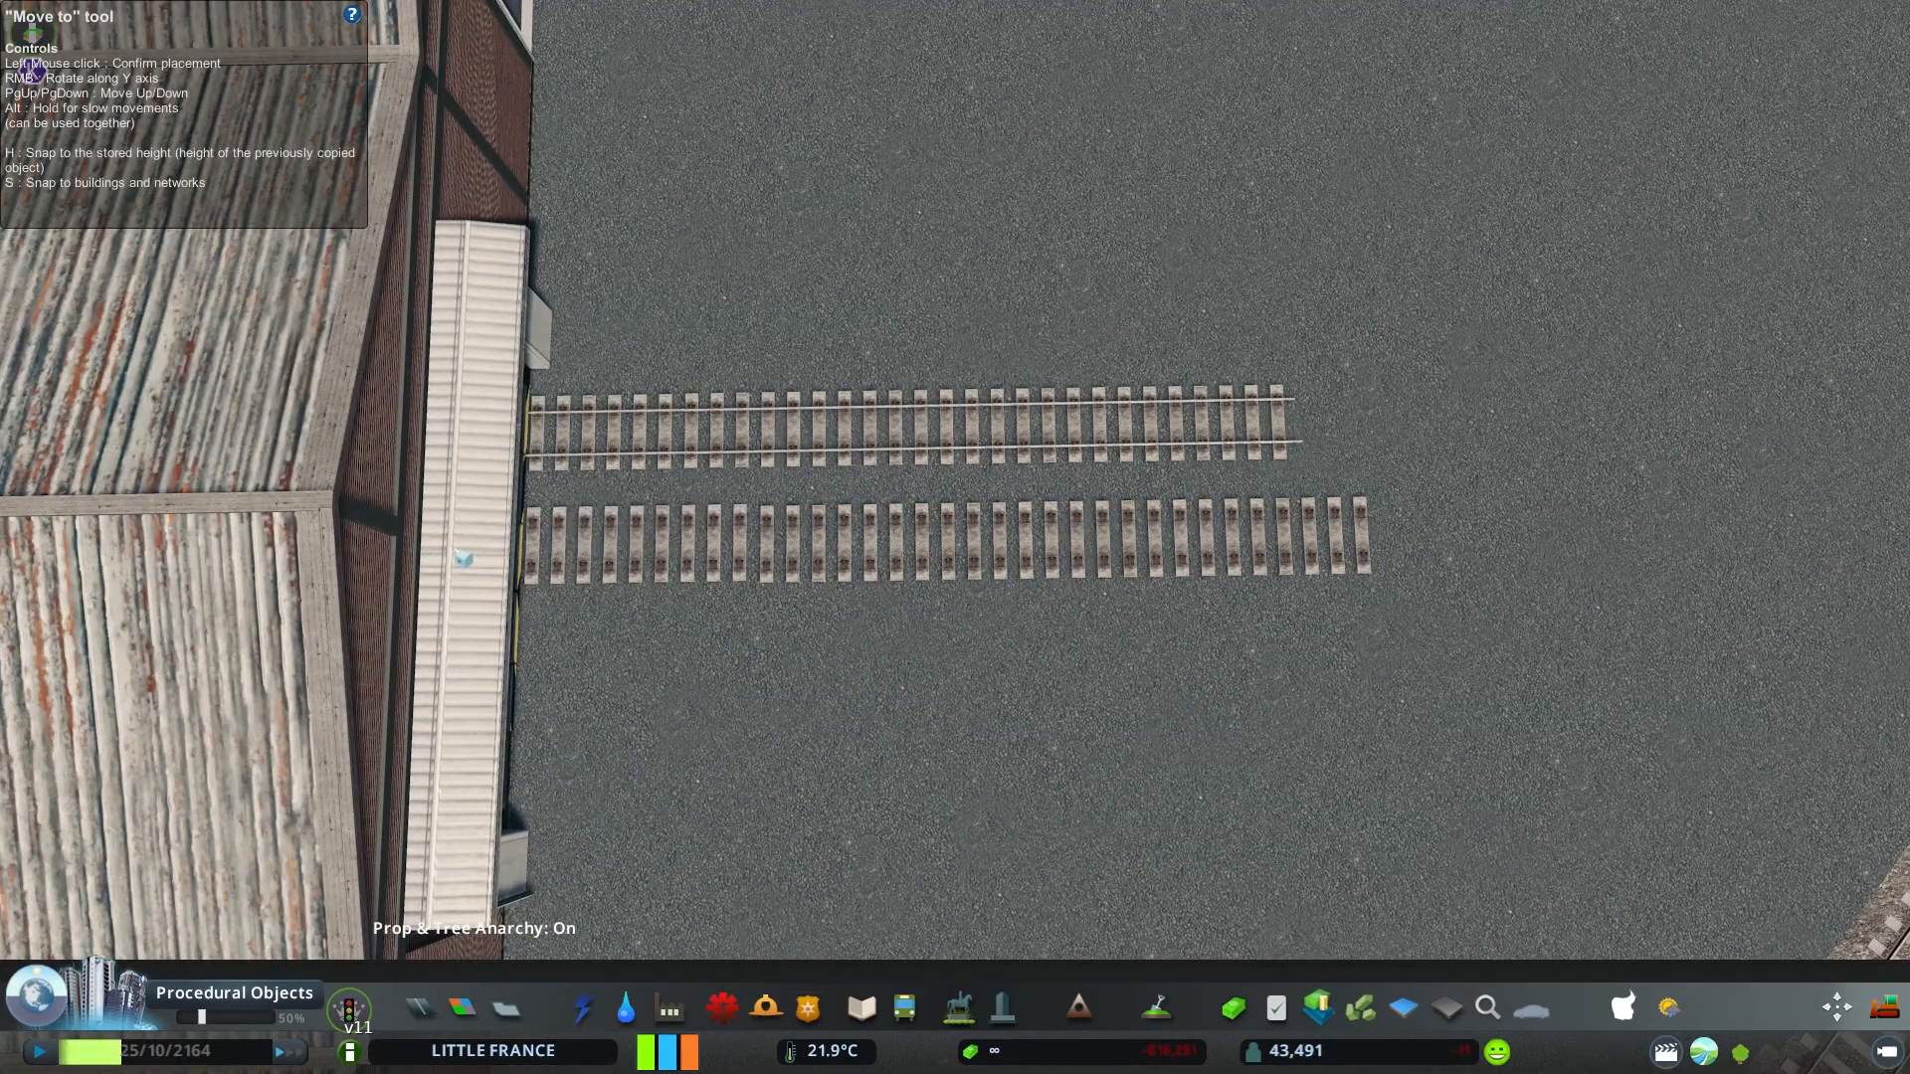
Set the second track piece beside the first and place the tank wagon
{"action": "left_click", "coordinate": [573, 677]}
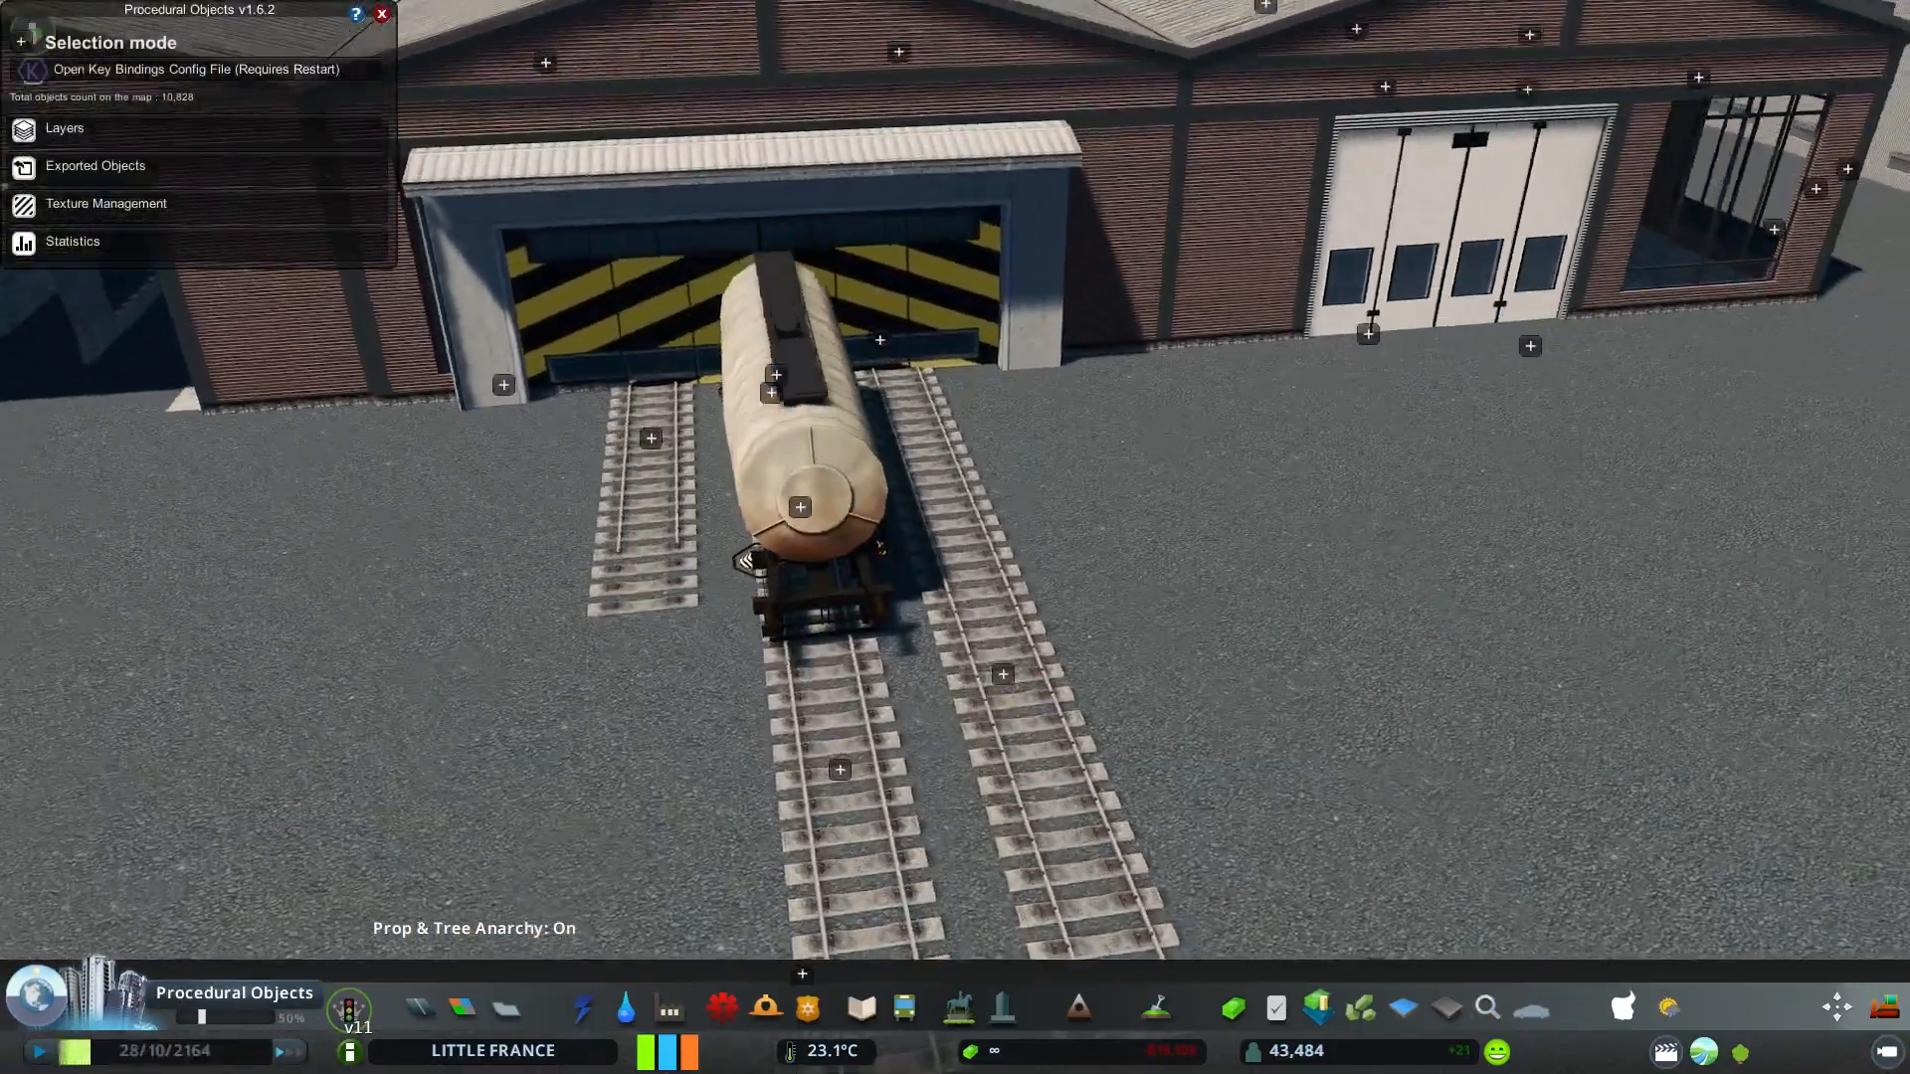
{"action": "left_click", "coordinate": [800, 506]}
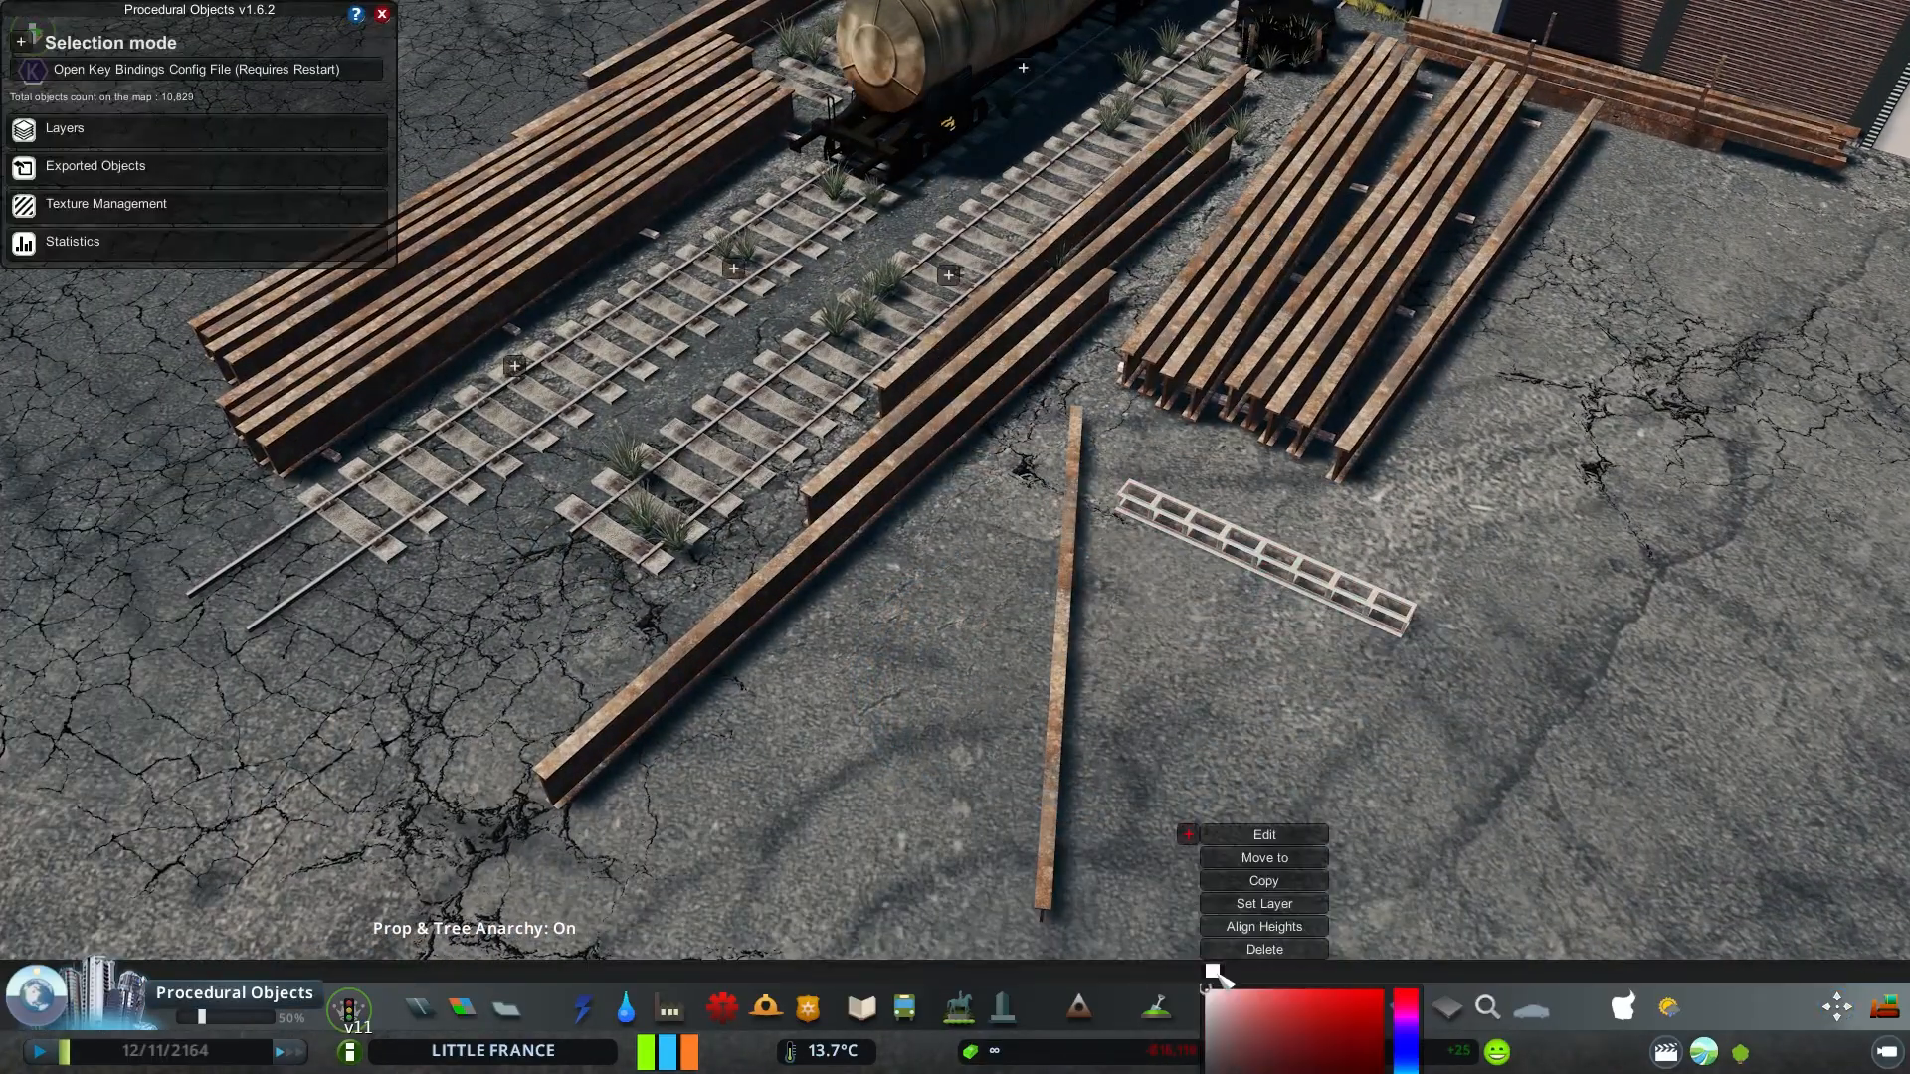
Adjust the colour of the chosen rusty beam
{"action": "left_click", "coordinate": [1262, 835]}
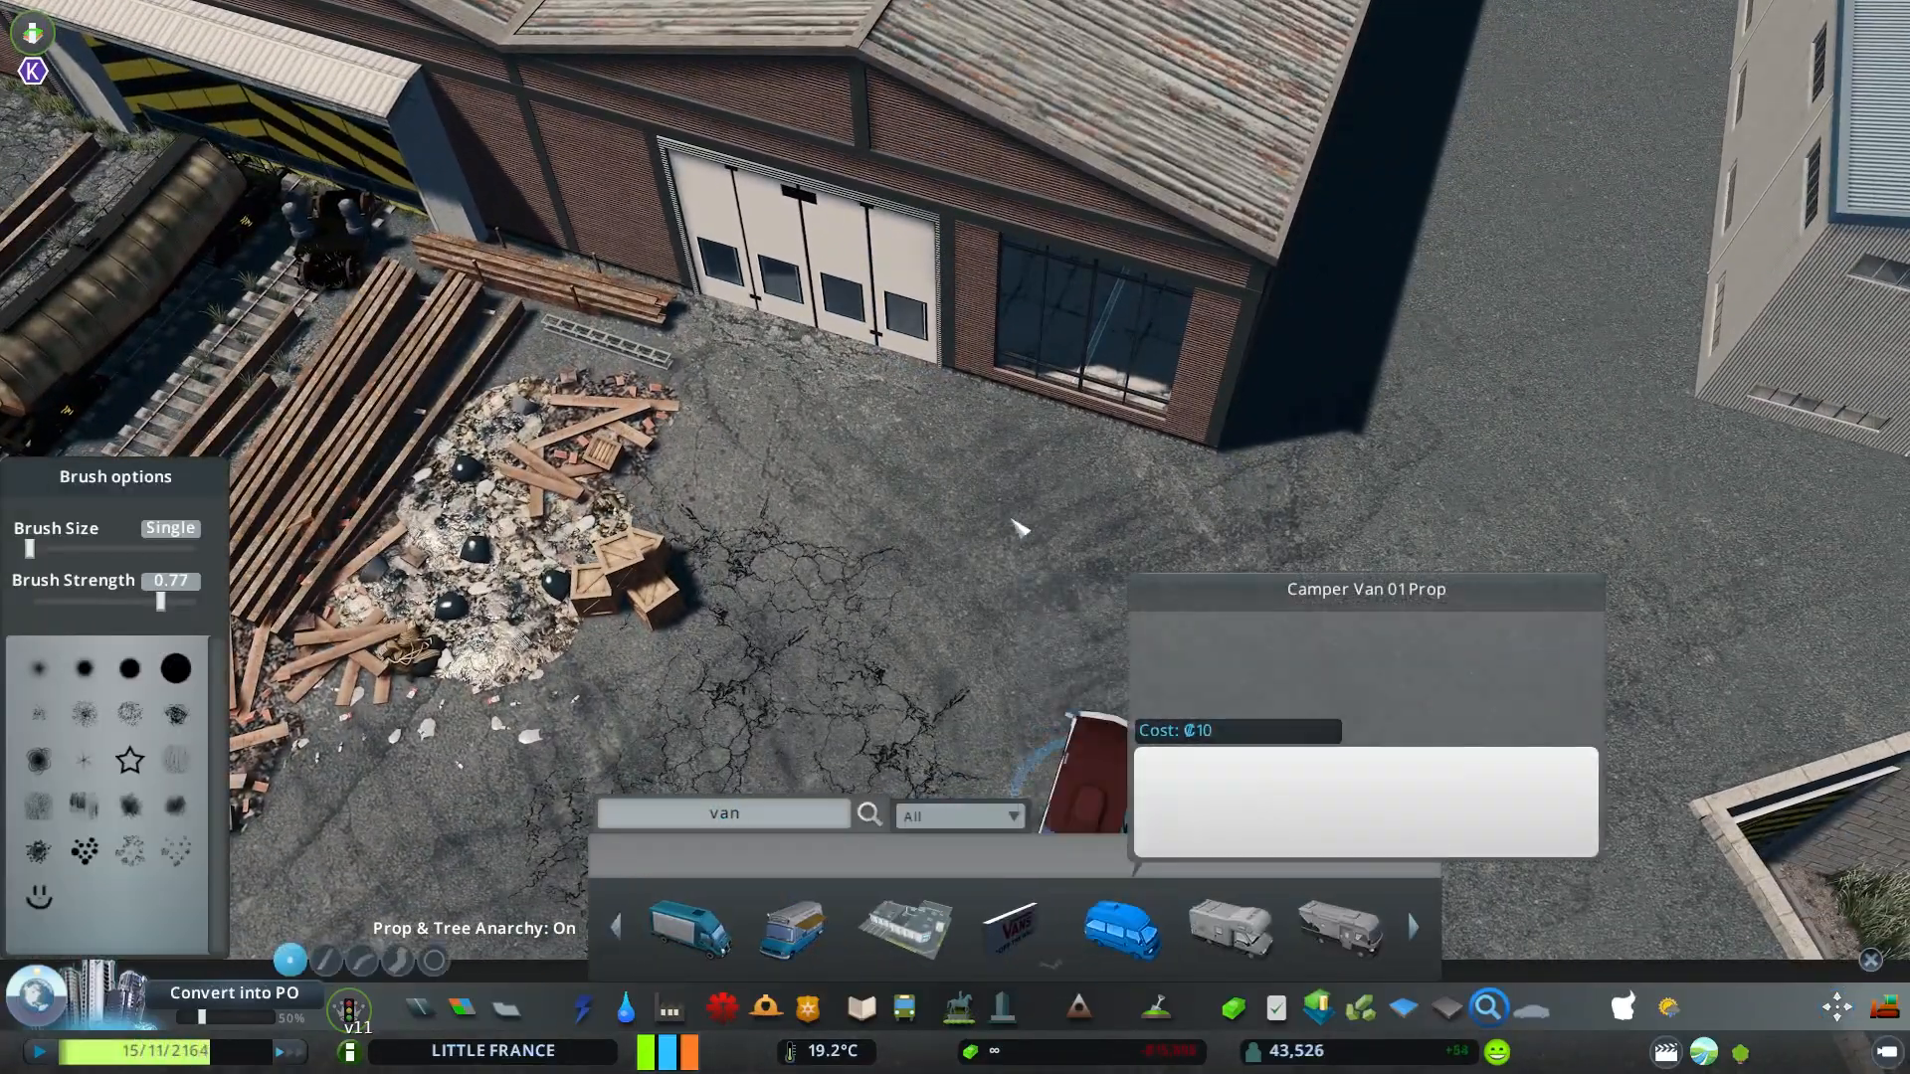
Turn a van to line up with the curb and make the left van yellow
{"action": "right_click", "coordinate": [682, 707]}
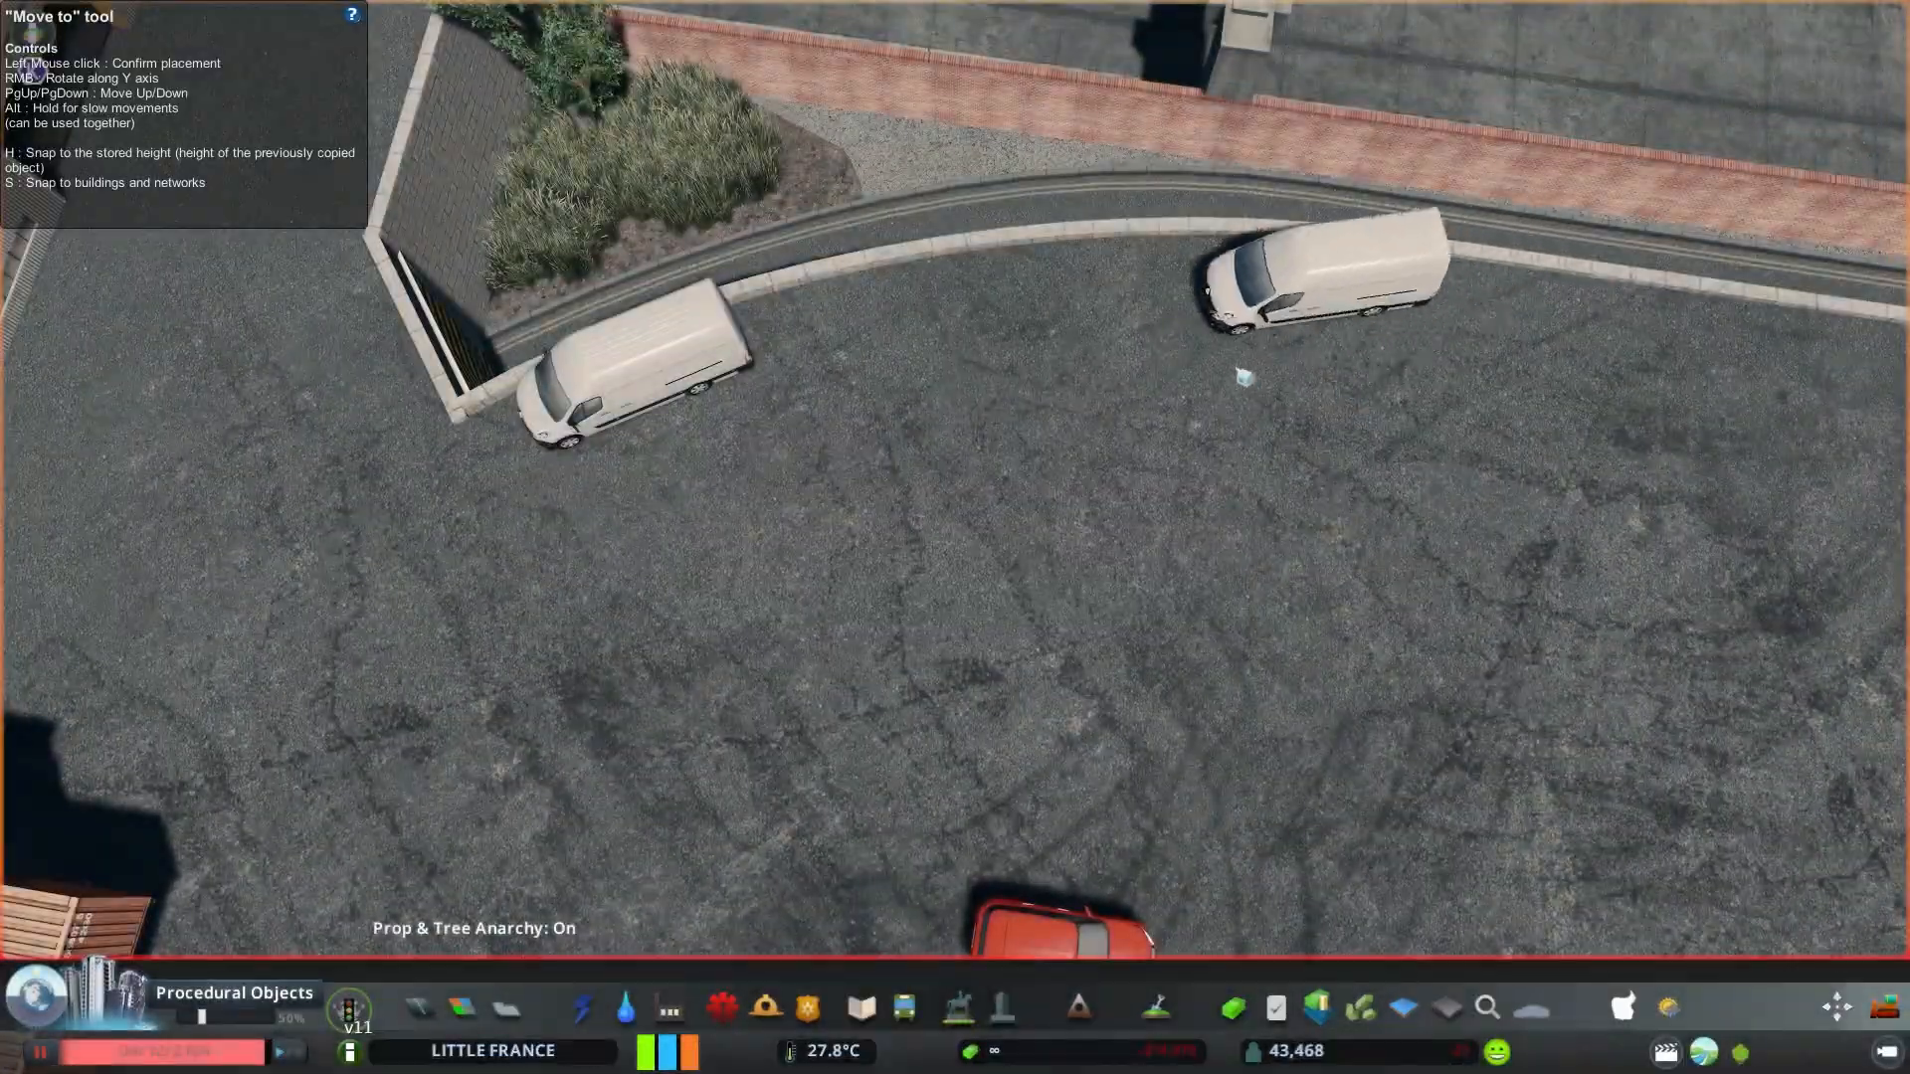
{"action": "right_click", "coordinate": [919, 255]}
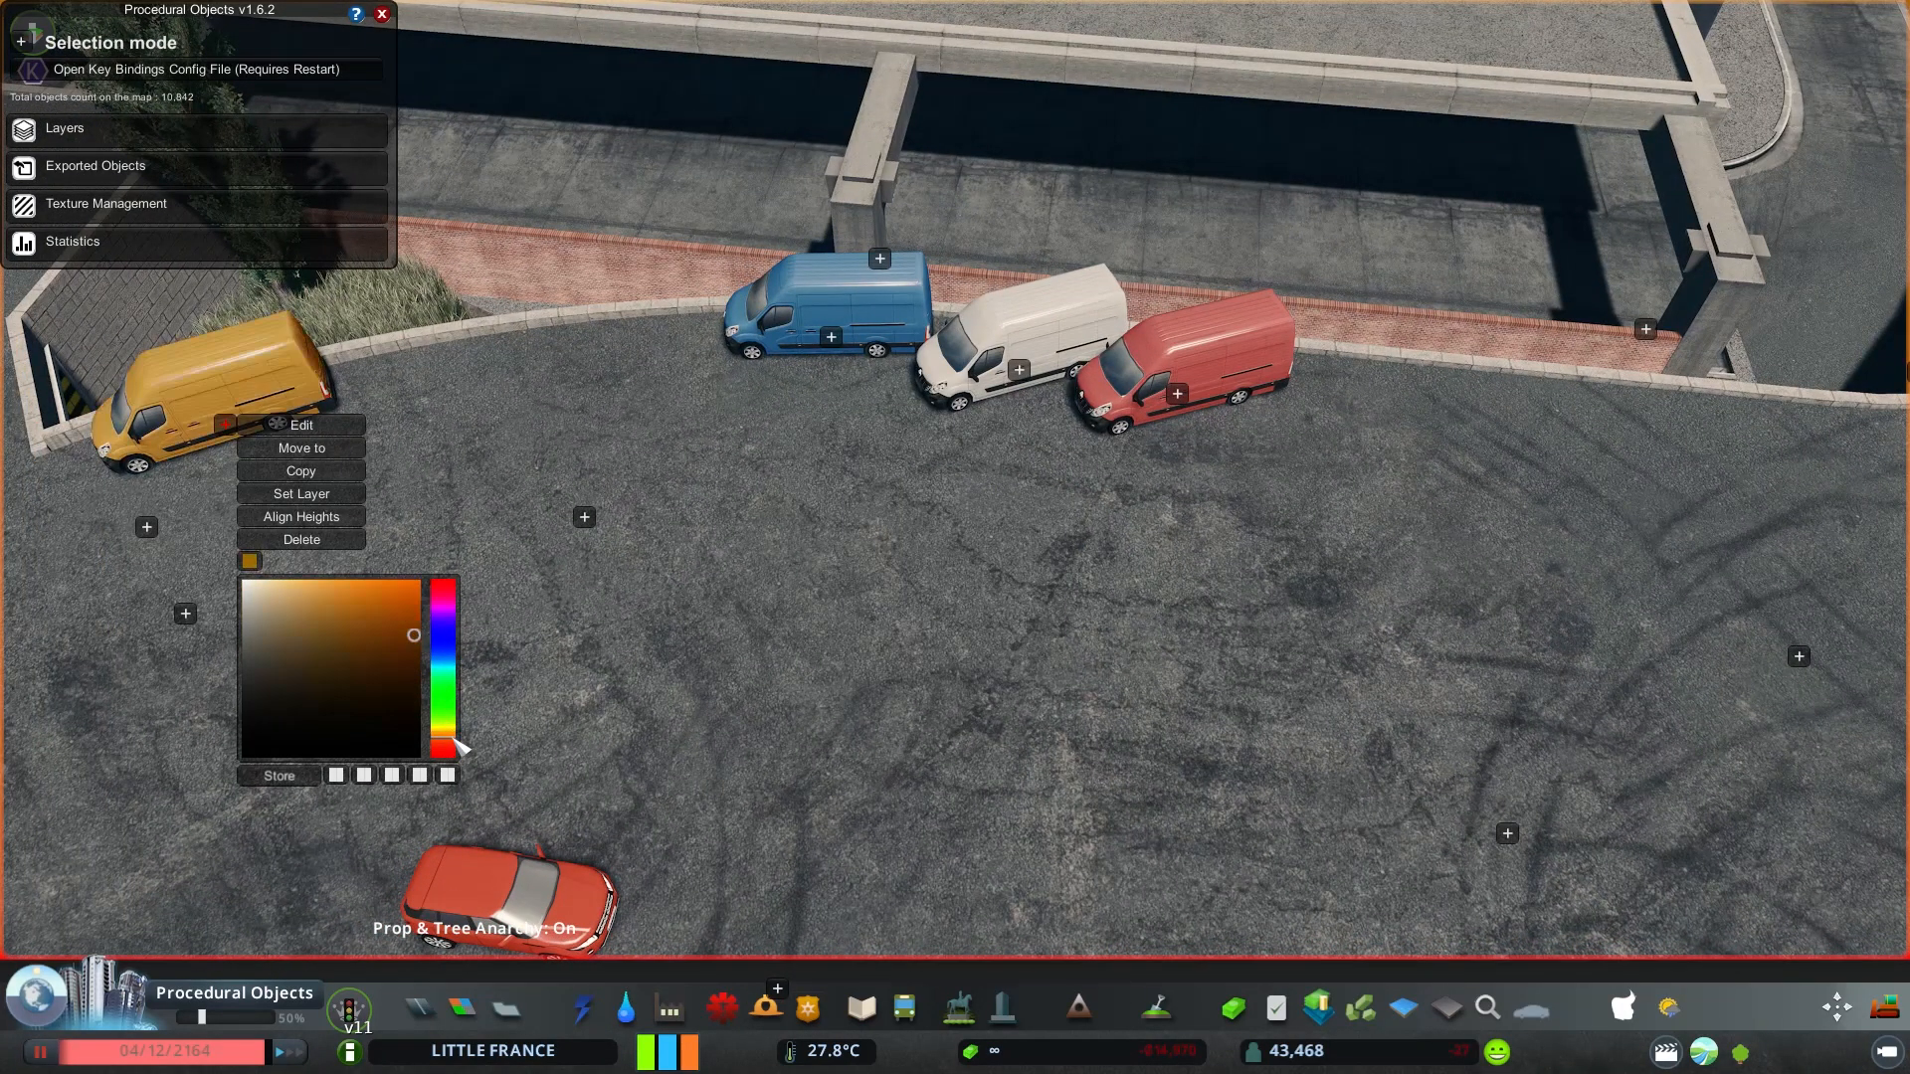
{"action": "left_click", "coordinate": [299, 446]}
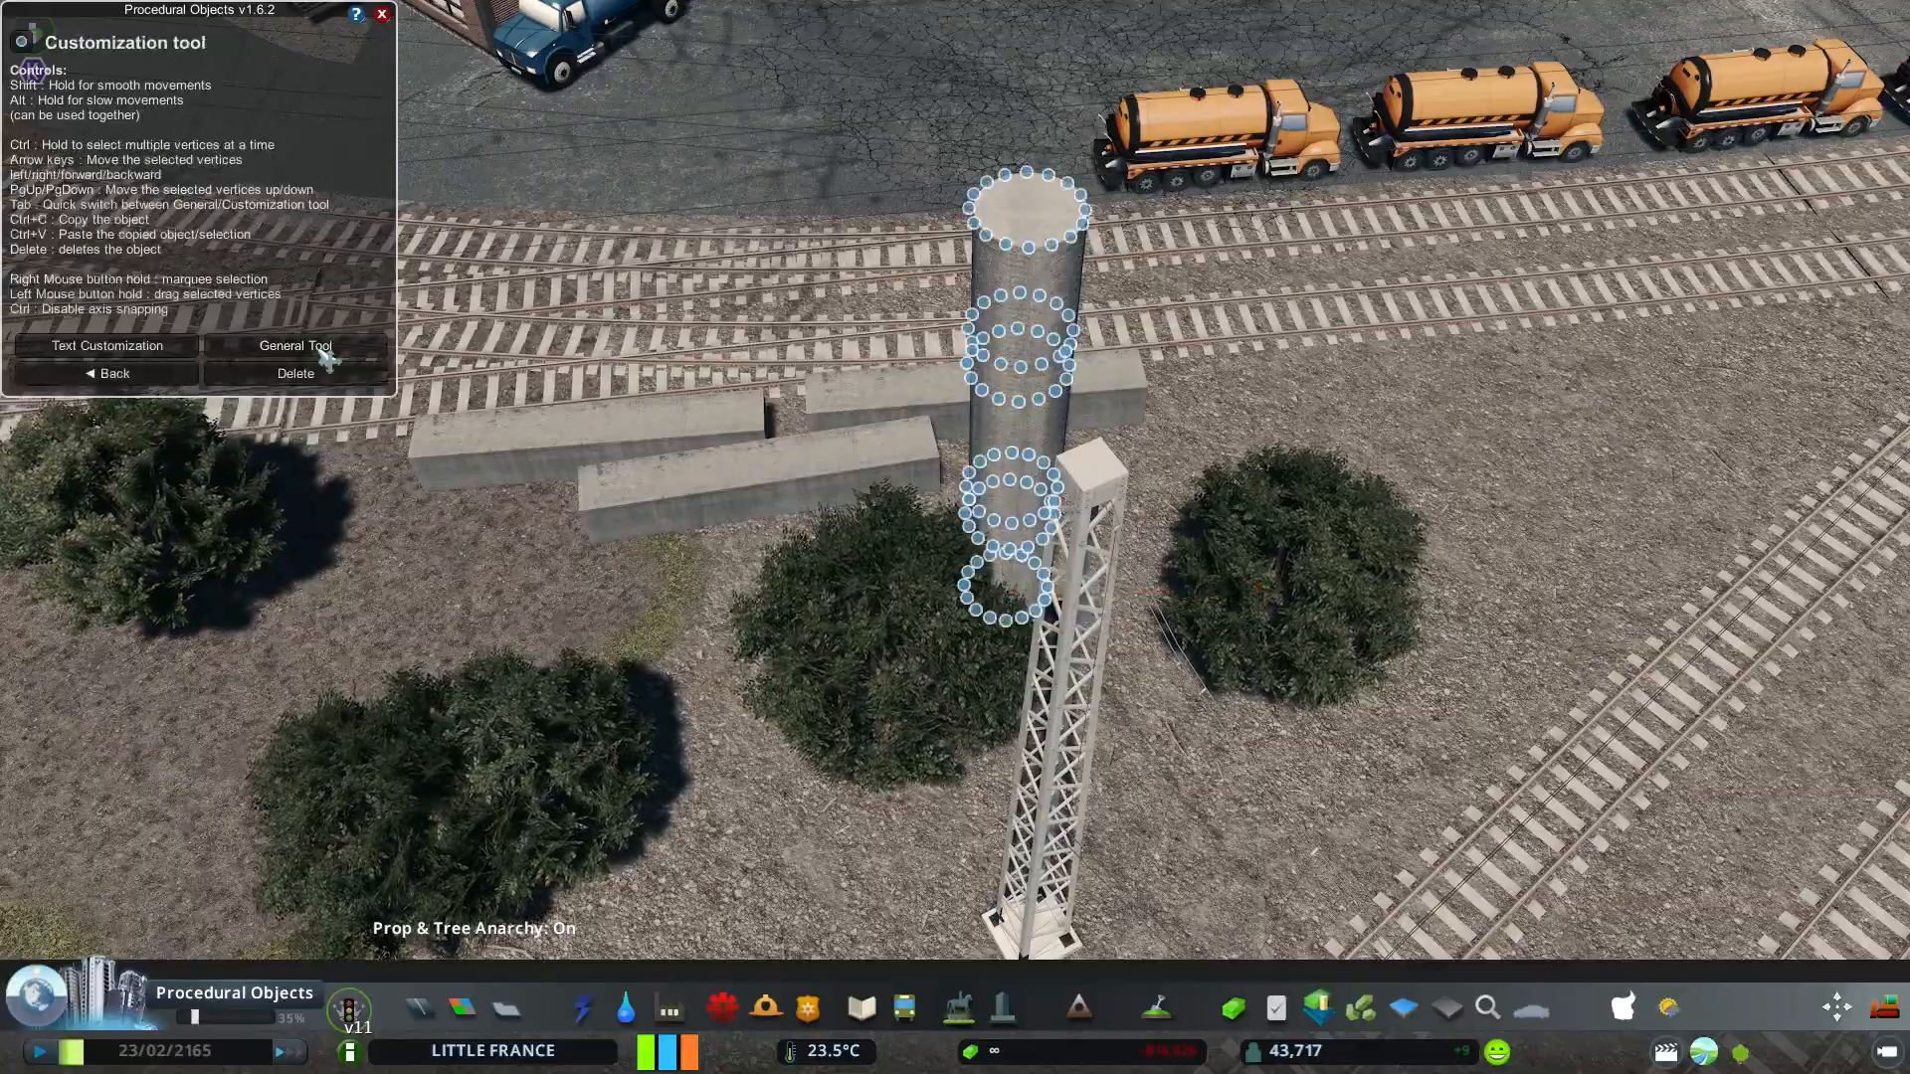
Switch from vertex editing to positioning the whole cylinder
{"action": "left_click", "coordinate": [294, 347]}
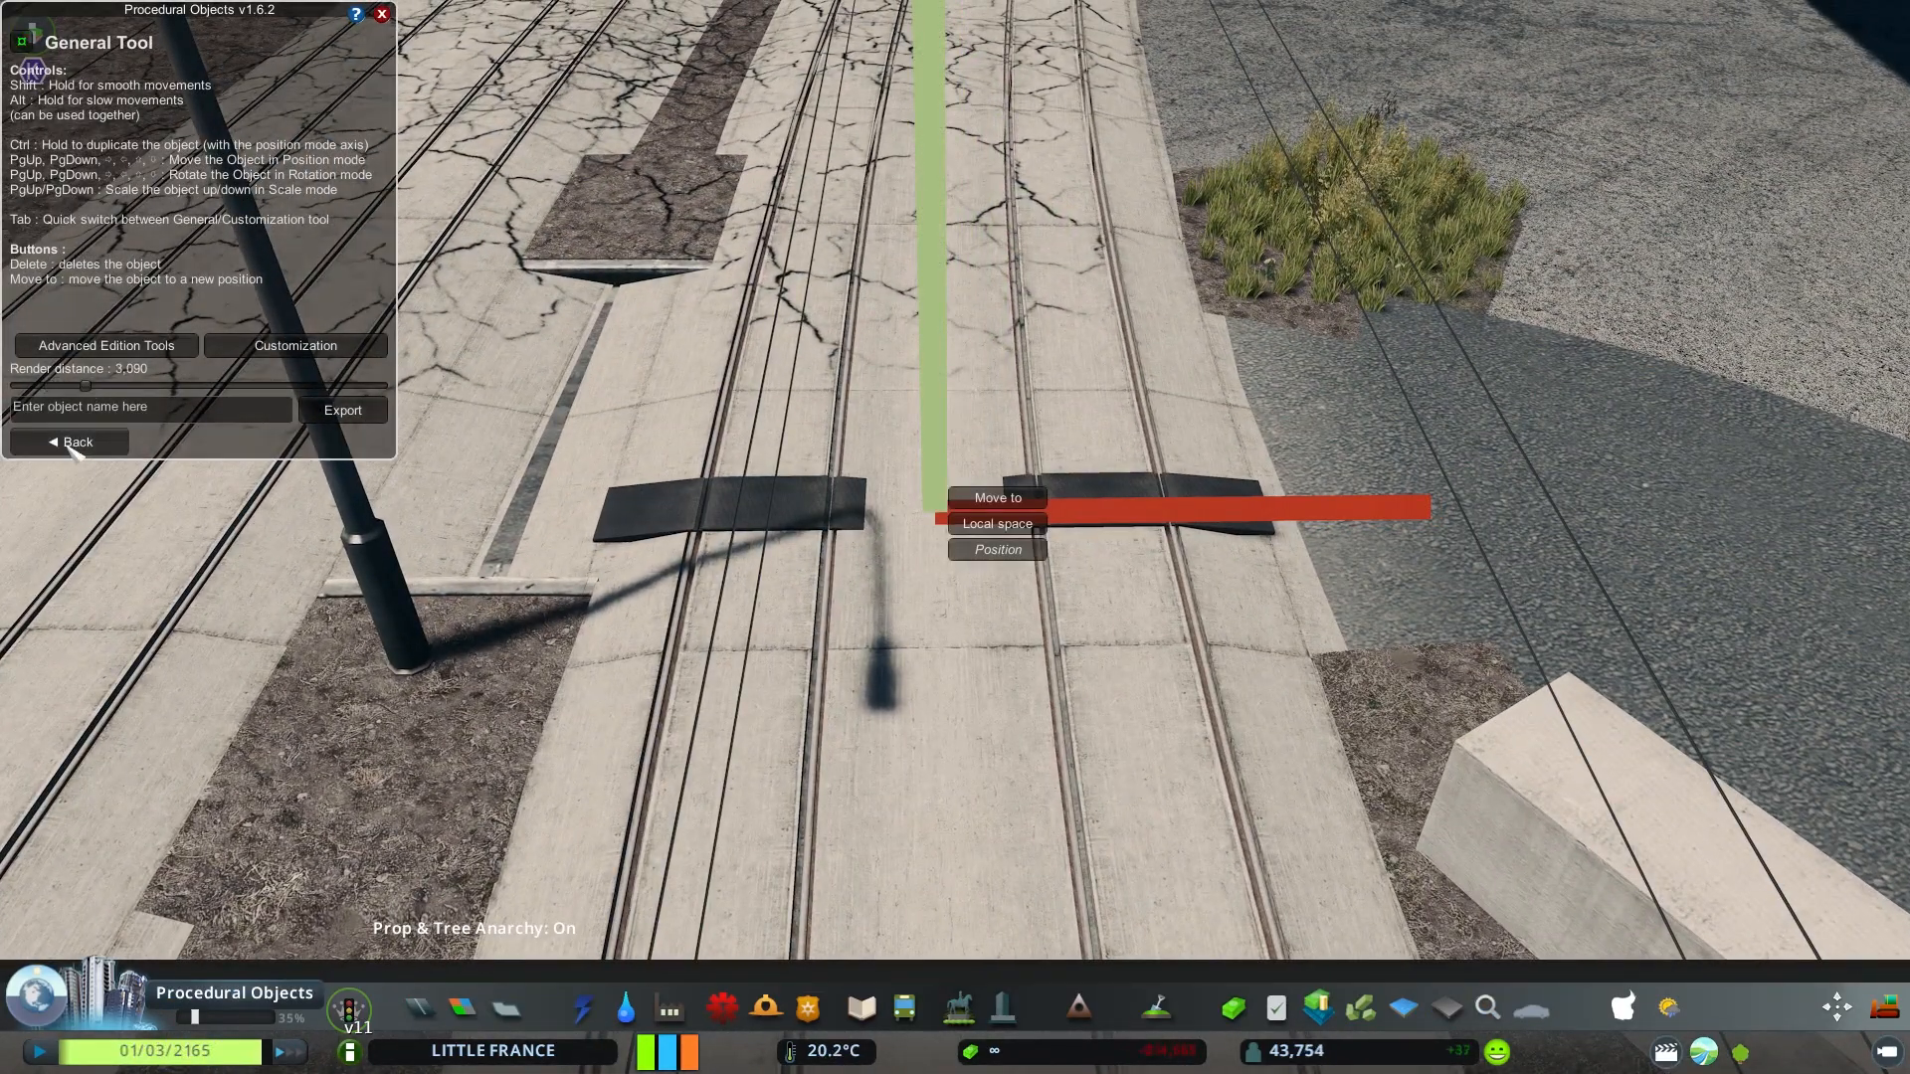
Finish placing the dark pad across the tracks and copy it
{"action": "left_click", "coordinate": [294, 345]}
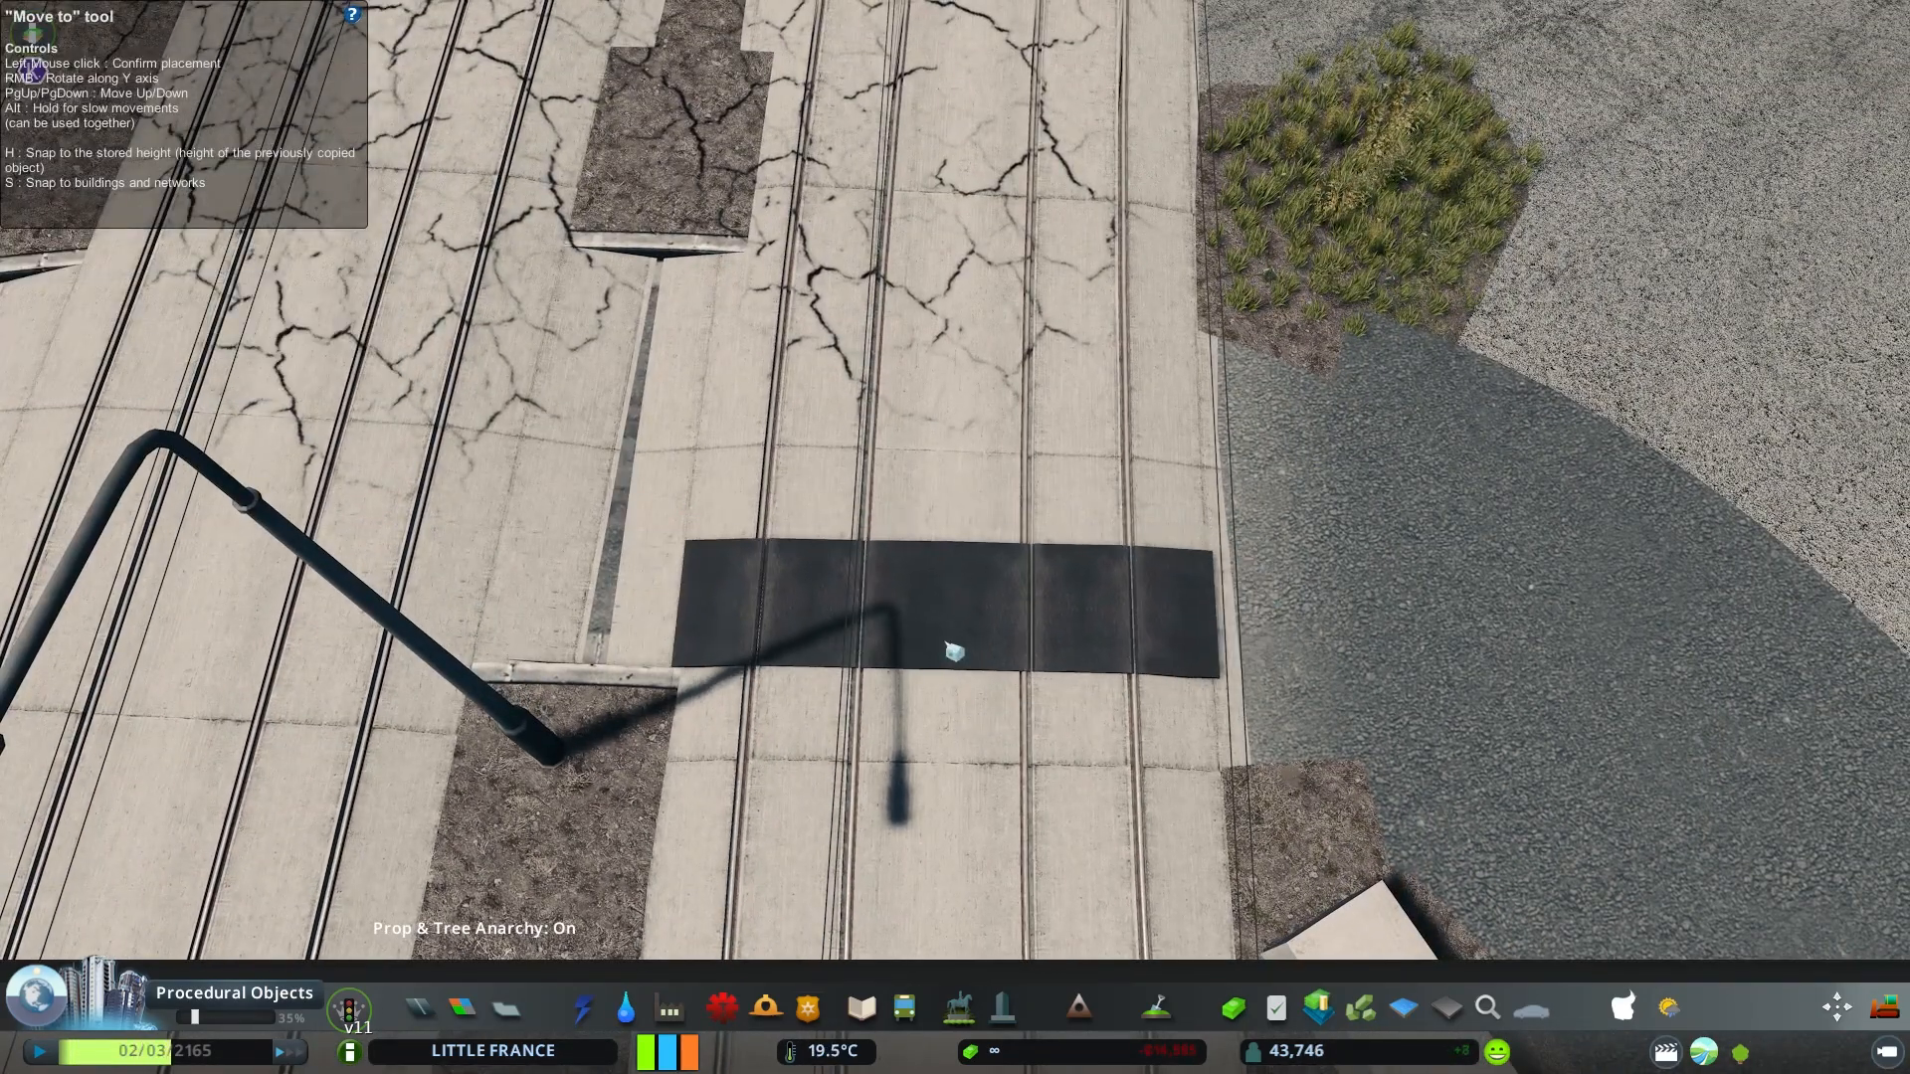
{"action": "right_click", "coordinate": [944, 515]}
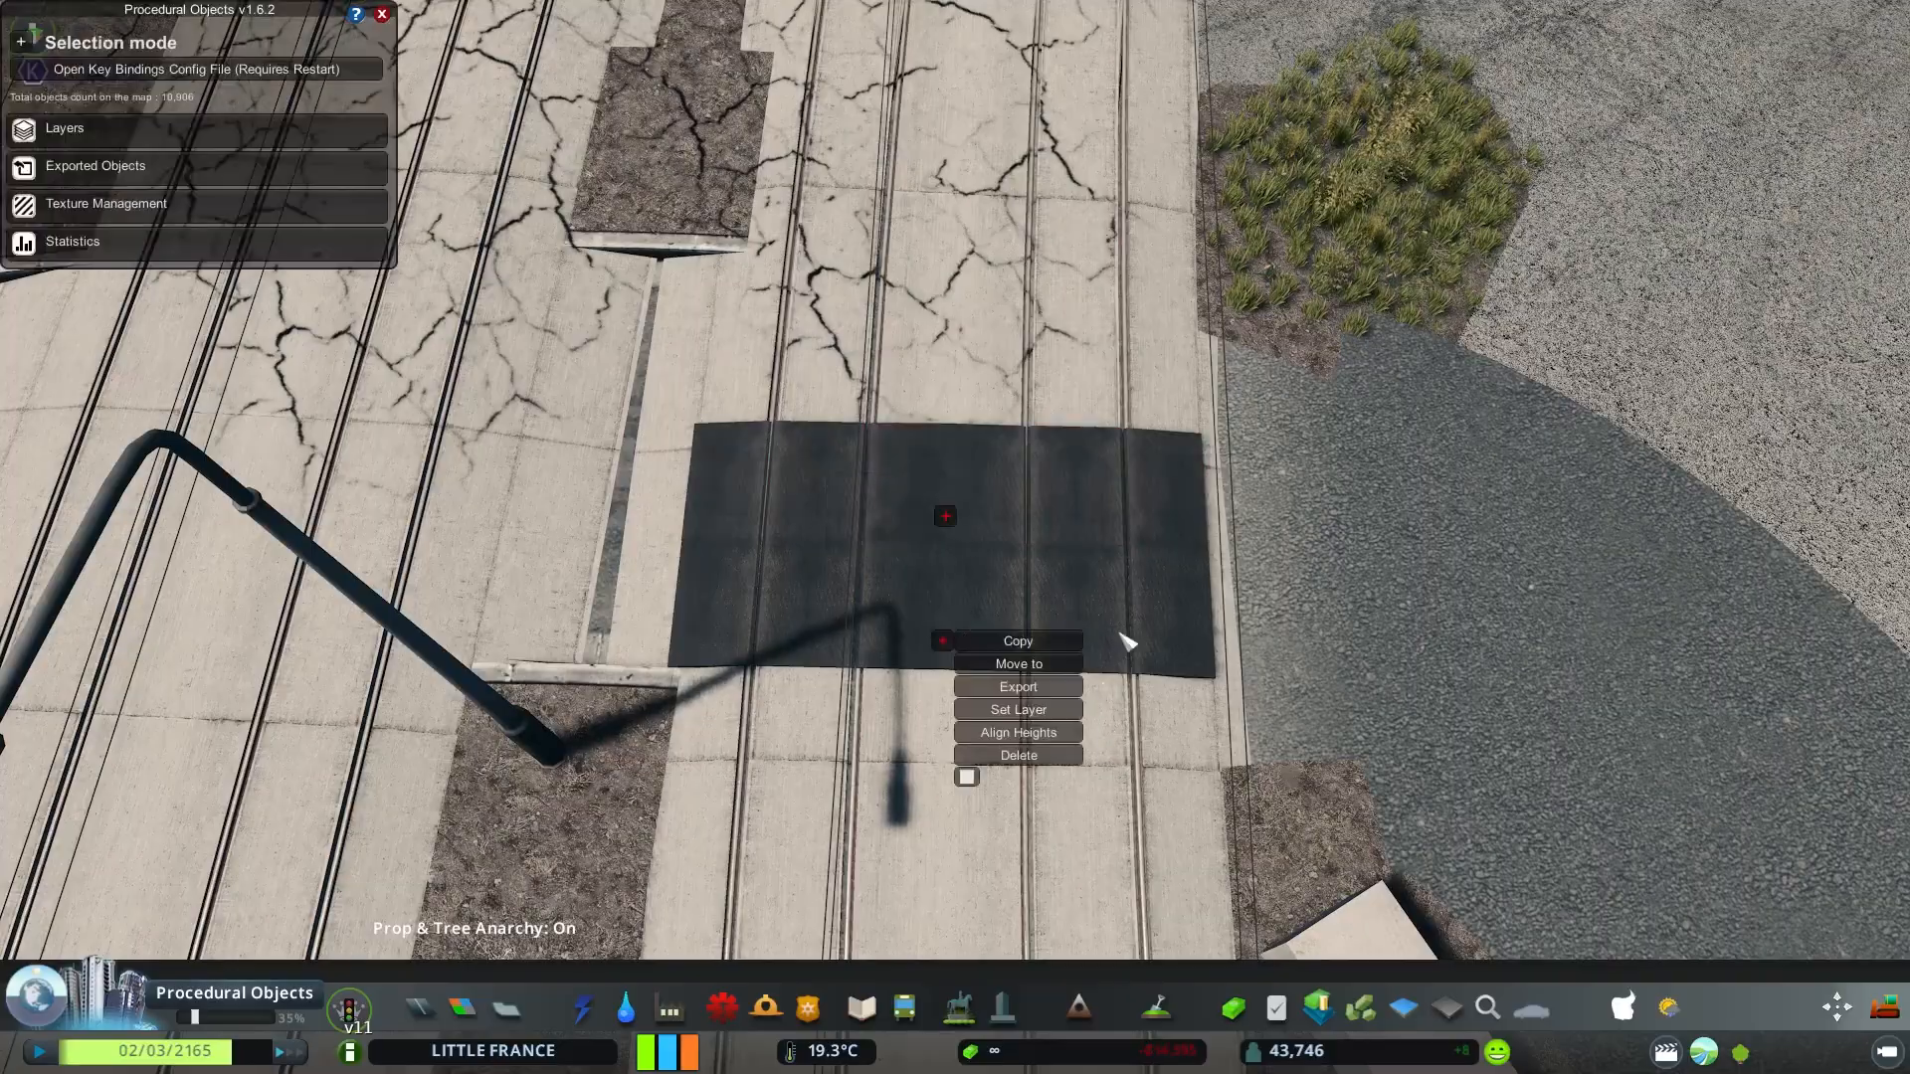
{"action": "left_click", "coordinate": [1016, 663]}
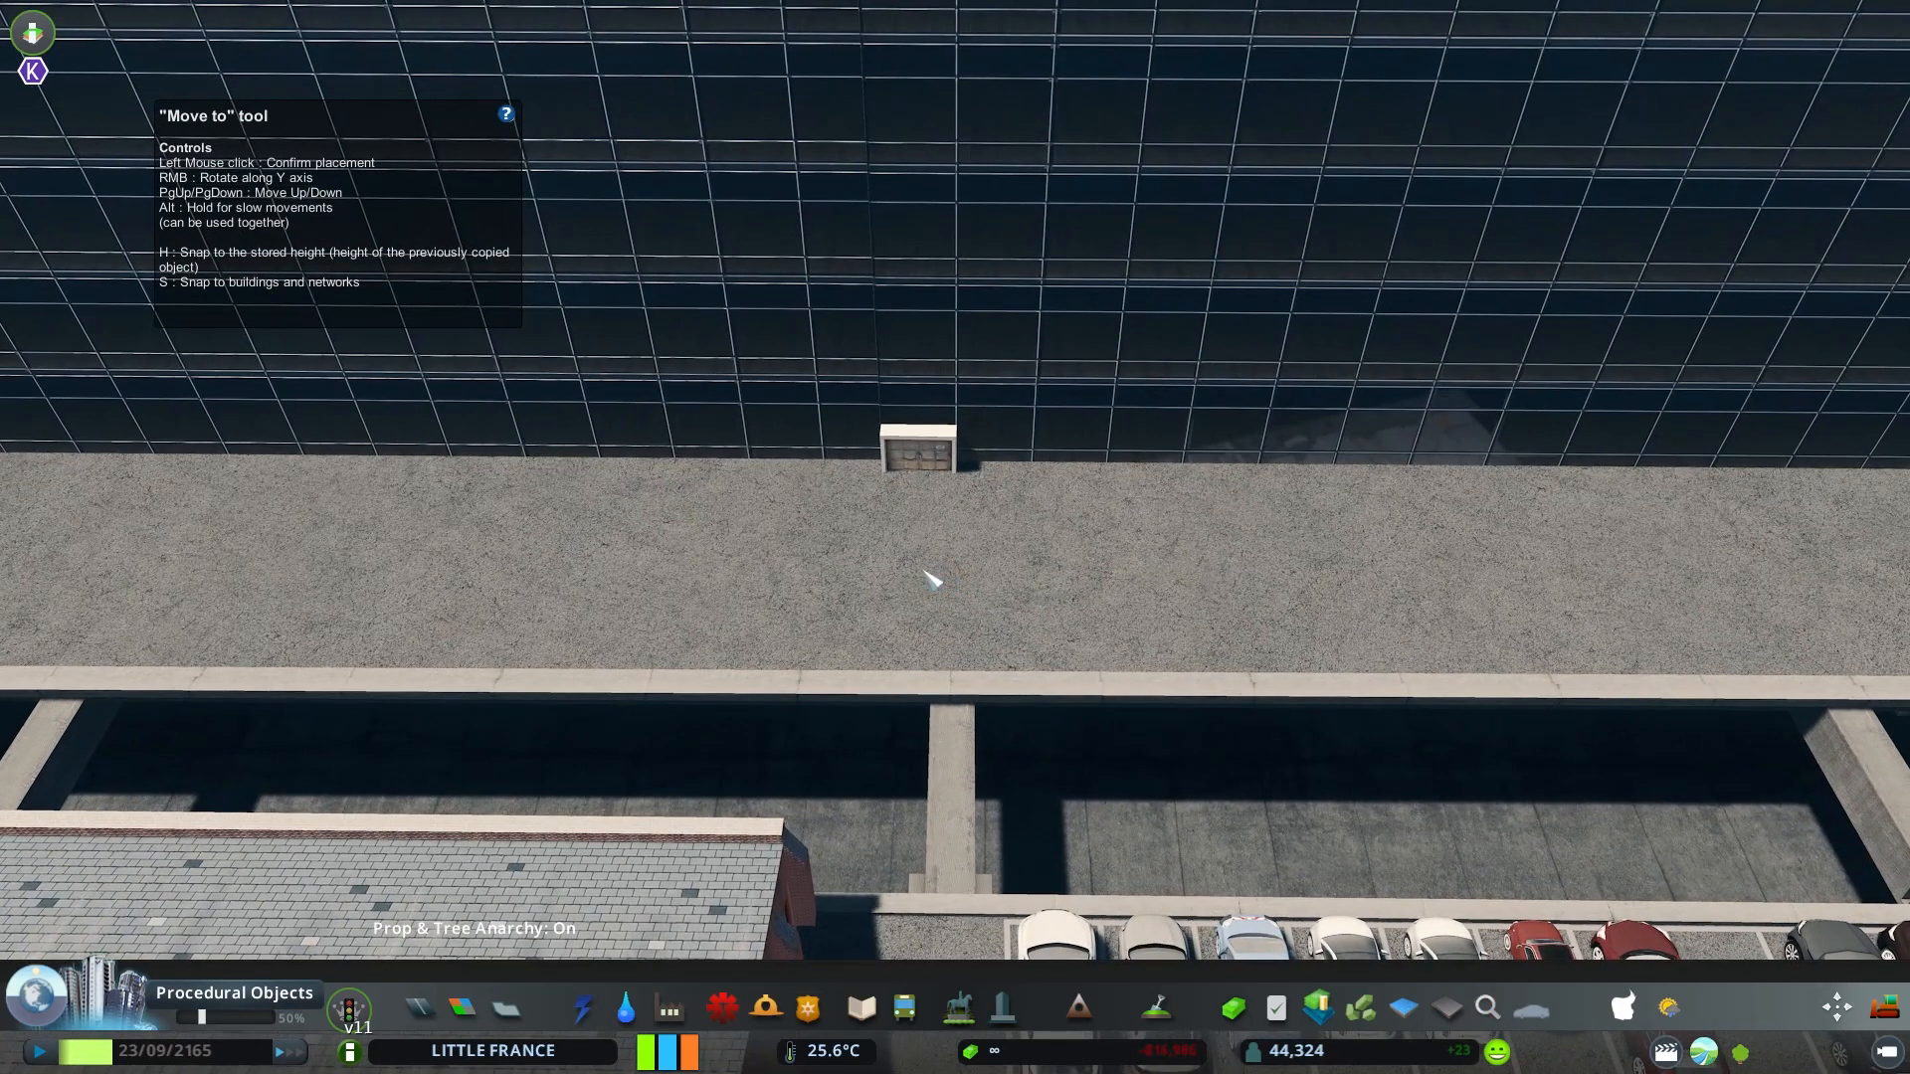
Set the small box against the foot of the glass wall
{"action": "left_click", "coordinate": [932, 438]}
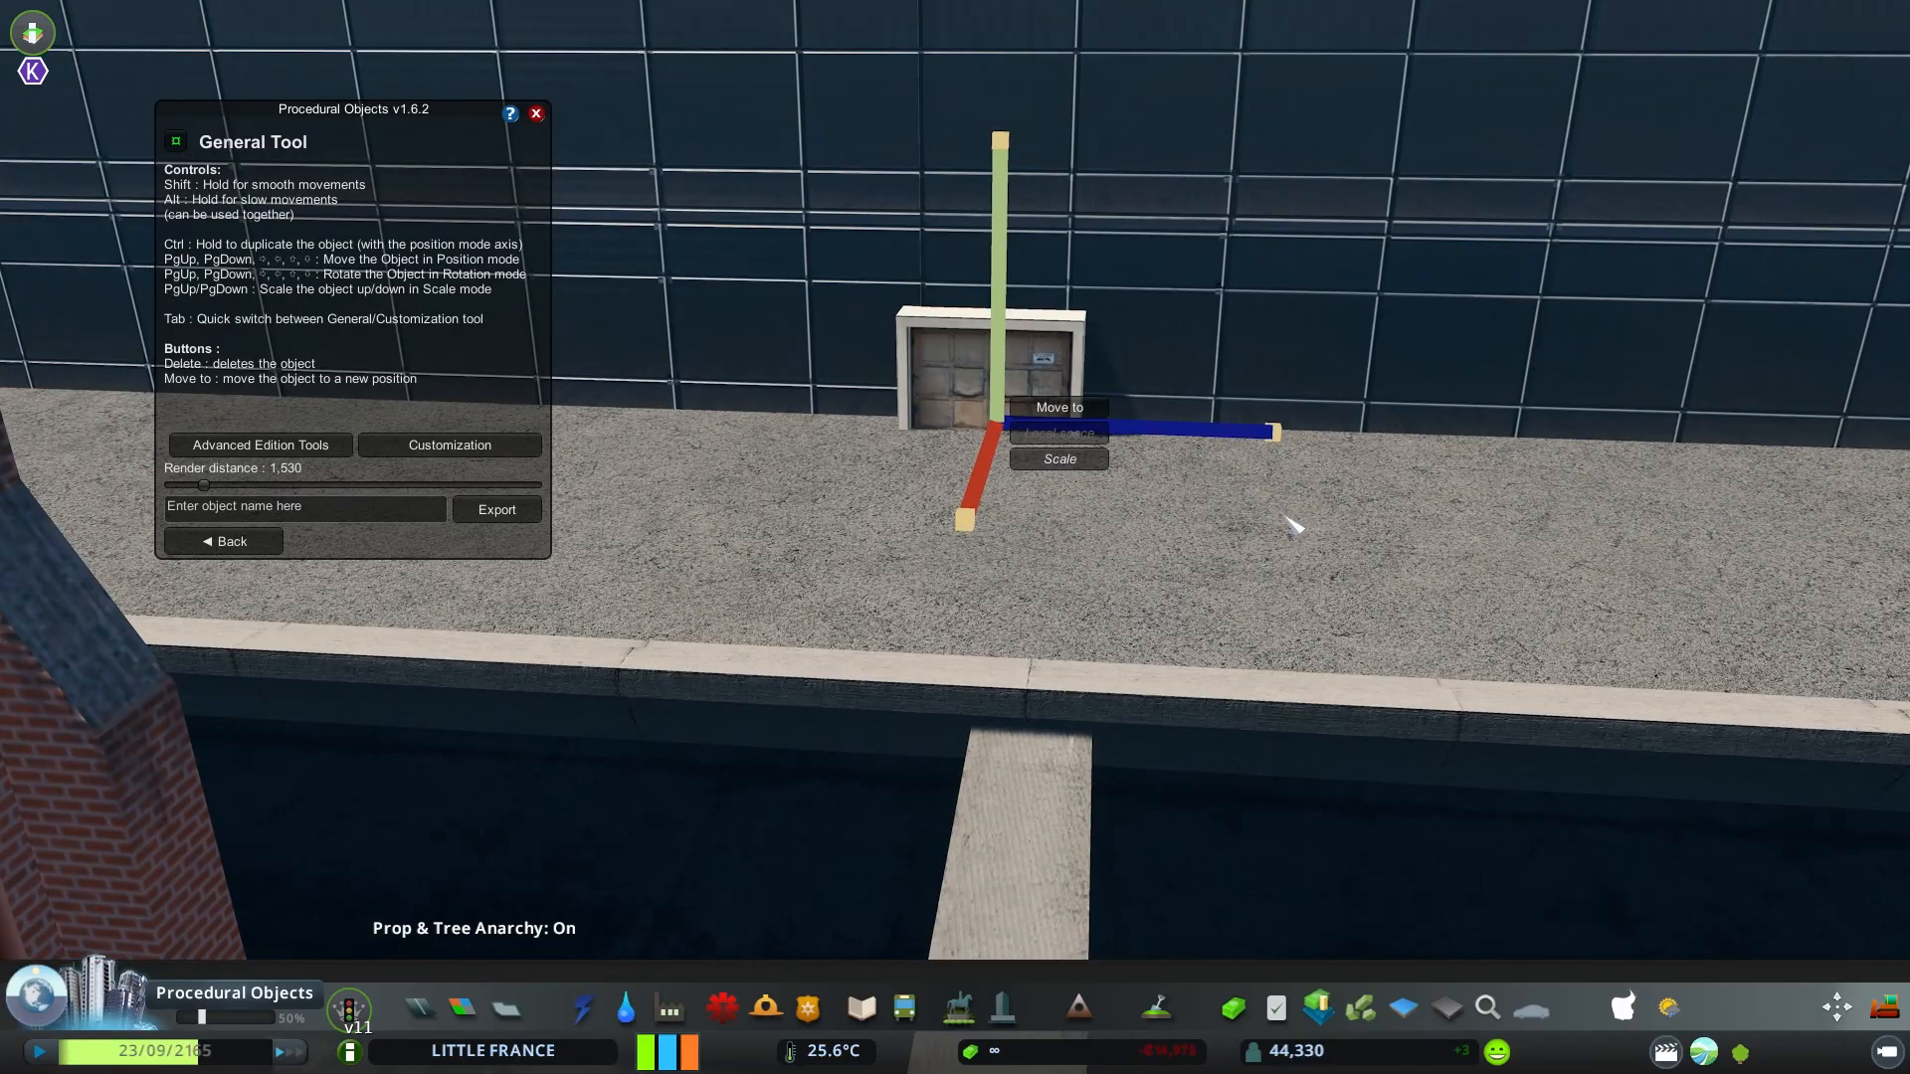